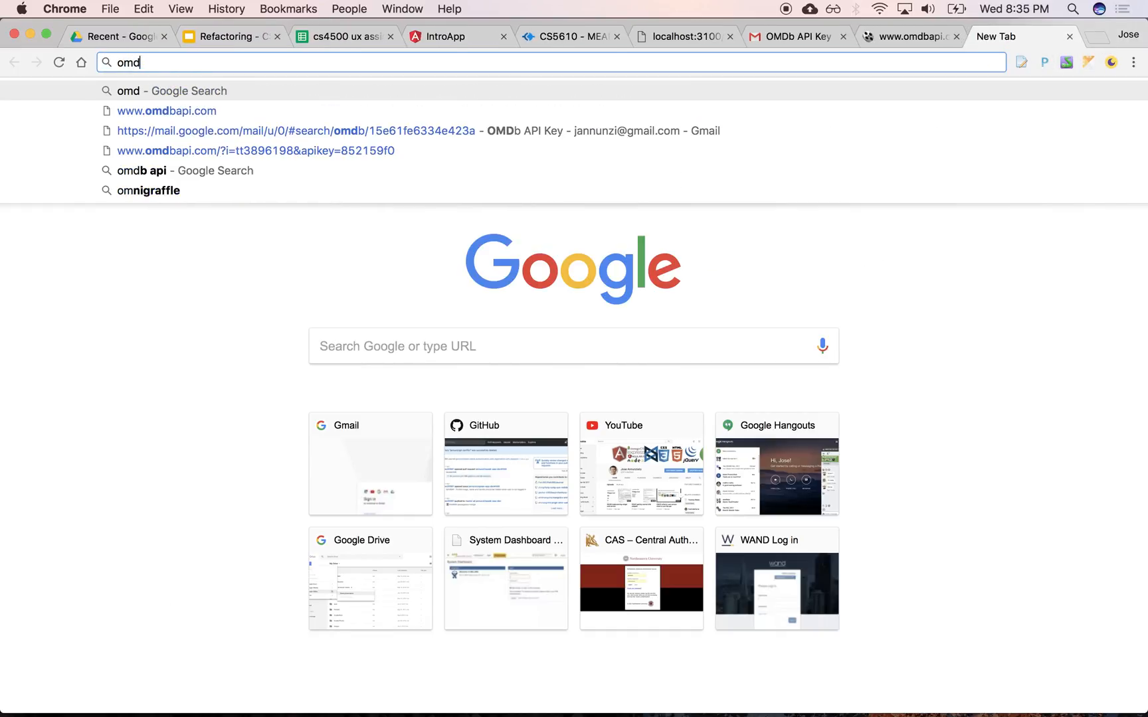
- Open omdbapi.com and view the enlarged Guardians of the Galaxy Vol. 2 detail JSON
left_click(166, 110)
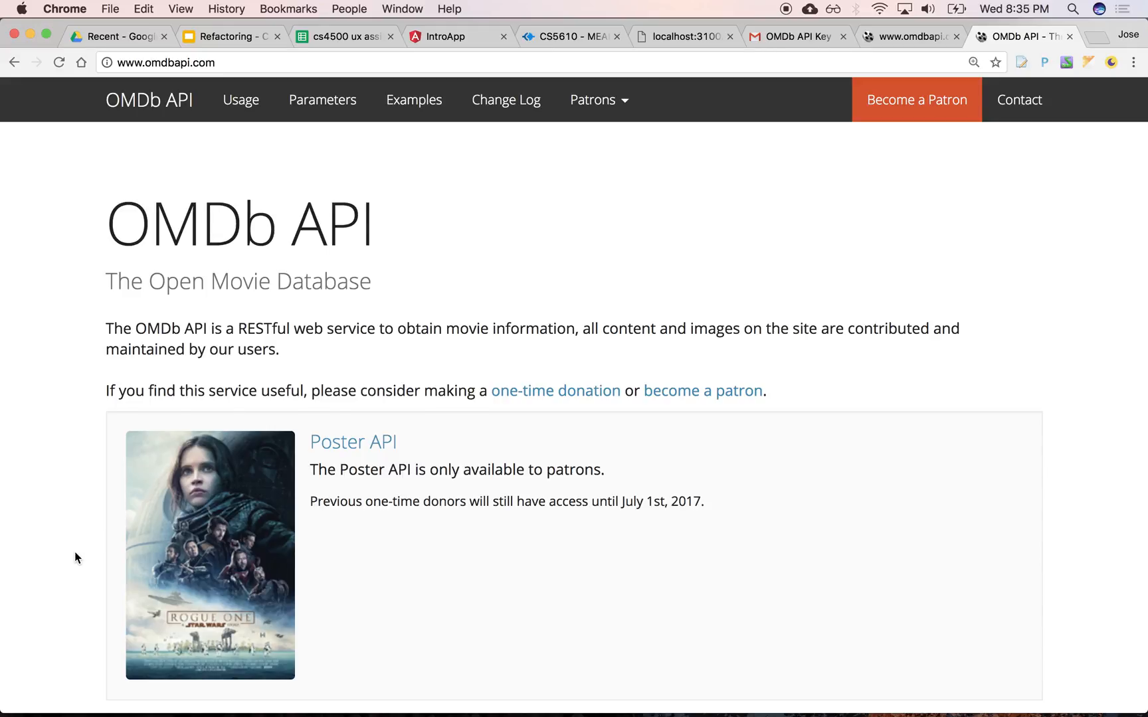
scroll("down", 3)
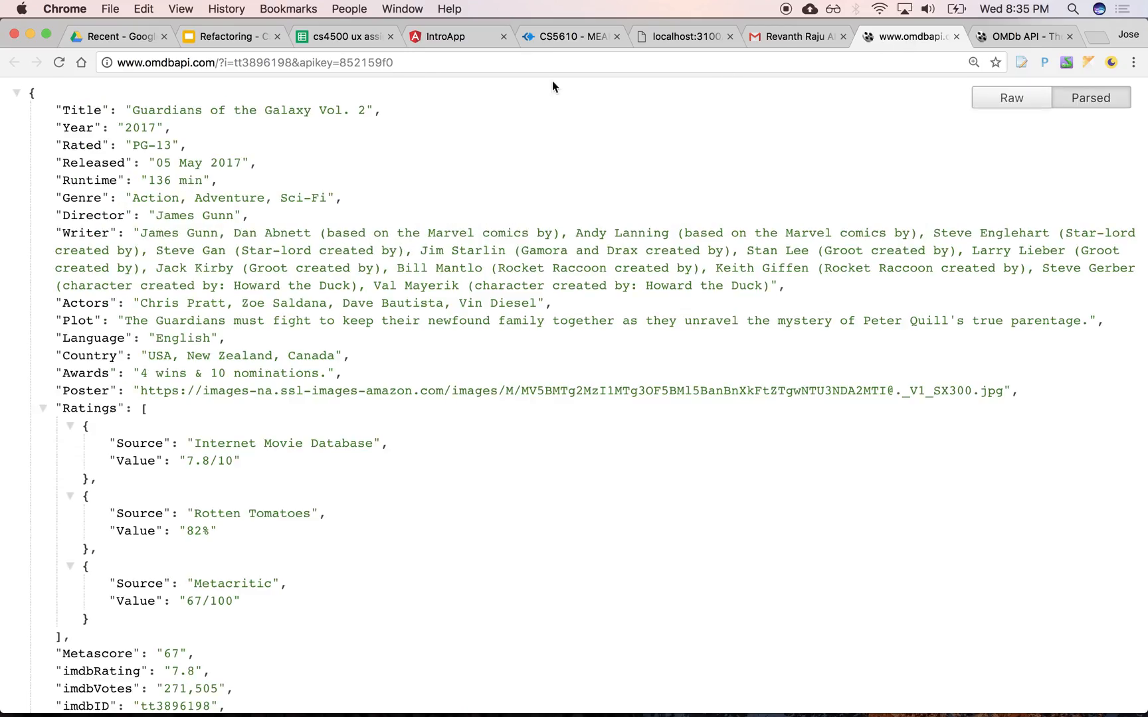
left_click(252, 63)
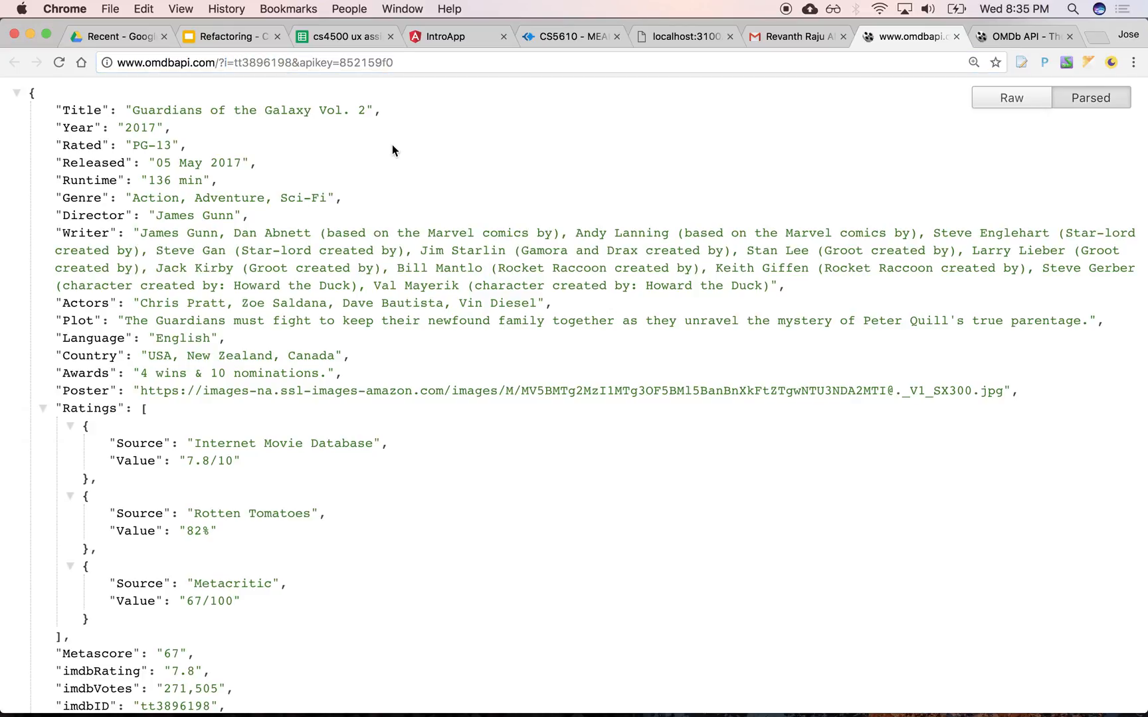
key("cmd+plus")
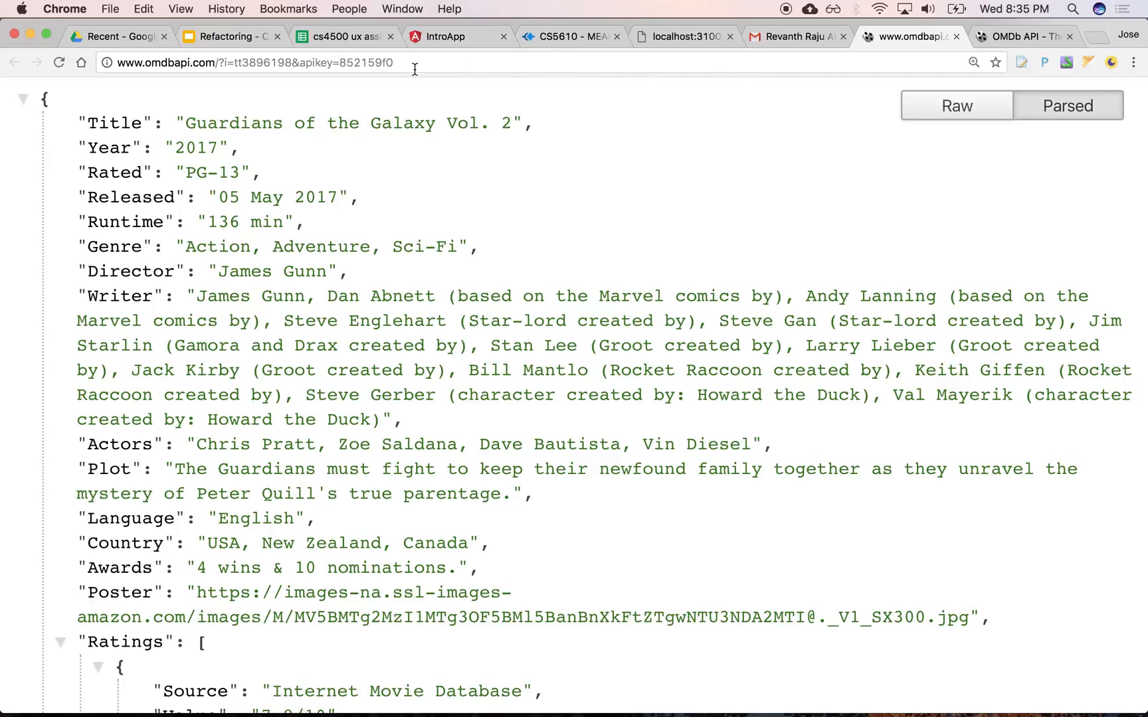
- Replace the i= parameter with s=batman and scroll through the Batman search results
left_click(249, 63)
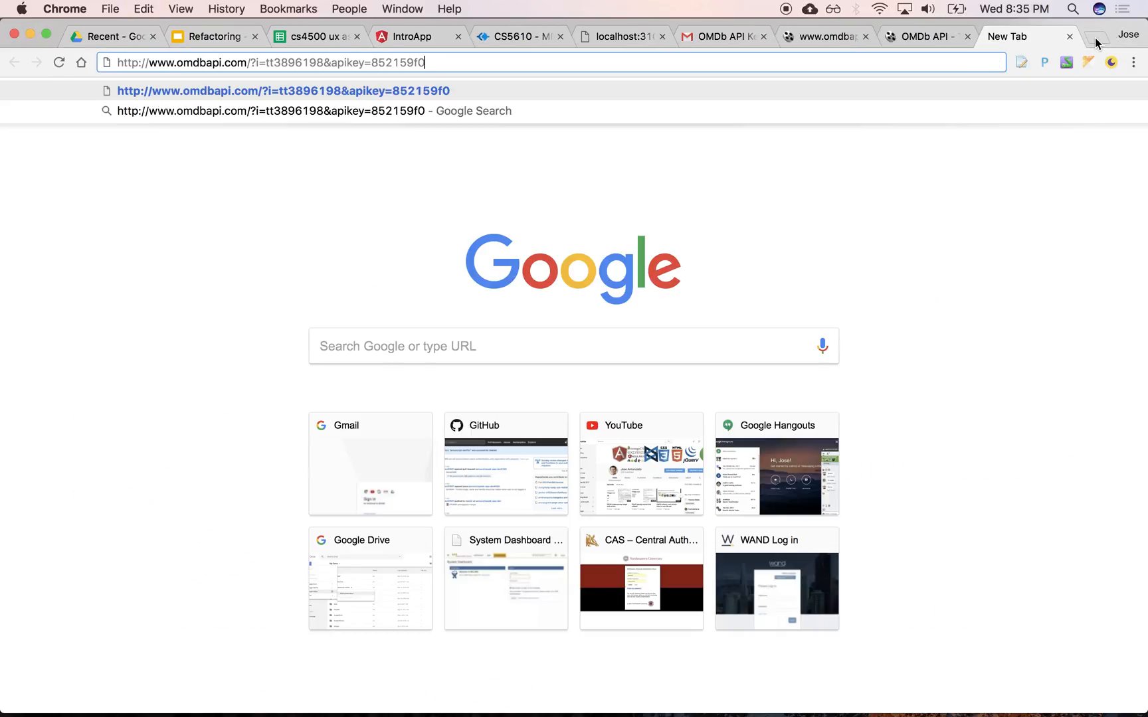
double_click(286, 63)
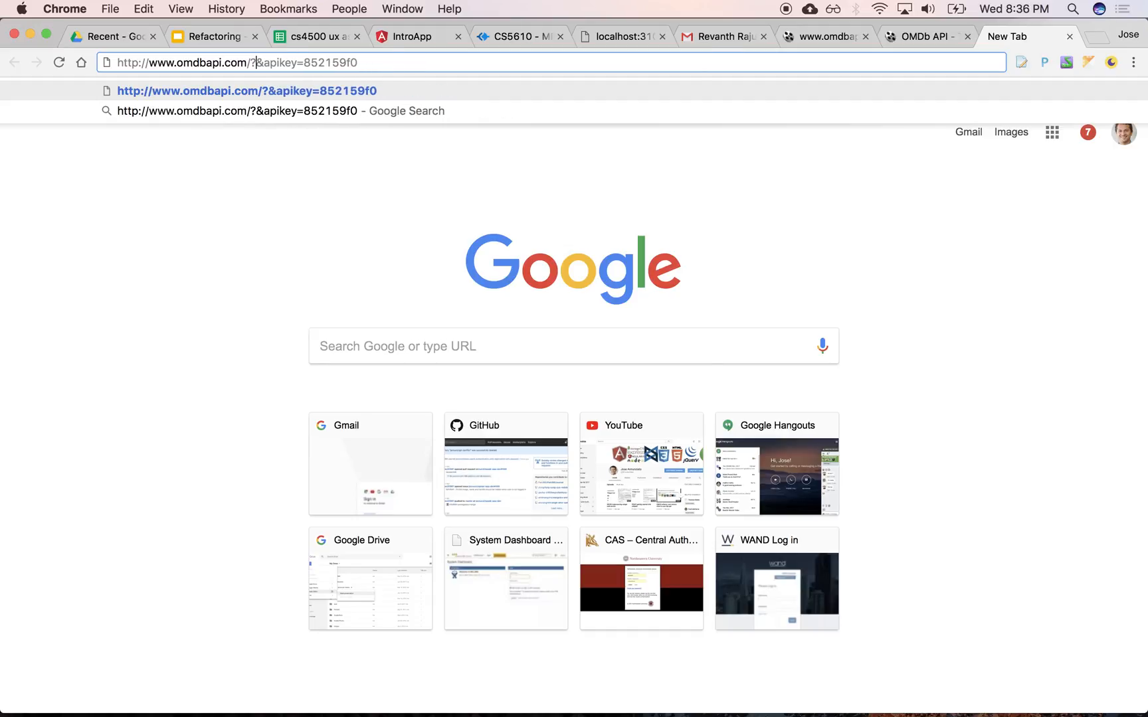
type("s")
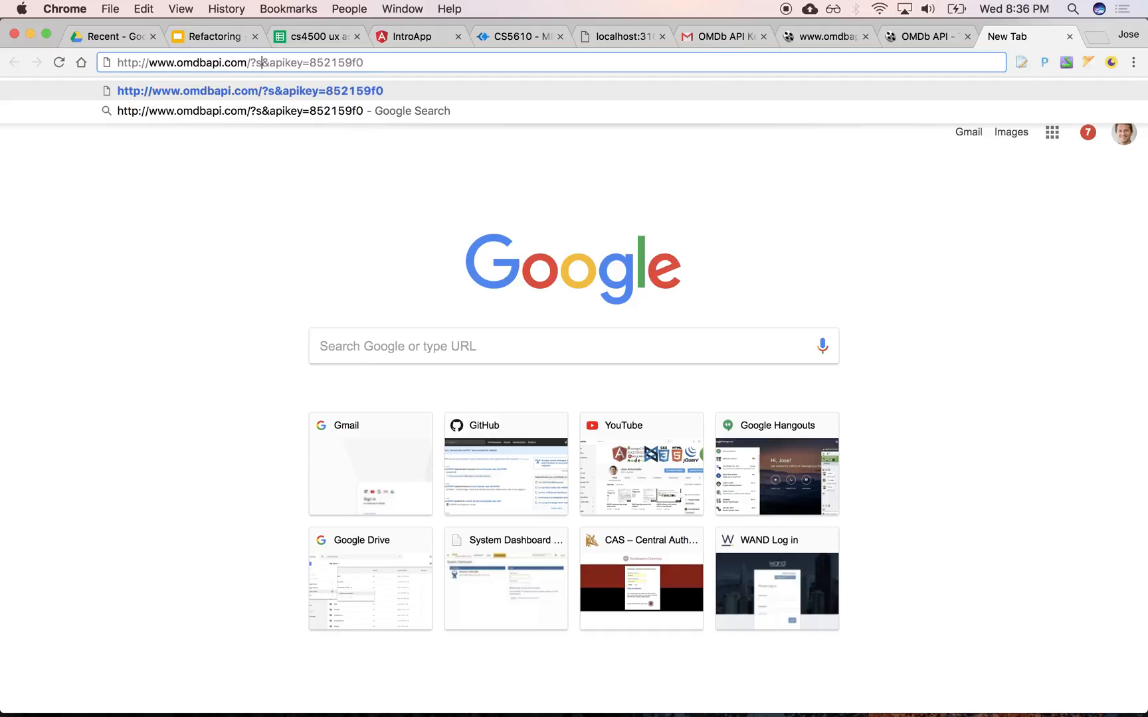
type("=batman")
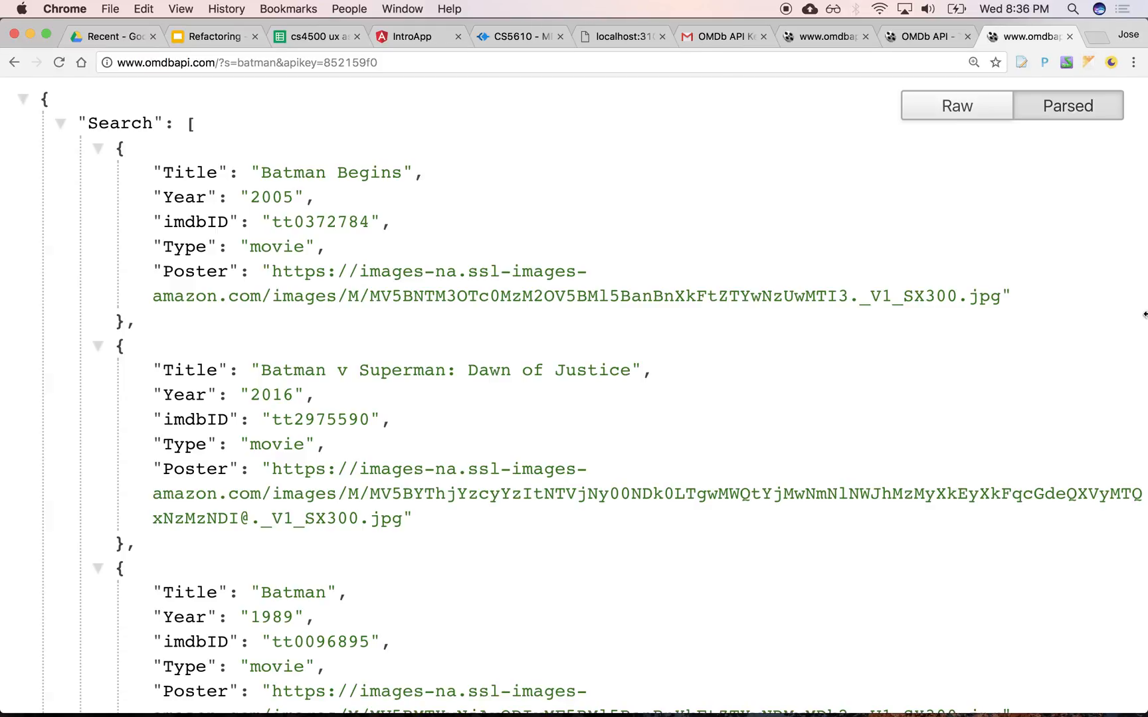
scroll("down", 3)
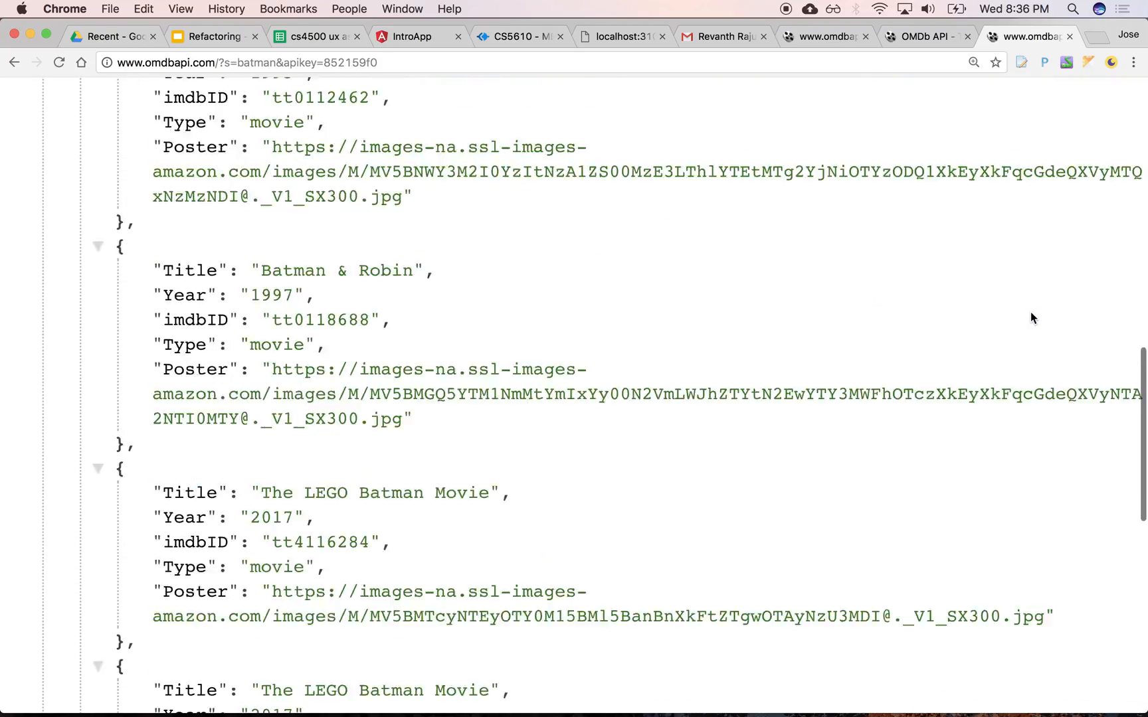
scroll("down", 3)
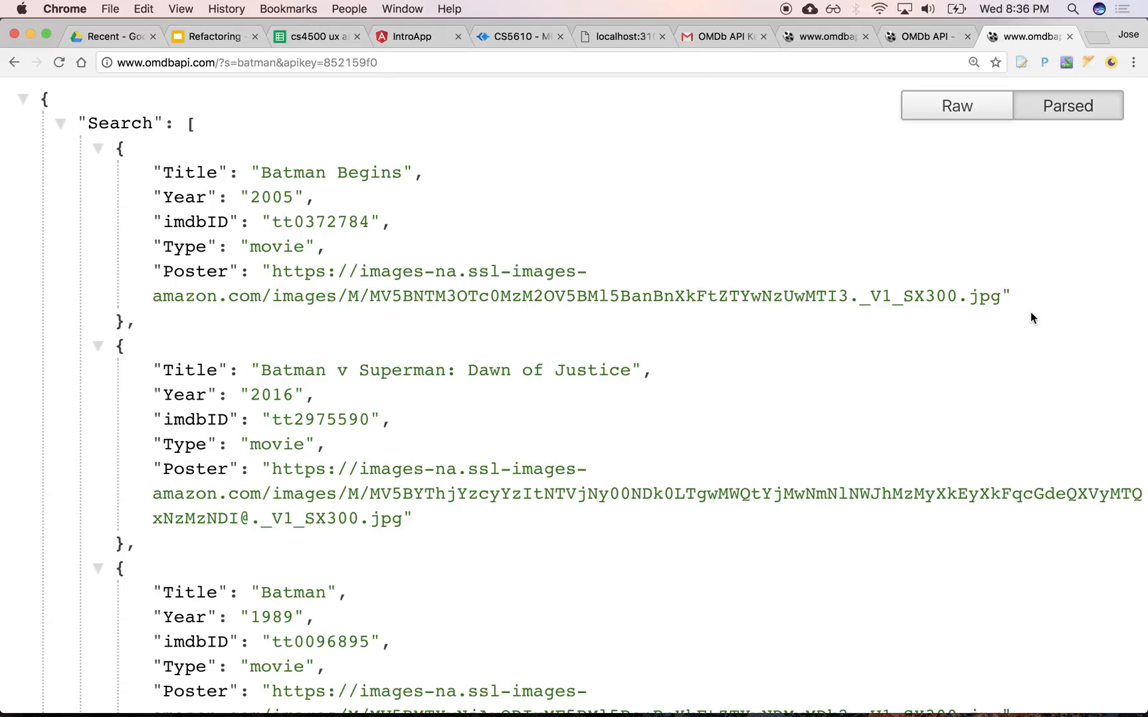
scroll("down", 3)
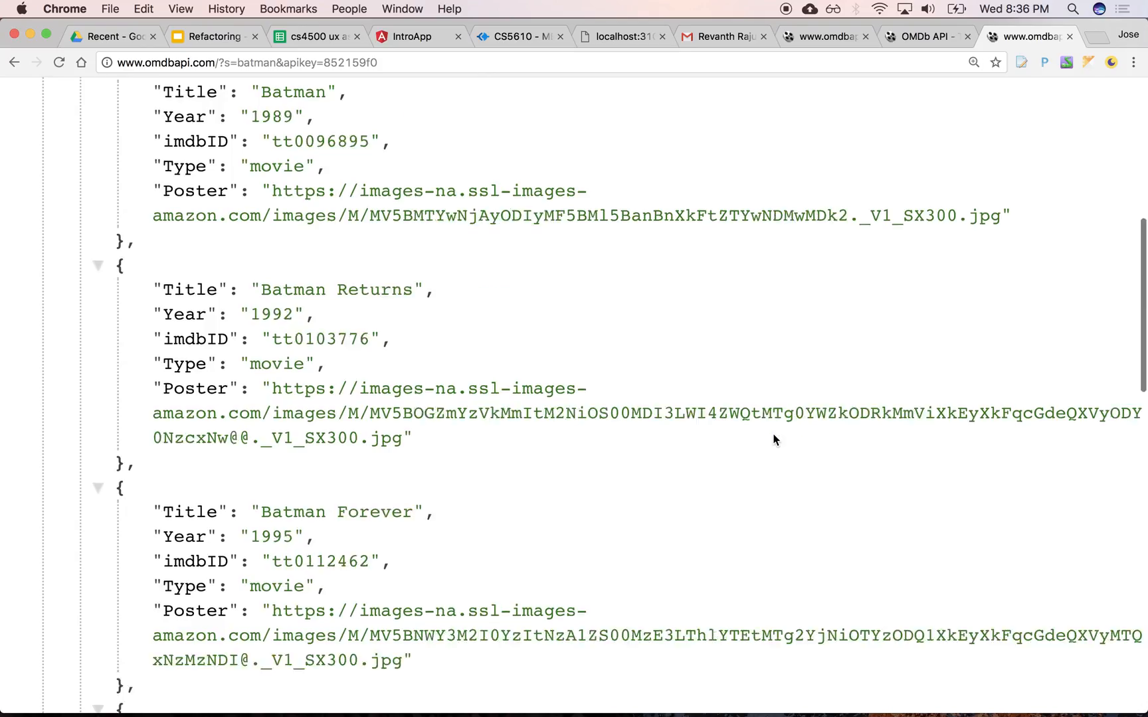
scroll("down", 3)
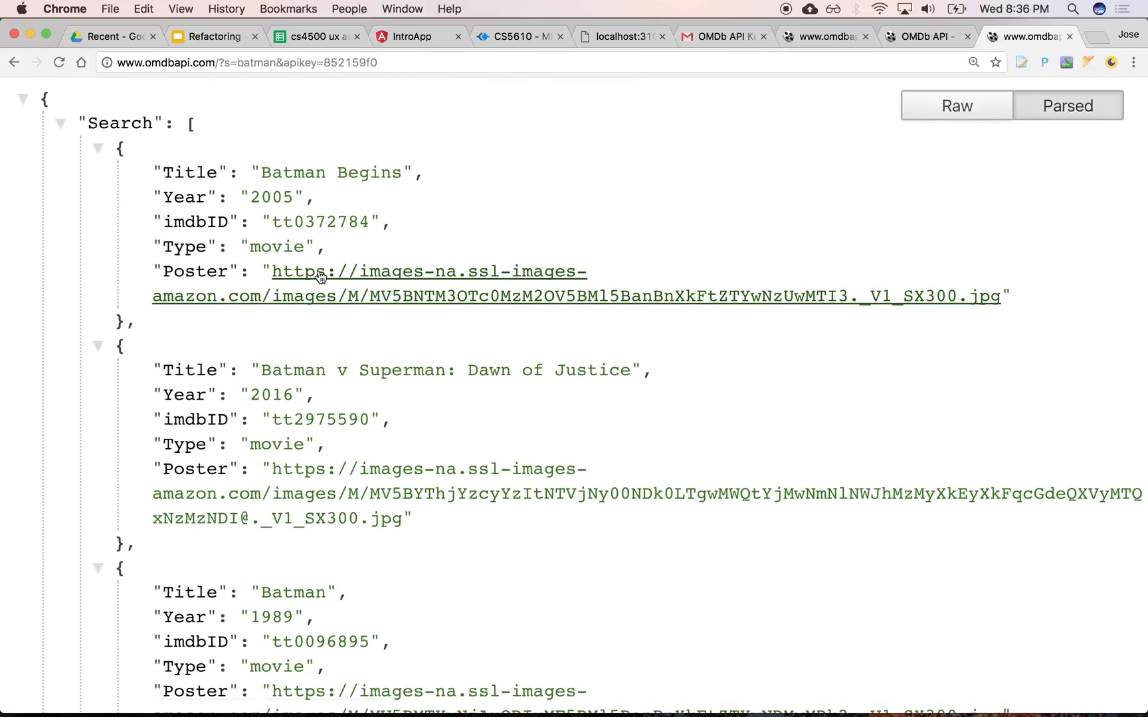
left_click(242, 63)
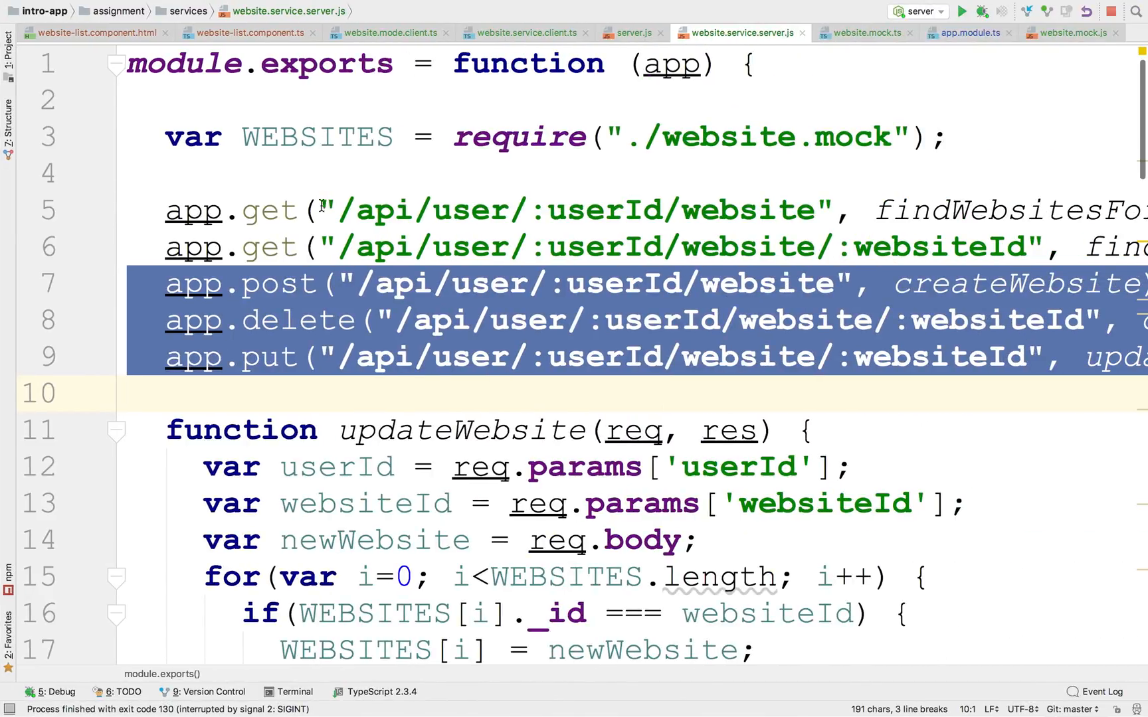
- In the Terminal, run pwd and cd into src/app
left_click(294, 691)
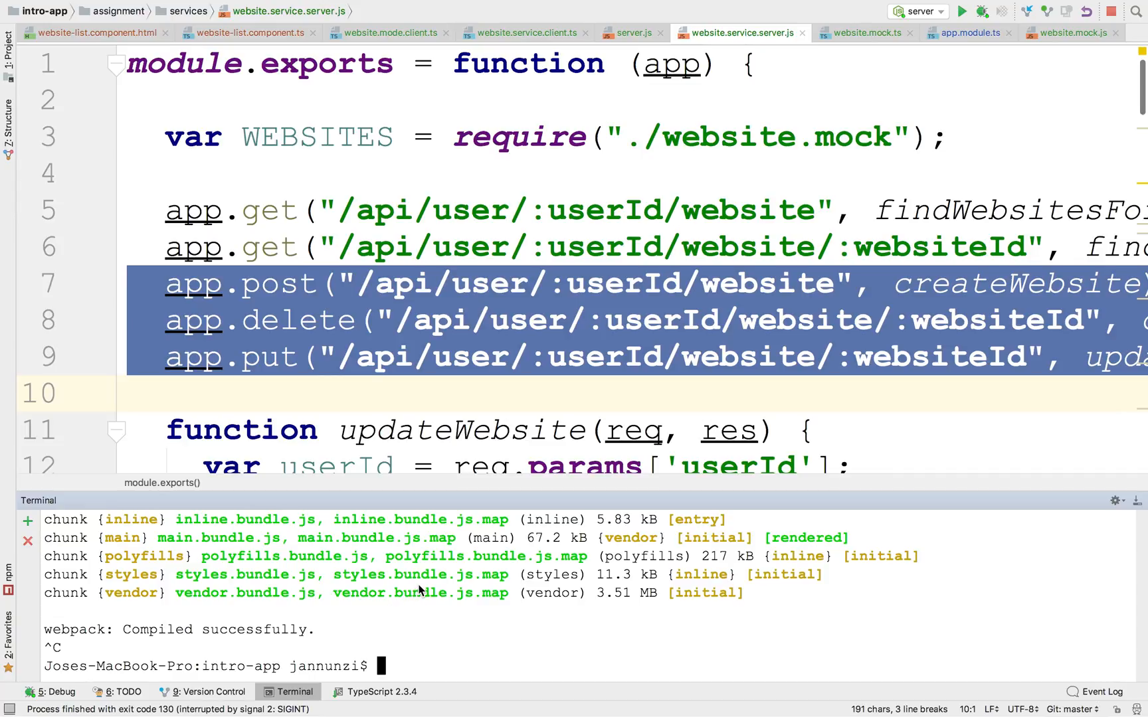
type("pwd")
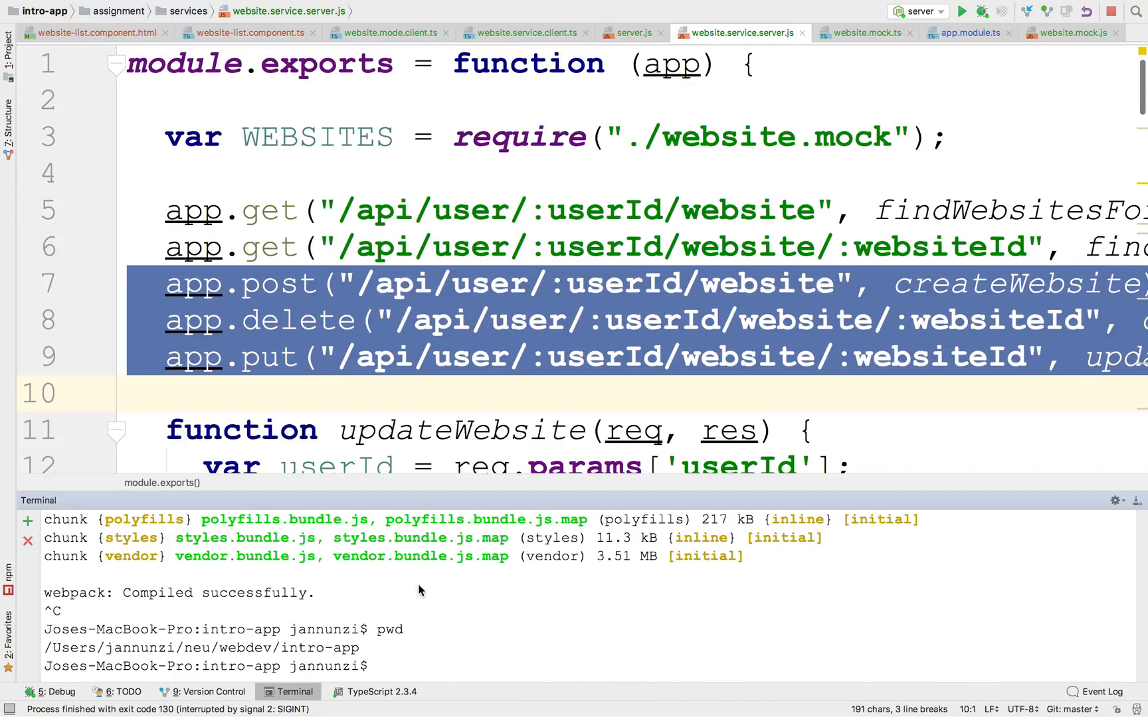
type("cd sr")
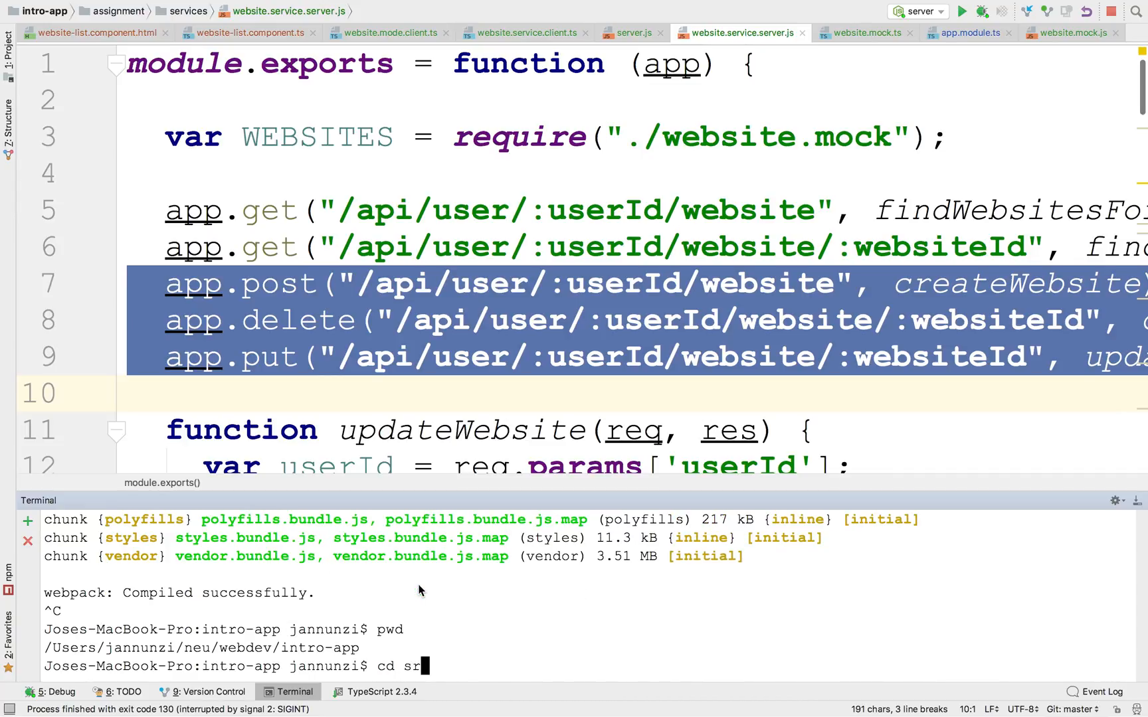
type("c/a")
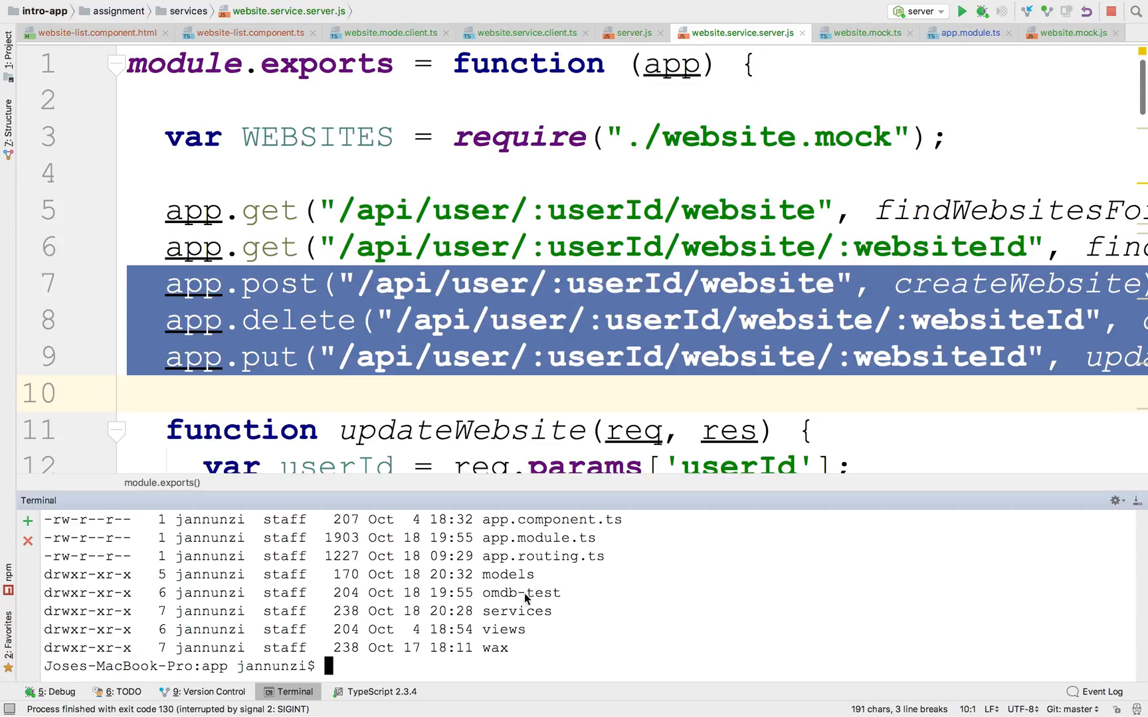
mouse_move(575, 598)
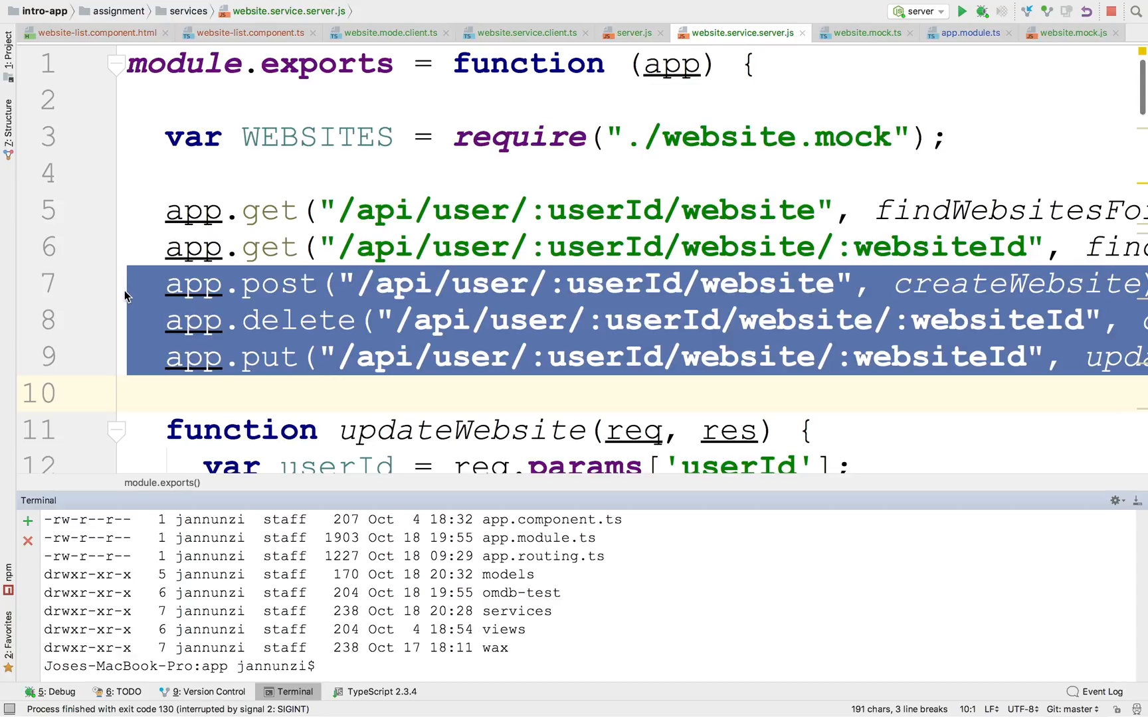
- Expand the omdb-test folder in the Project panel and open app.routing.ts
left_click(10, 22)
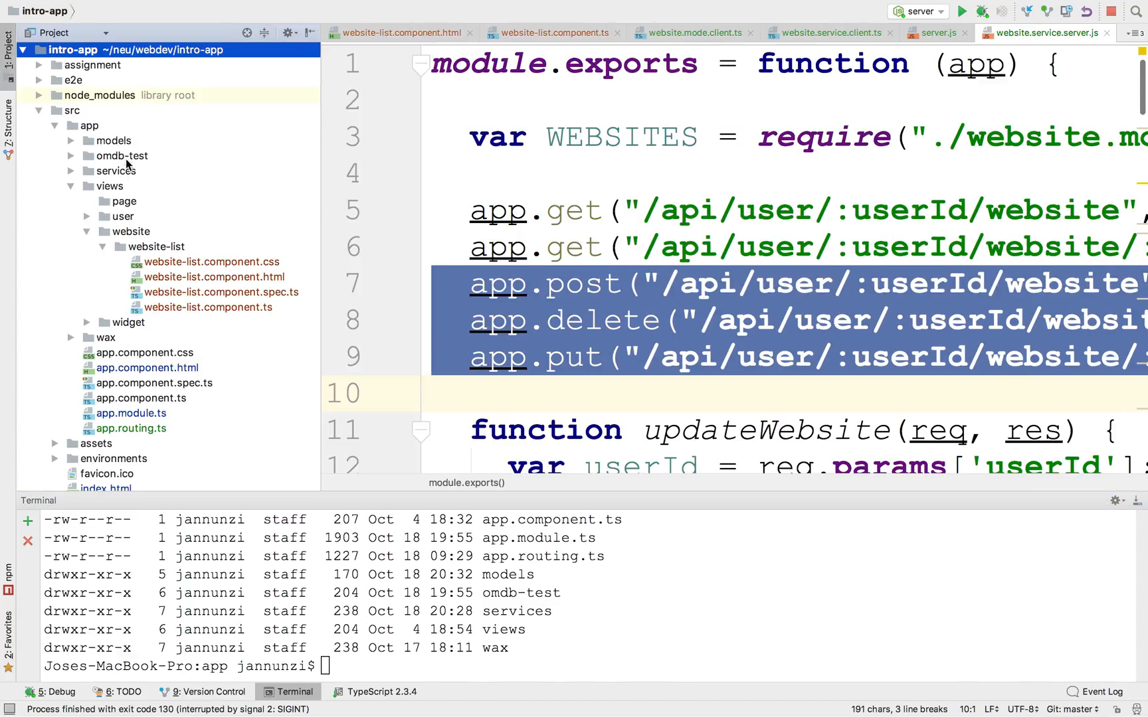
left_click(72, 155)
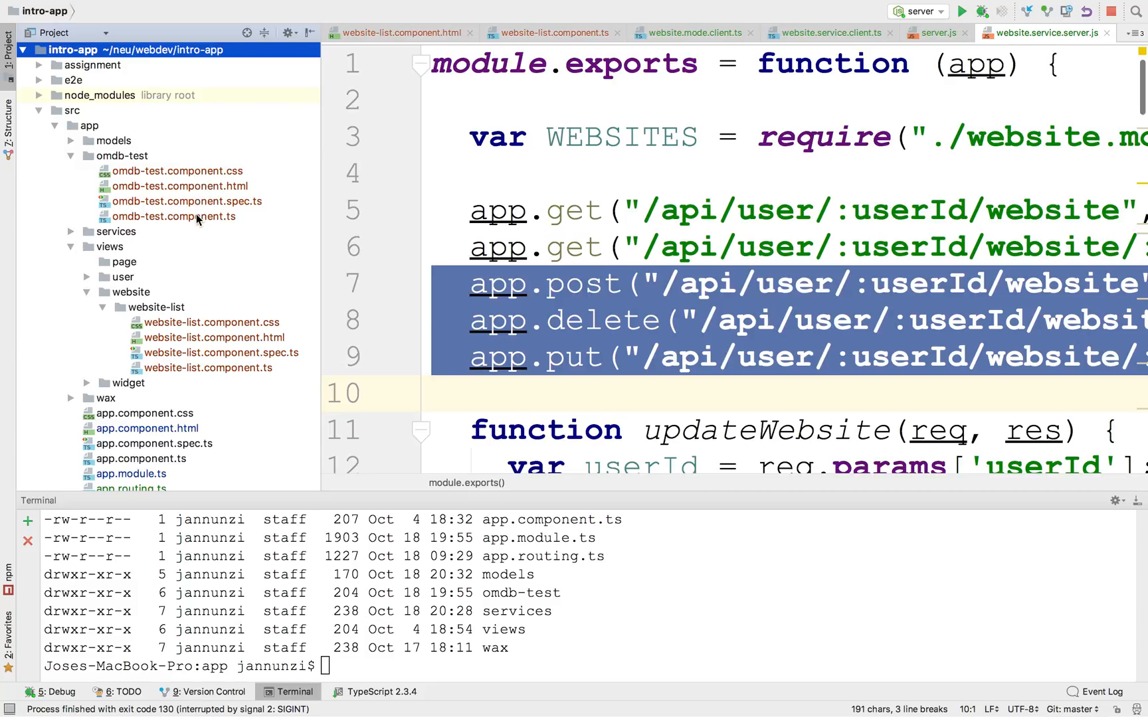
mouse_move(212, 192)
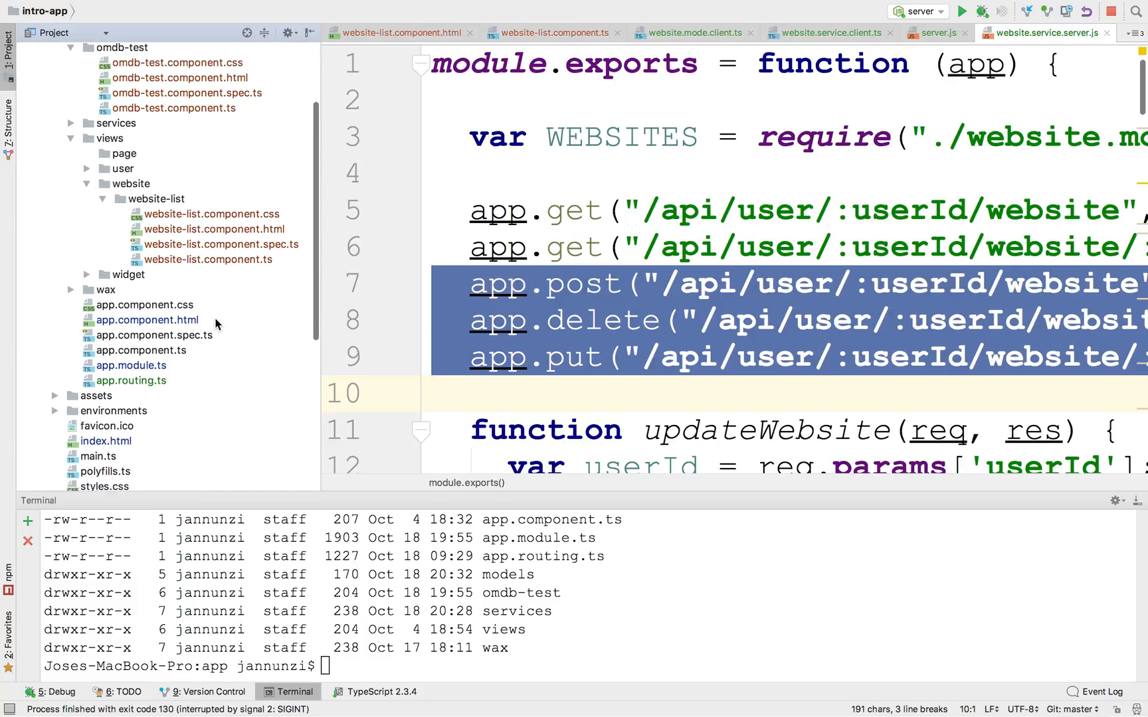
left_click(131, 365)
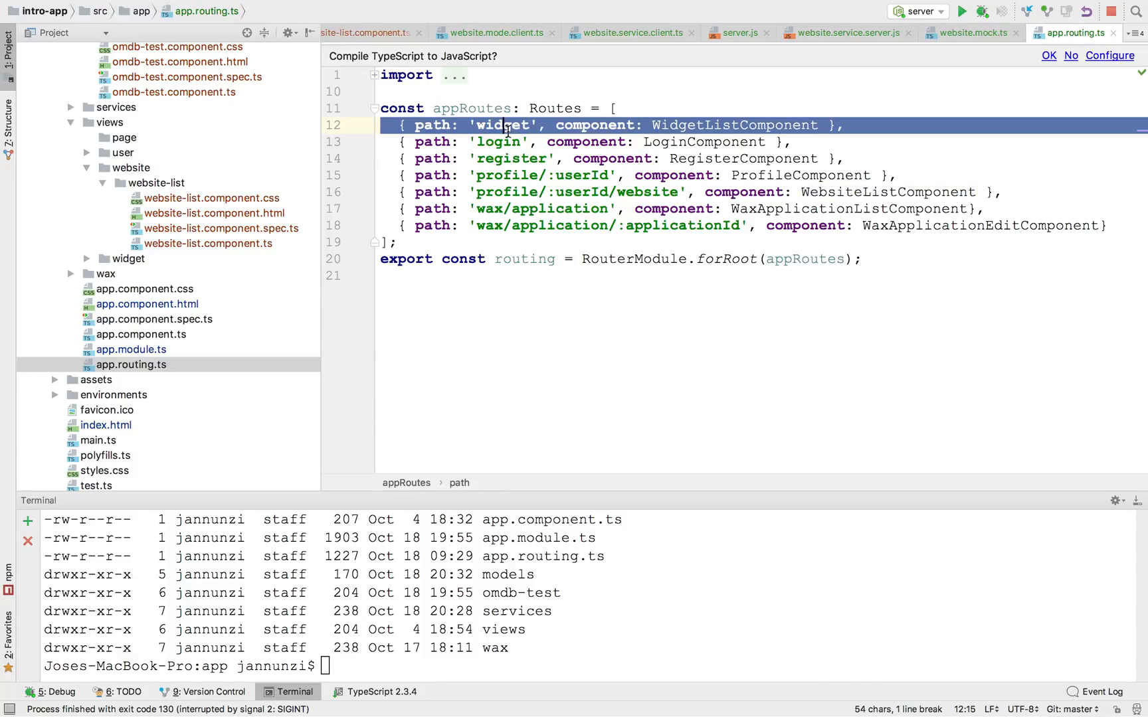
- Point the omdb route at OmdbTestComponent, auto-importing from ./omdb-test/omdb-test.component
type("o")
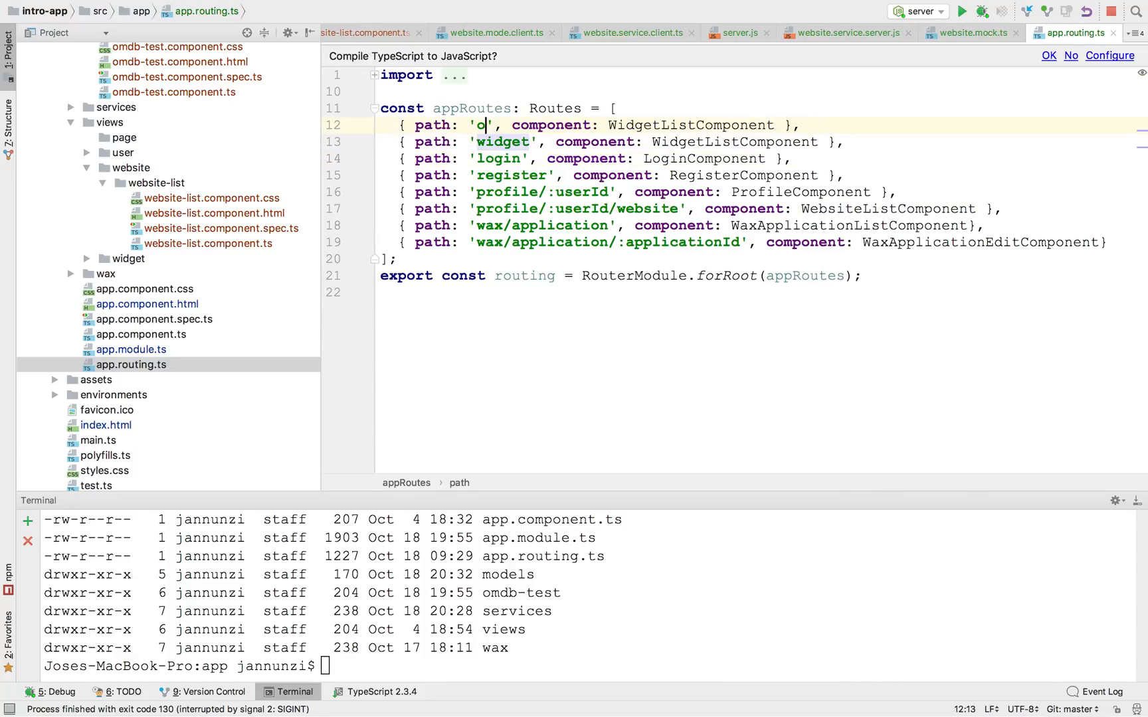
type("mdb")
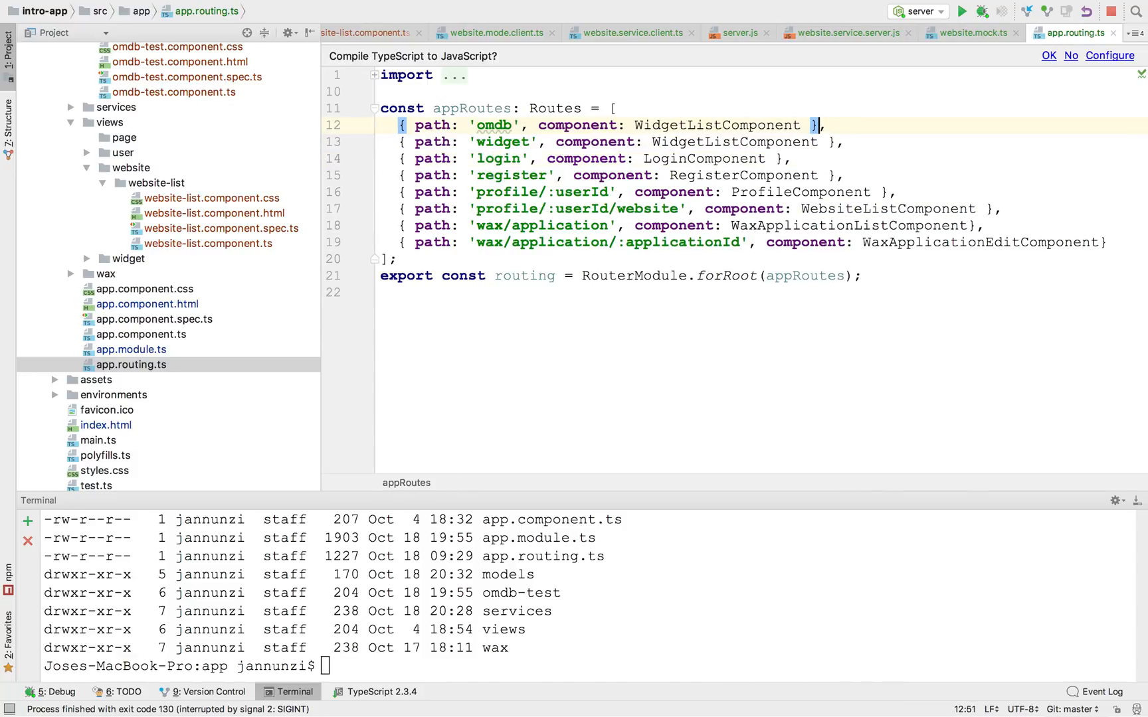
double_click(716, 124)
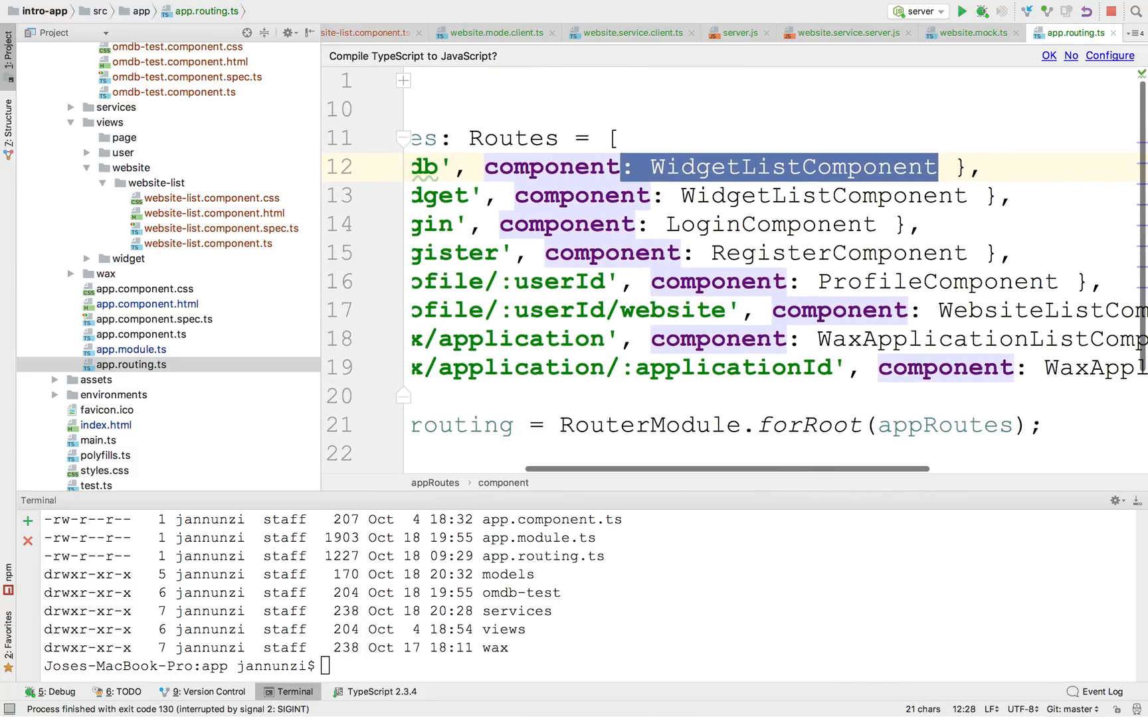
type("Omdb")
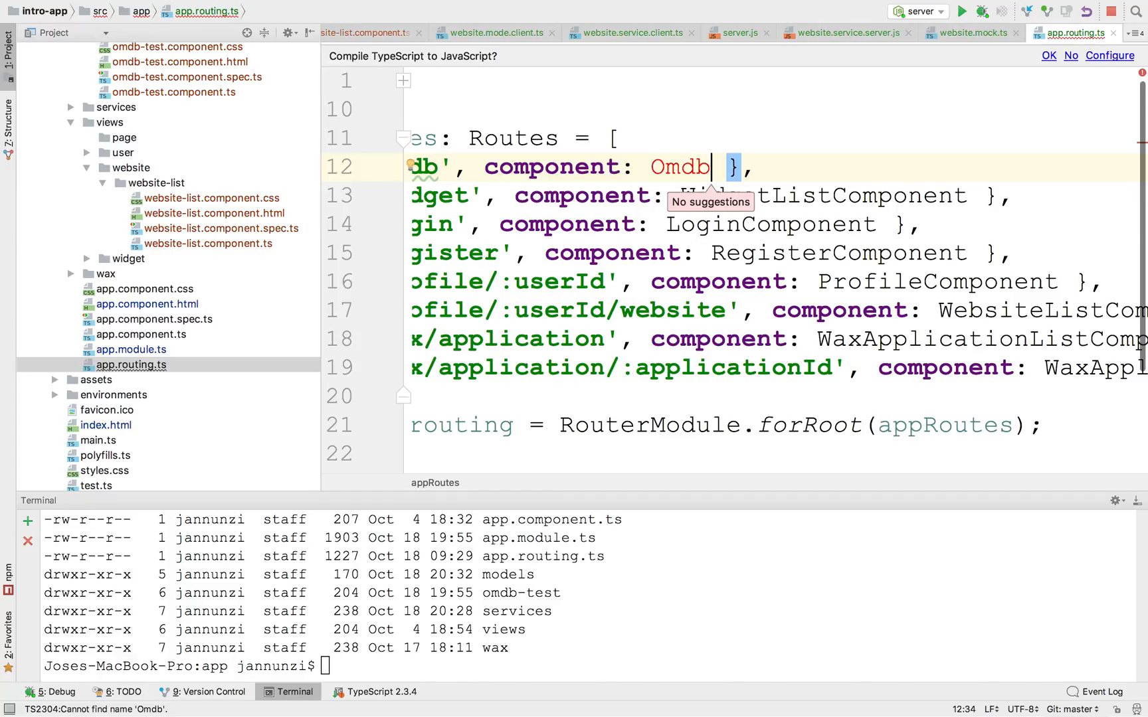
type("Te")
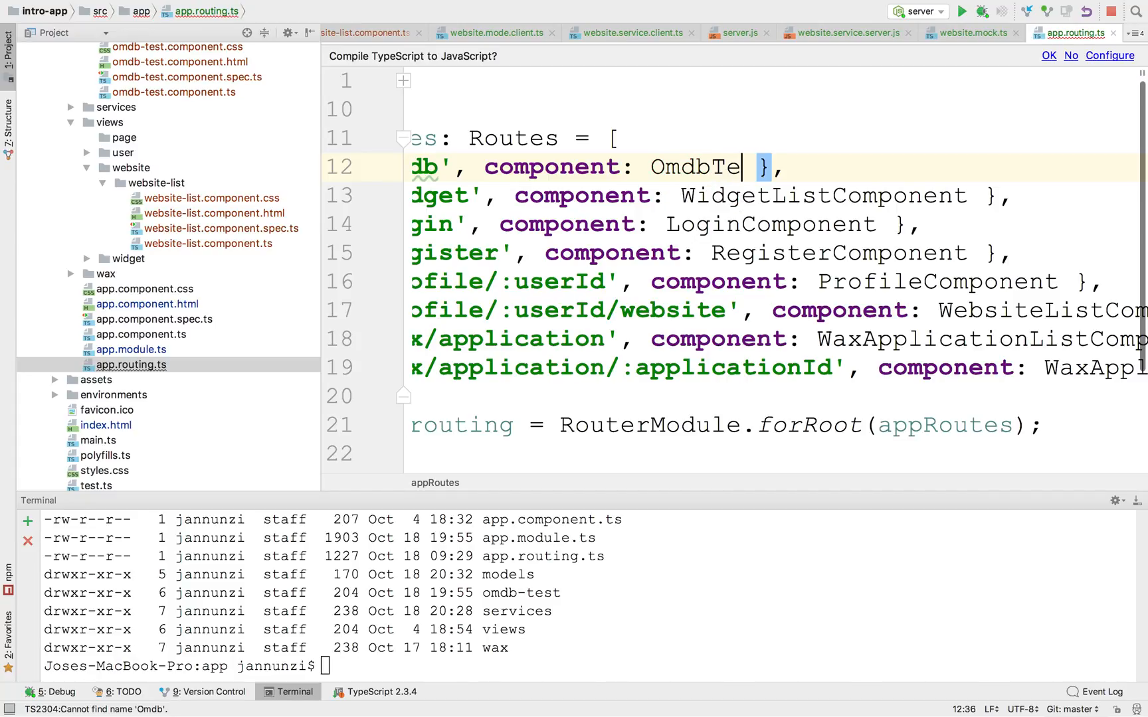
type("st")
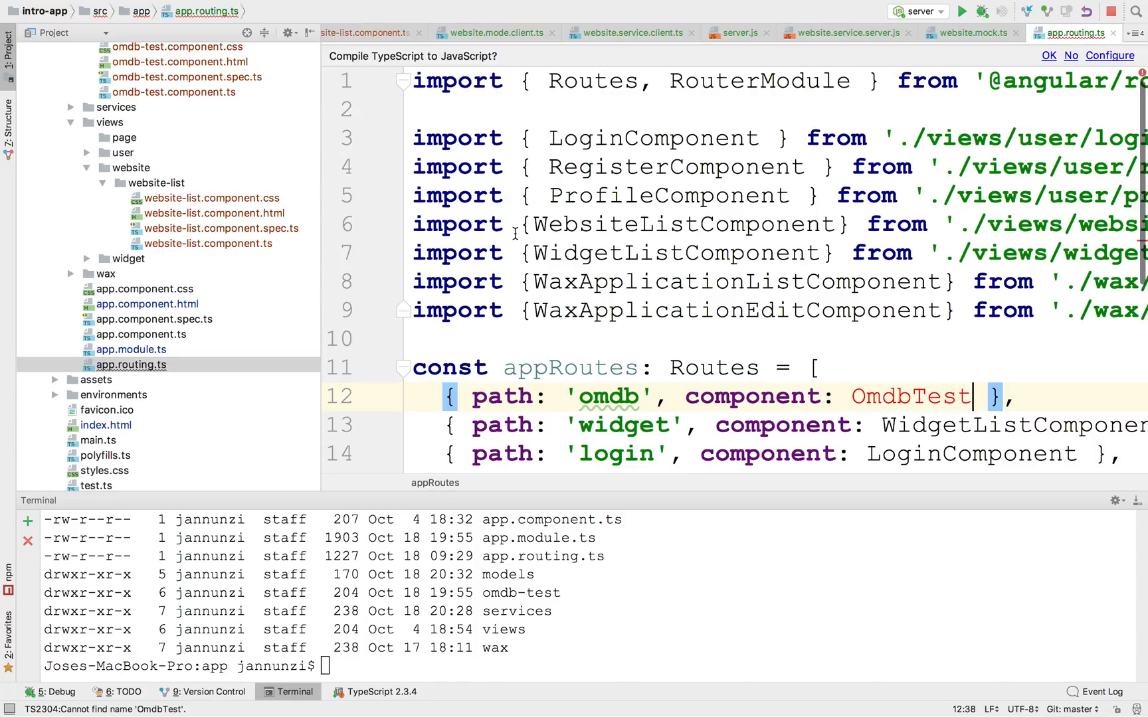
left_click(131, 350)
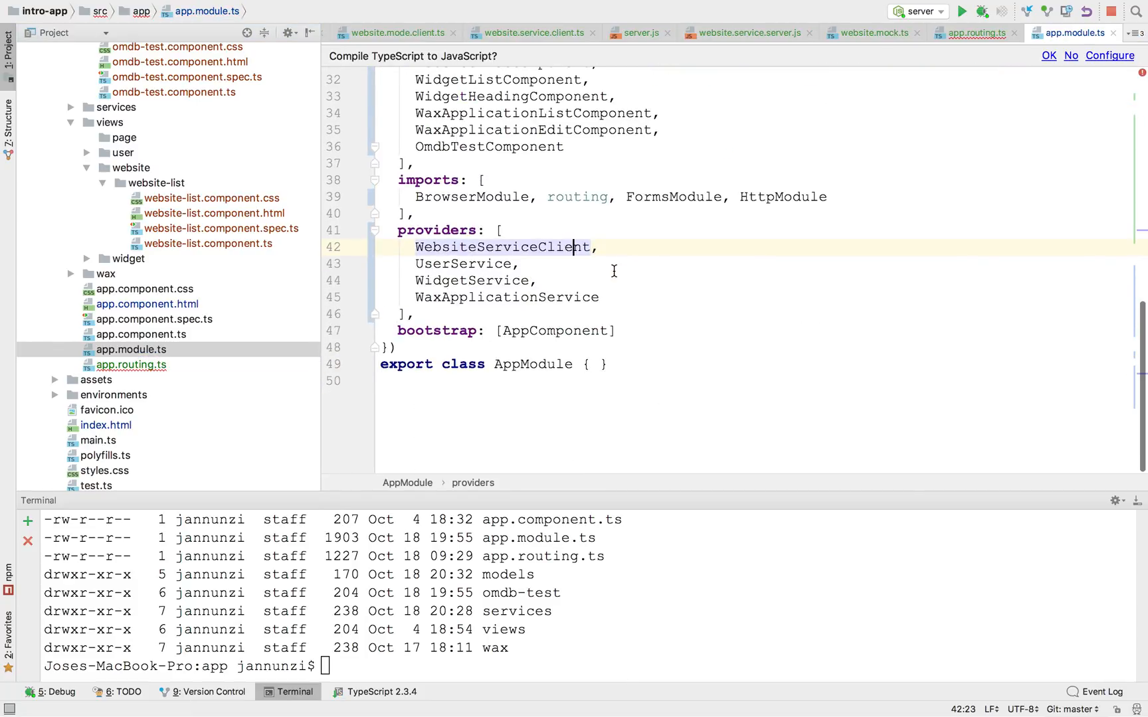
double_click(488, 147)
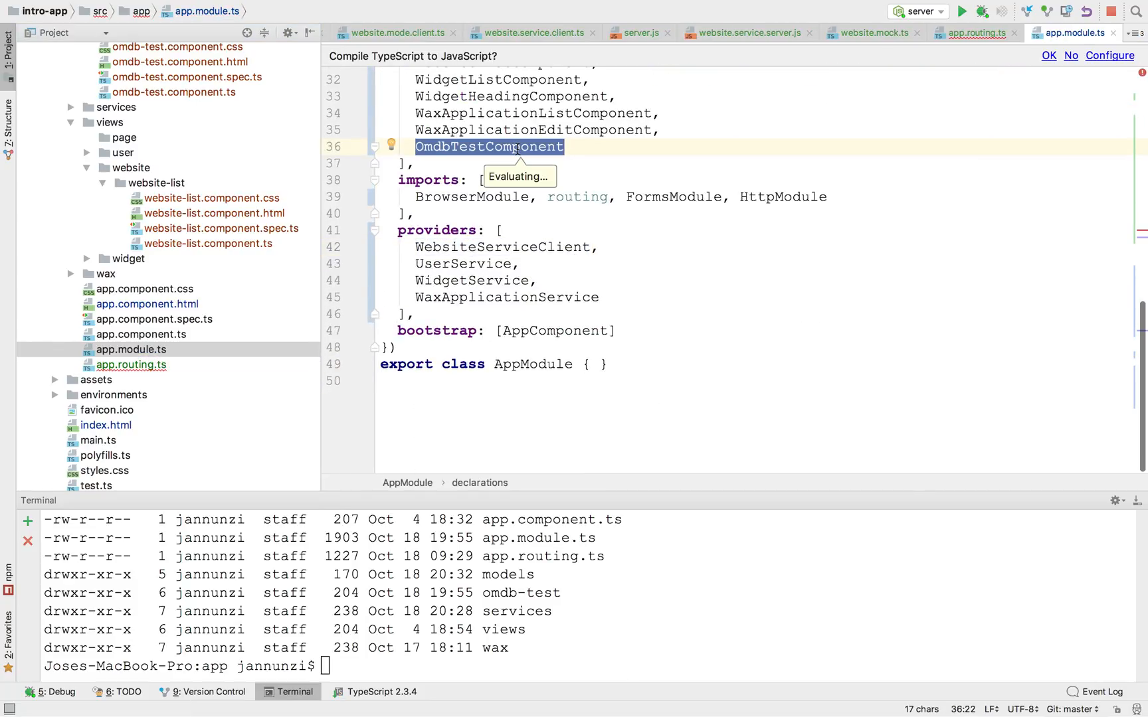
left_click(974, 33)
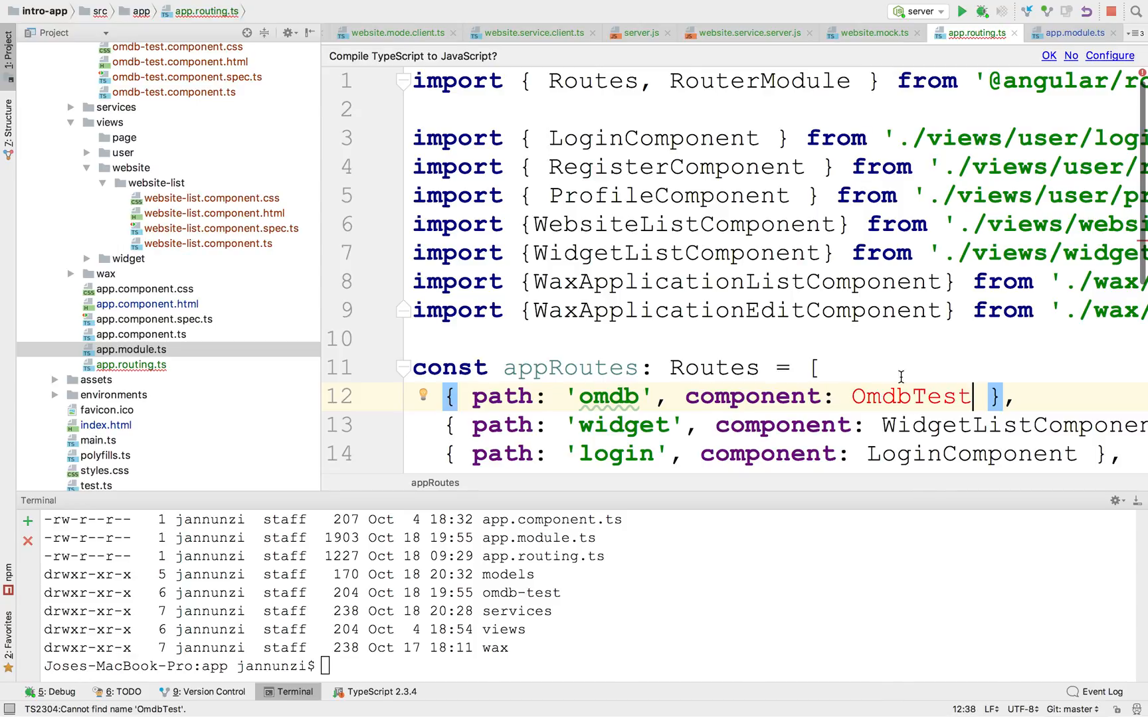
type("Component")
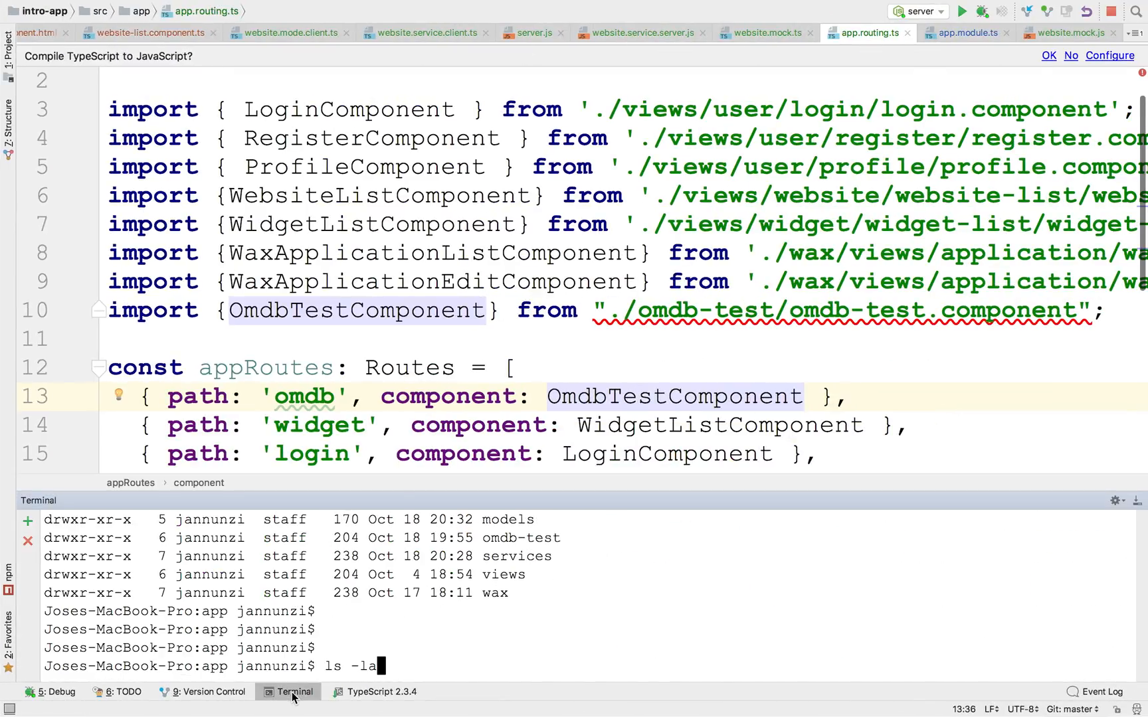
- Run ng serve and check the open Chrome tabs
type("ng serve")
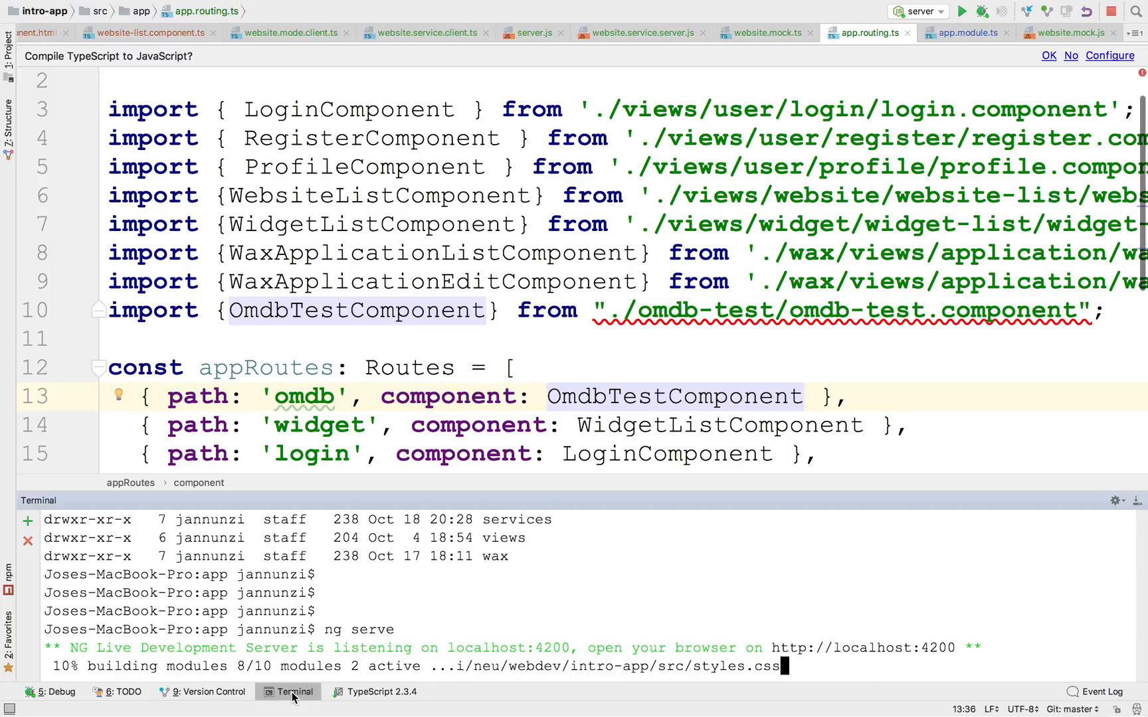
key("cmd+tab")
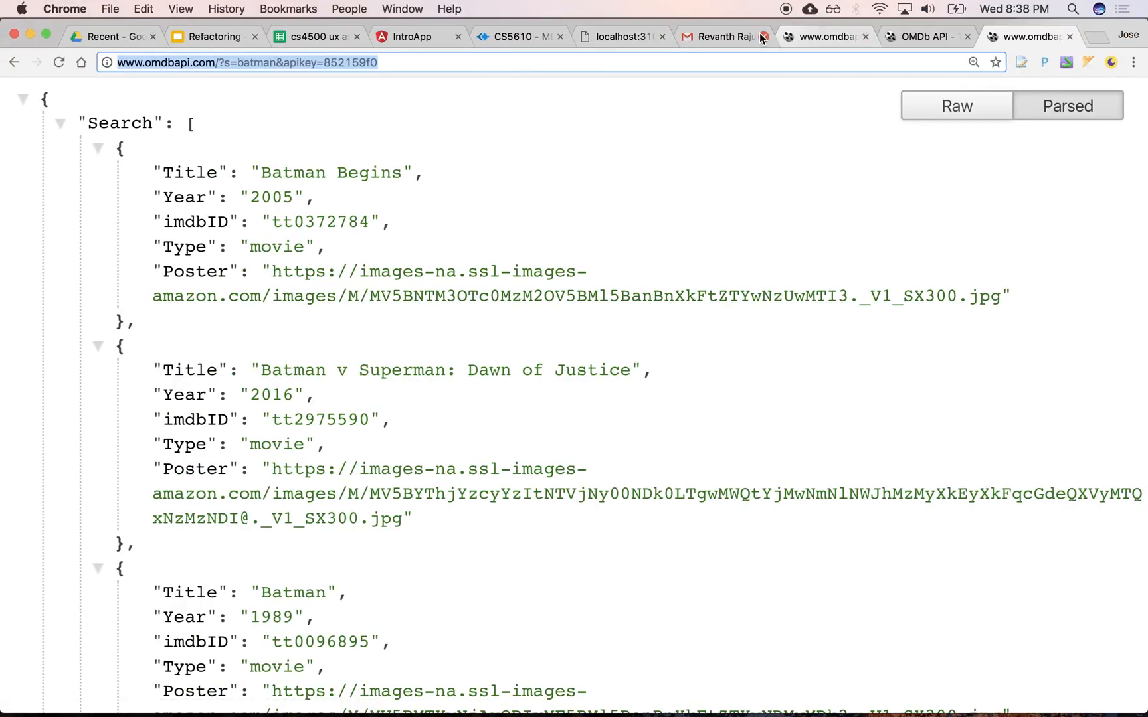
left_click(617, 36)
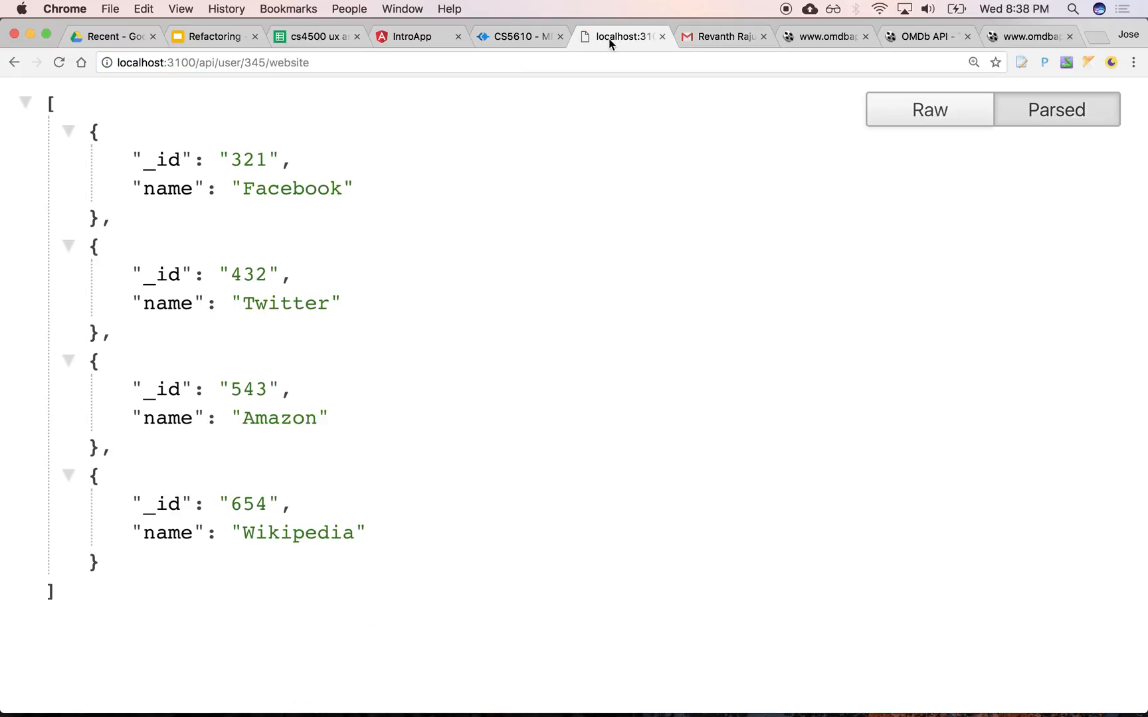
left_click(412, 36)
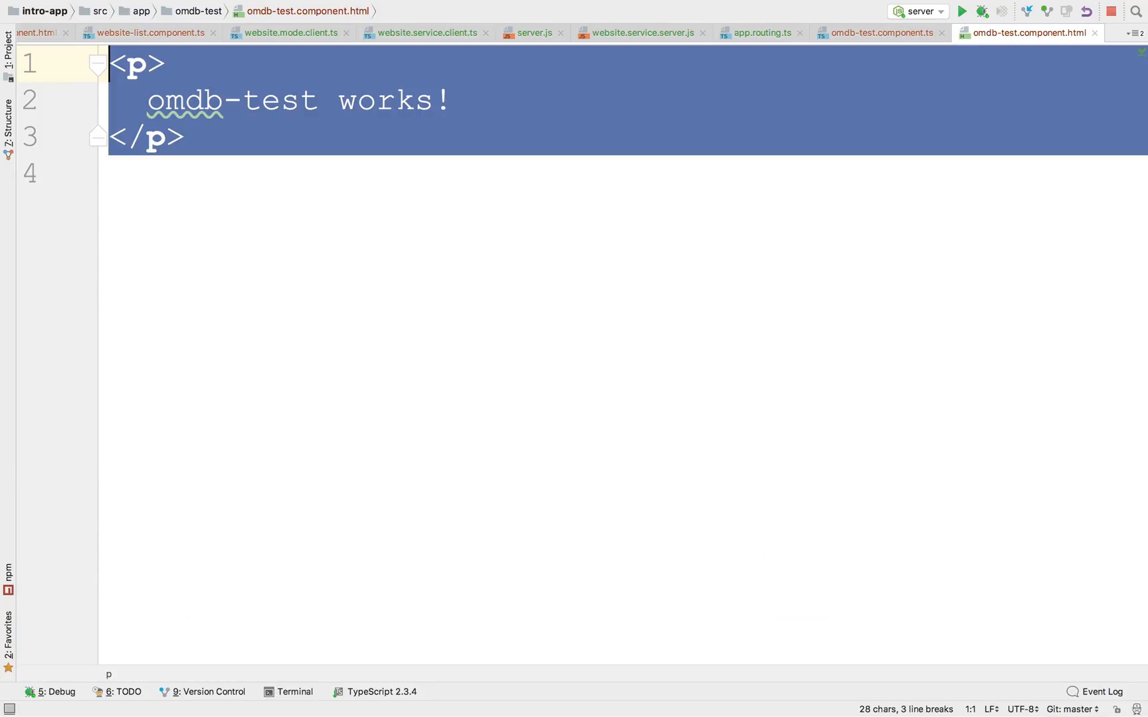
- Add an 'Omdb API Test' h1 heading and a 'Movie Title' label
type("<h1>0</h1>")
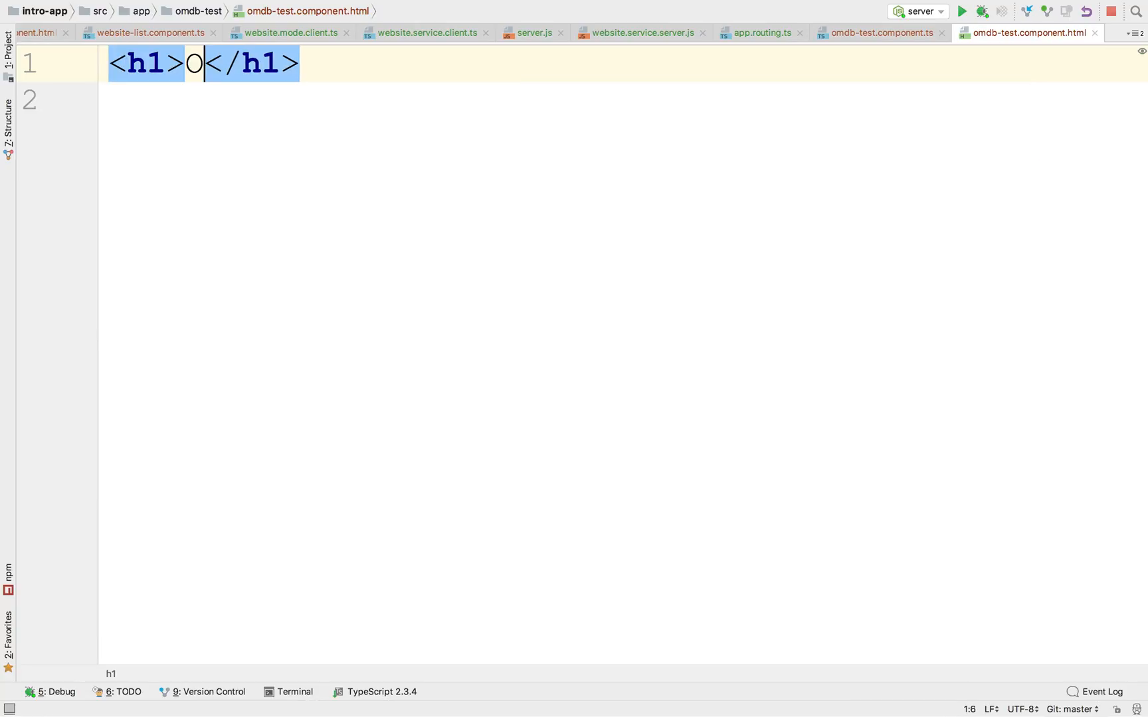
type("mdb API Test")
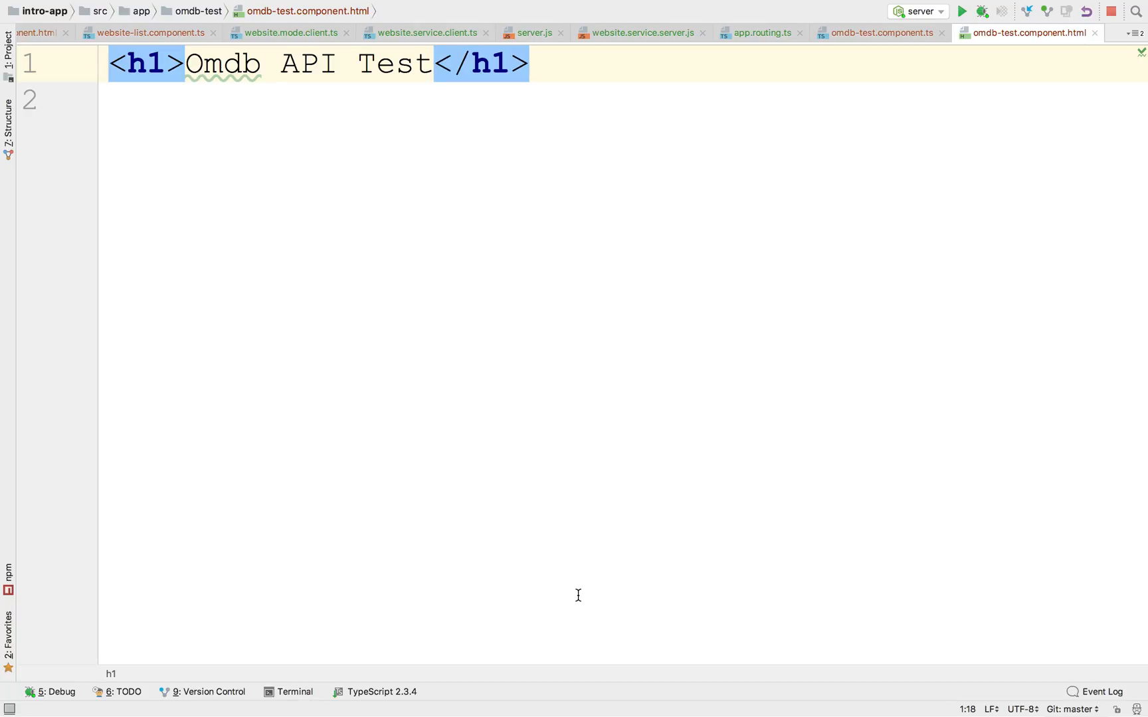
mouse_move(180, 348)
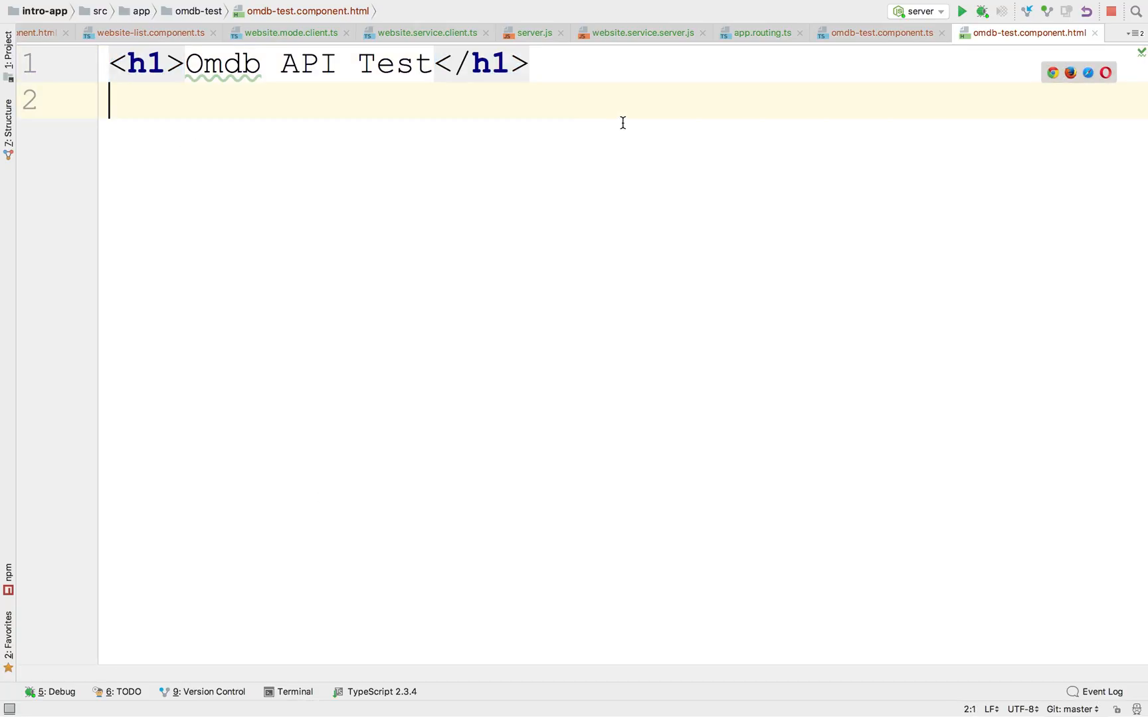
key("enter")
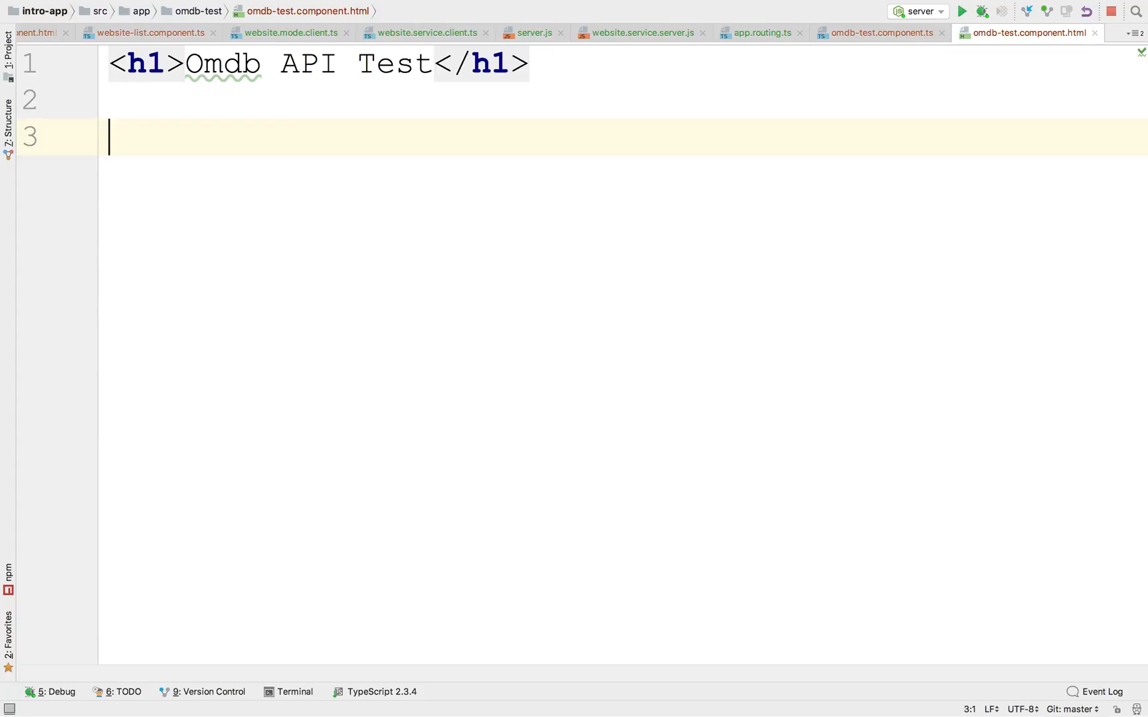
type("<label></label>")
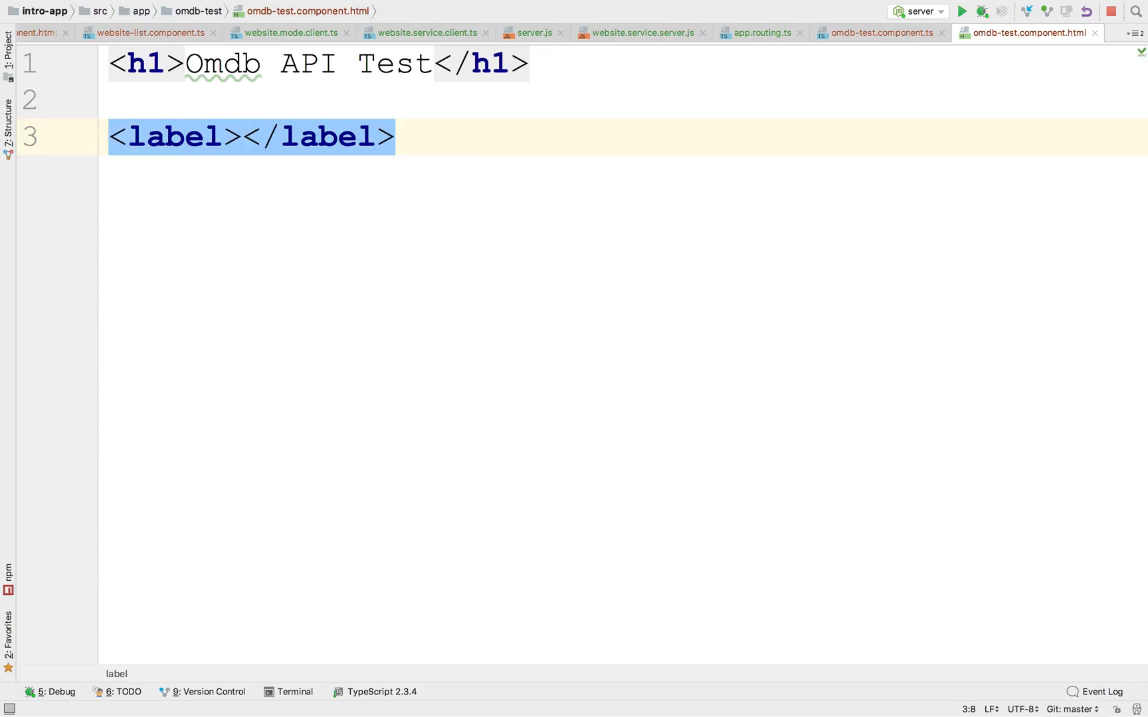
type("Movie Title")
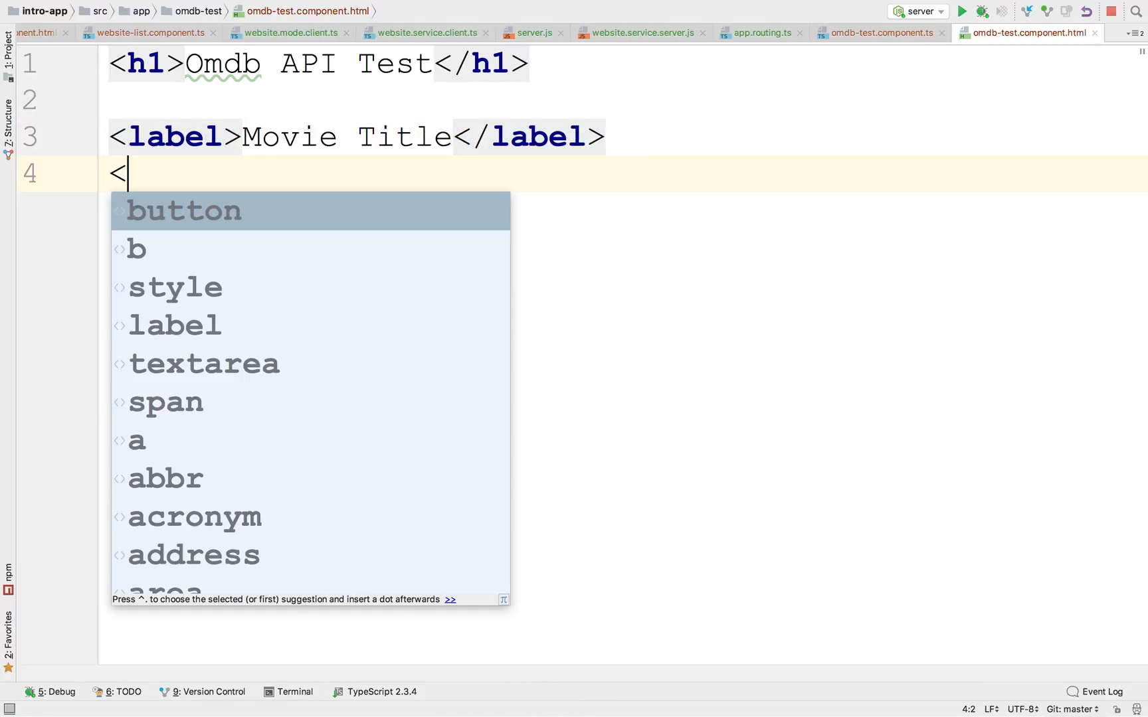
- Add an input with [(ngModel)]="title", class form-control and placeholder 'batman'
type("input")
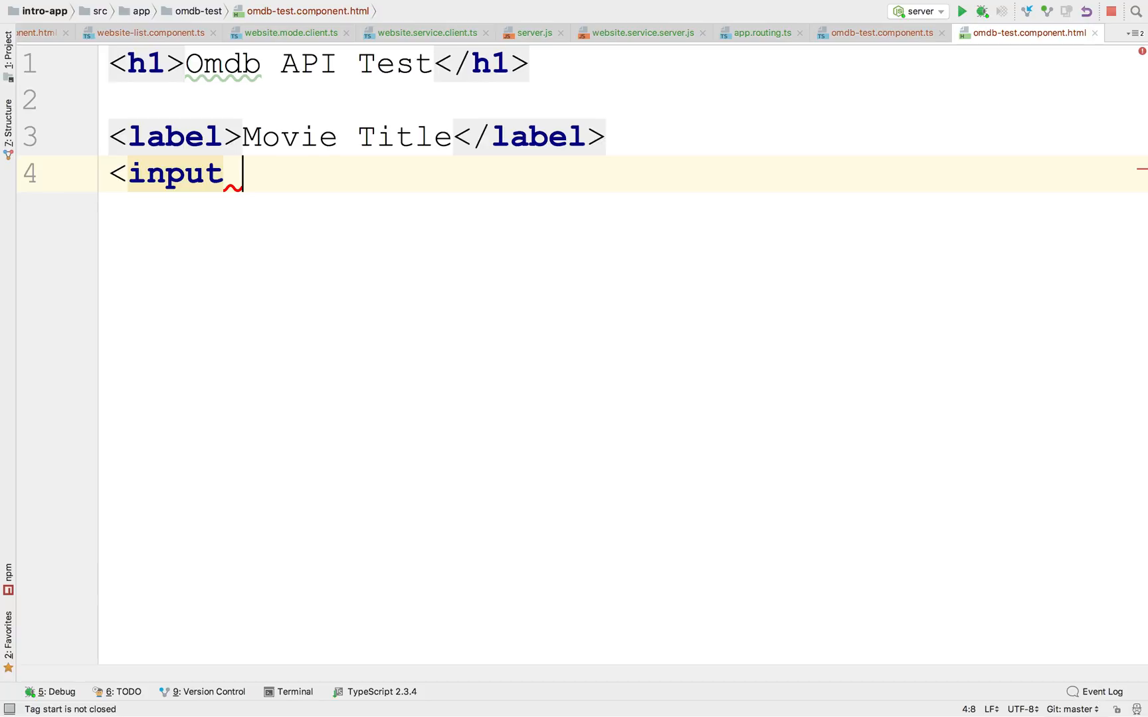
type("[(")
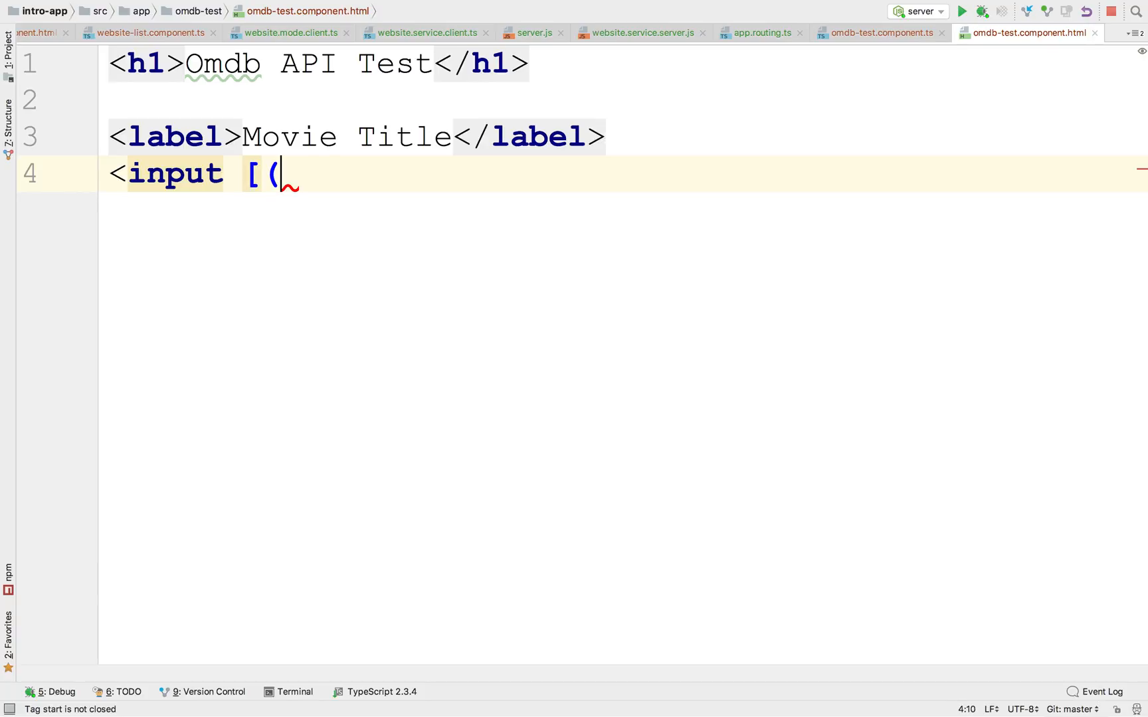
type("ngModel")
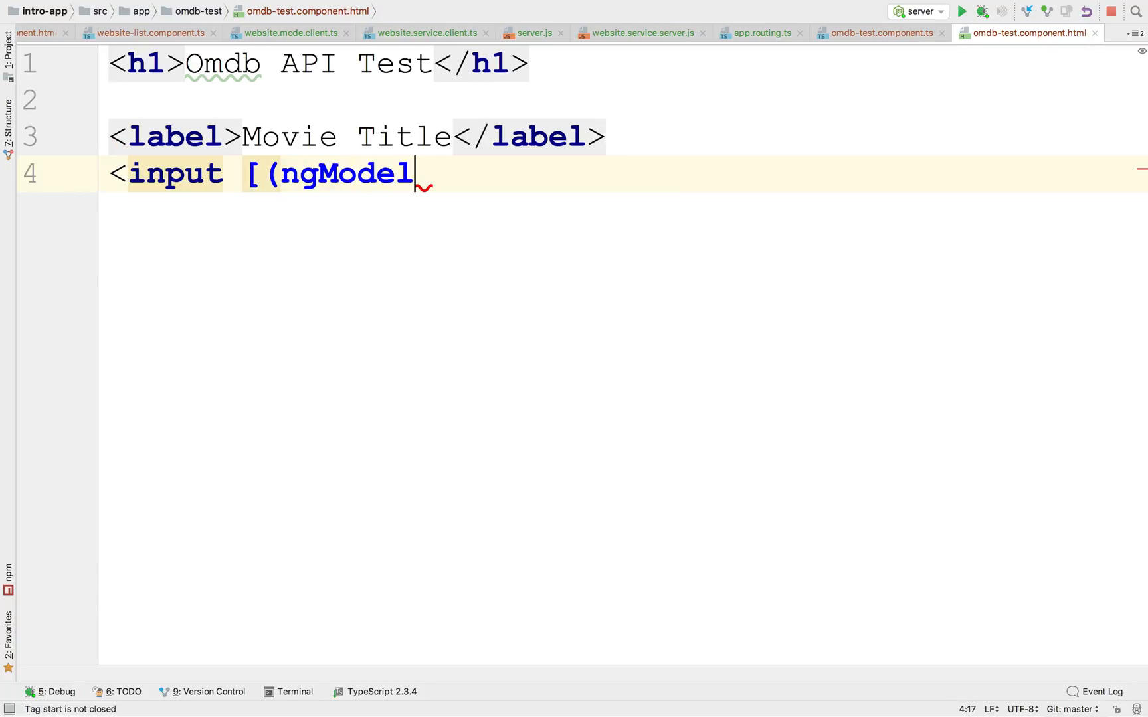
type(")]=\"")
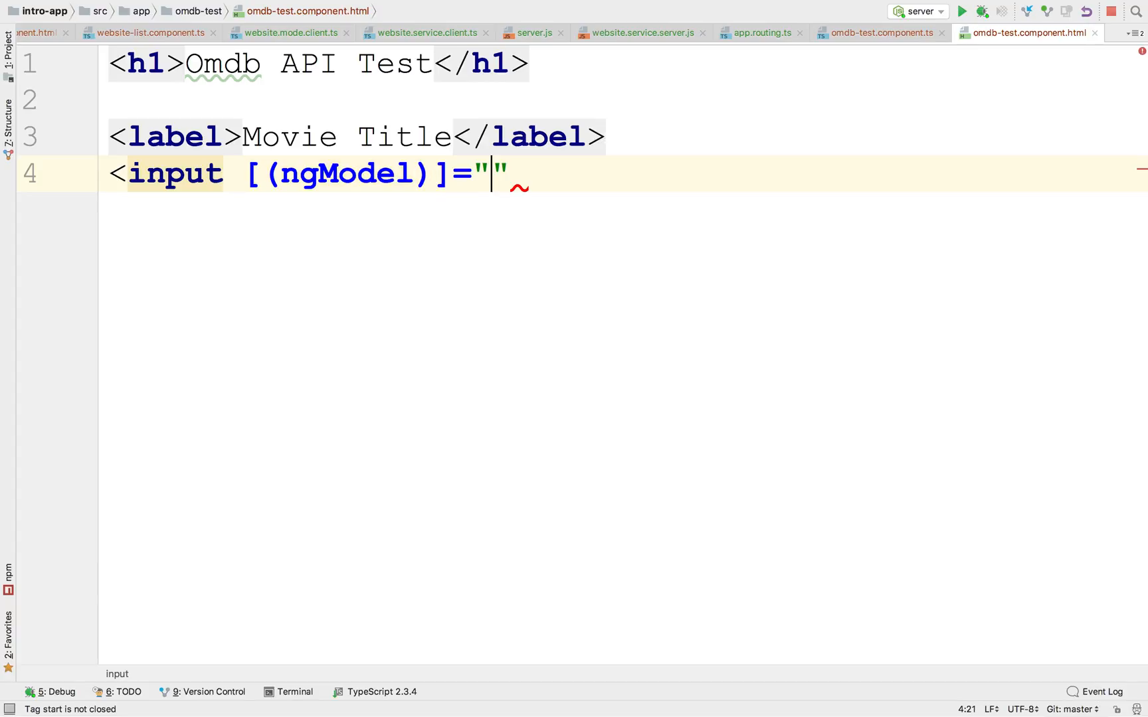
type("title")
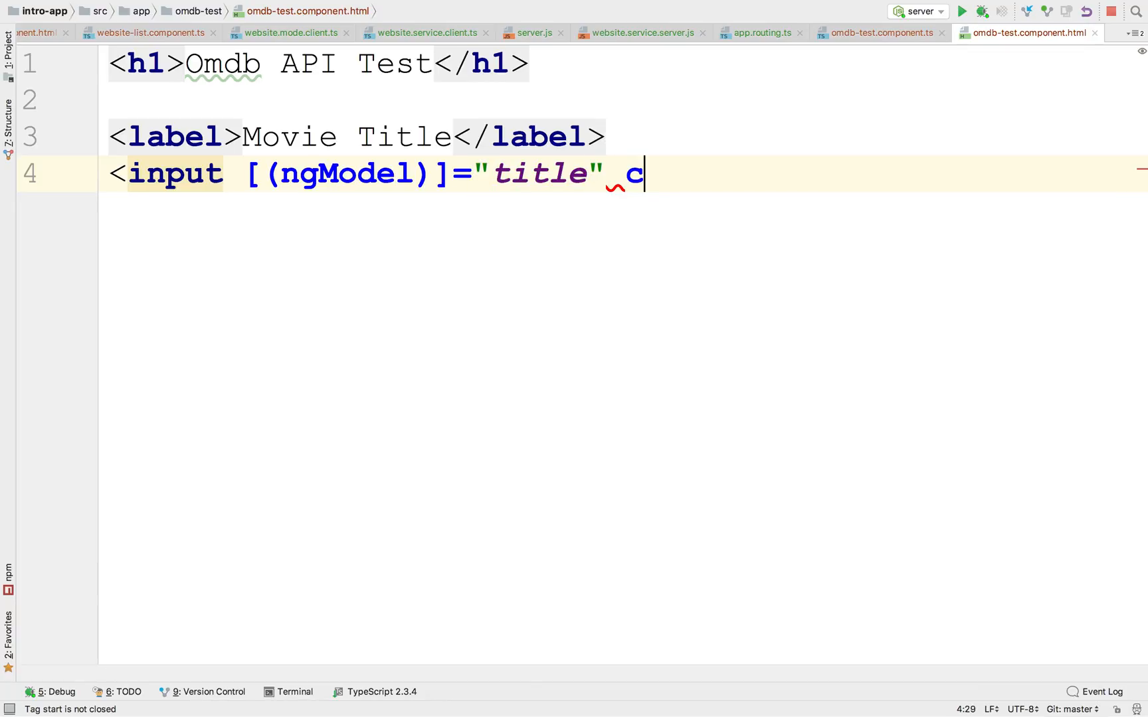
type("lass=\"form-control\"")
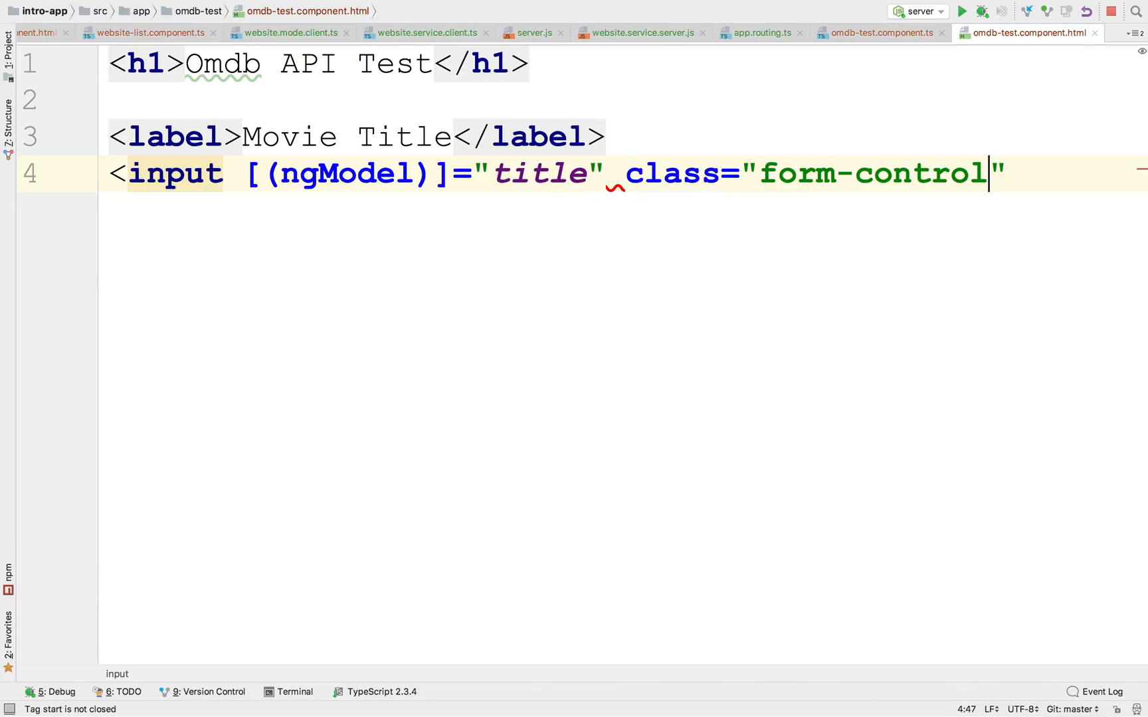
type("/>")
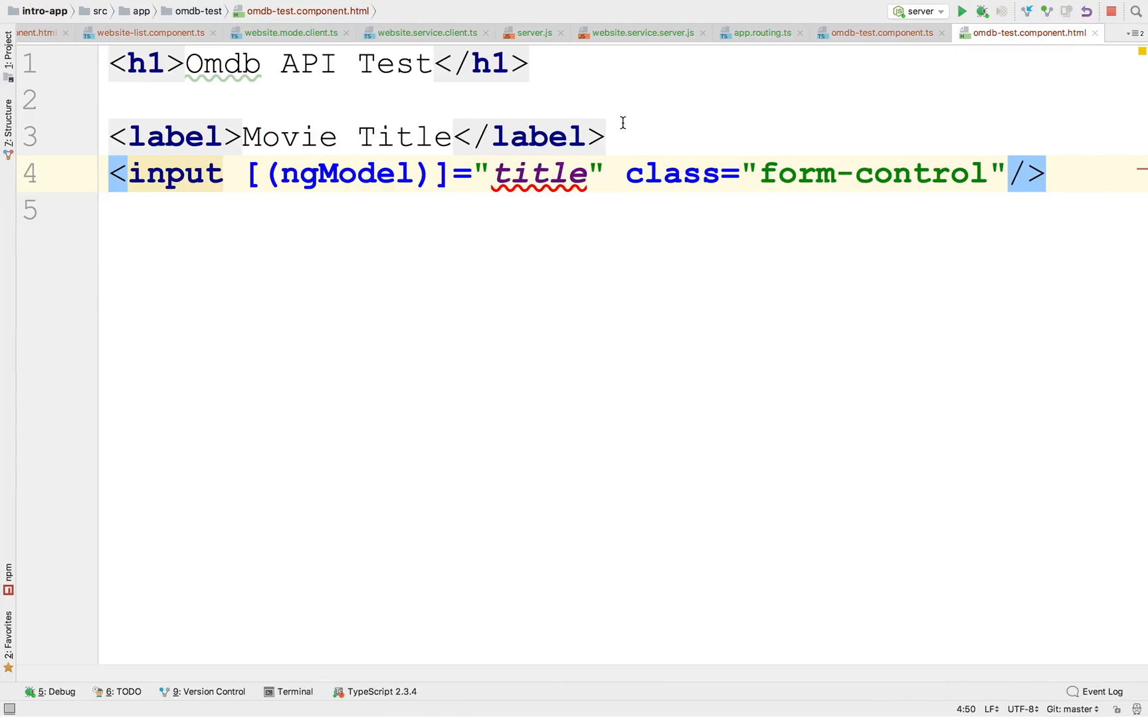
type("pl")
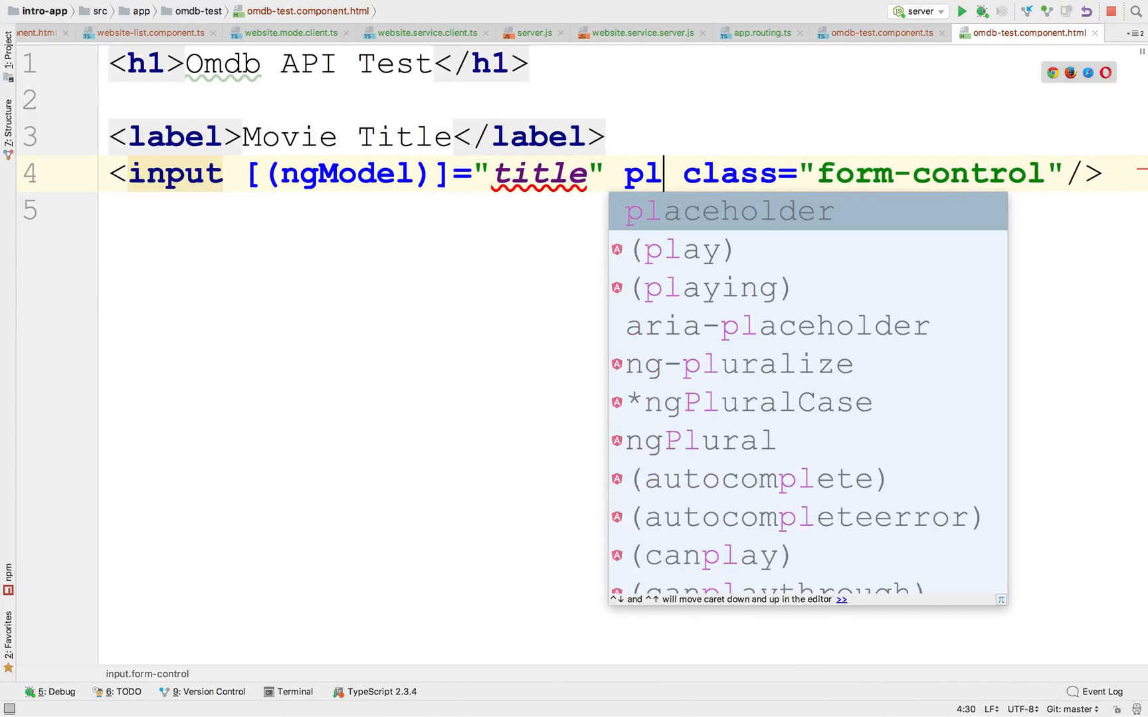
type("laceholder=\"batman\"")
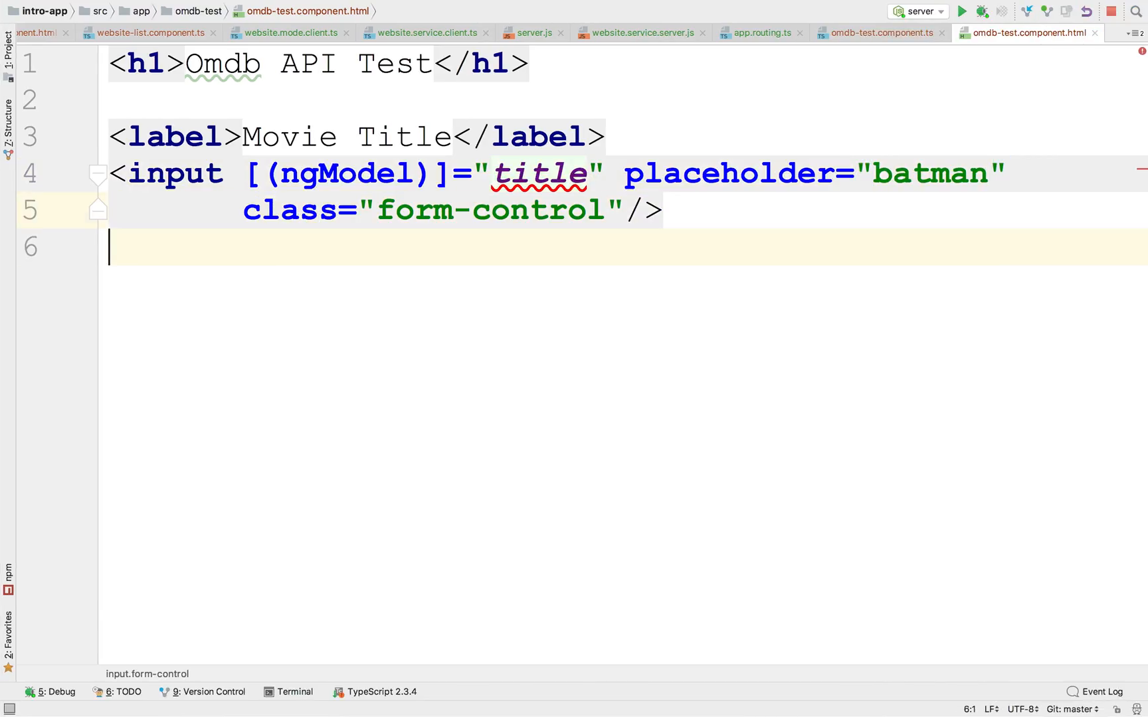
- Add a 'Search' button calling searchMovie(title) with classes btn btn-primary btn-block
type("<butt")
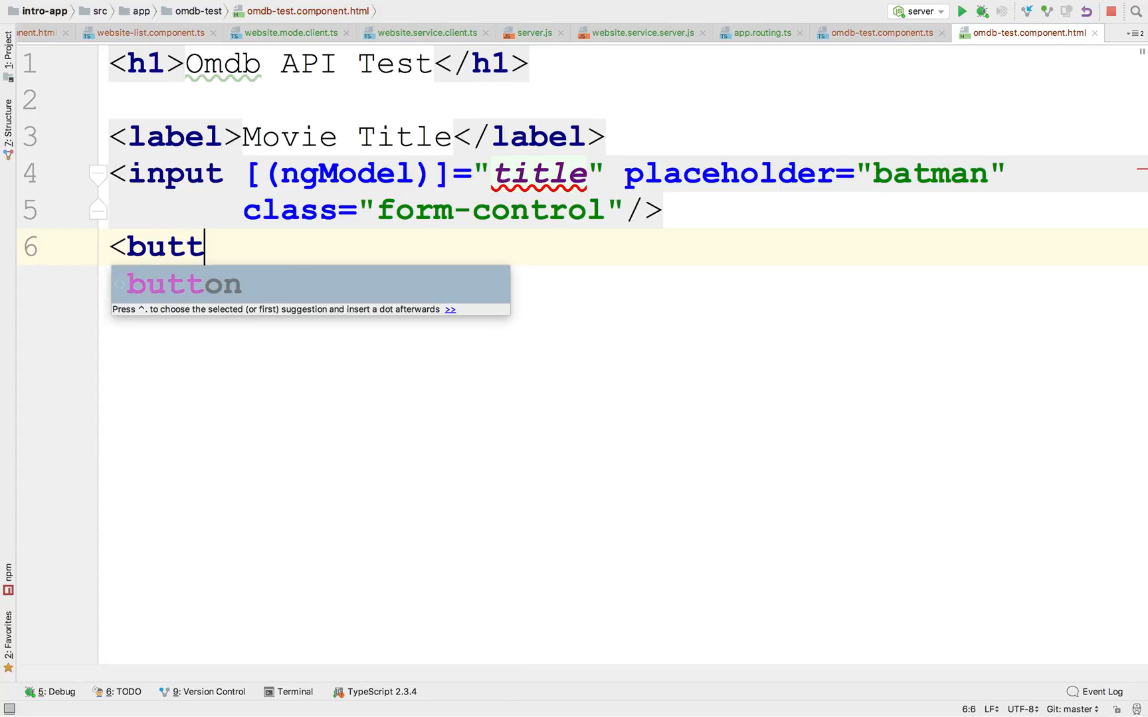
key("Tab")
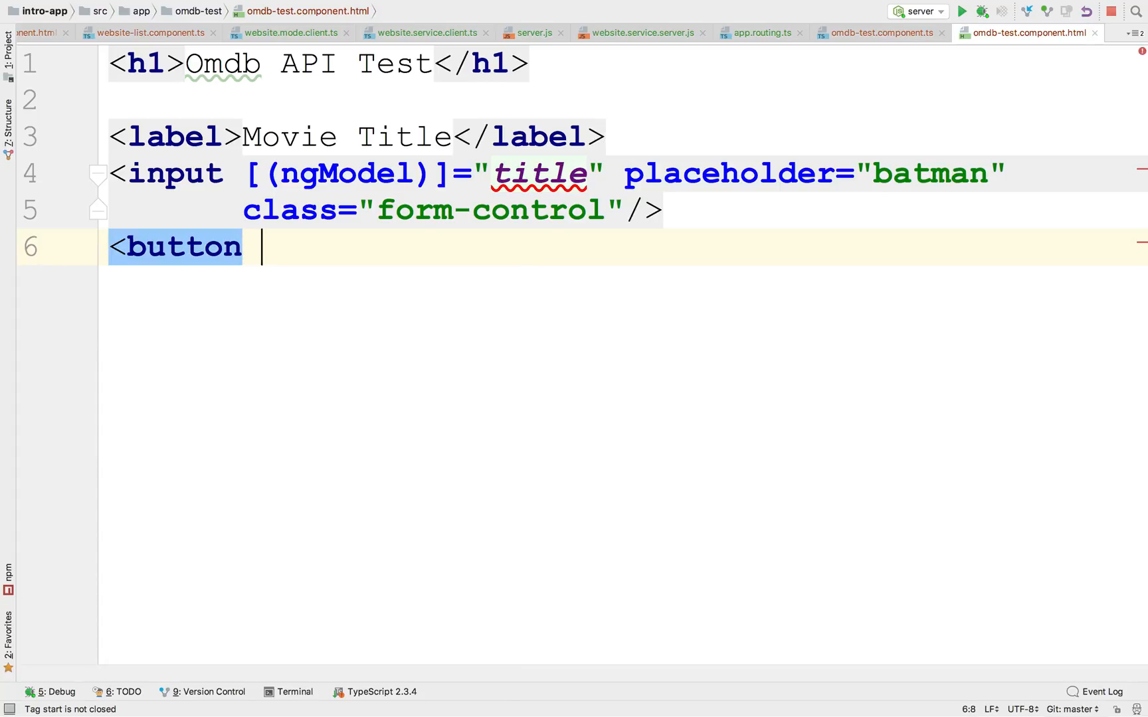
type("(click)")
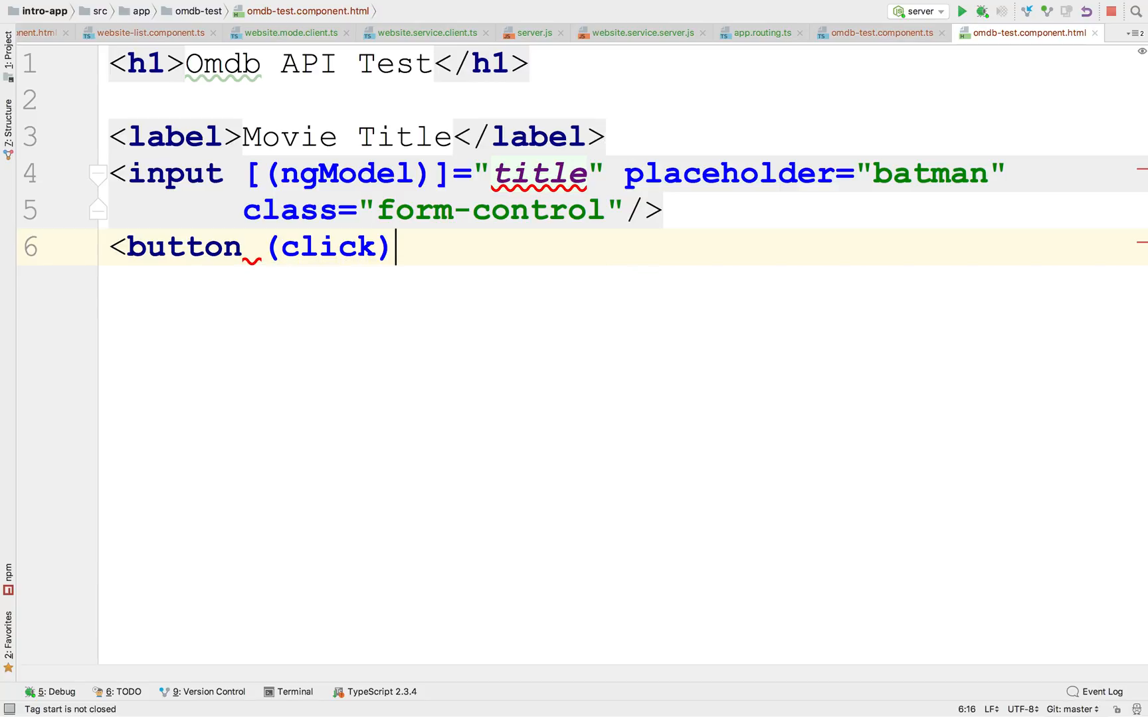
type("=\"se\"")
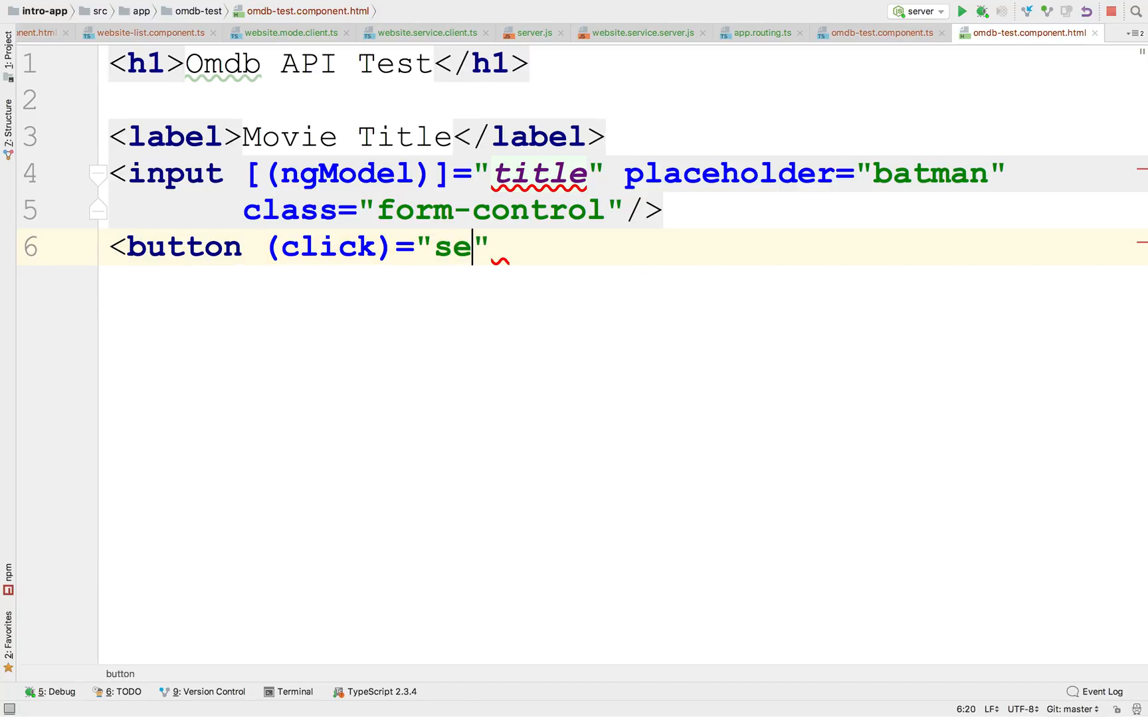
type("archMovie(title)")
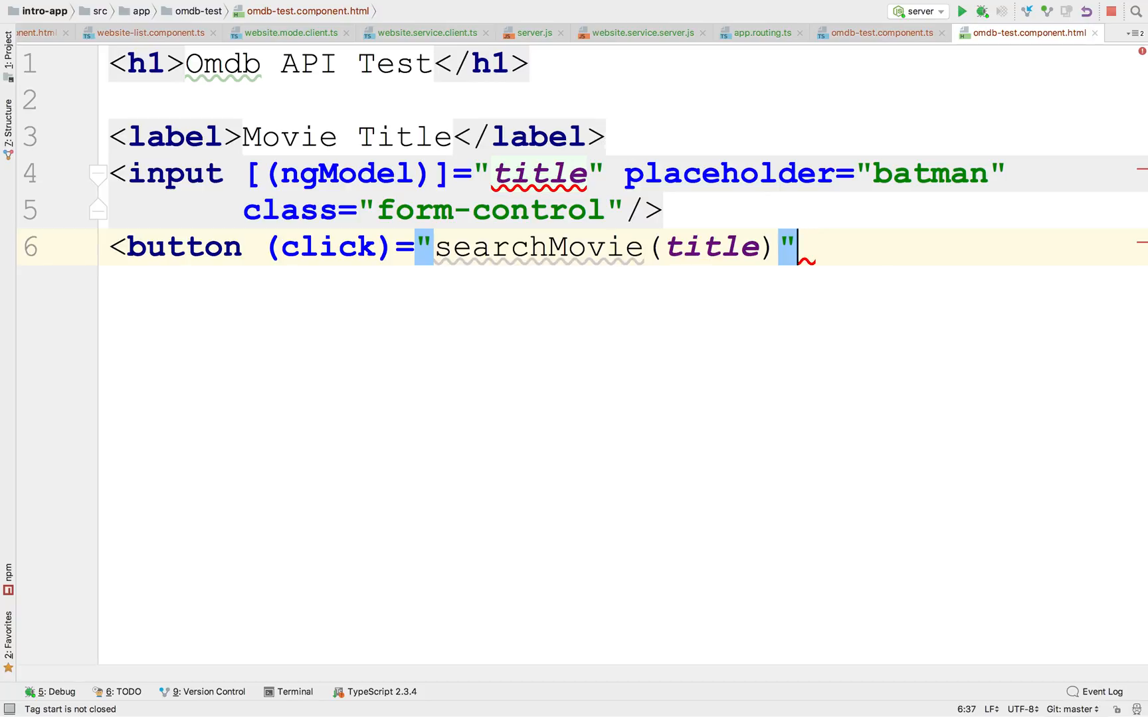
type("class")
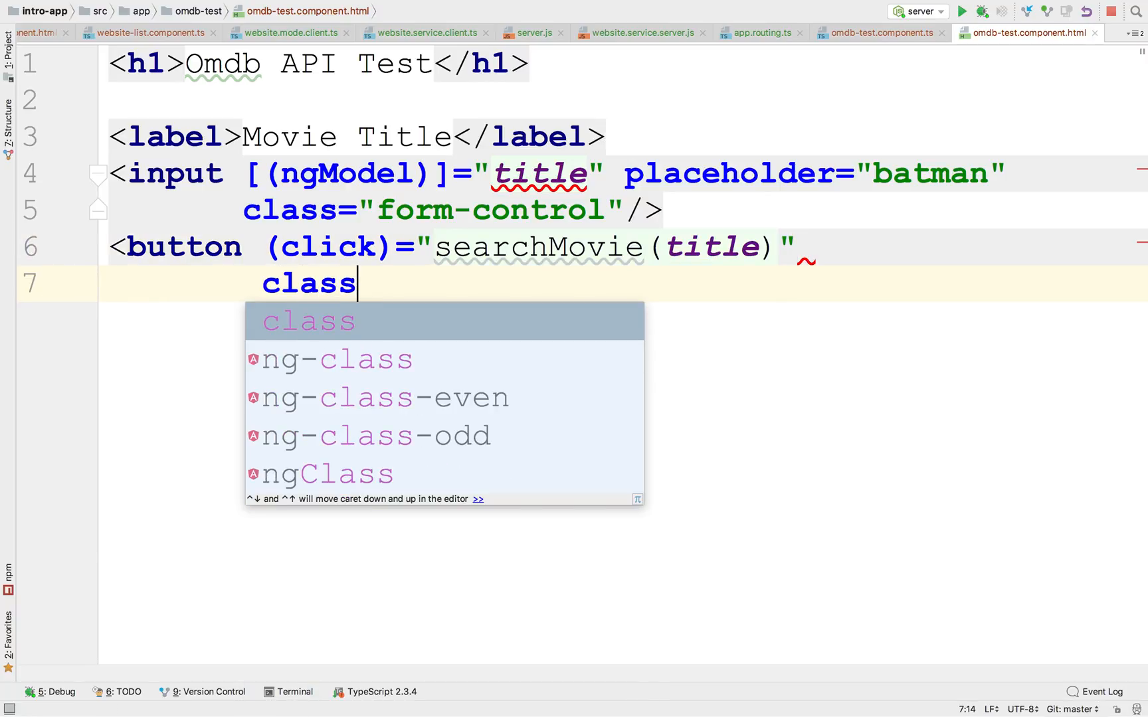
type("=\"btn btn-primary")
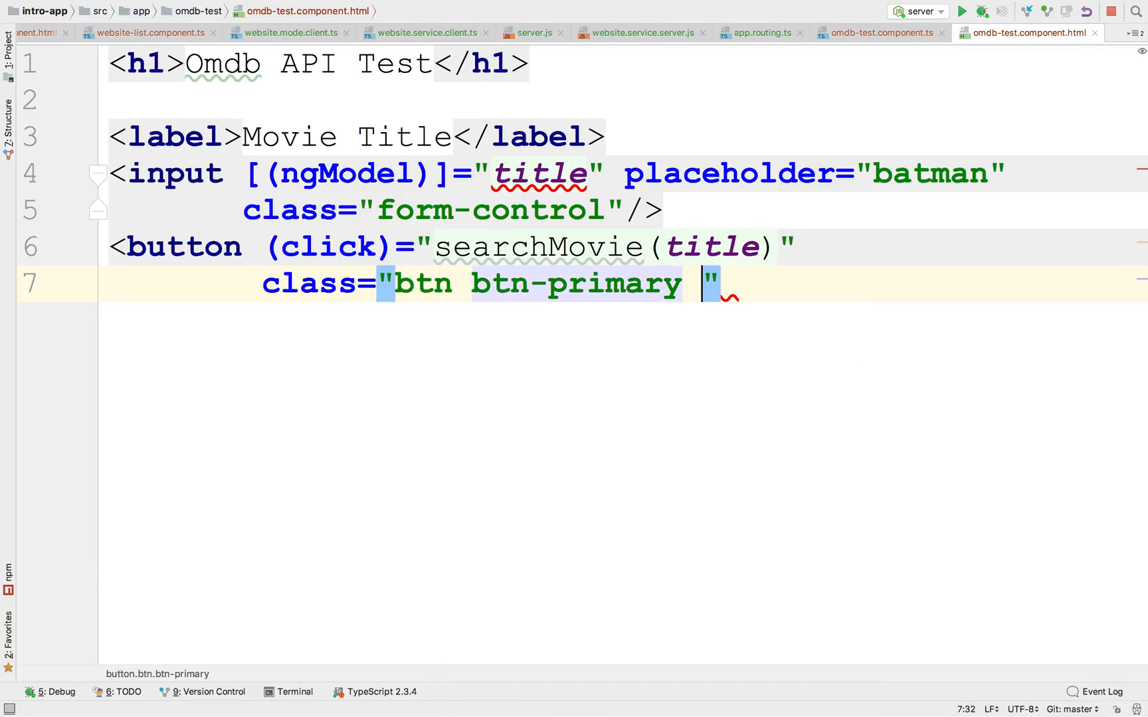
type("btn-block")
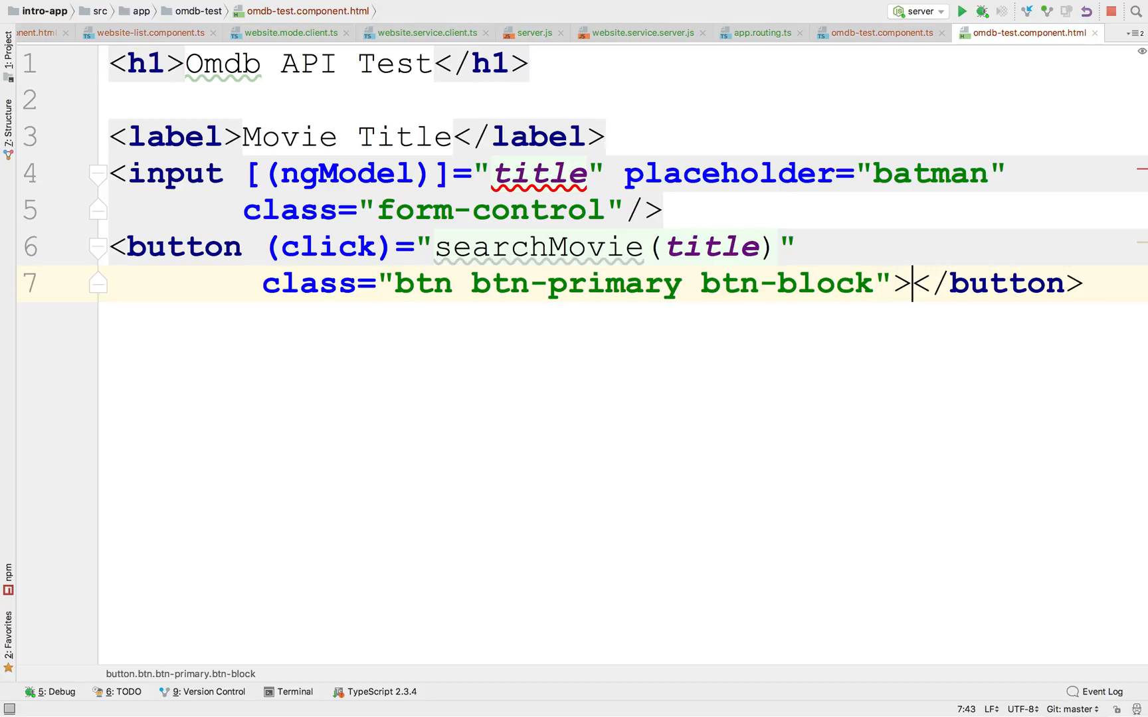
type("Search")
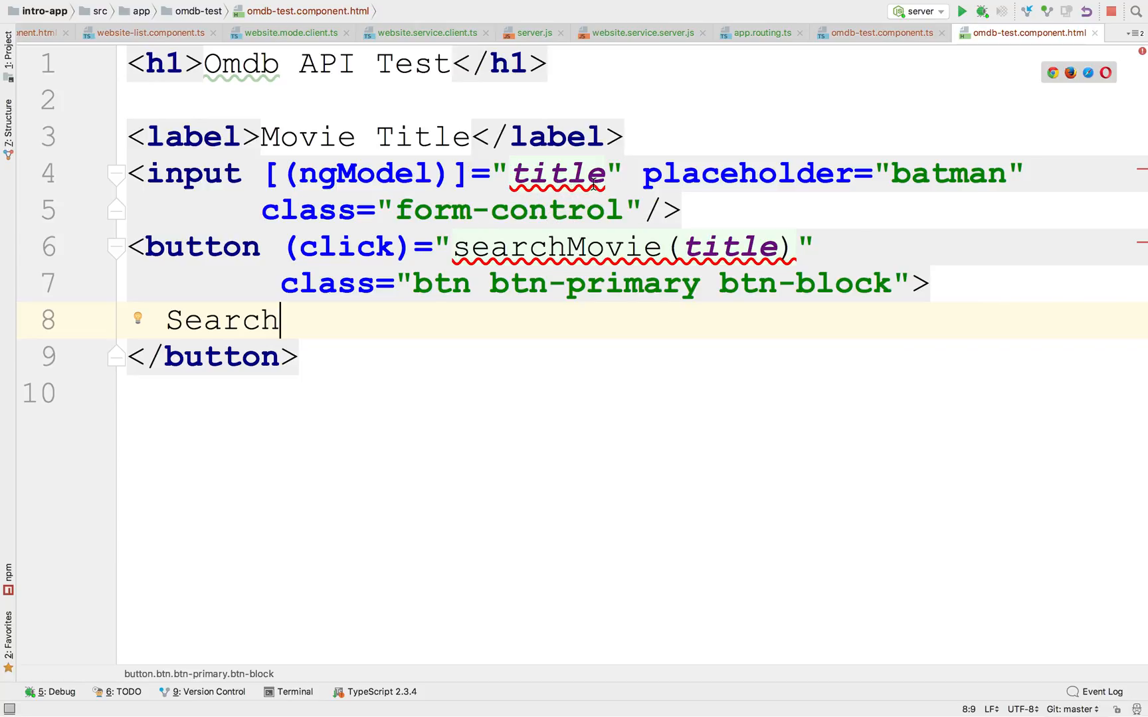
key("ctrl+tab")
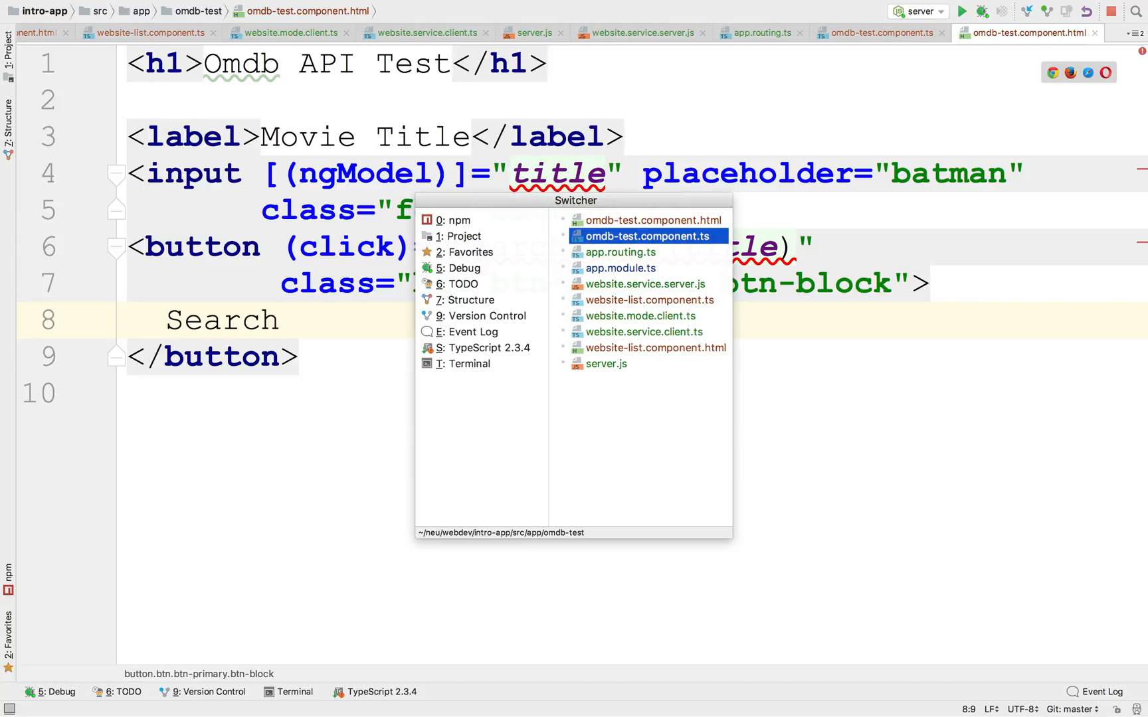
- In omdb-test.component.ts, declare title: String and an empty searchMovie(title: String) method
left_click(647, 236)
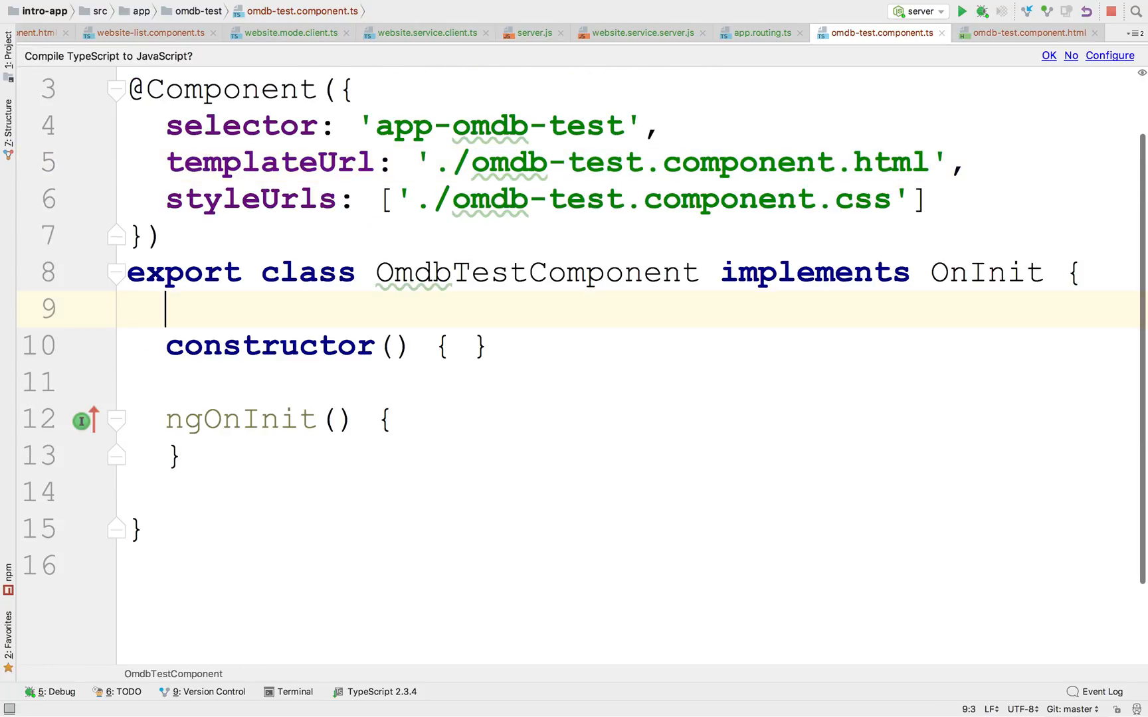
type("title: String;")
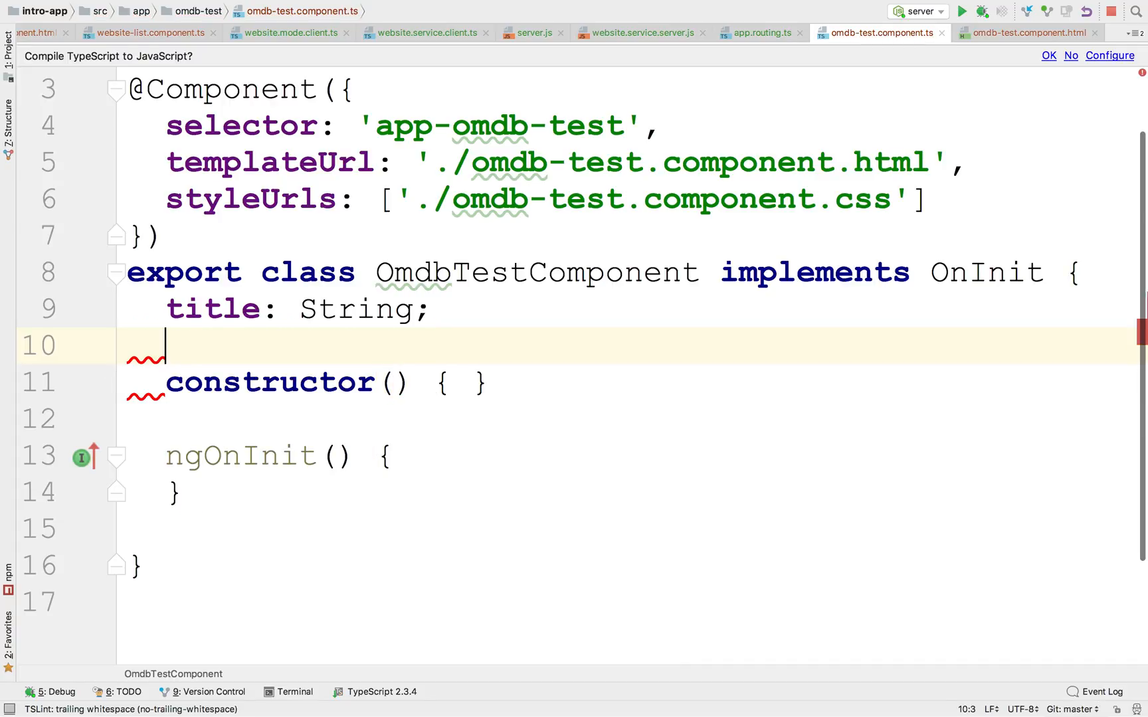
type("s")
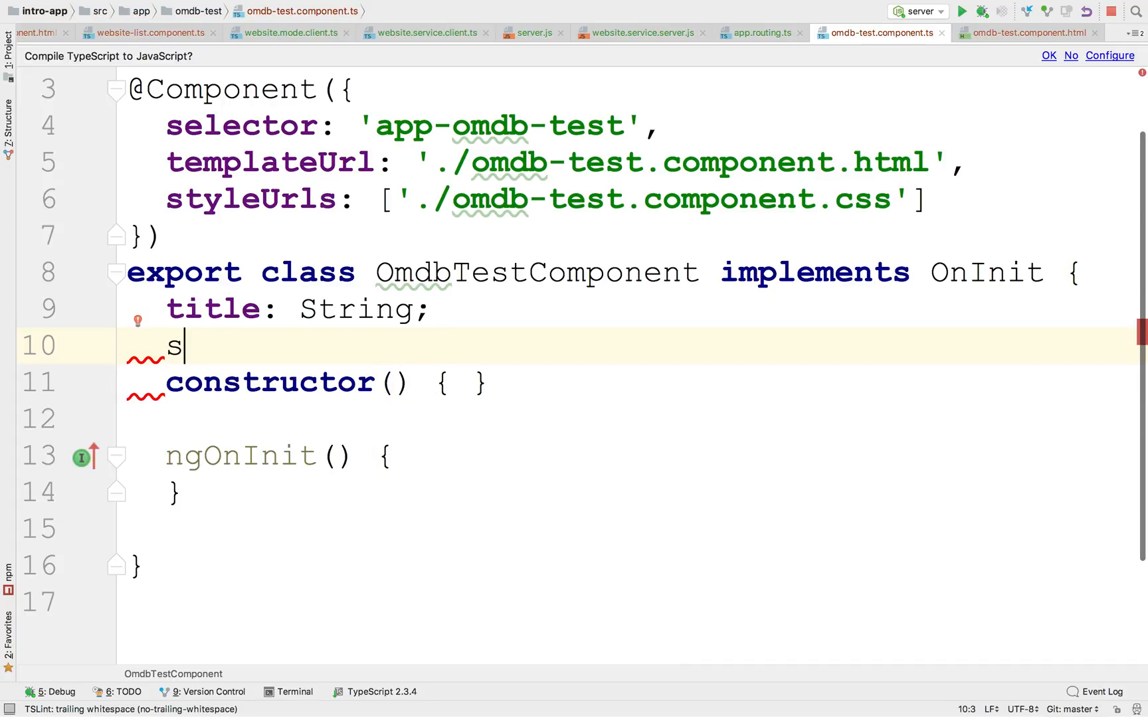
type("earchM")
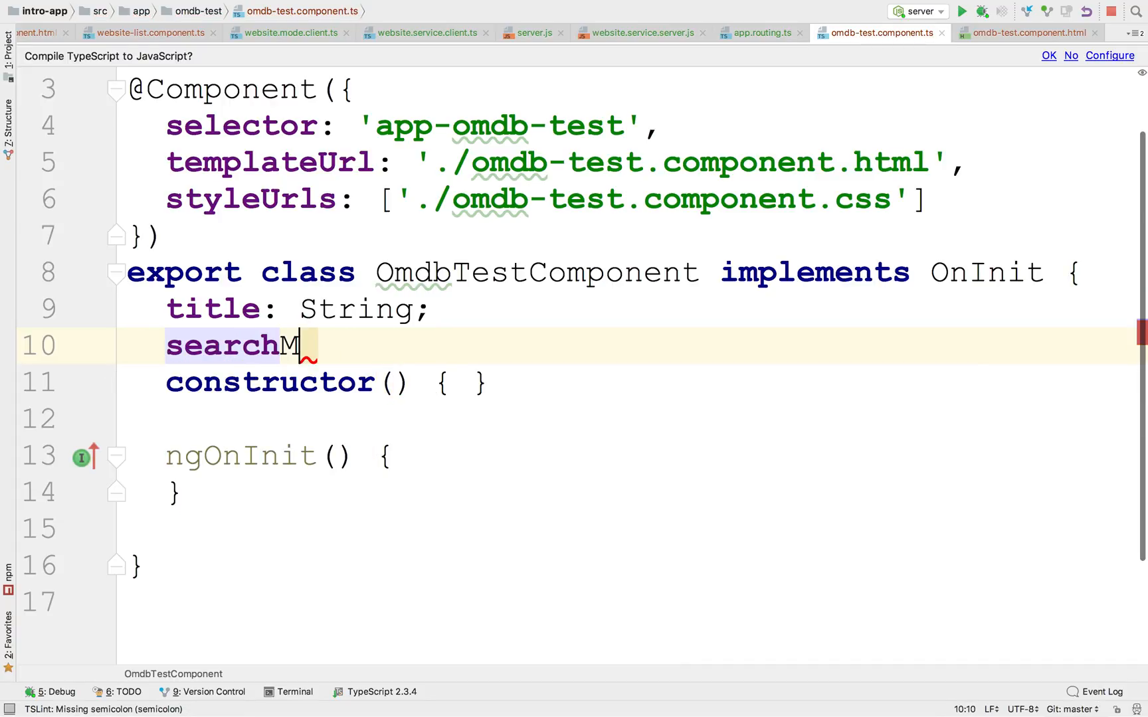
type("ovie()")
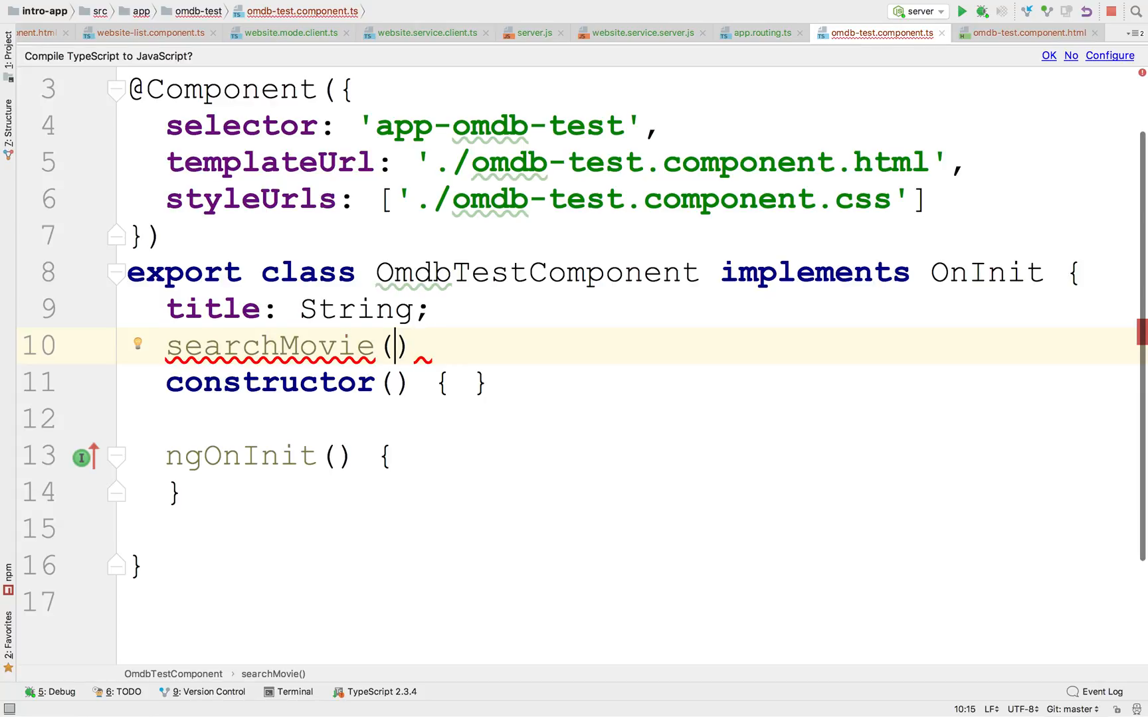
type("title")
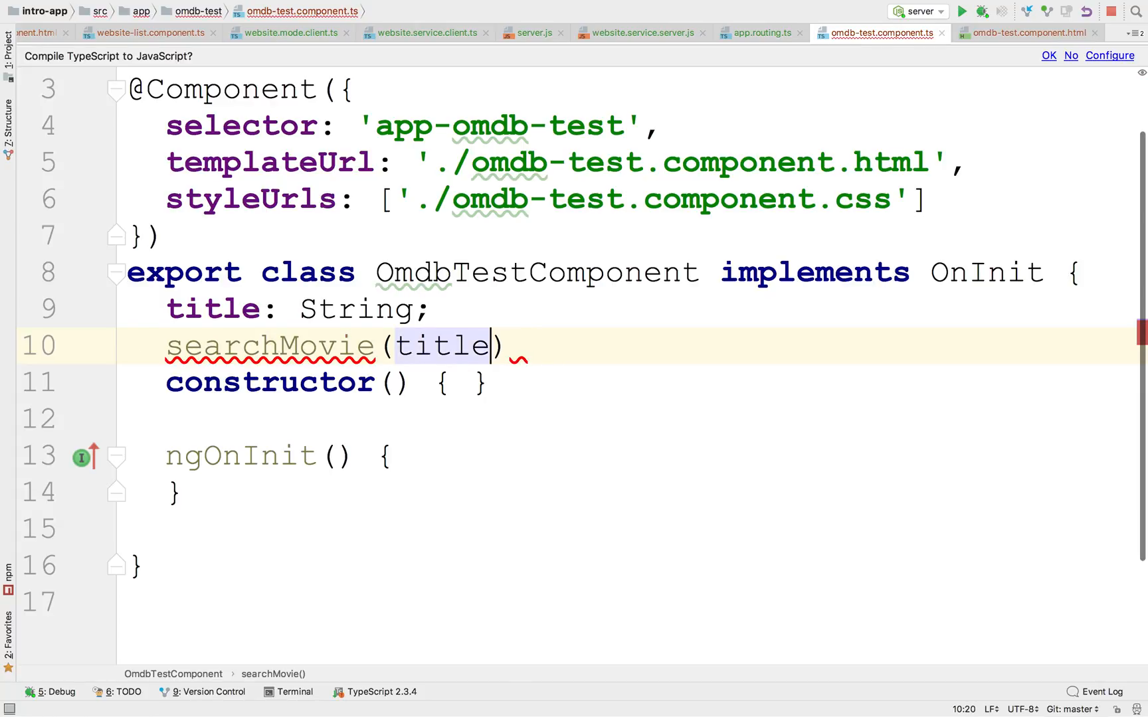
type(": String) {}")
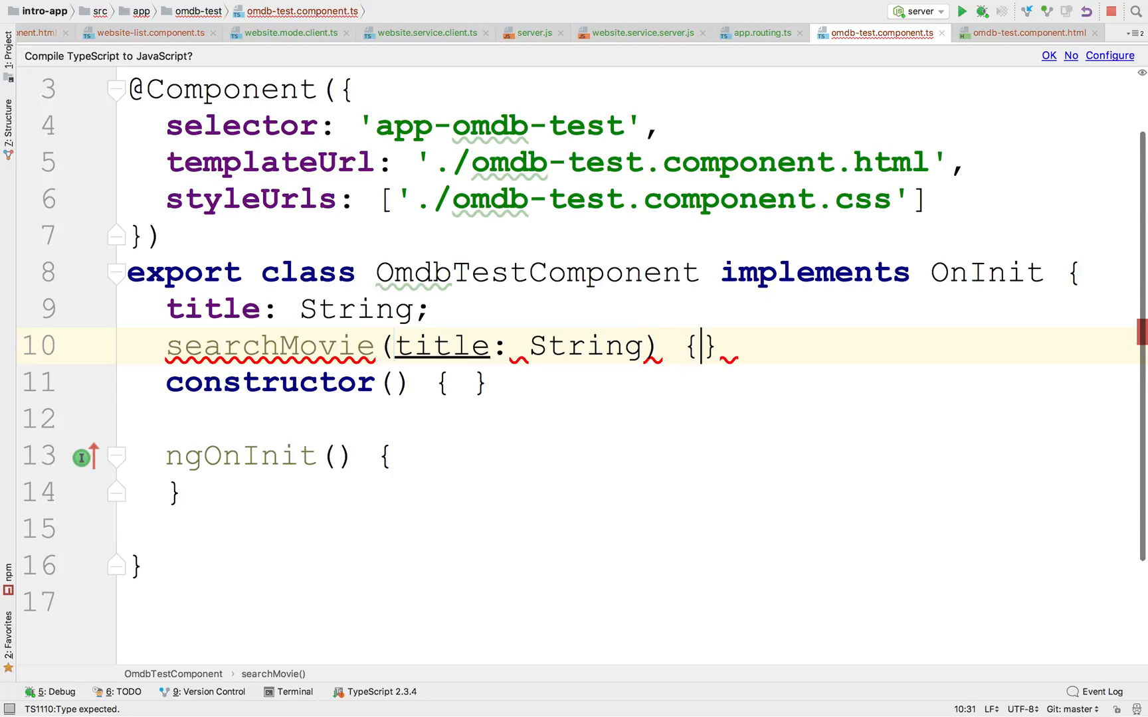
left_click(1025, 32)
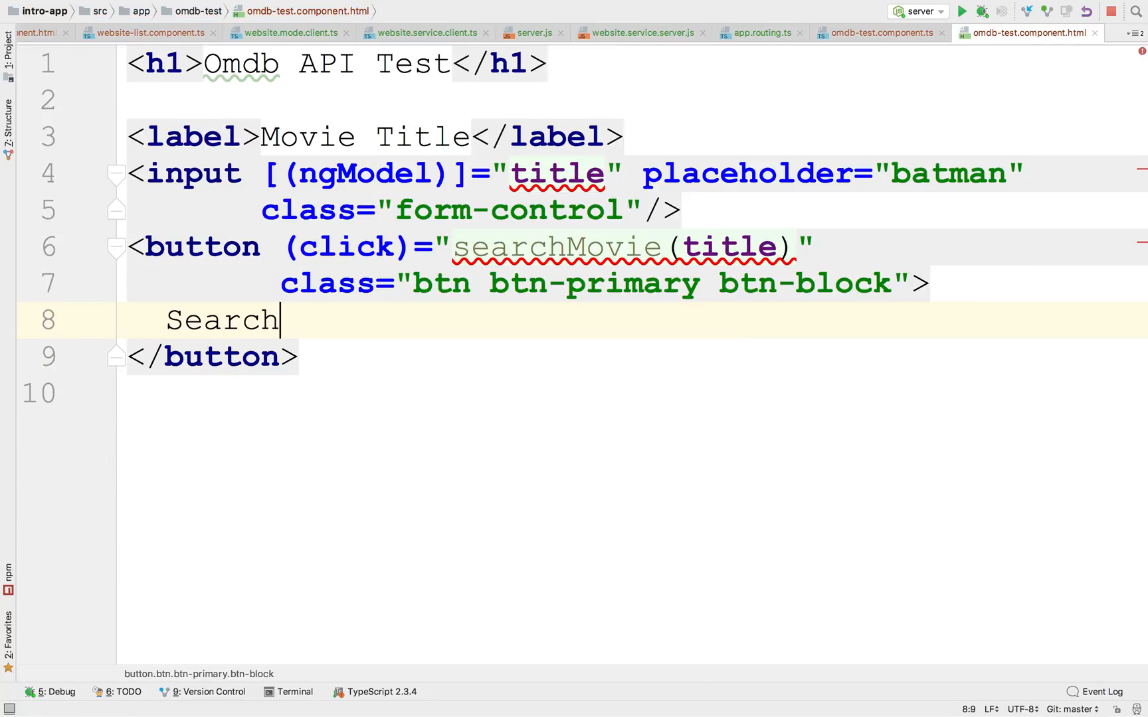
left_click(876, 32)
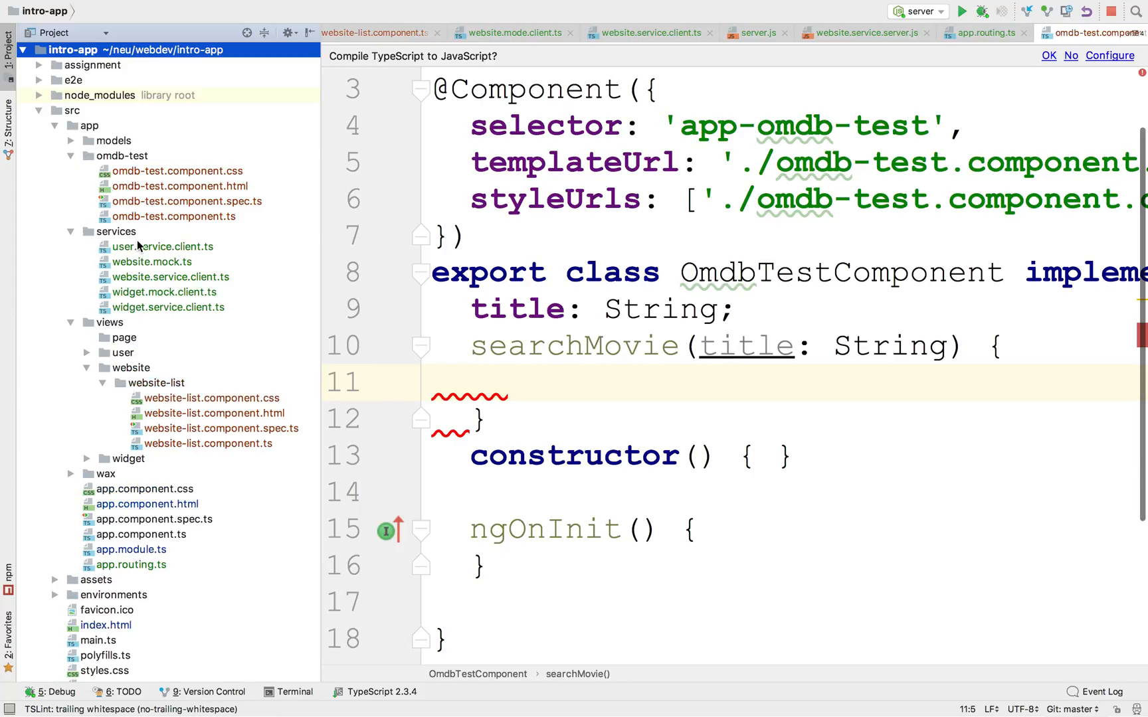
- Create a new TypeScript file named omdb.service.client in the services folder
right_click(116, 231)
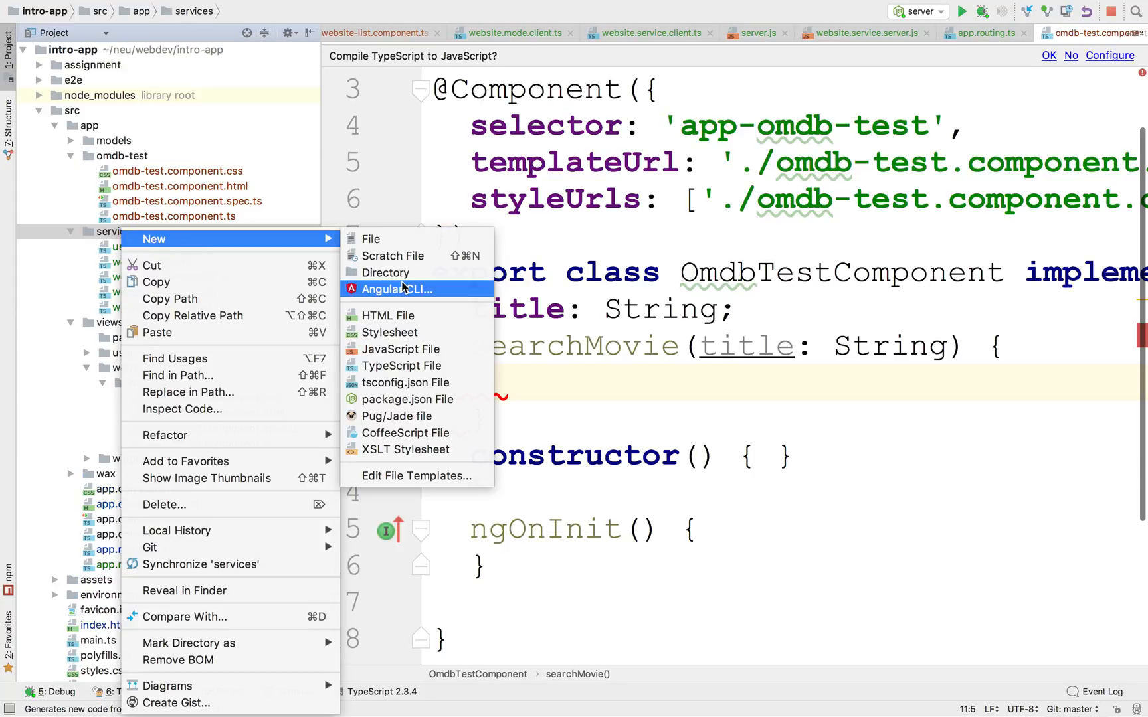
left_click(401, 366)
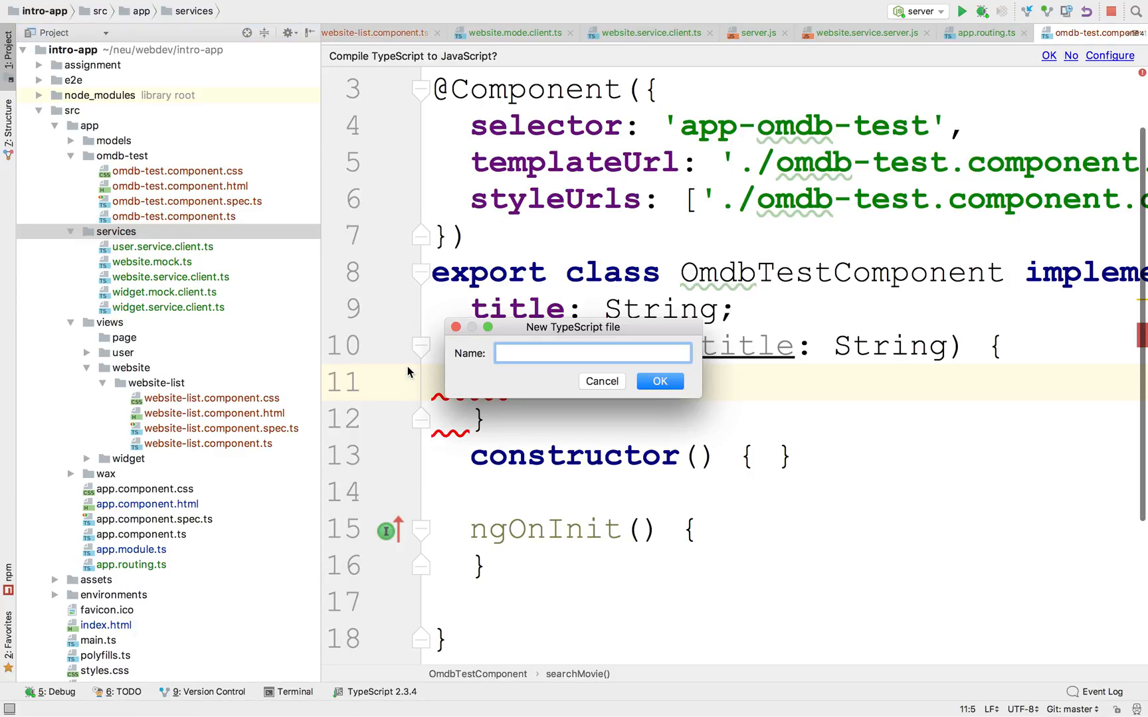
type("Omdb")
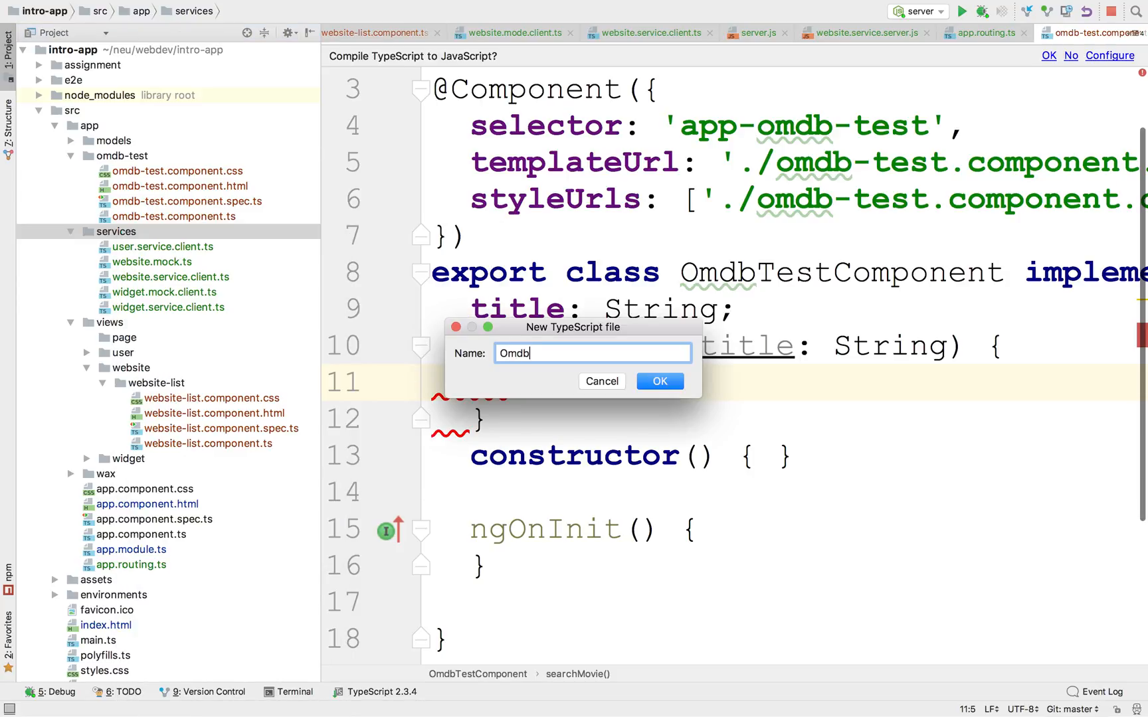
type("omdb")
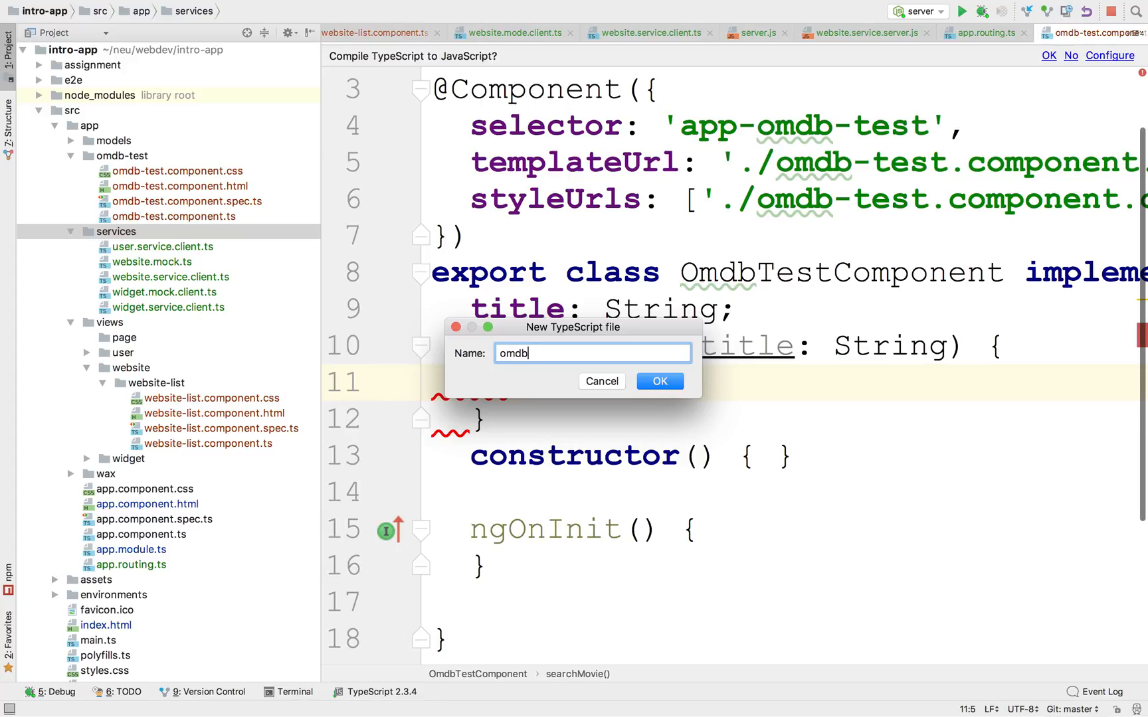
type(".service.,client.")
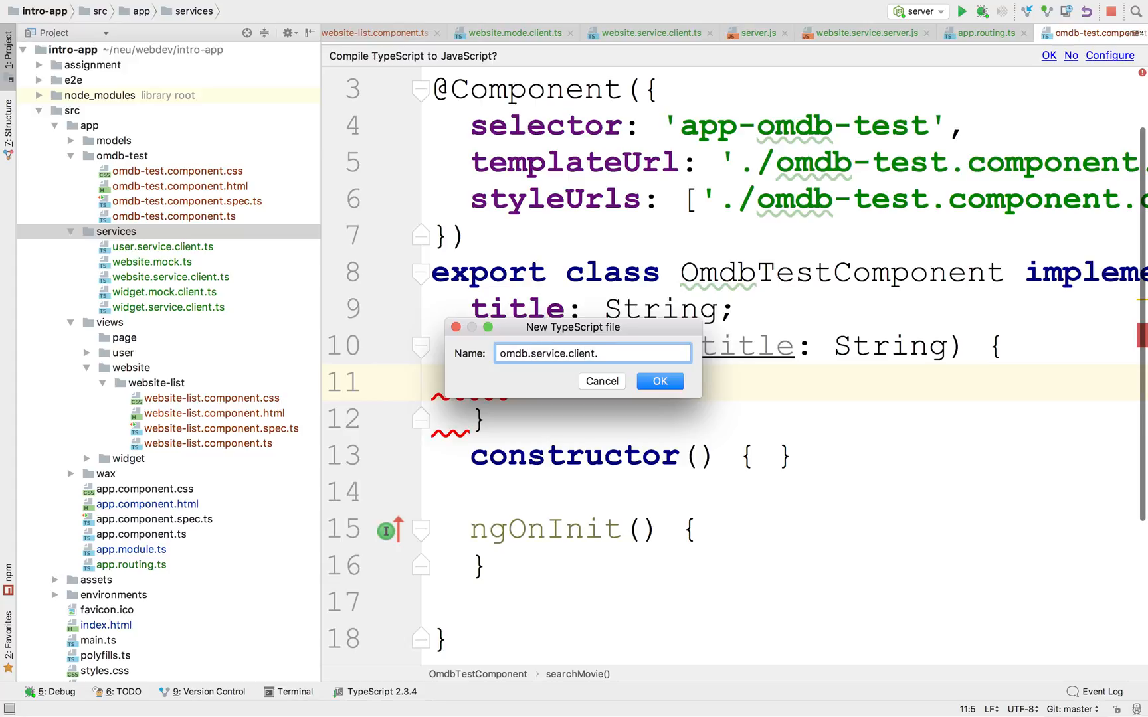
left_click(657, 381)
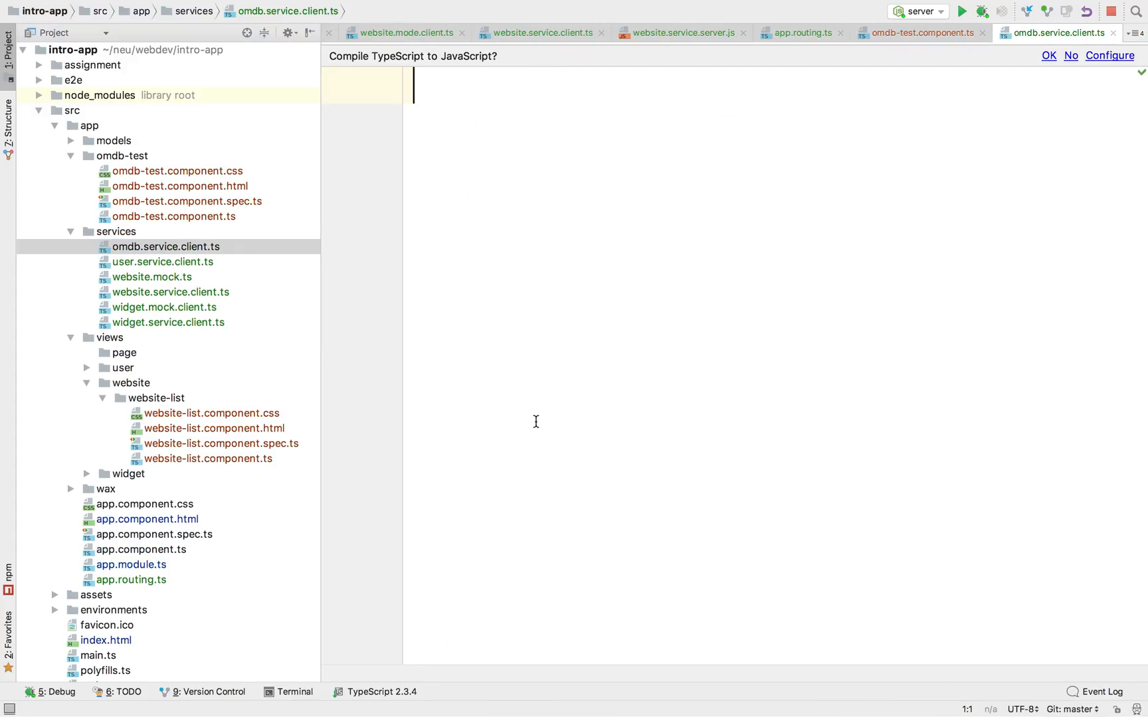
mouse_move(730, 307)
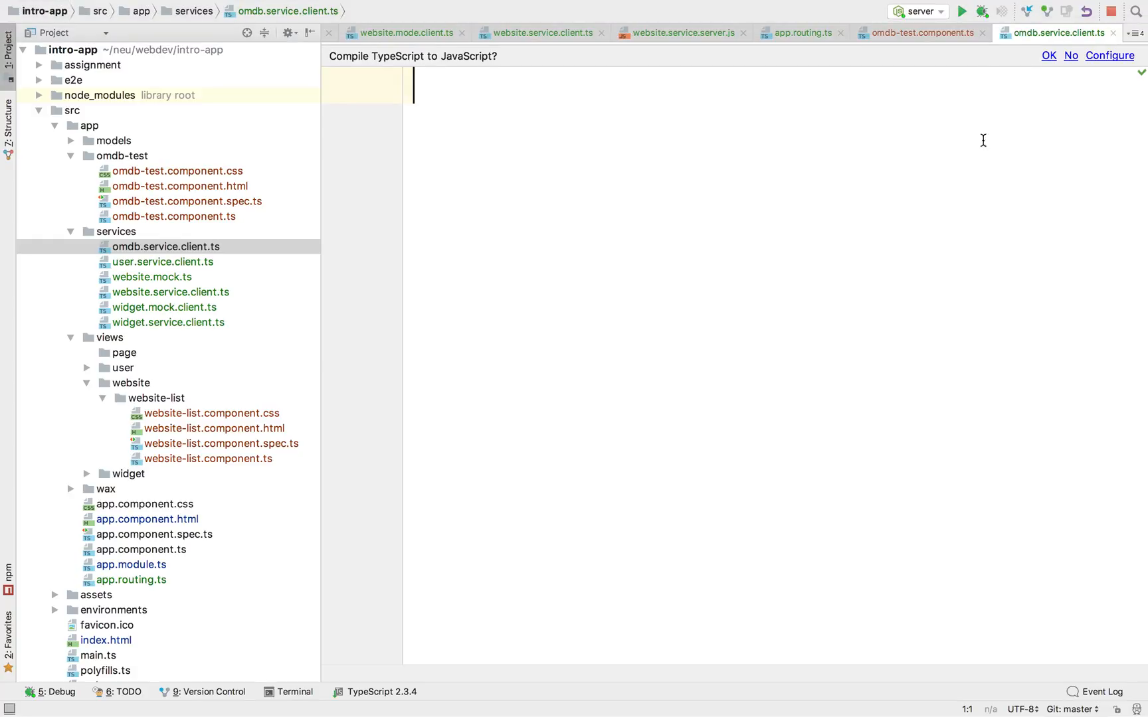
left_click(8, 35)
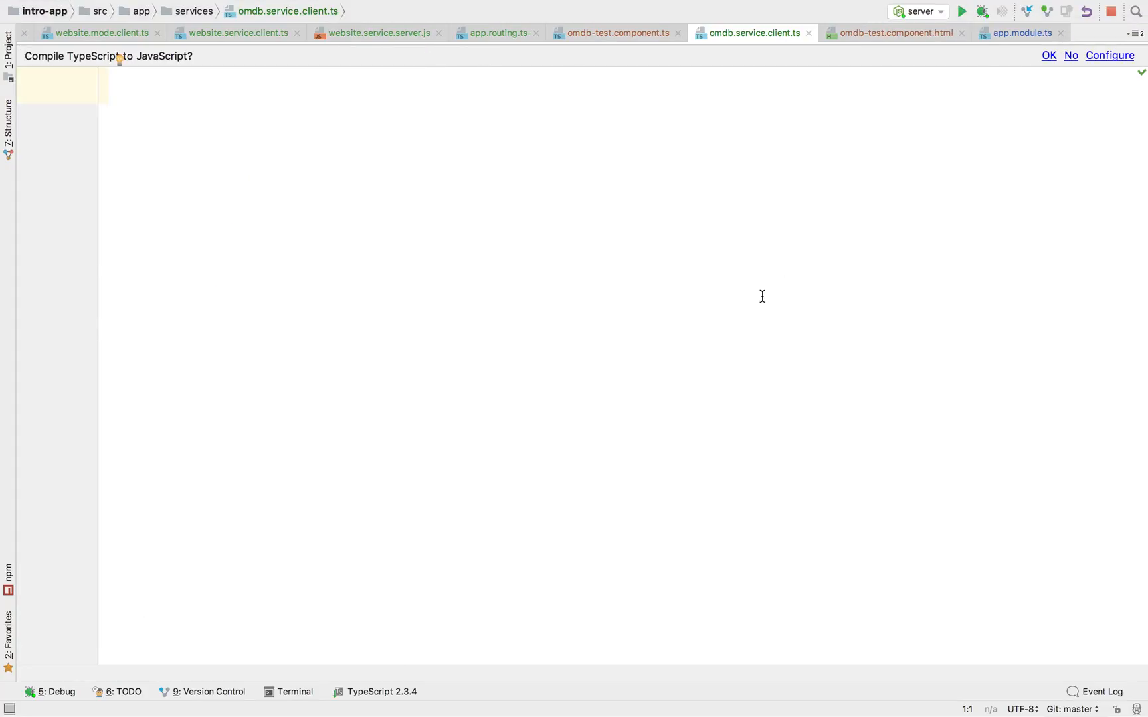
key("enter")
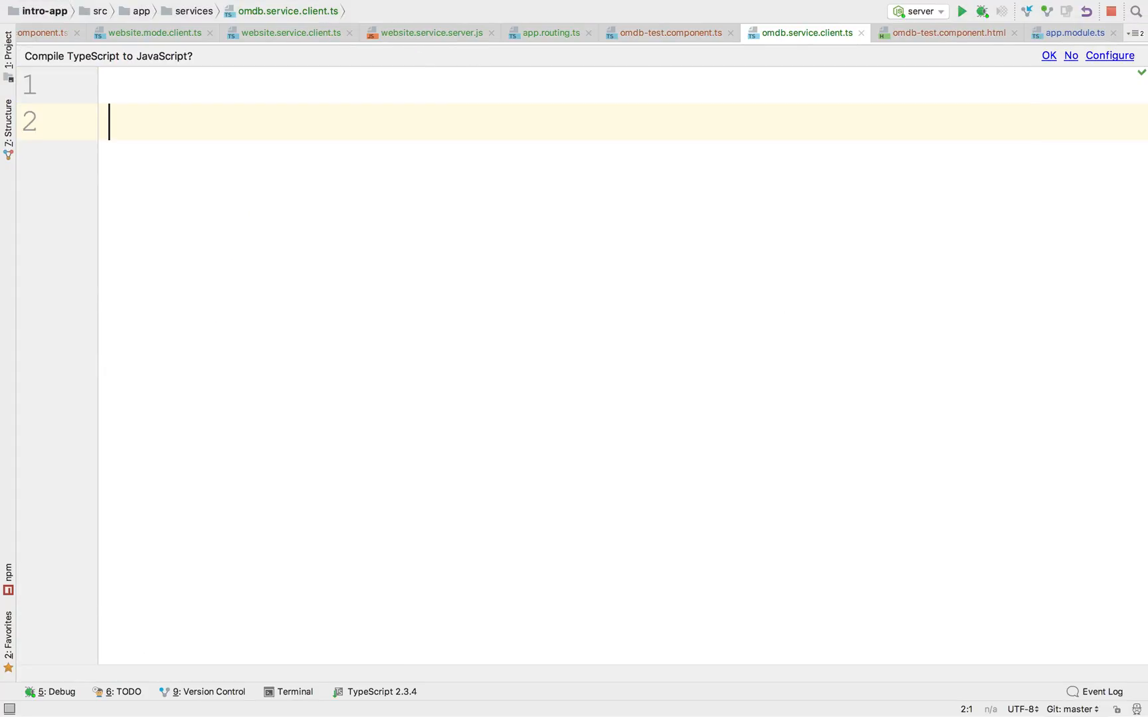
type("@Inje")
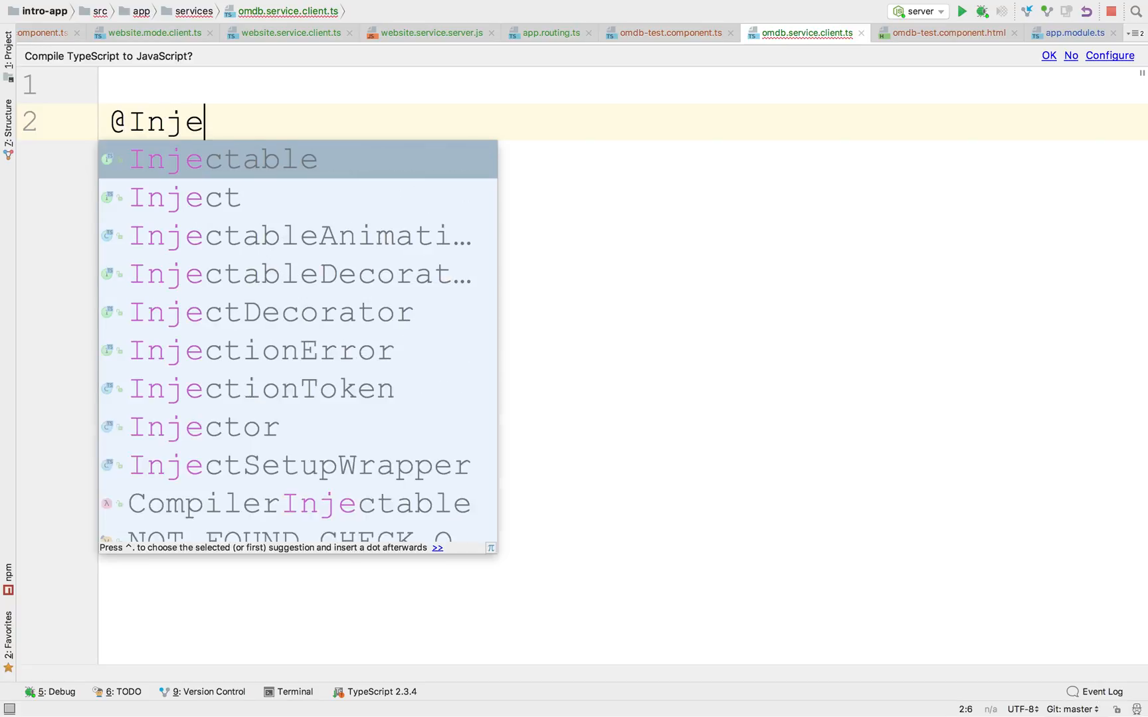
left_click(222, 159)
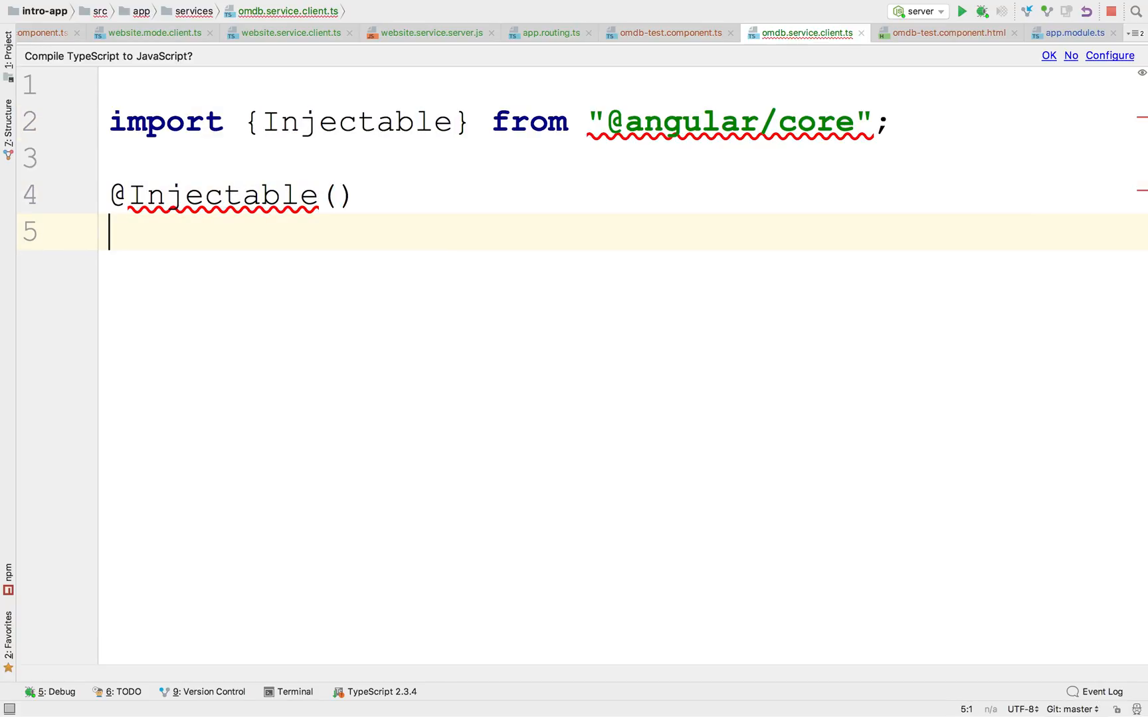
type("export")
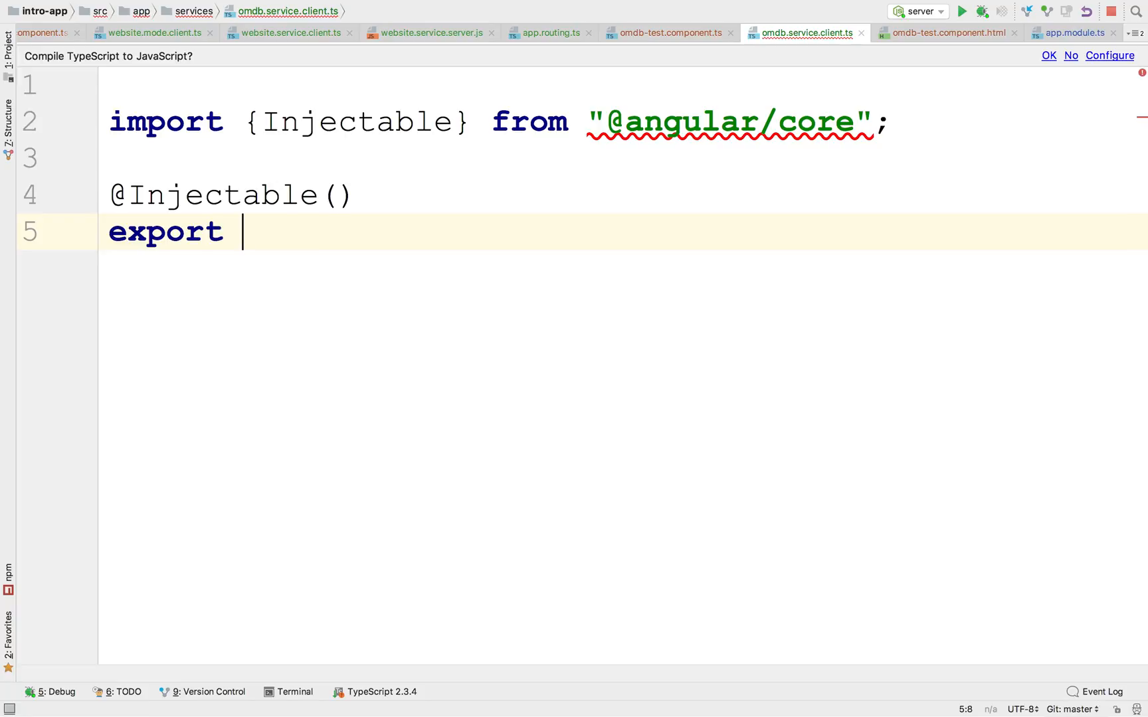
type("class")
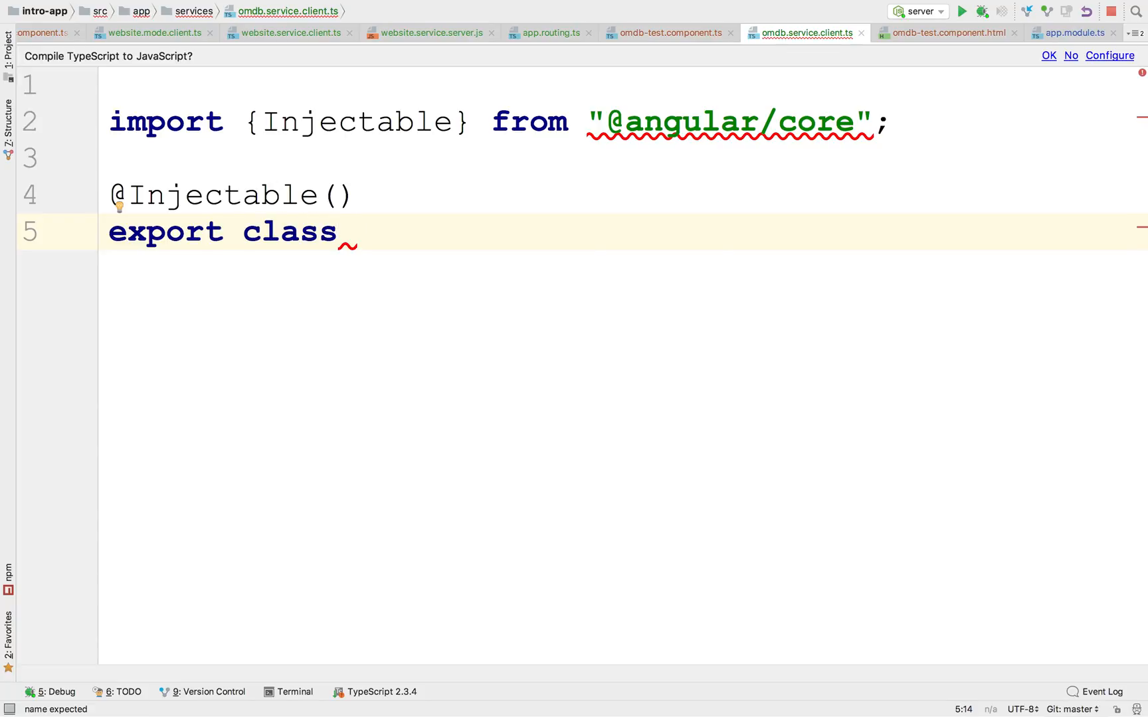
type("OmdbServiceClient {")
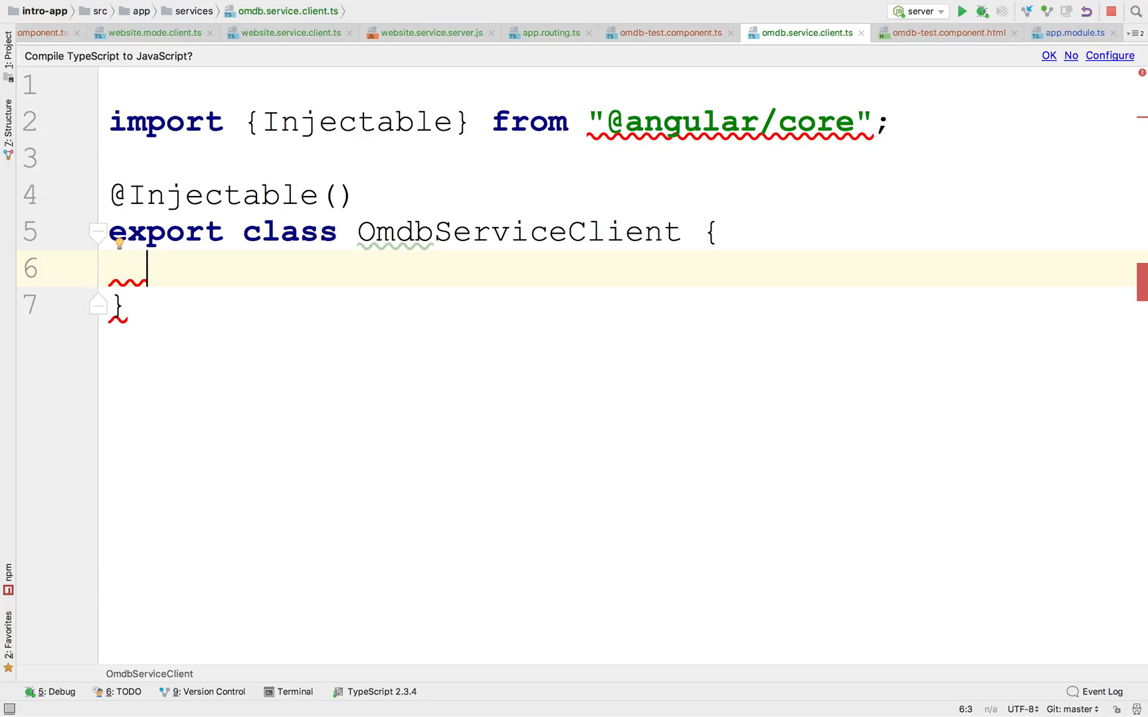
- Begin a searchMovieByTitle(title: String) method that starts a url constant
type("searchMovie")
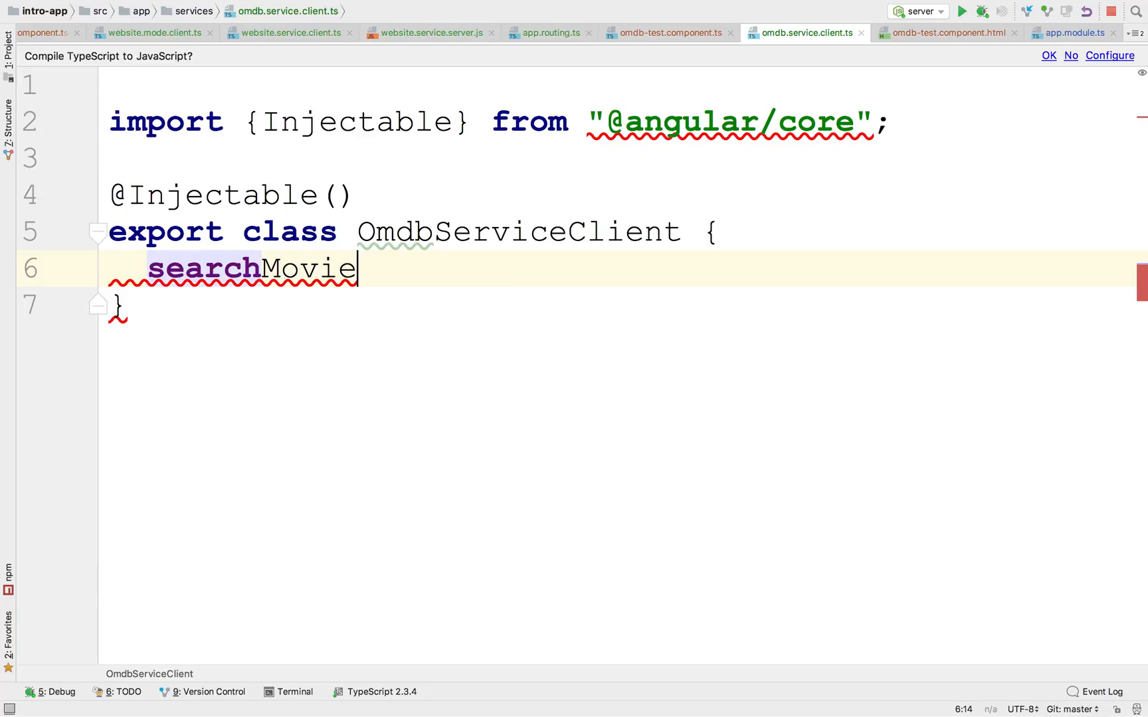
type("ByTitl")
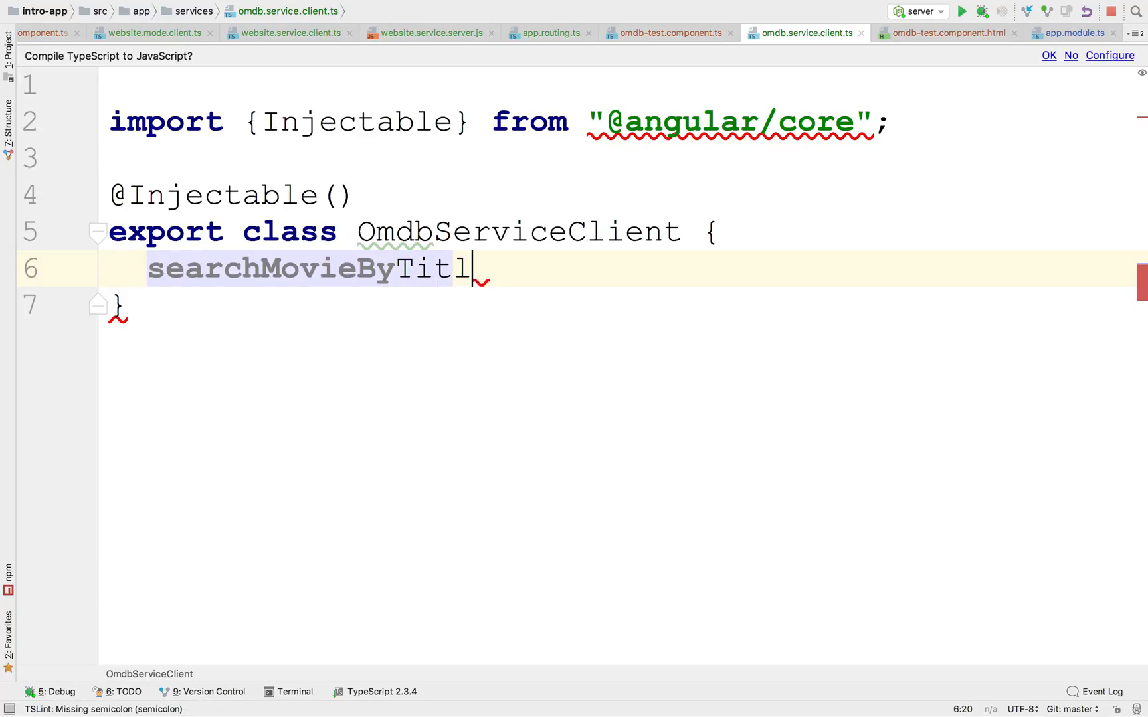
type("e(title)")
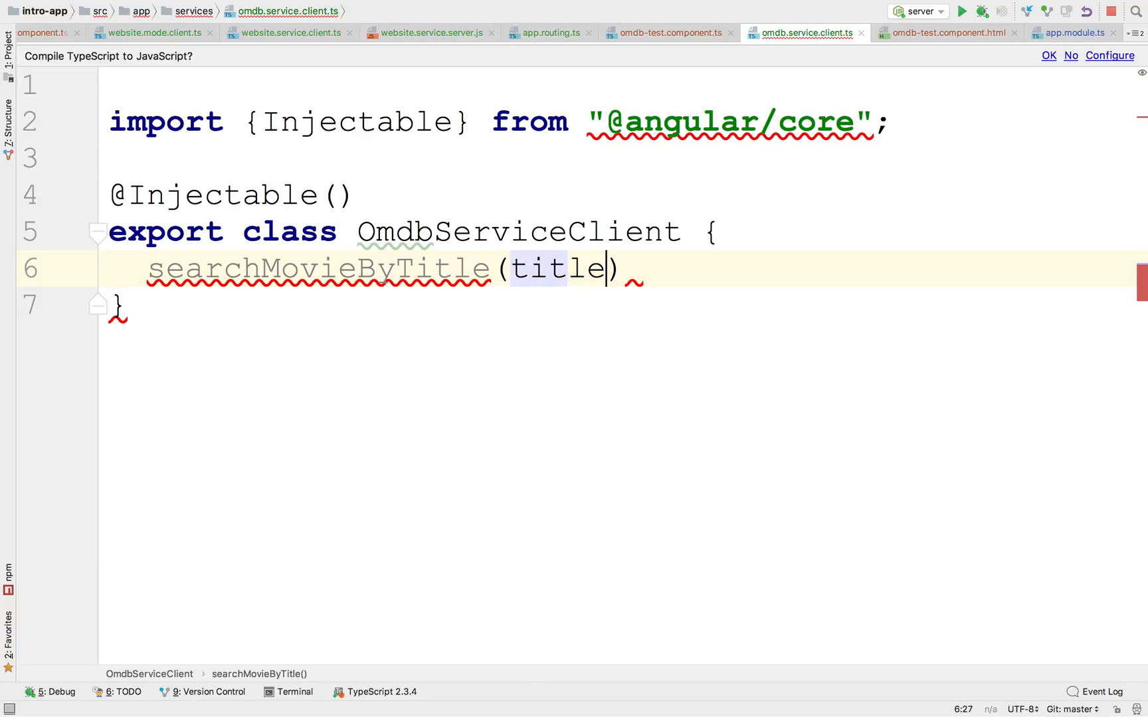
type(": String")
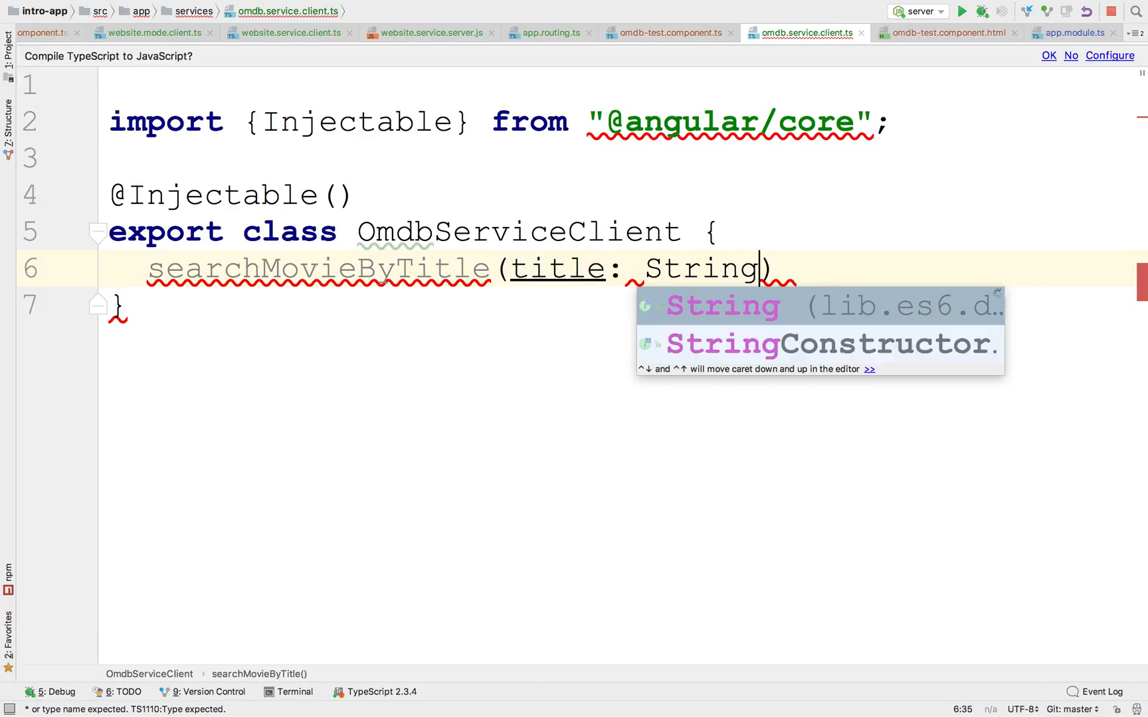
type("{")
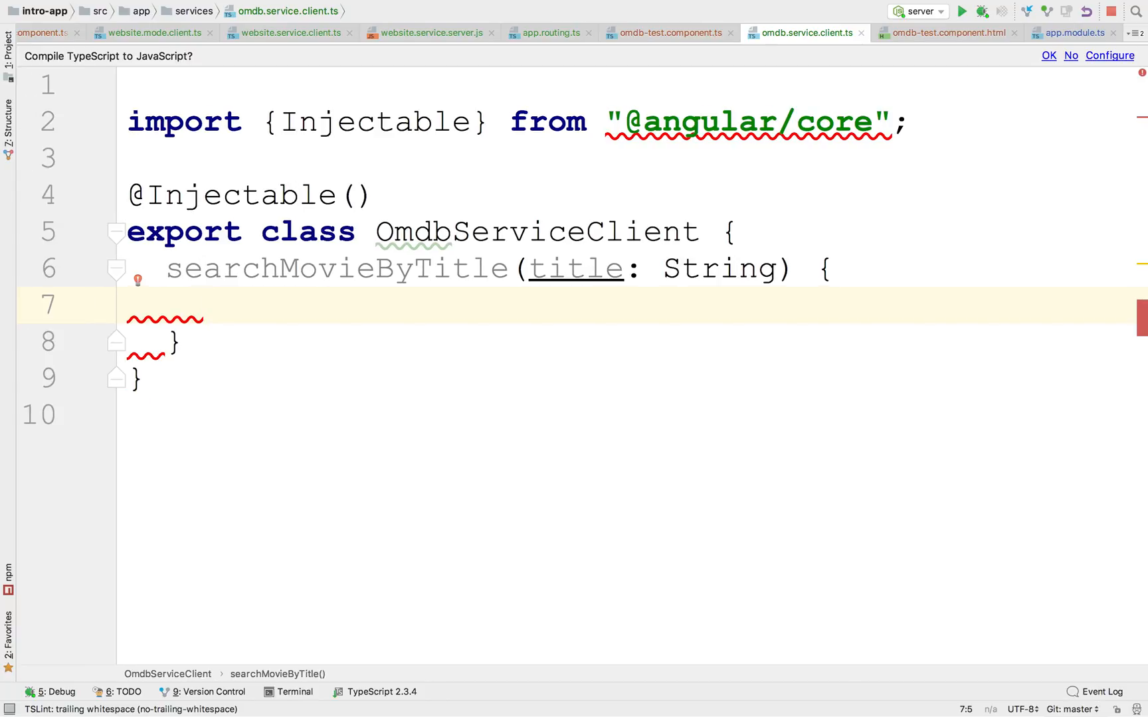
type("v")
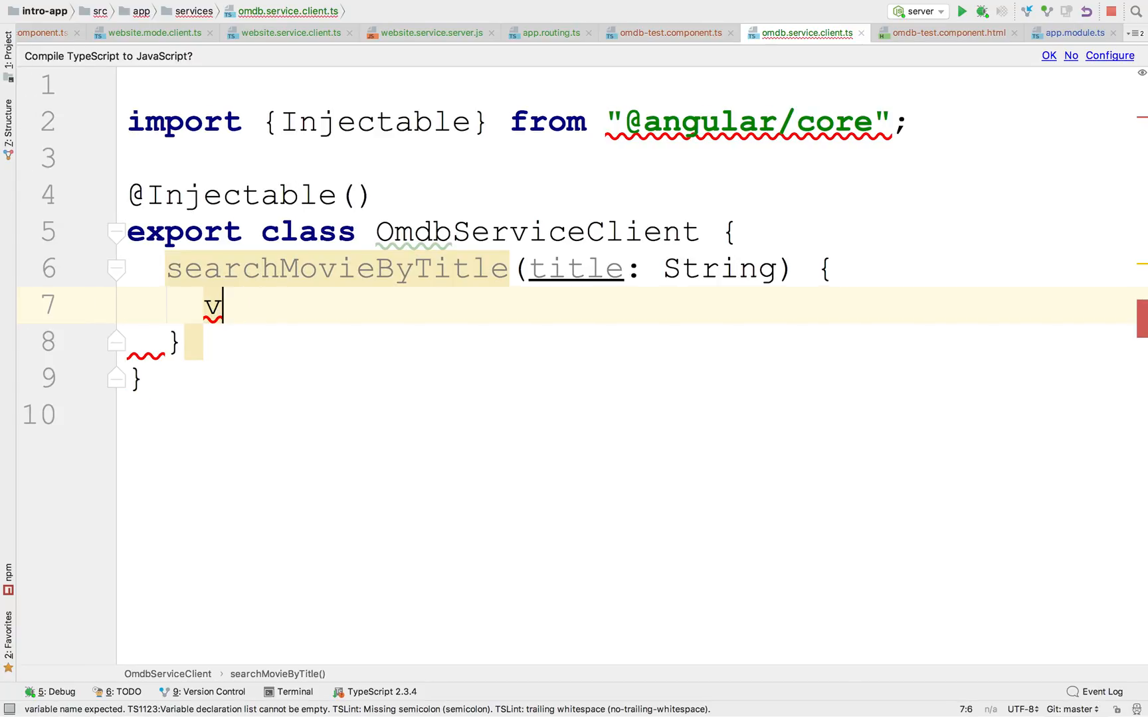
type("onst ut")
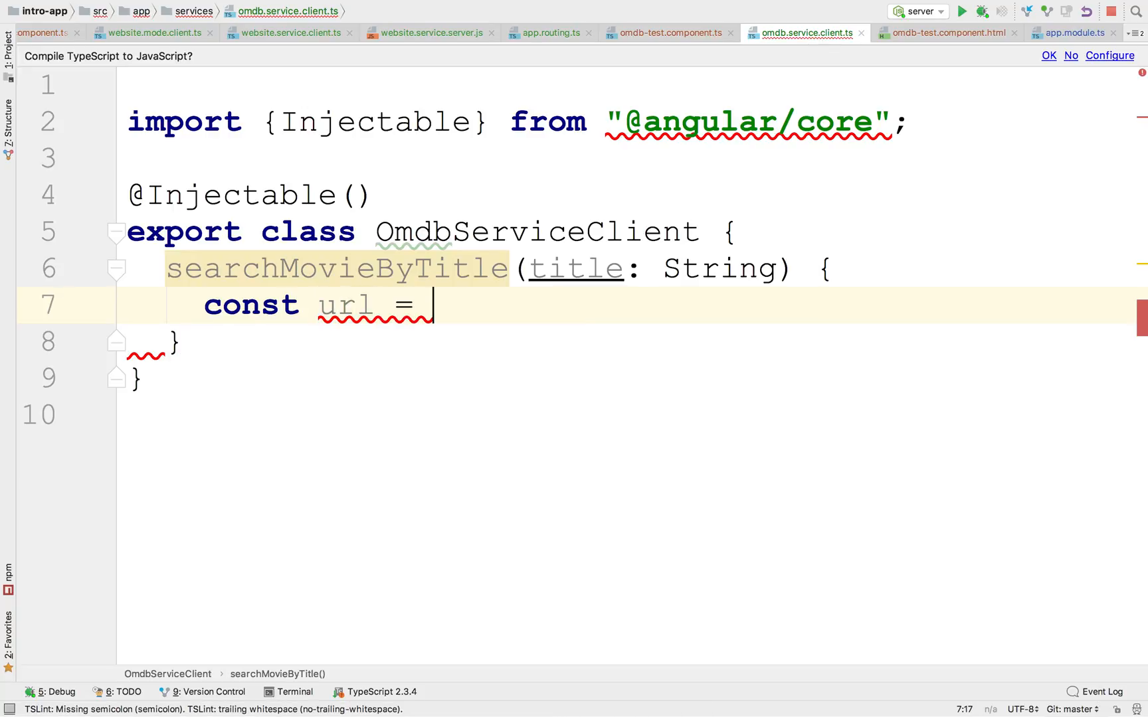
type("'")
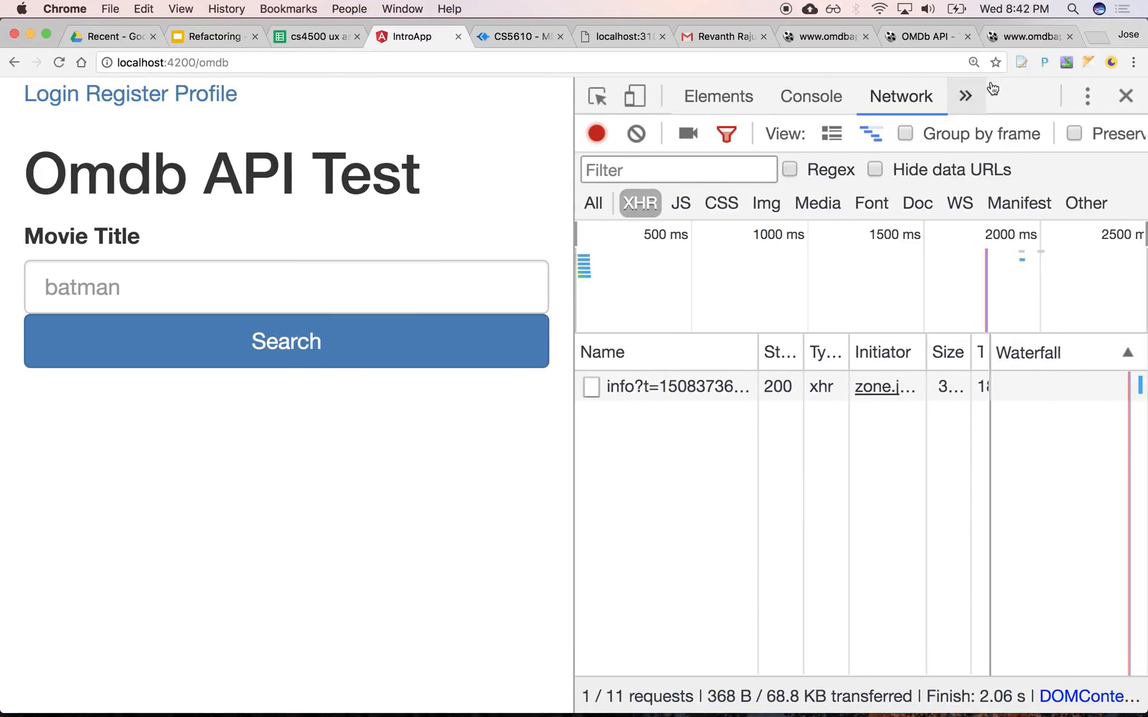
- Add the missing semicolon and replace 'batman' in the OMDb URL with '+title+' concatenation
left_click(1025, 36)
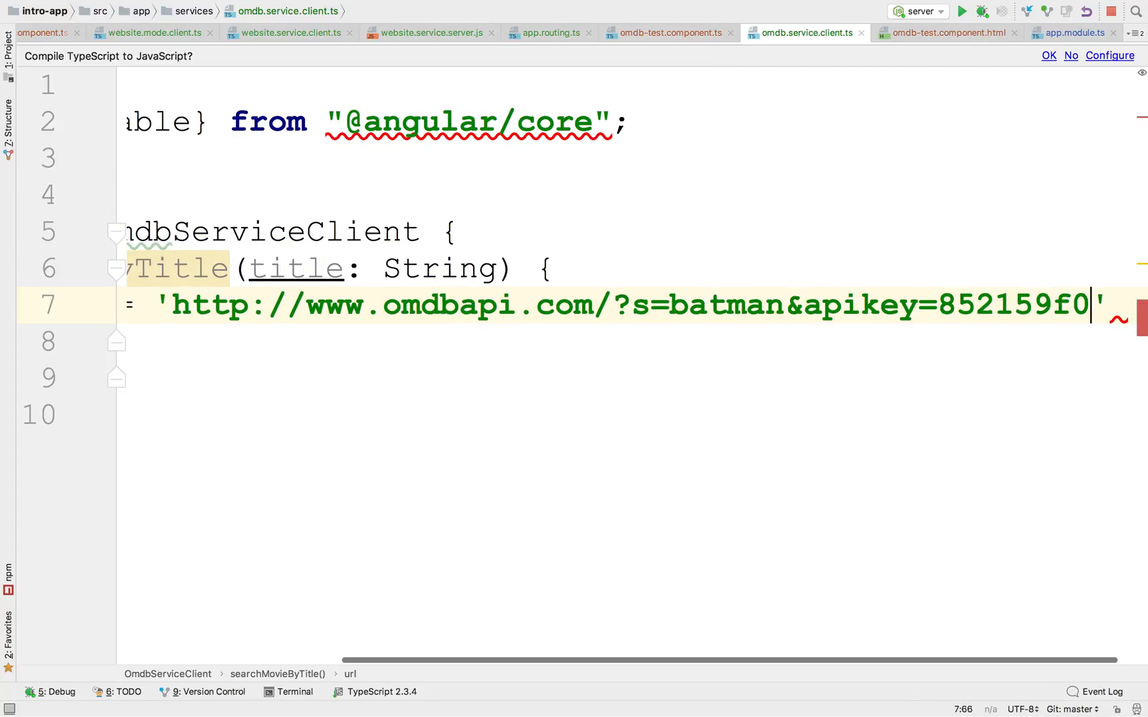
type(";")
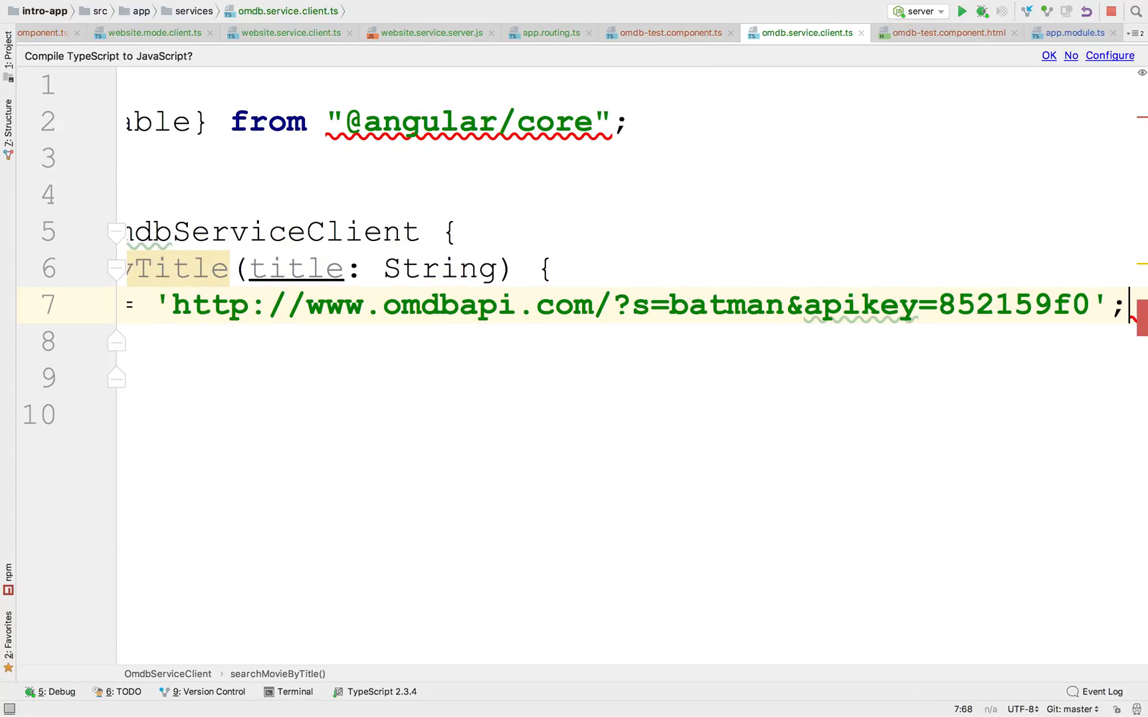
double_click(296, 267)
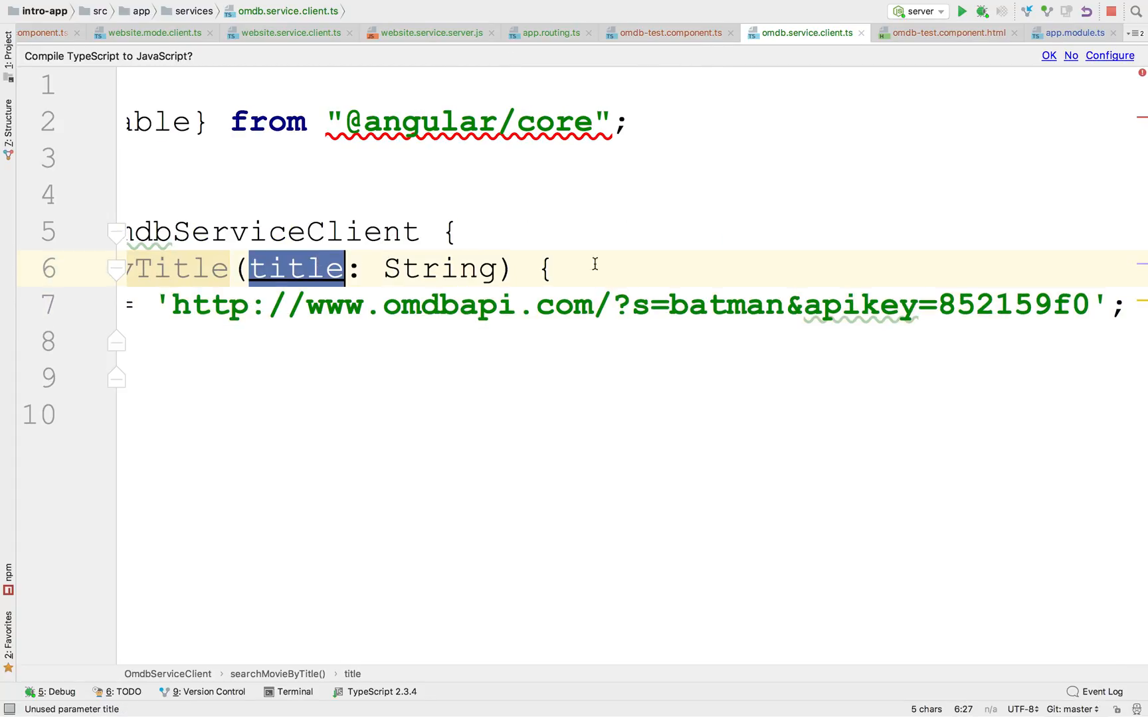
double_click(725, 305)
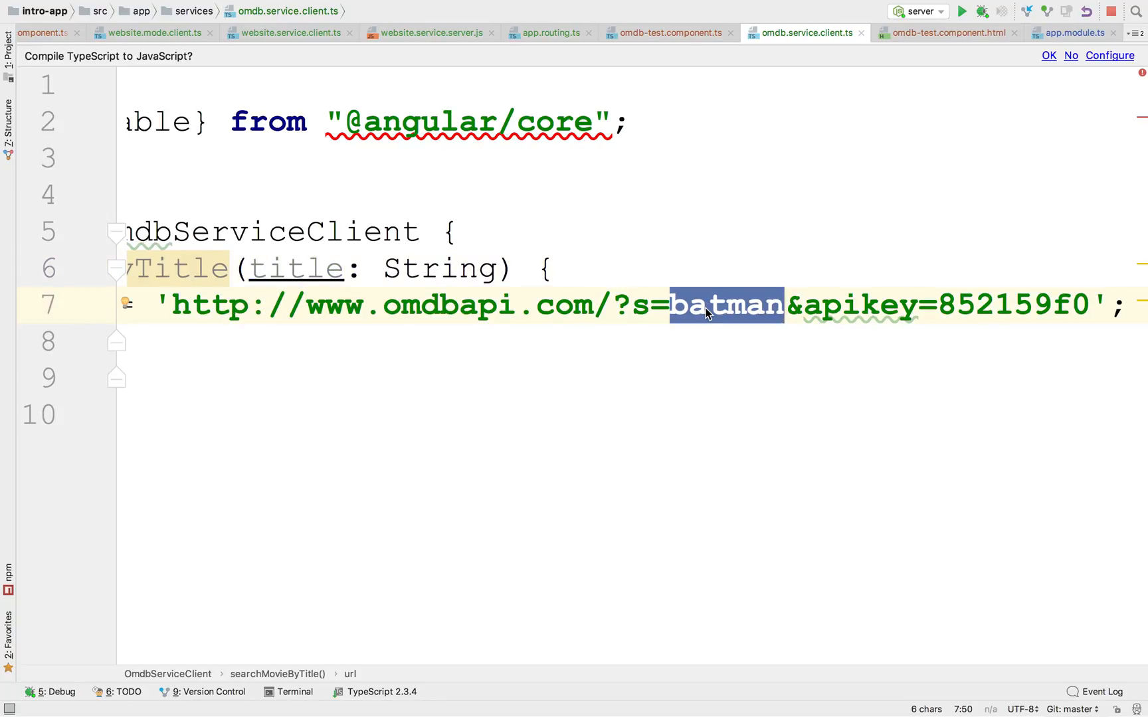
key("Delete")
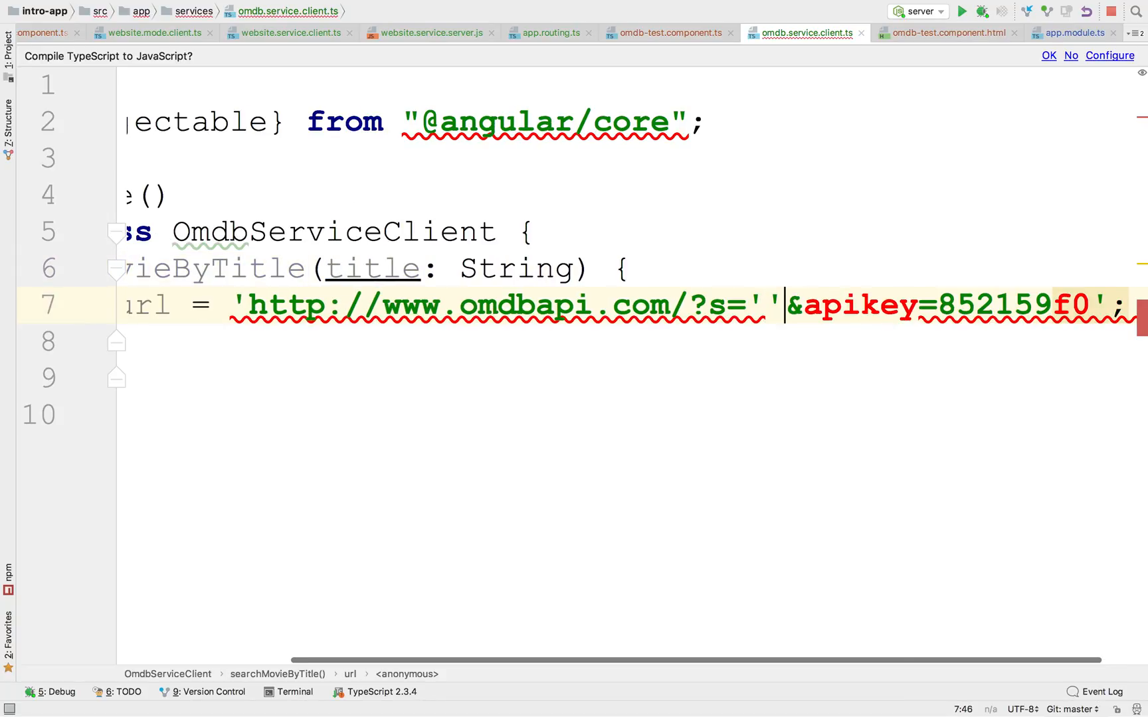
type("+title+")
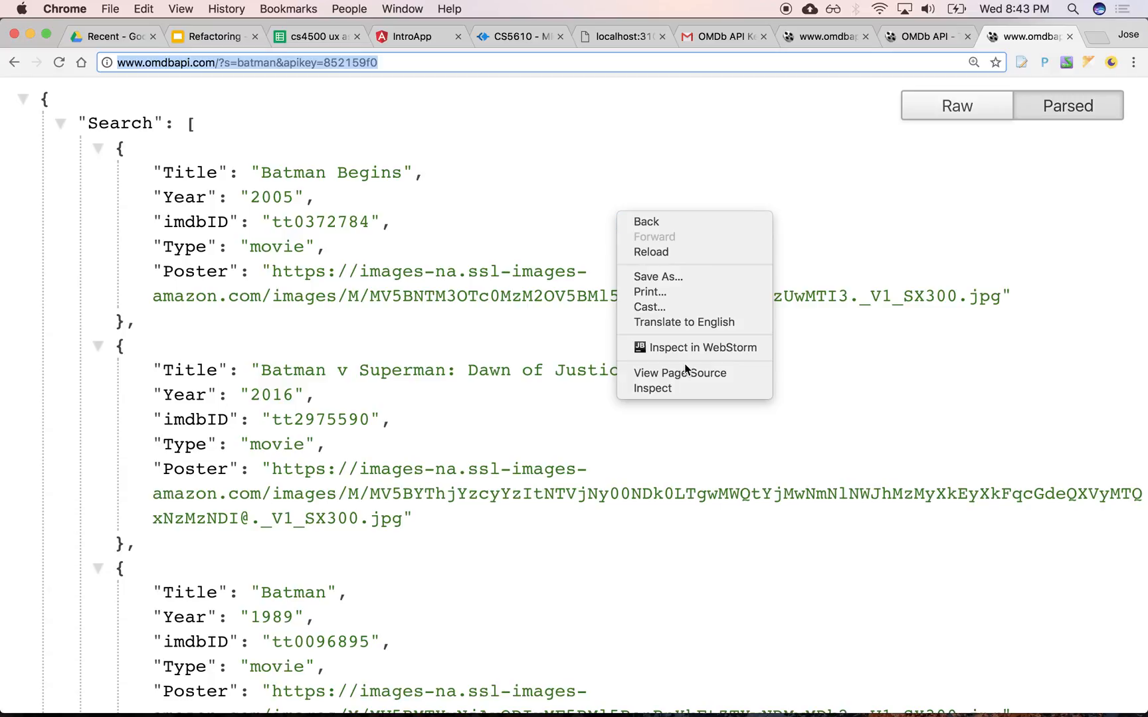
- Inspect the JSON page, show All network requests and view the ?s=batman request headers
left_click(651, 387)
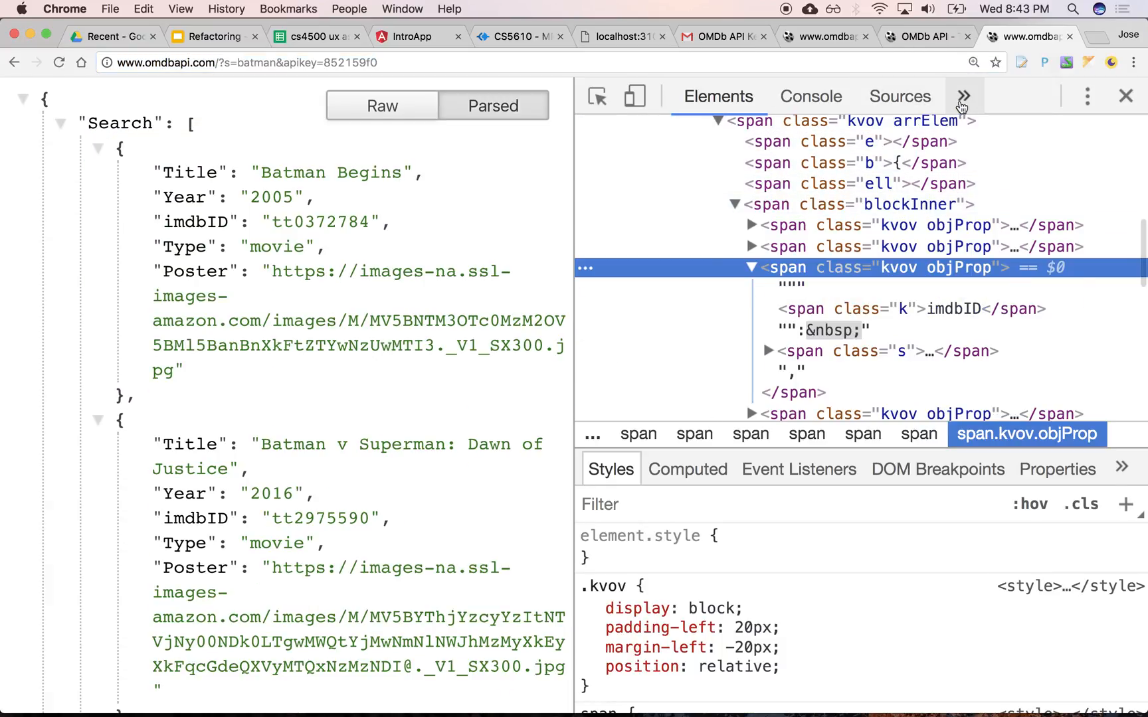
left_click(901, 96)
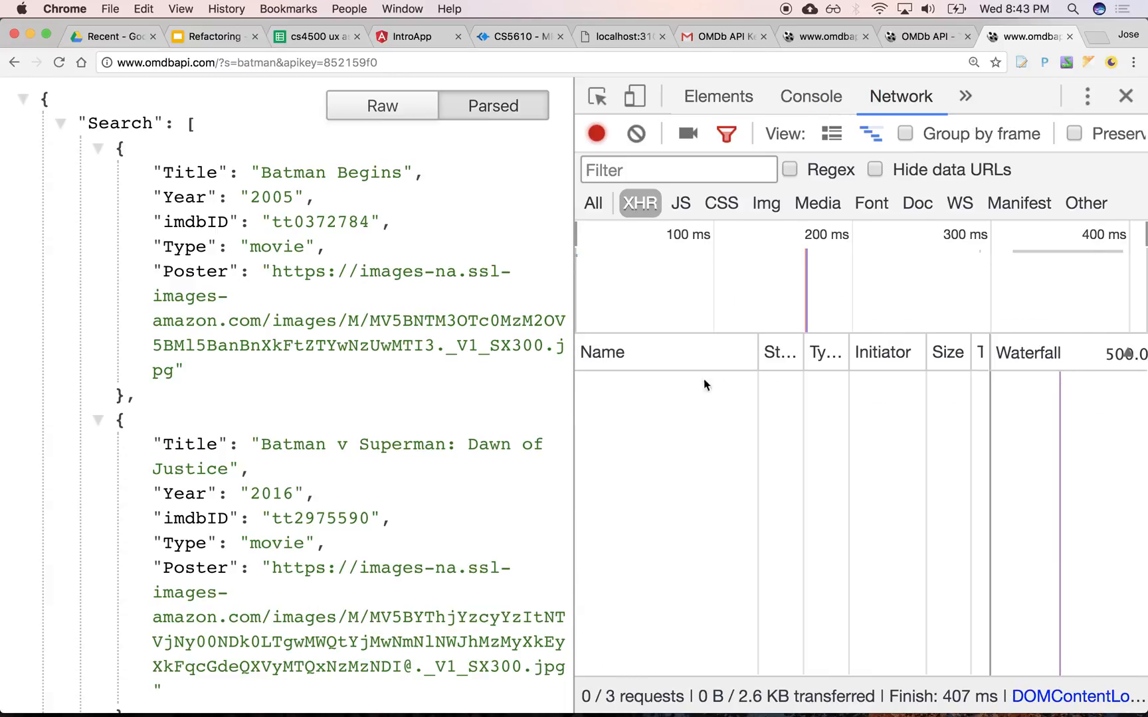
left_click(592, 203)
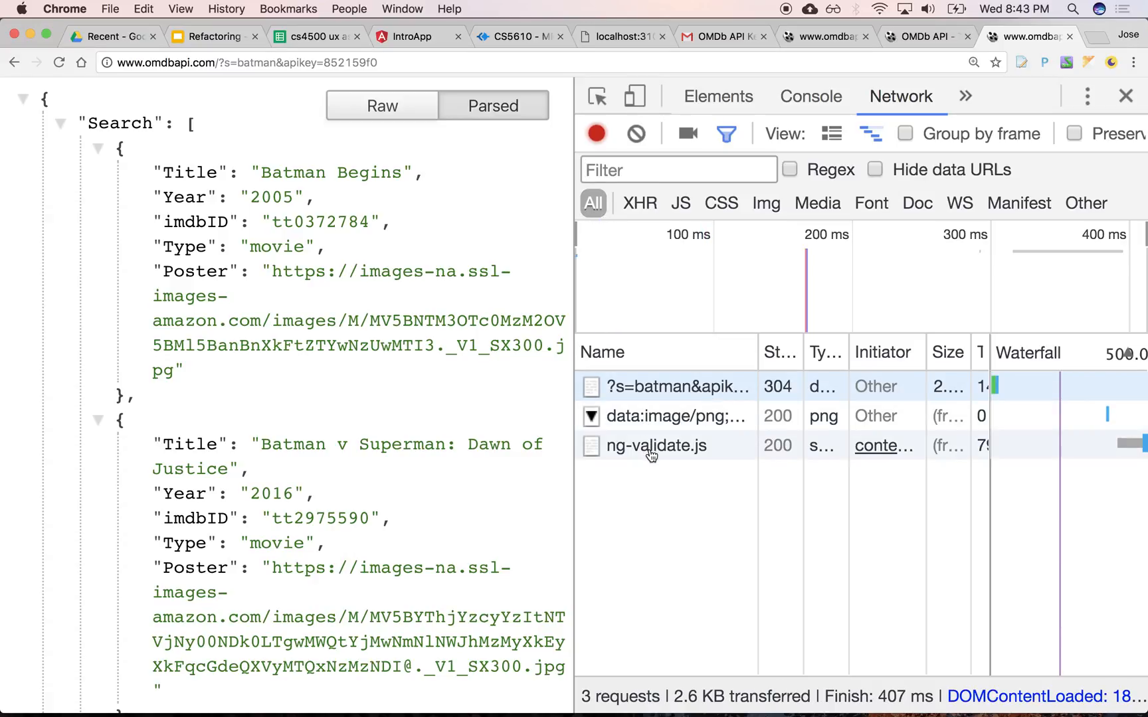
left_click(673, 386)
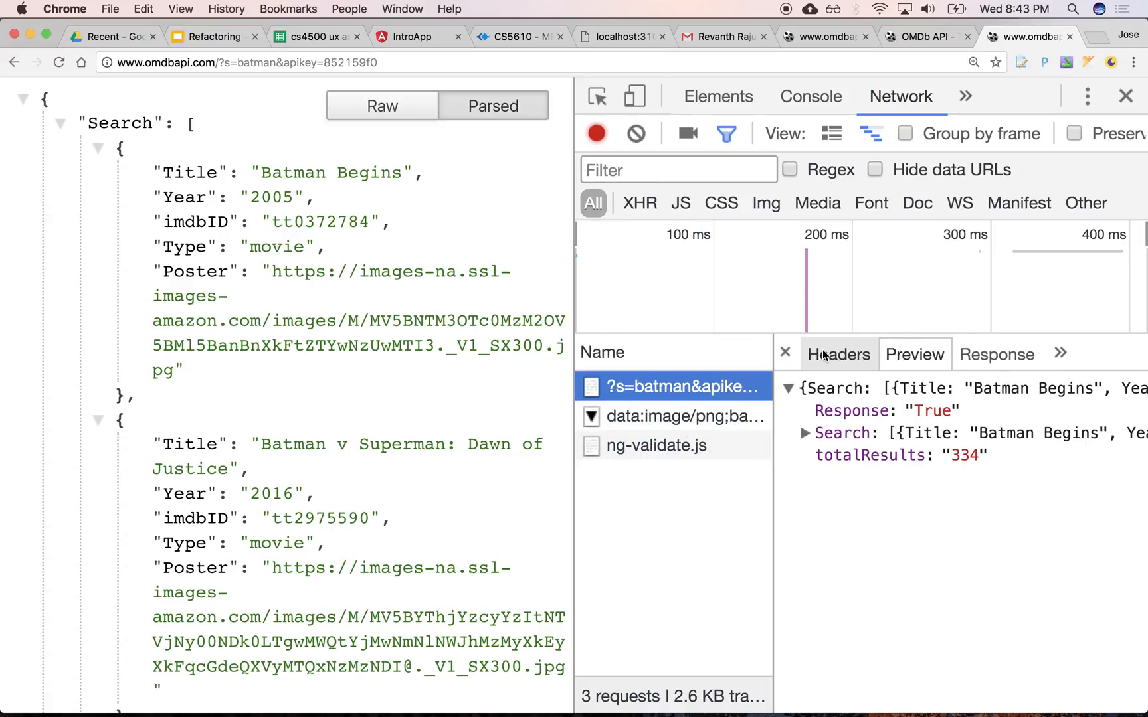
left_click(838, 354)
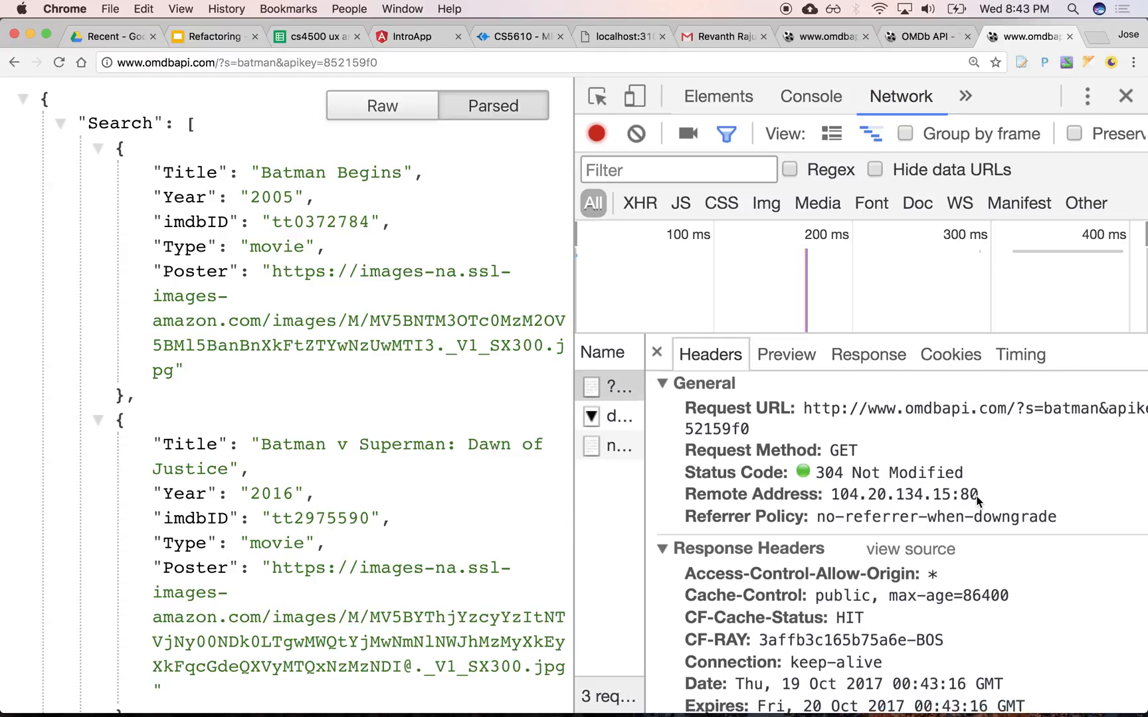
left_click(786, 354)
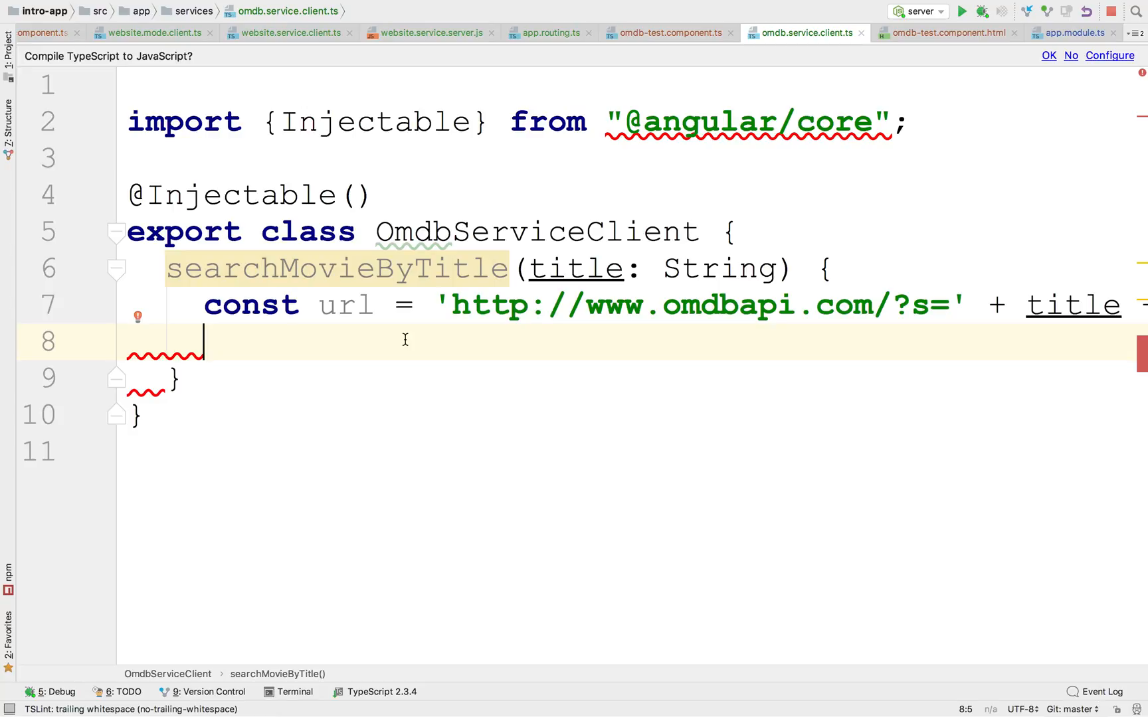
- Add constructor(private http: Http) {} to OmdbServiceClient, auto-importing Http
key("enter")
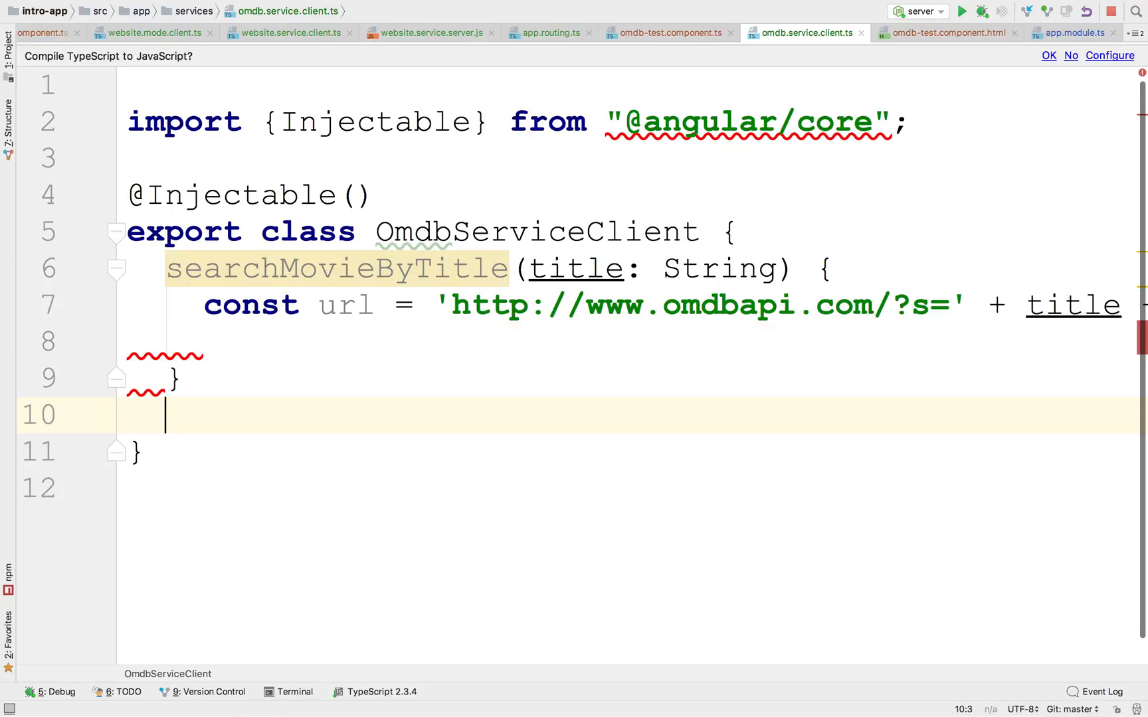
type("constructor")
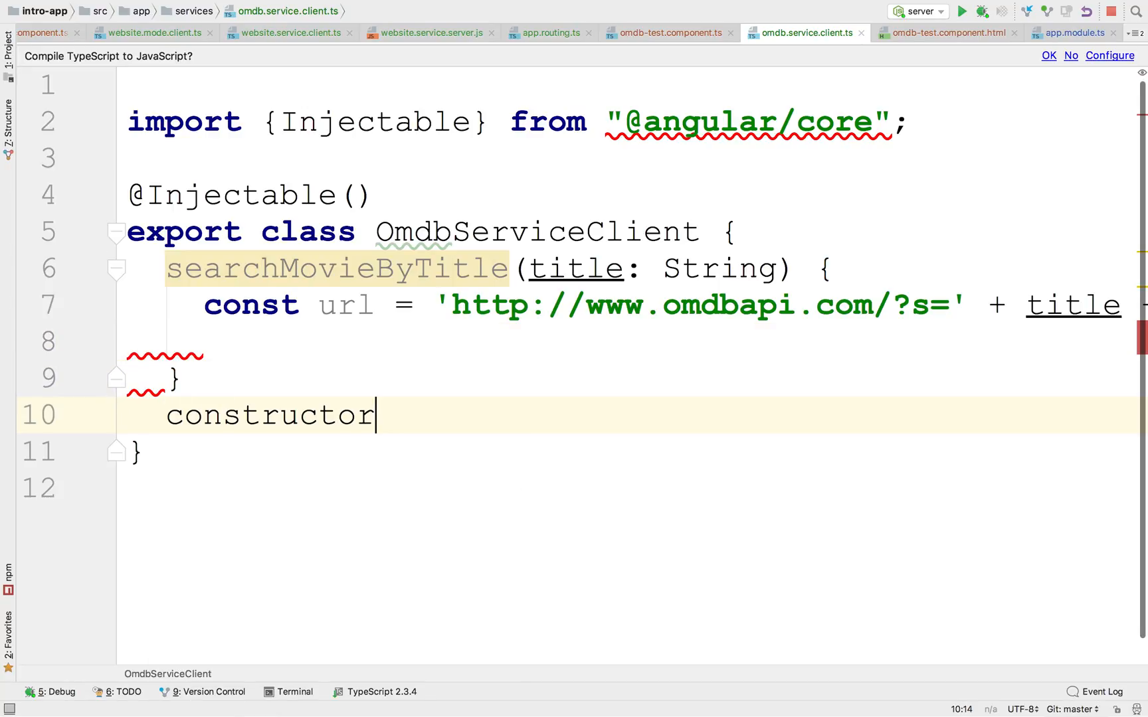
type("(private h")
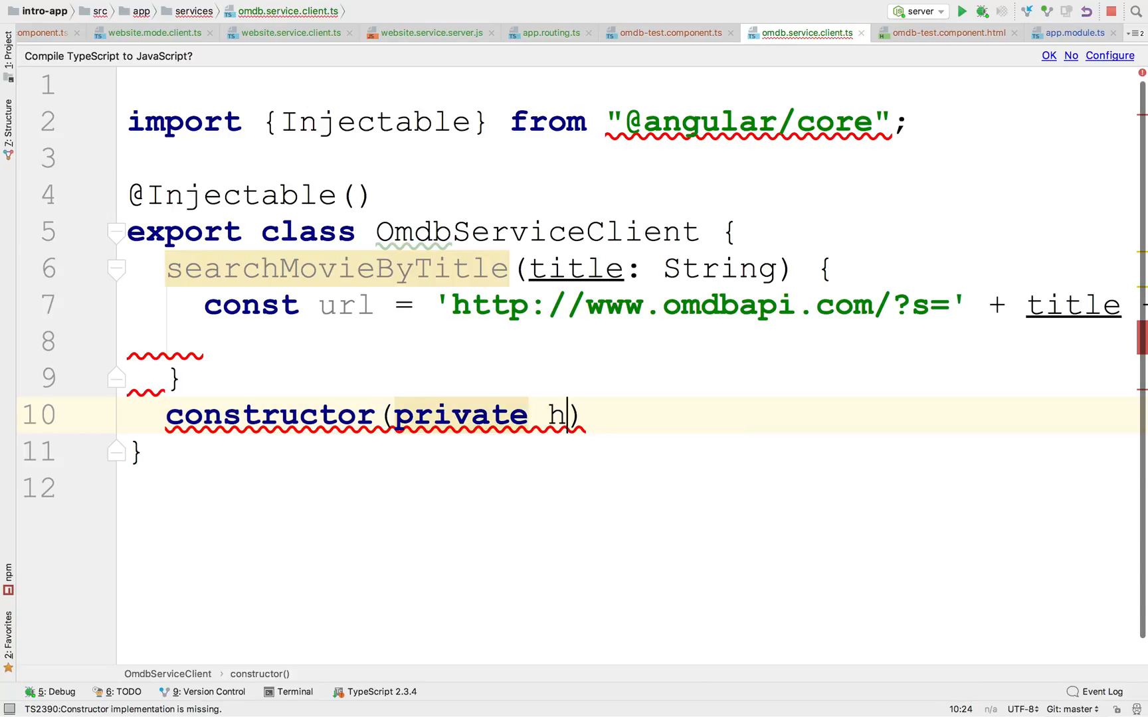
type("ttp")
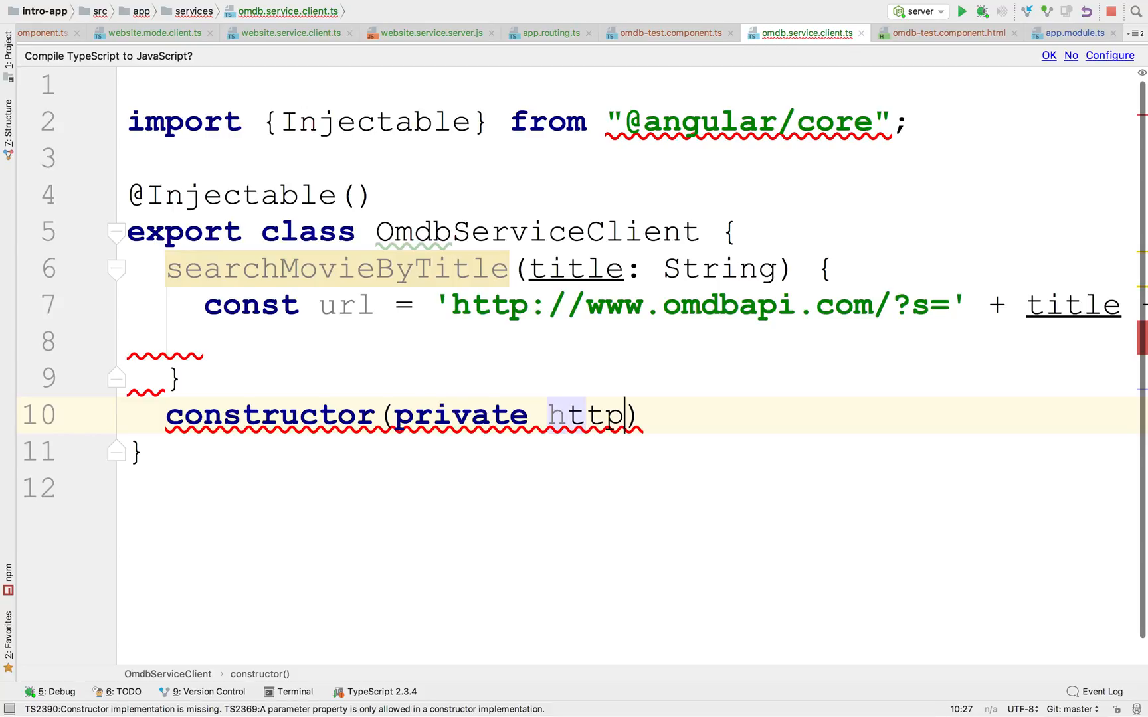
type(": Http")
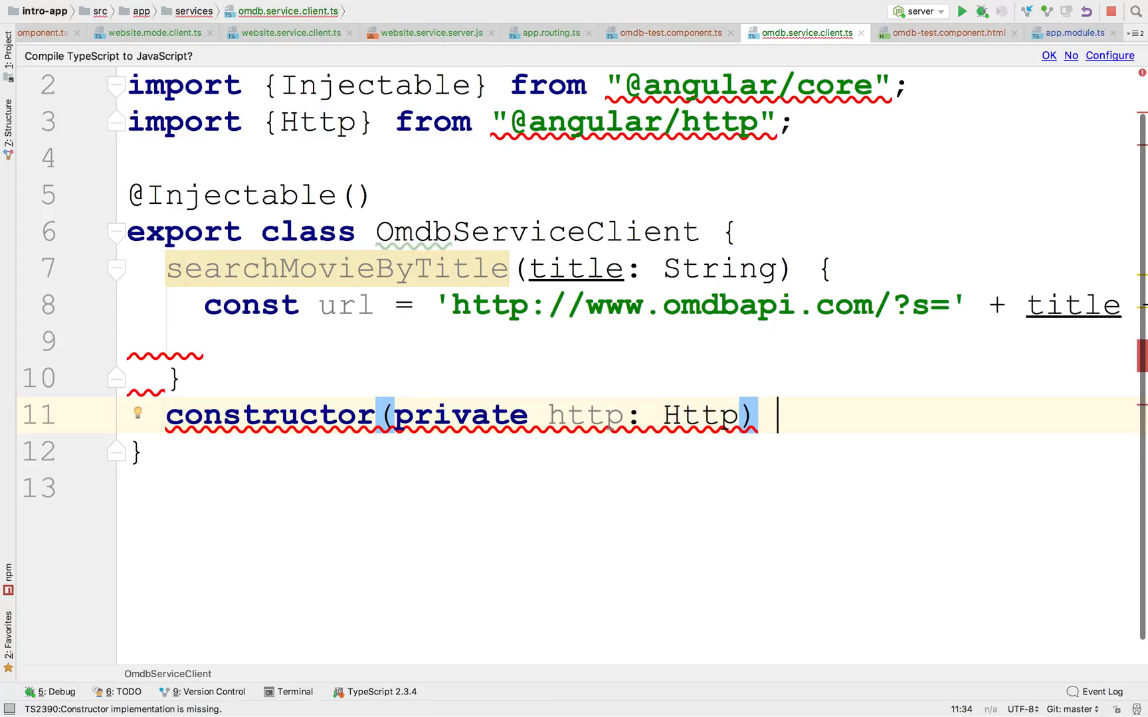
type("{}")
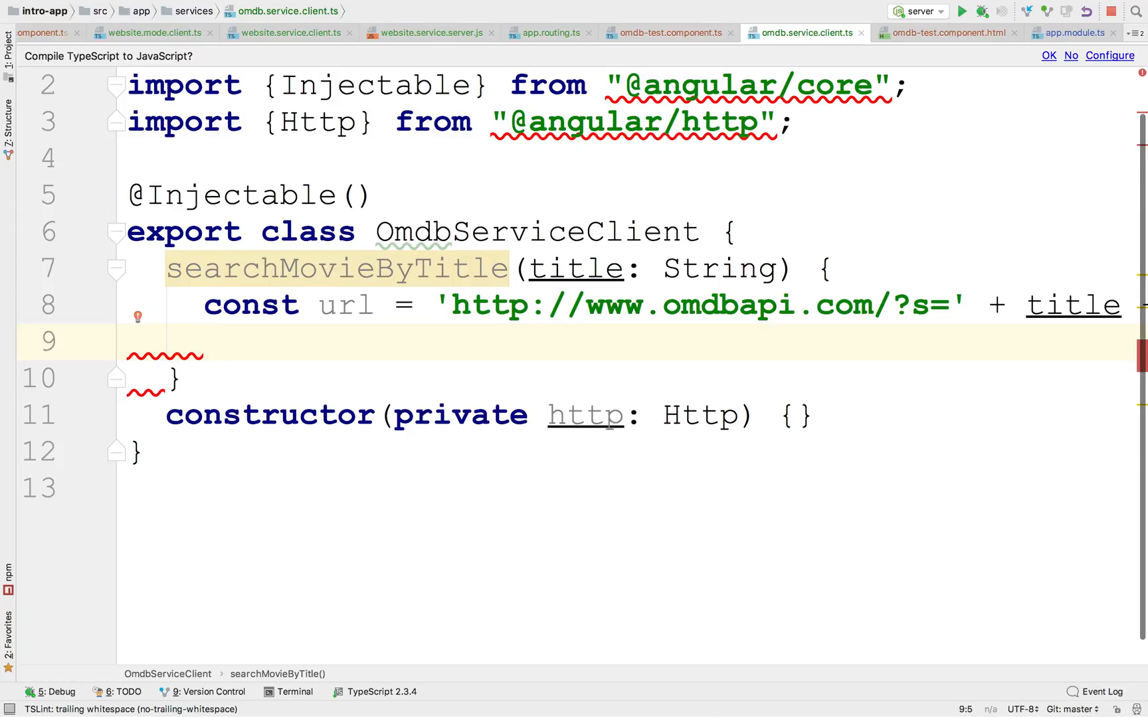
- Make searchMovieByTitle return this.http.get(url)
type("retur")
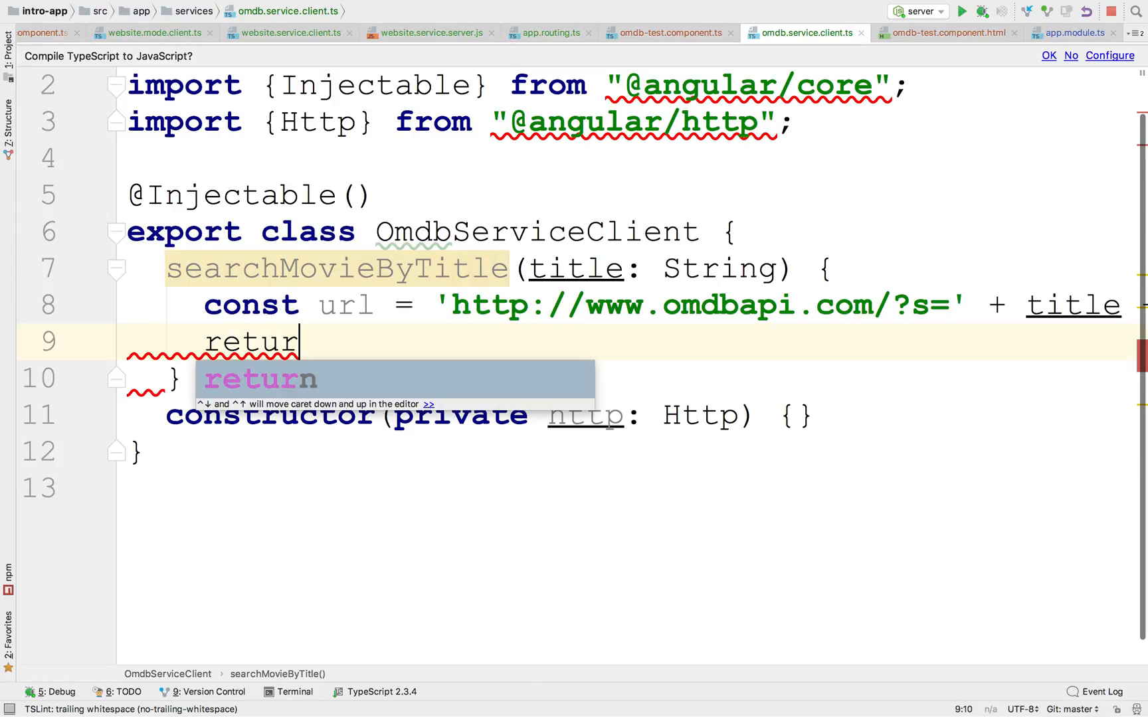
key("Tab")
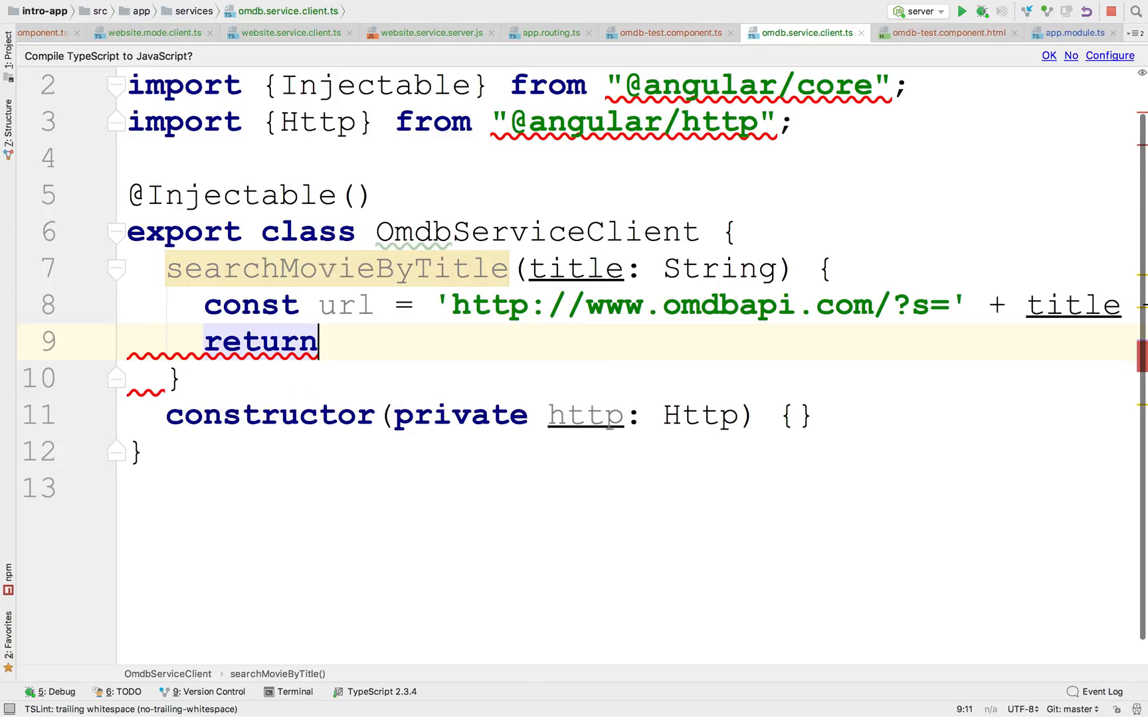
type("this.http.get(")
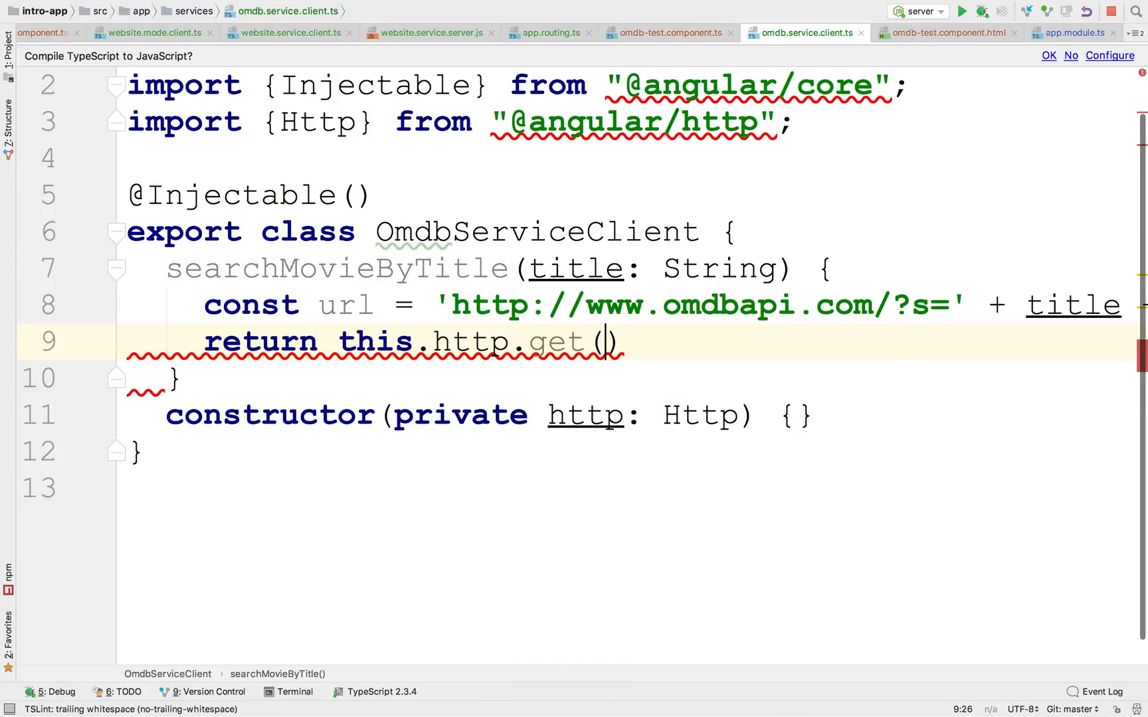
type("url) {}")
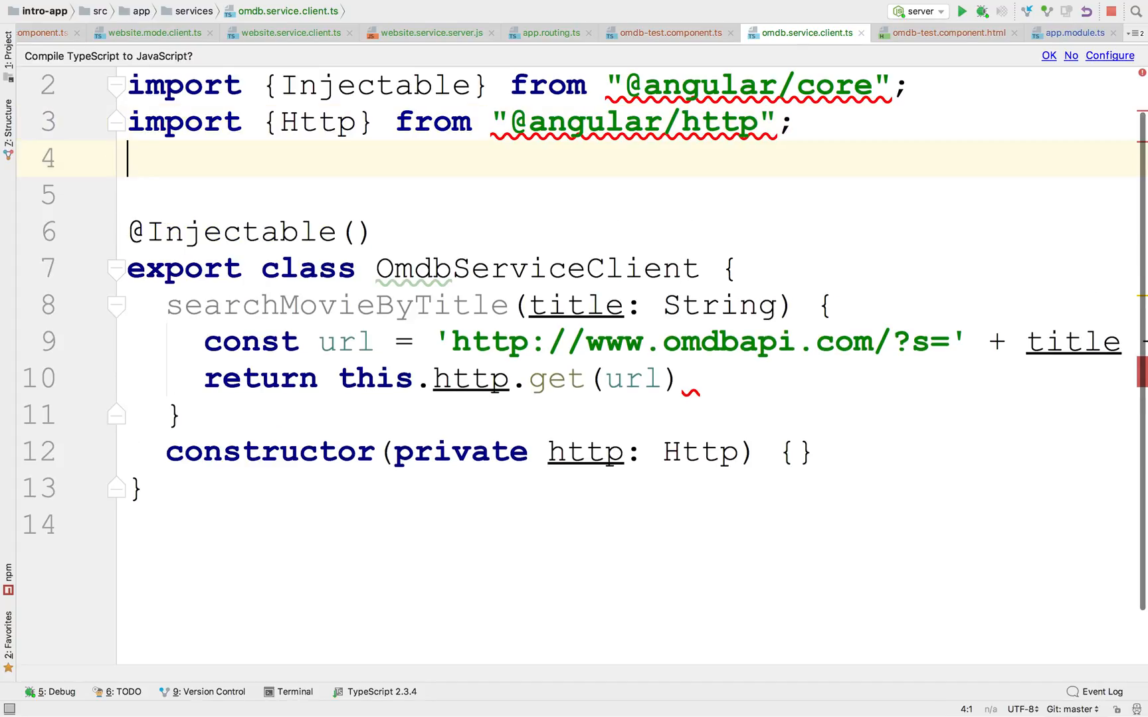
- Add an rxjs import to omdb.service.client.ts
type("import ''")
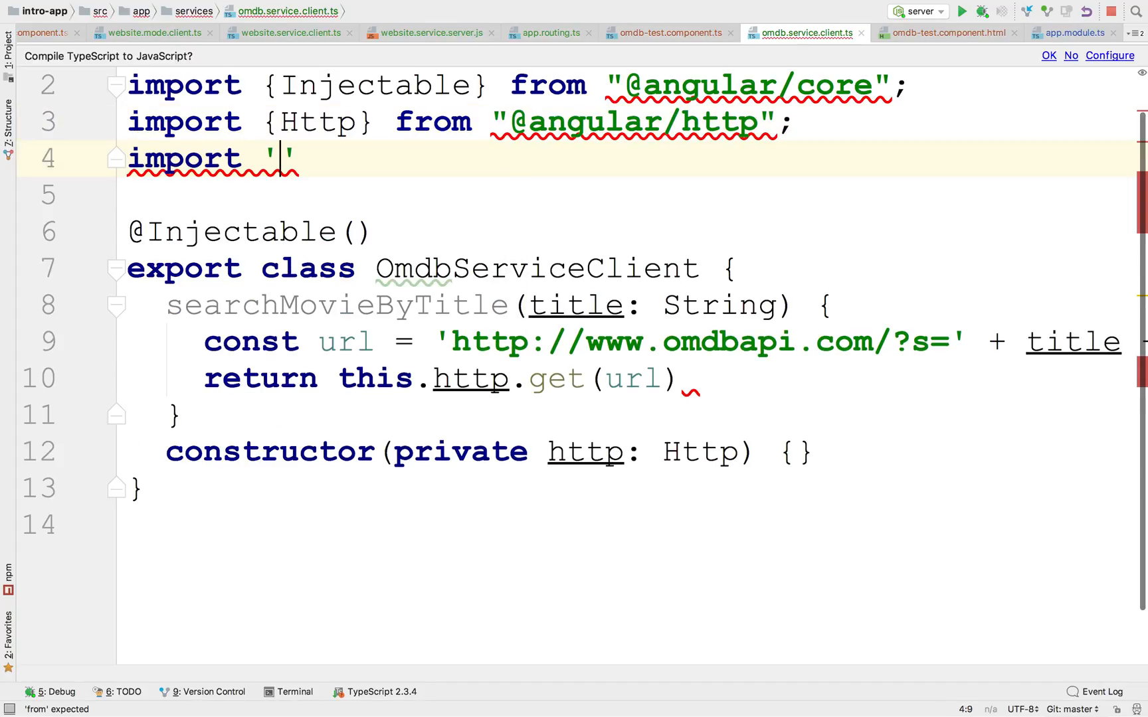
type("r")
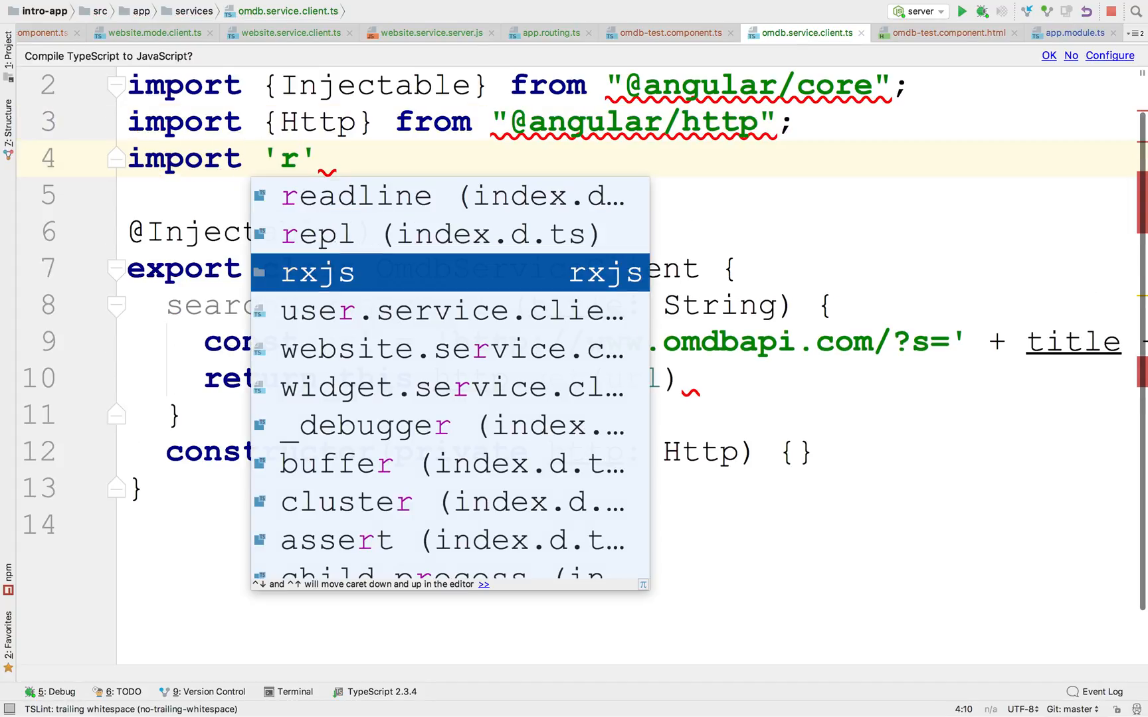
type("xjs/Rx")
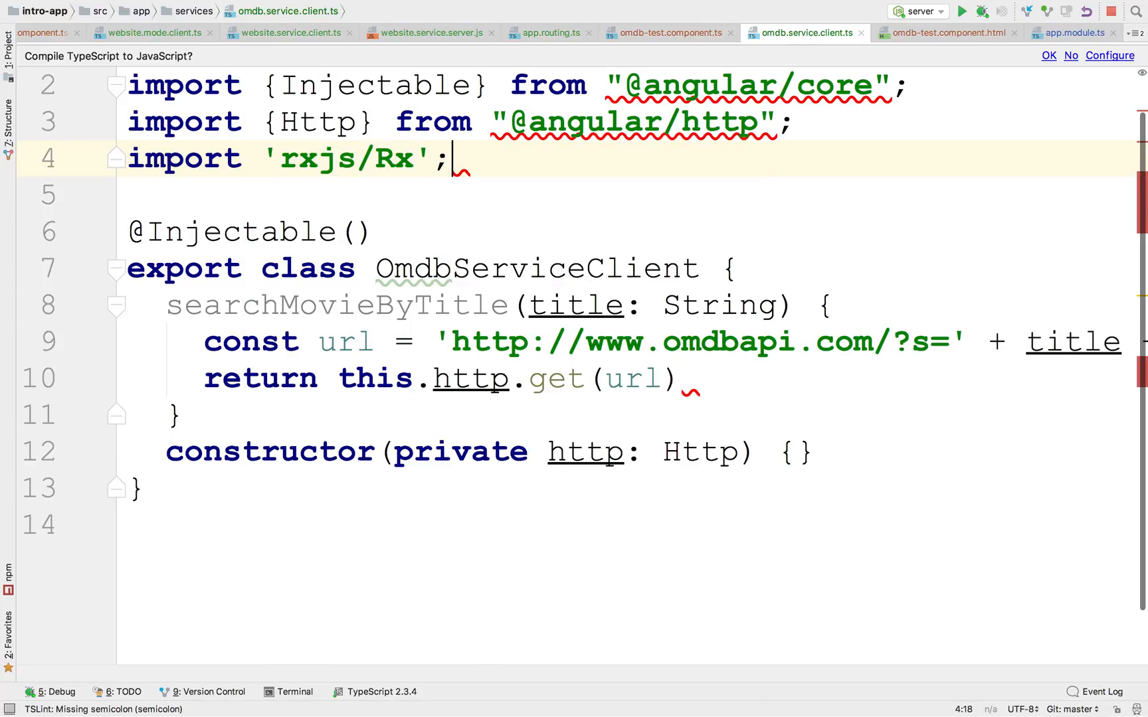
left_click(452, 121)
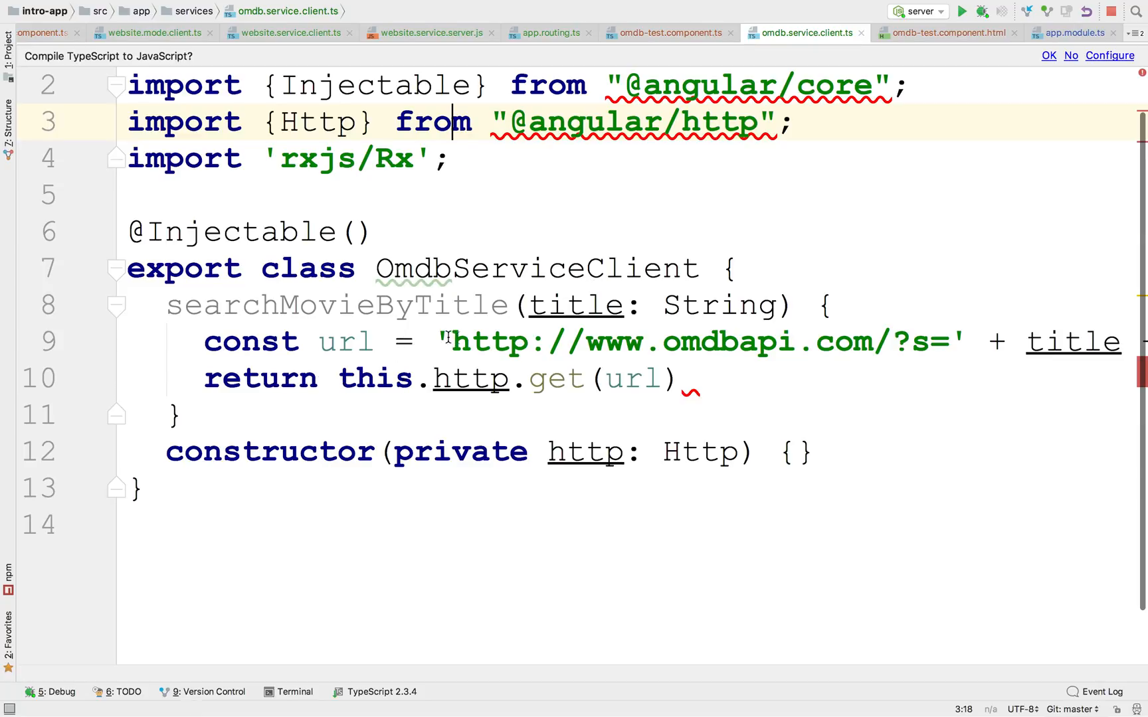
- Chain .map onto the get call with a callback taking response: Response
type(".")
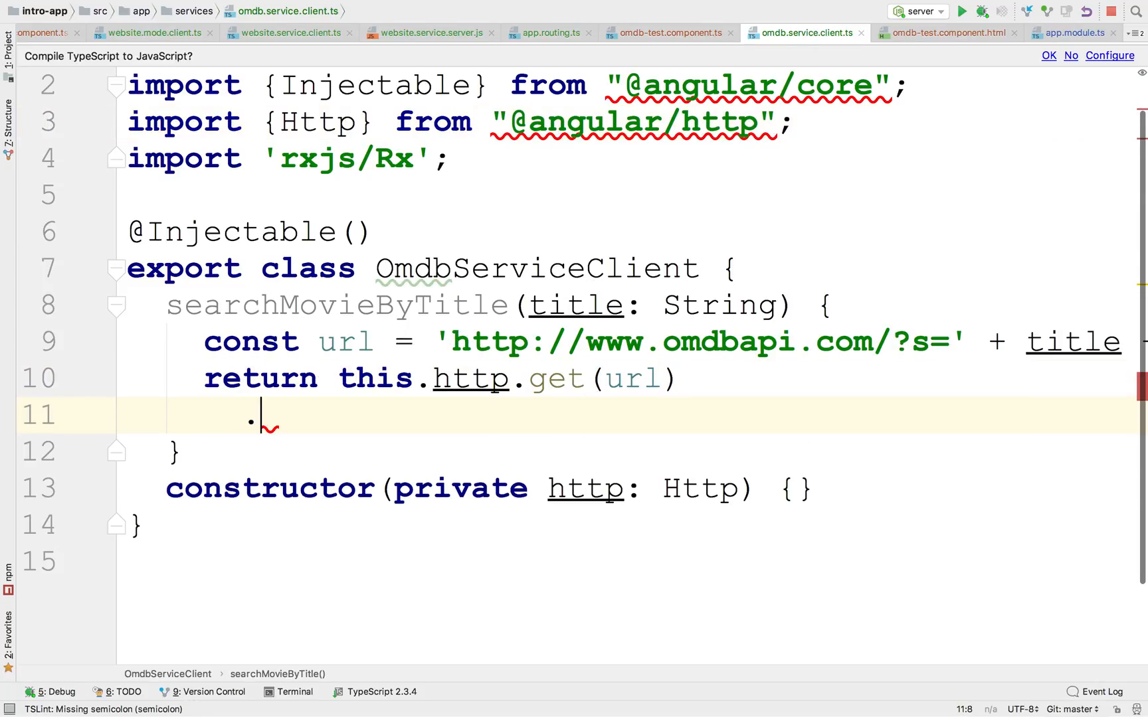
type("map(")
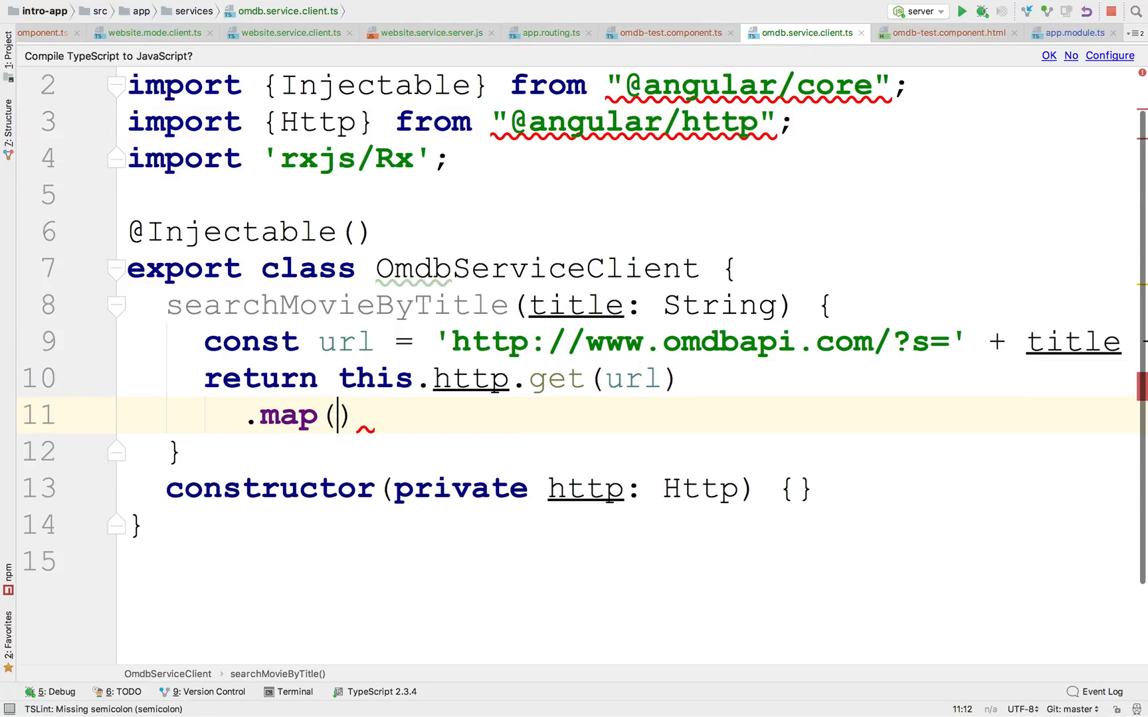
type("(response")
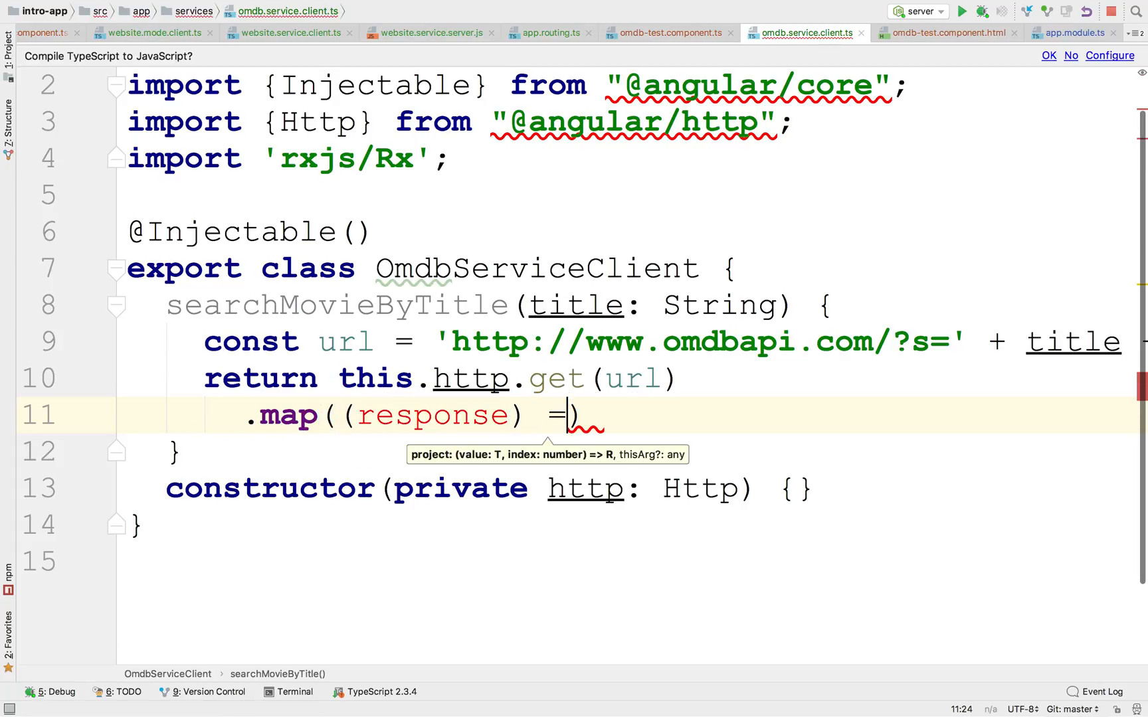
type("> {")
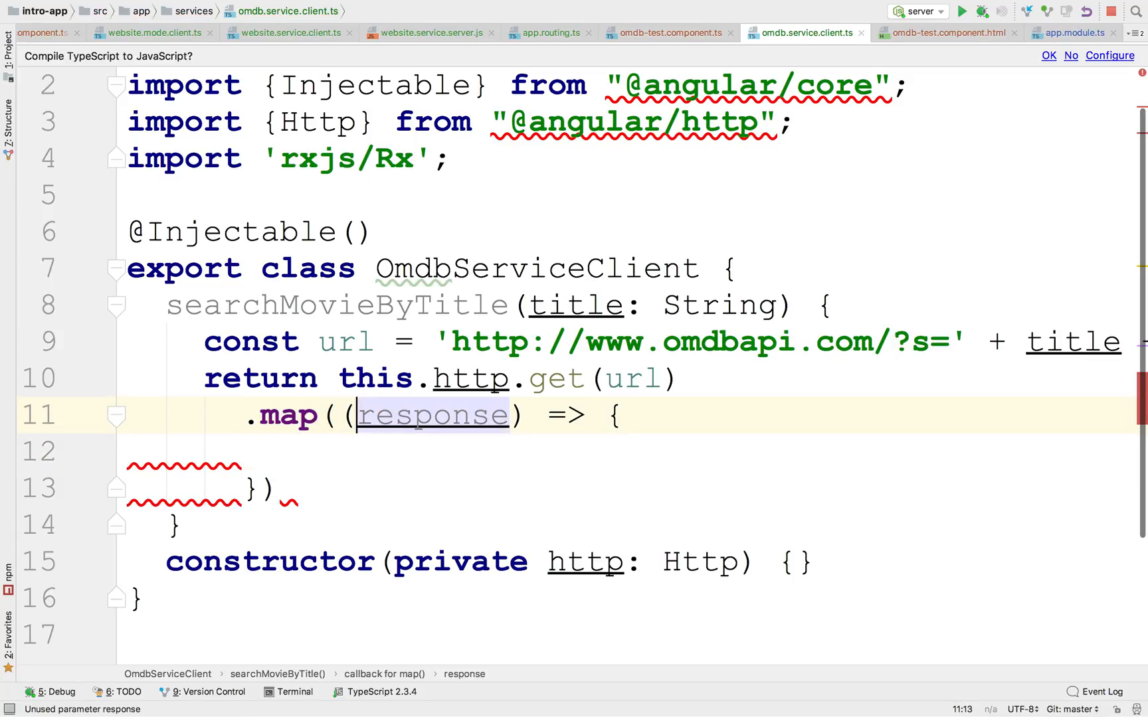
type(": Response")
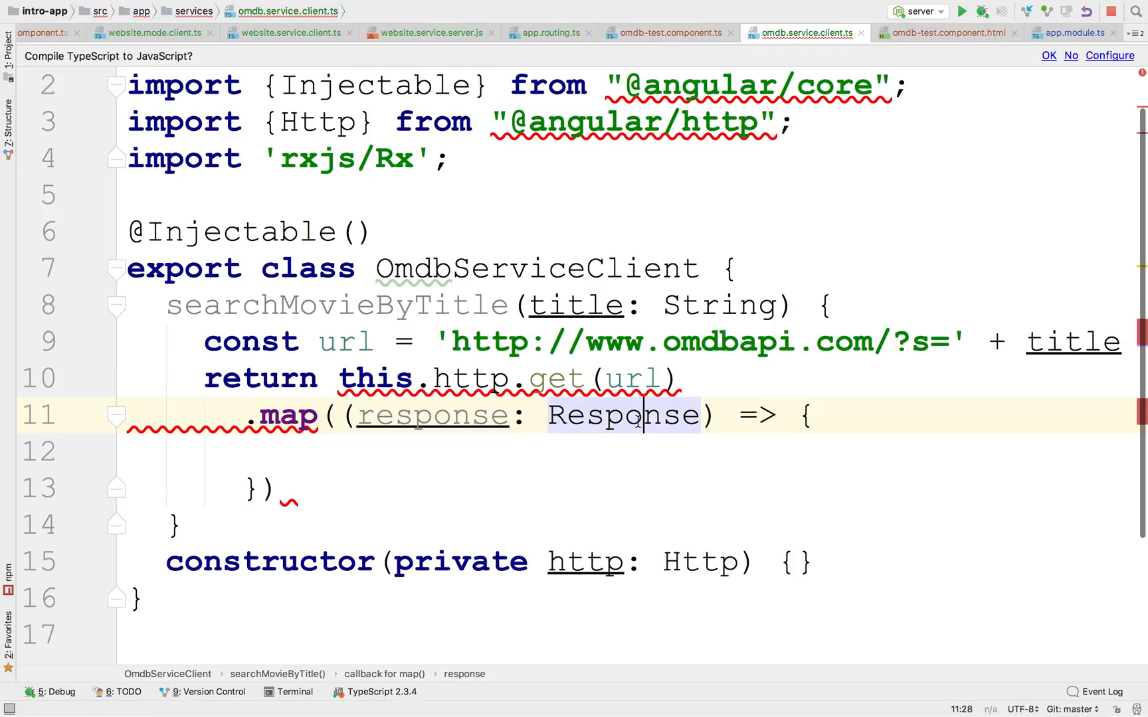
left_click(637, 416)
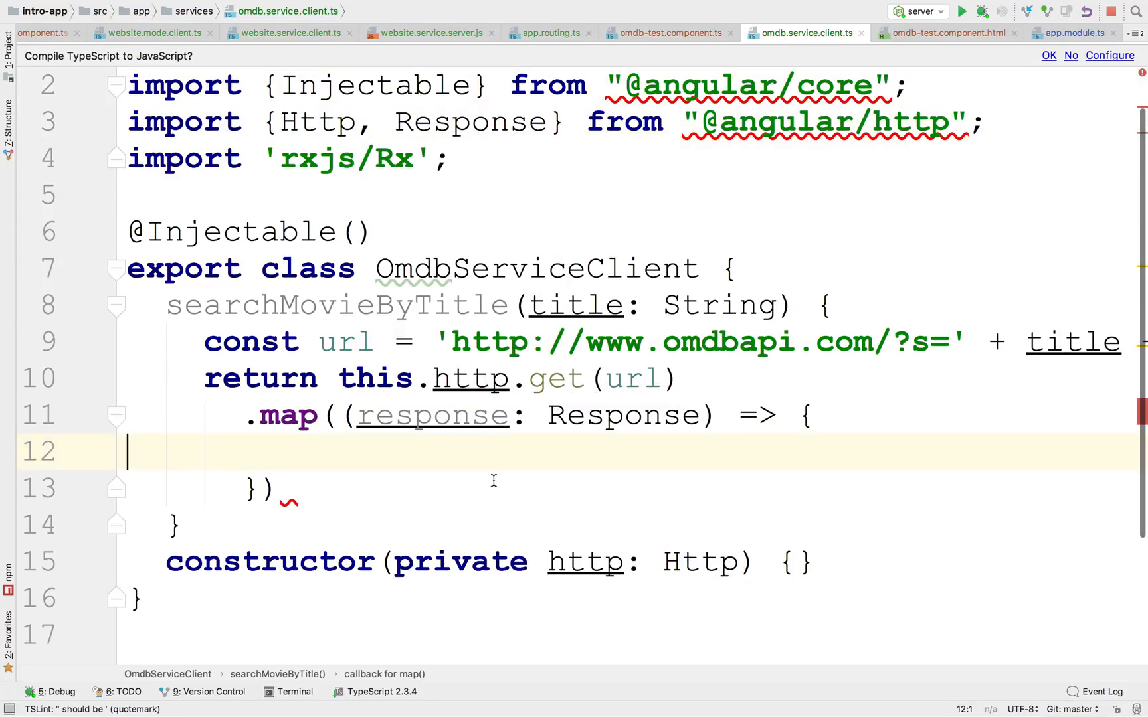
- Return response.json() inside the map callback
type("r")
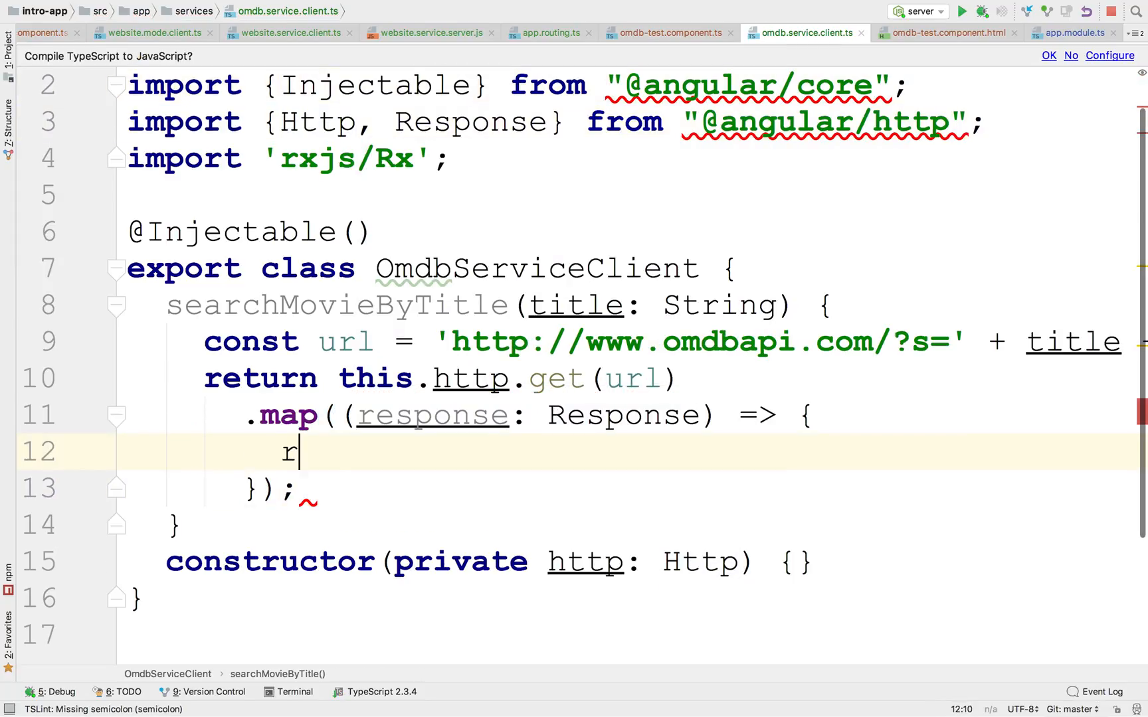
type("etuirn r")
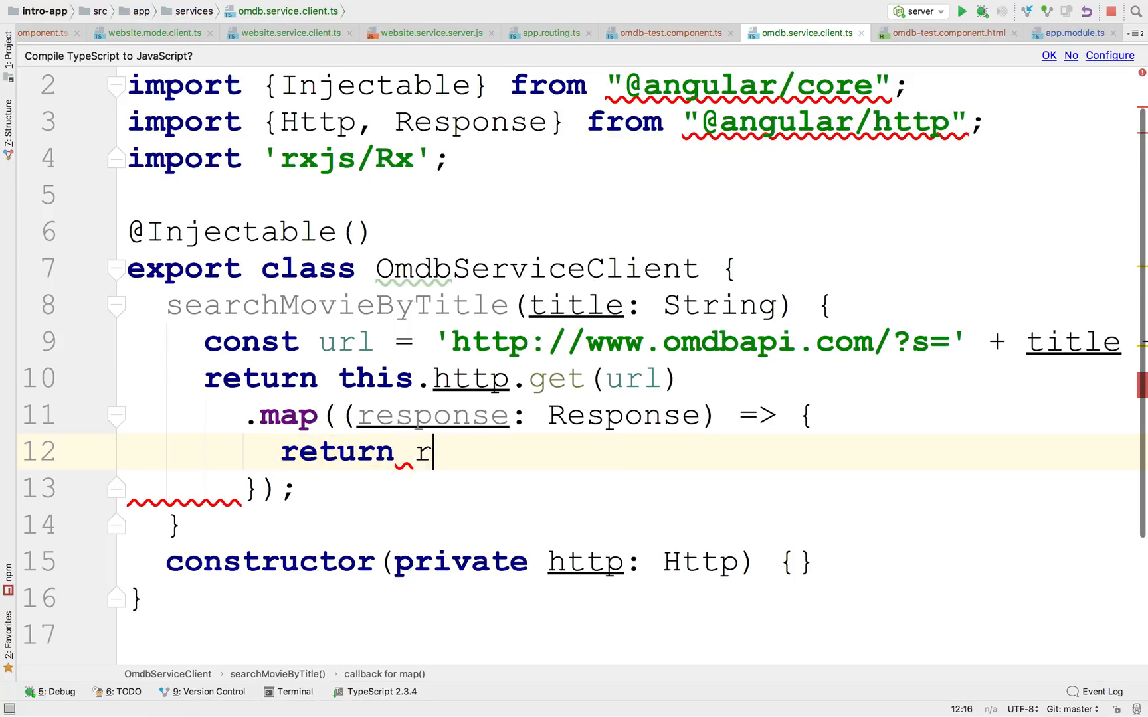
type("esponse.json")
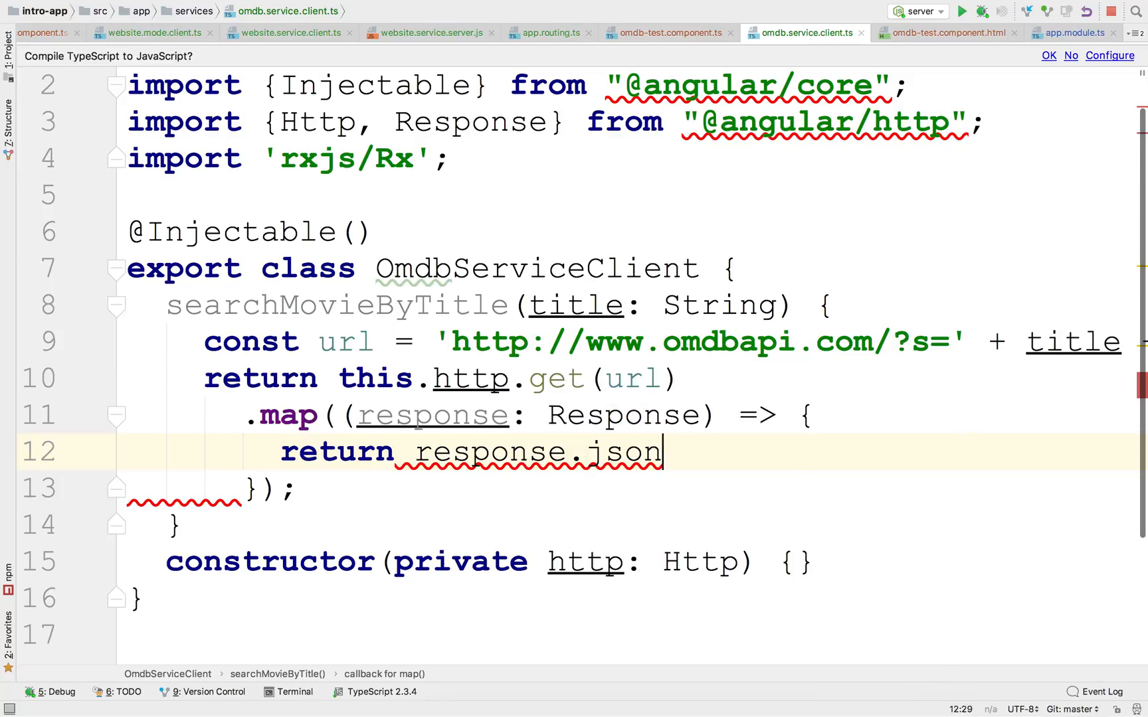
type("();")
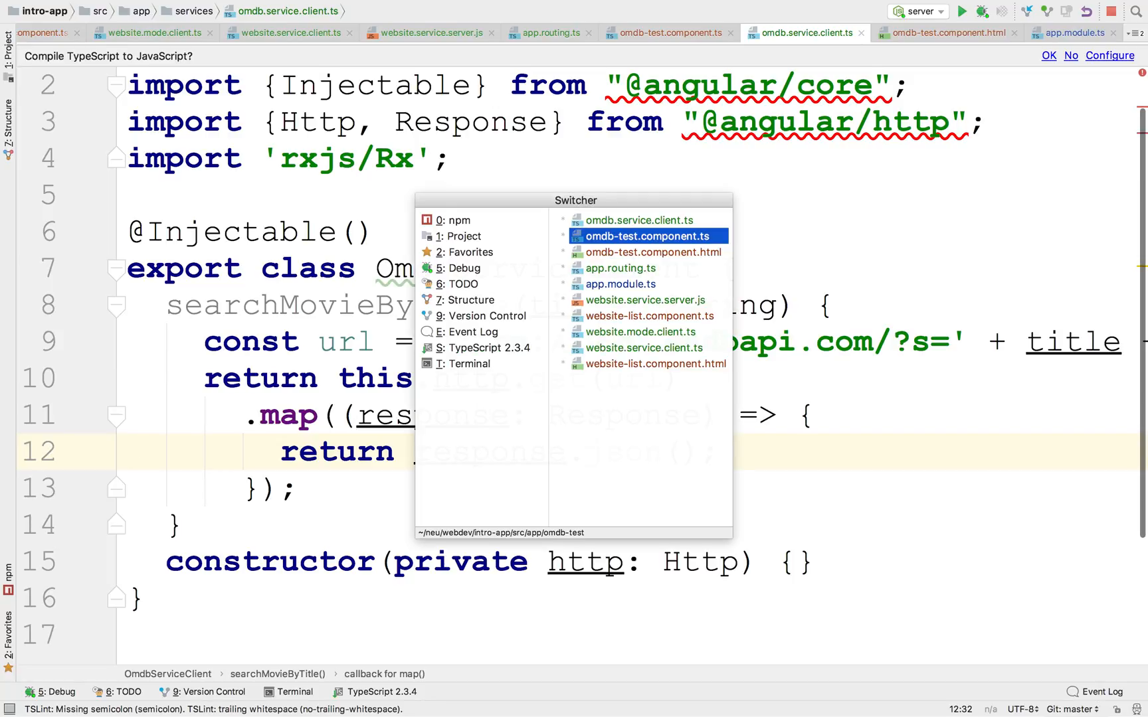
- Switch to app.module.ts and type OmdbServiceClient into the providers array
left_click(647, 236)
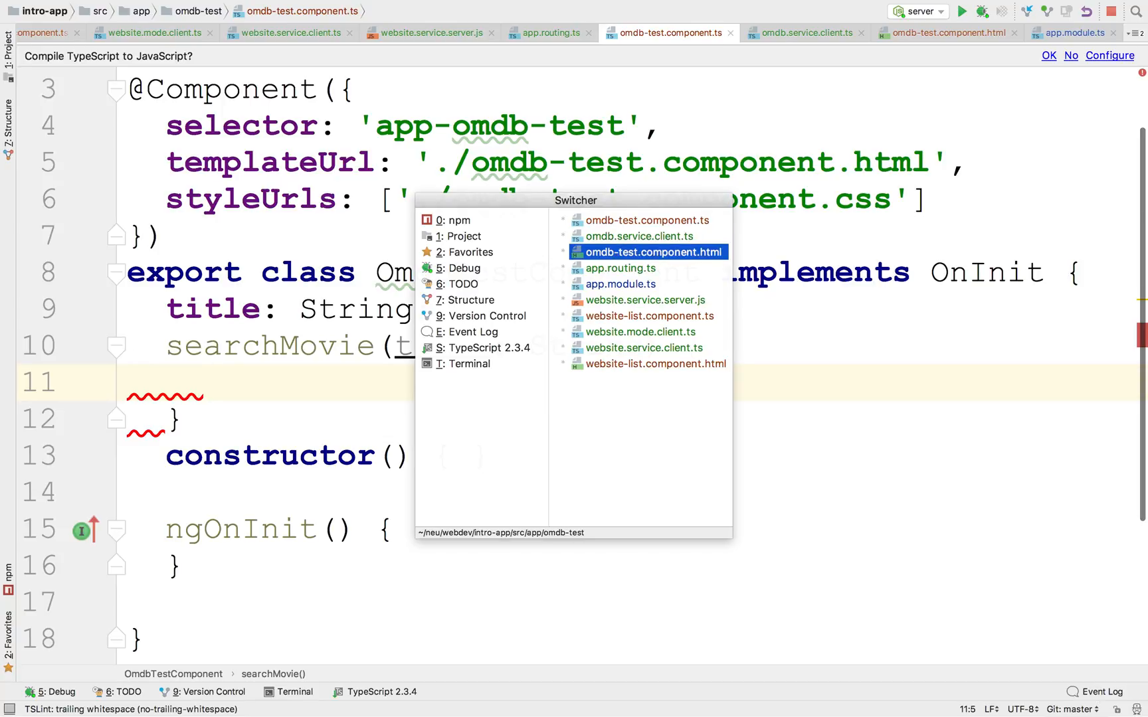
left_click(621, 284)
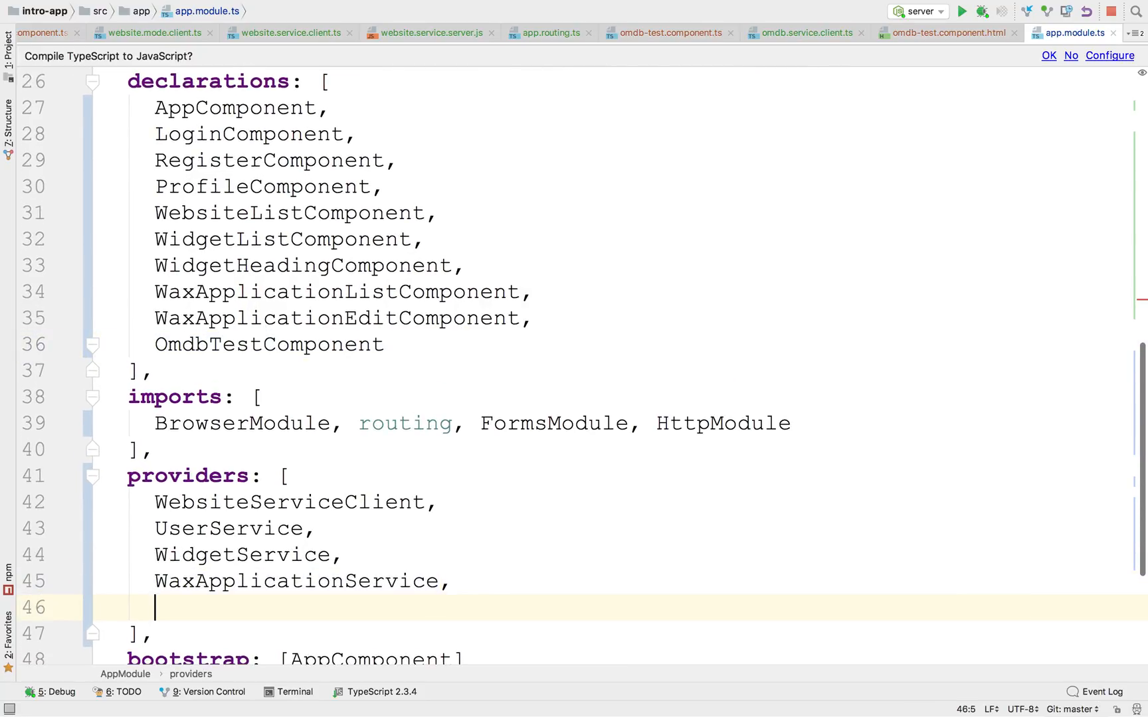
type("OmdbS")
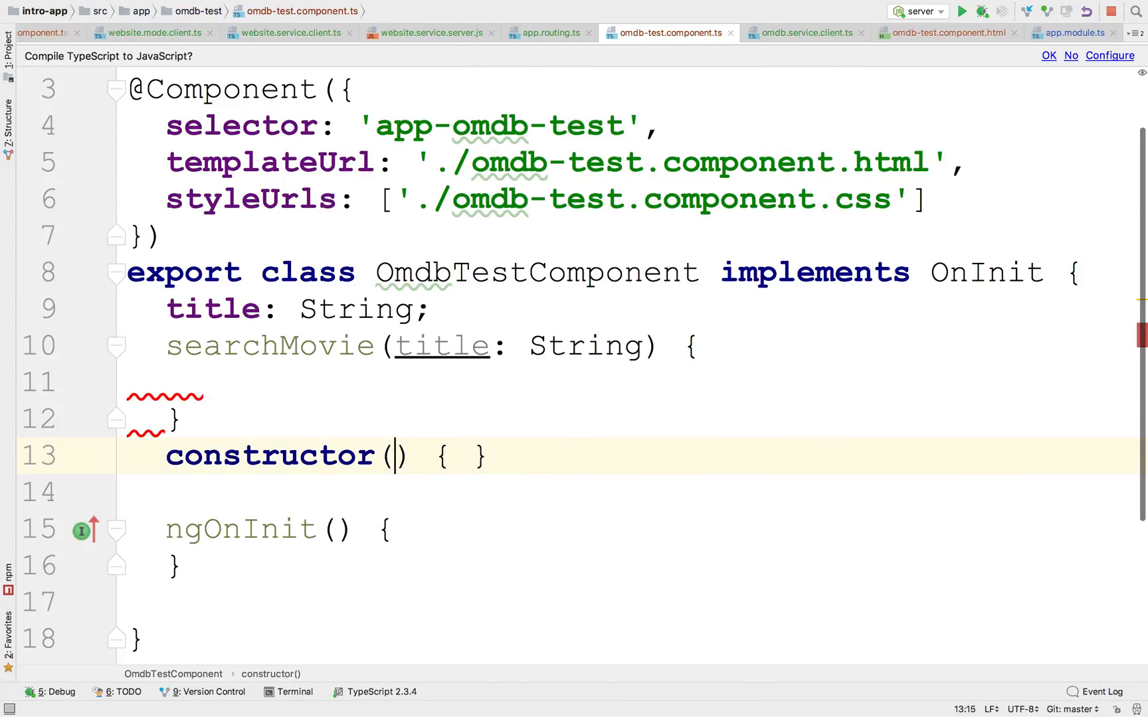
- Inject 'private omdbService: OmdbServiceClient' into OmdbTestComponent's constructor
type("private")
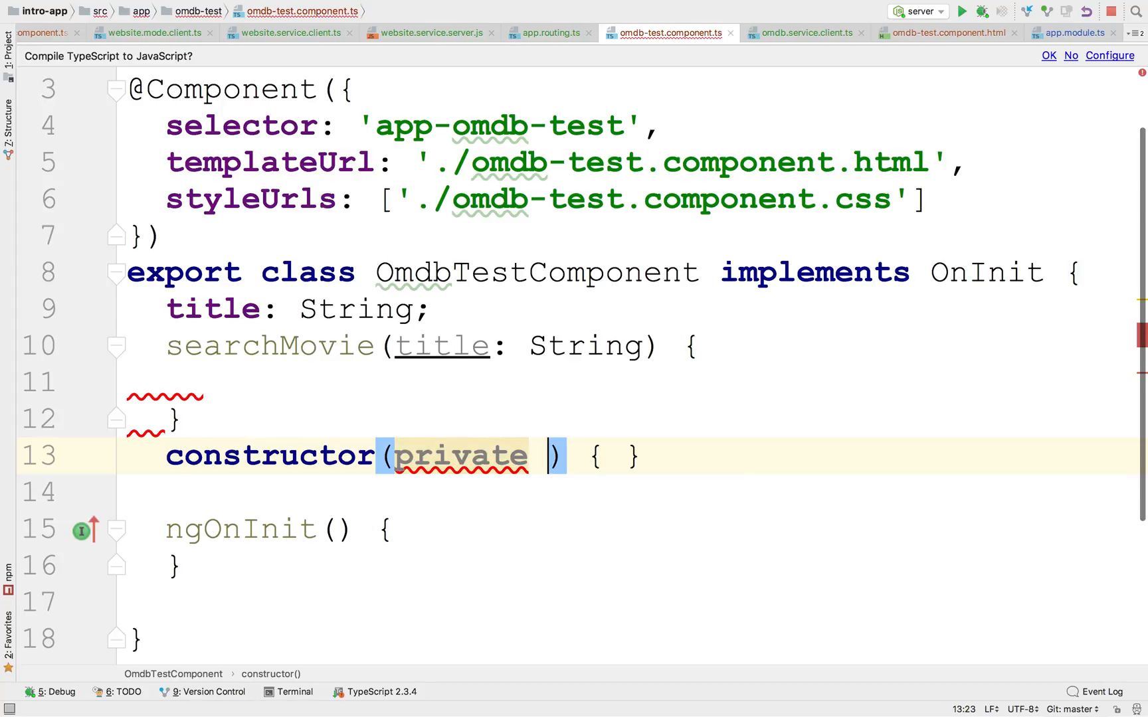
type("om")
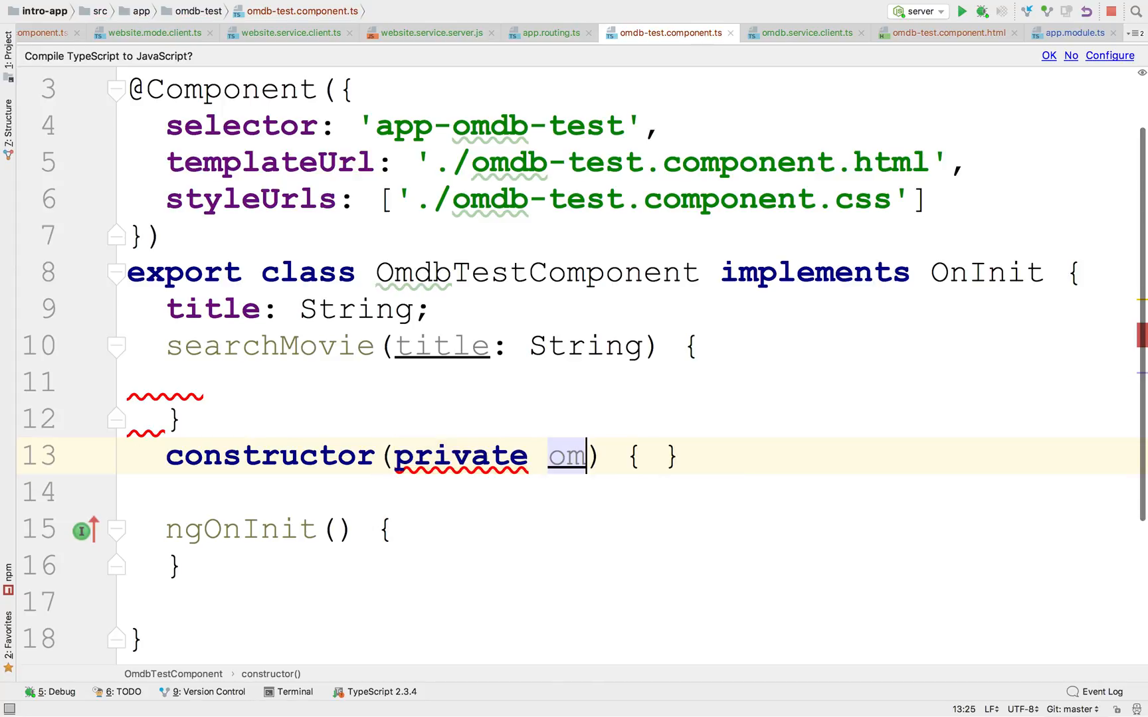
type("dbService:")
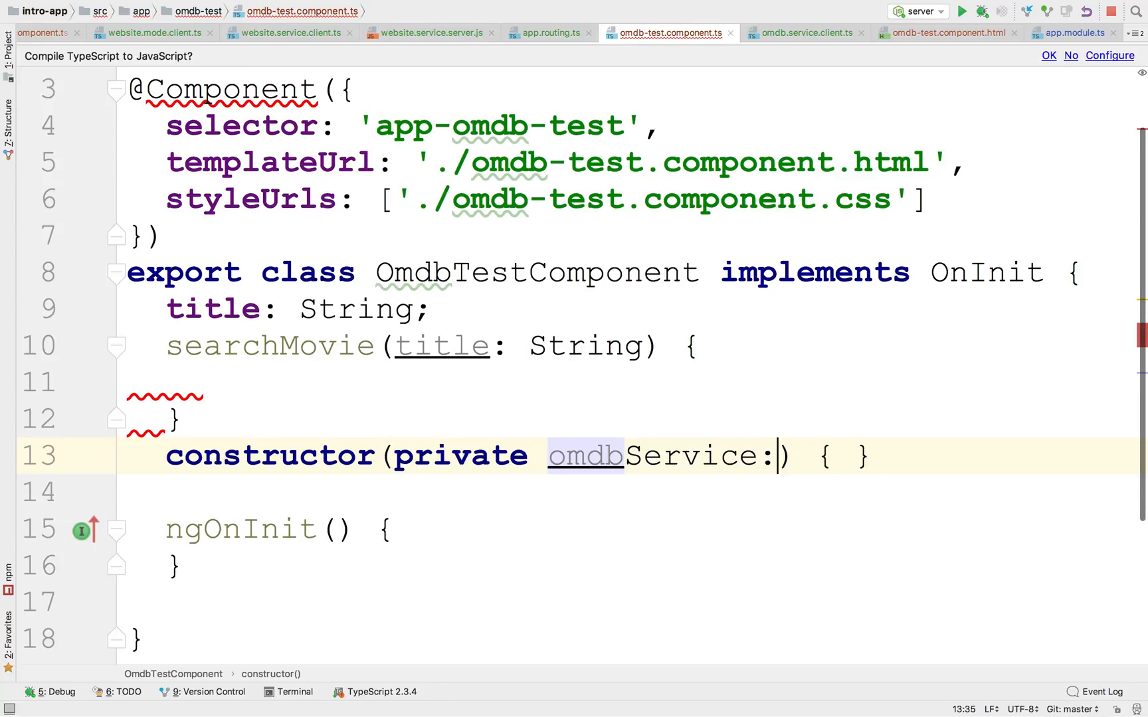
type("OPmd")
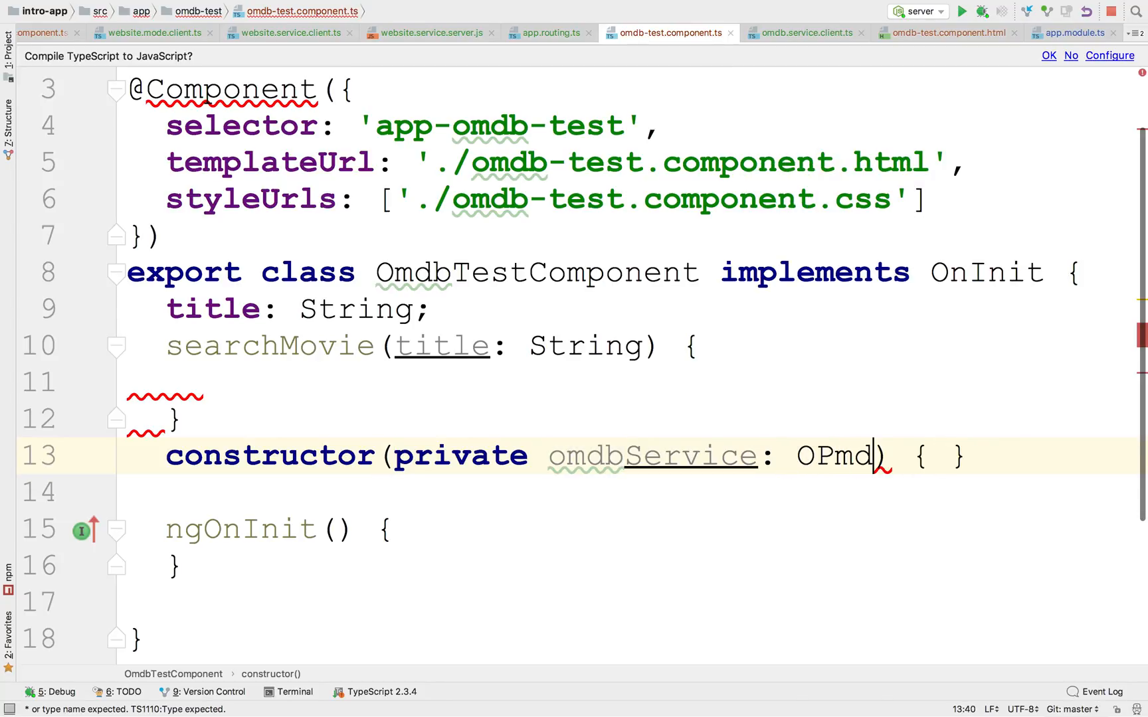
type("OmdbServiceClien")
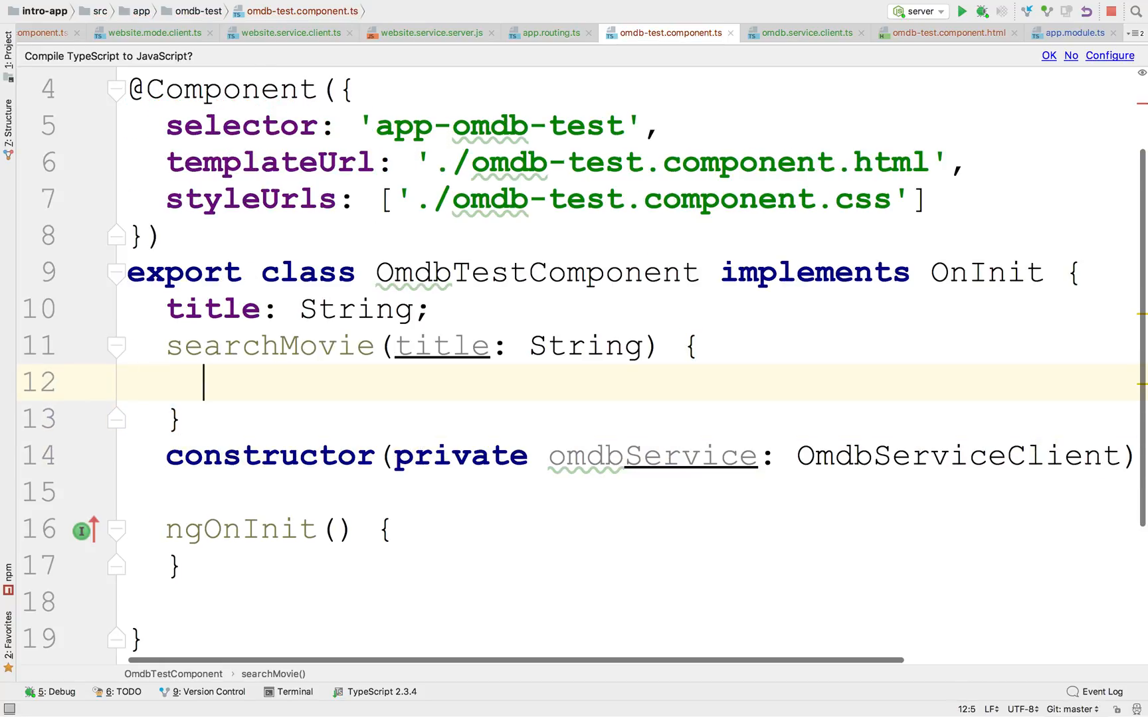
- Call this.omdbService.searchMovieByTitle(title).subscribe with an empty (result) => {} callback
type("this.omdbService.searchMovieByTitle(")
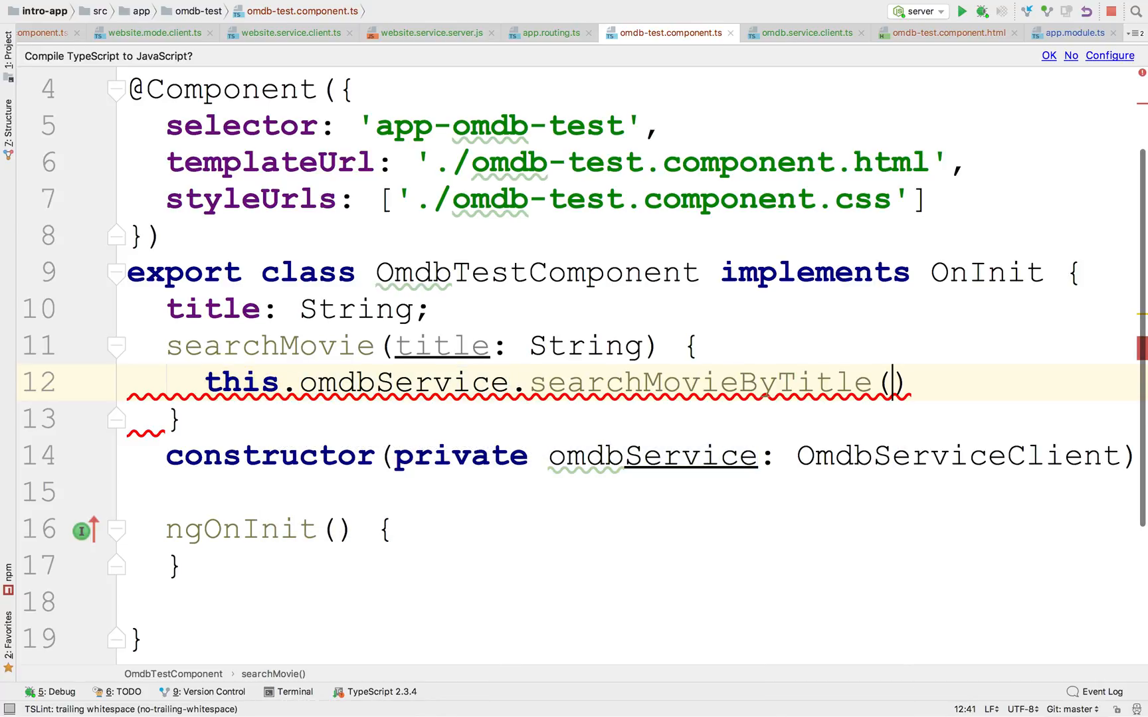
type("title")
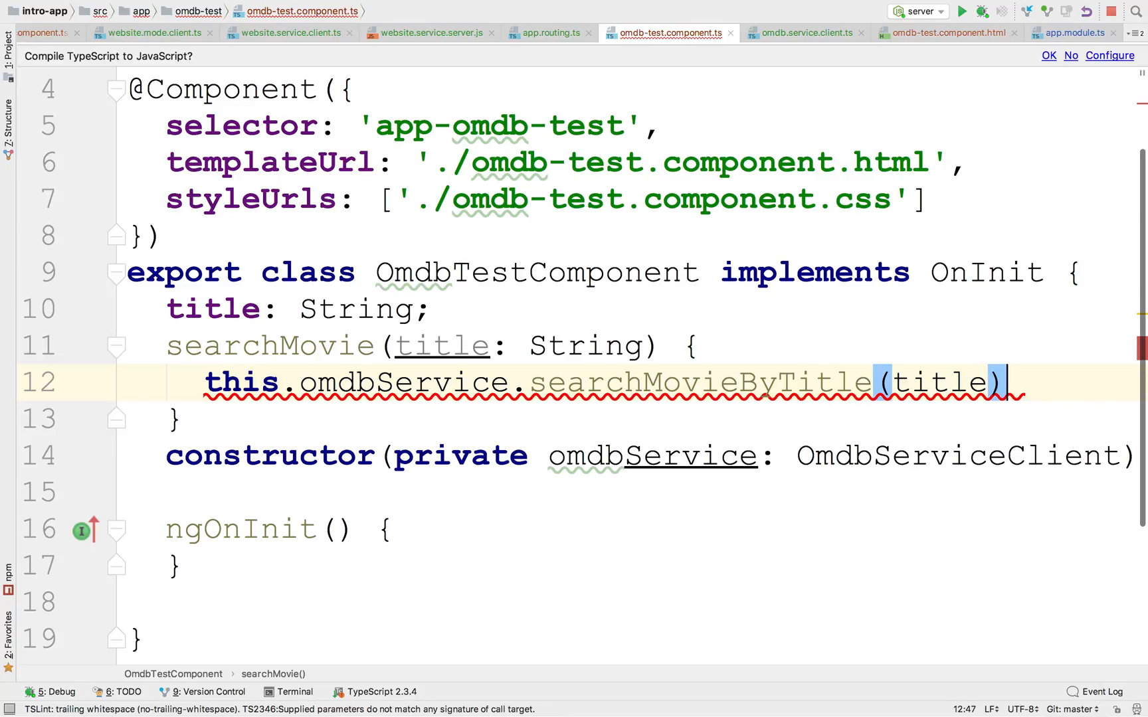
type(".subscribe(")
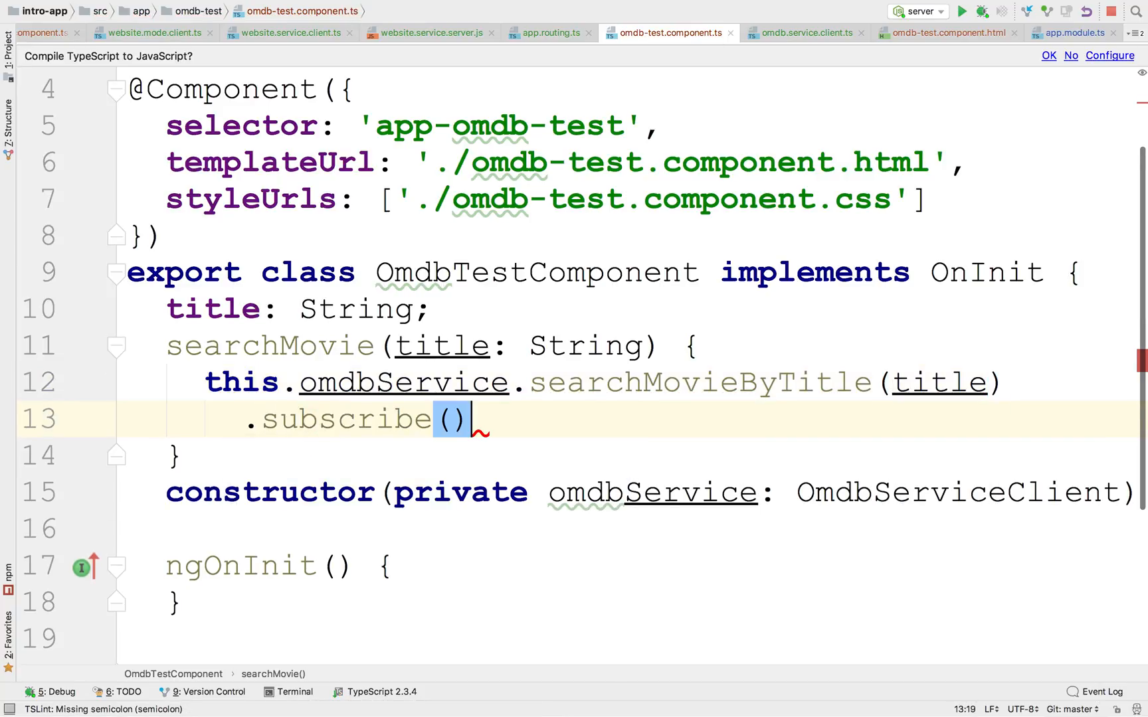
type("(")
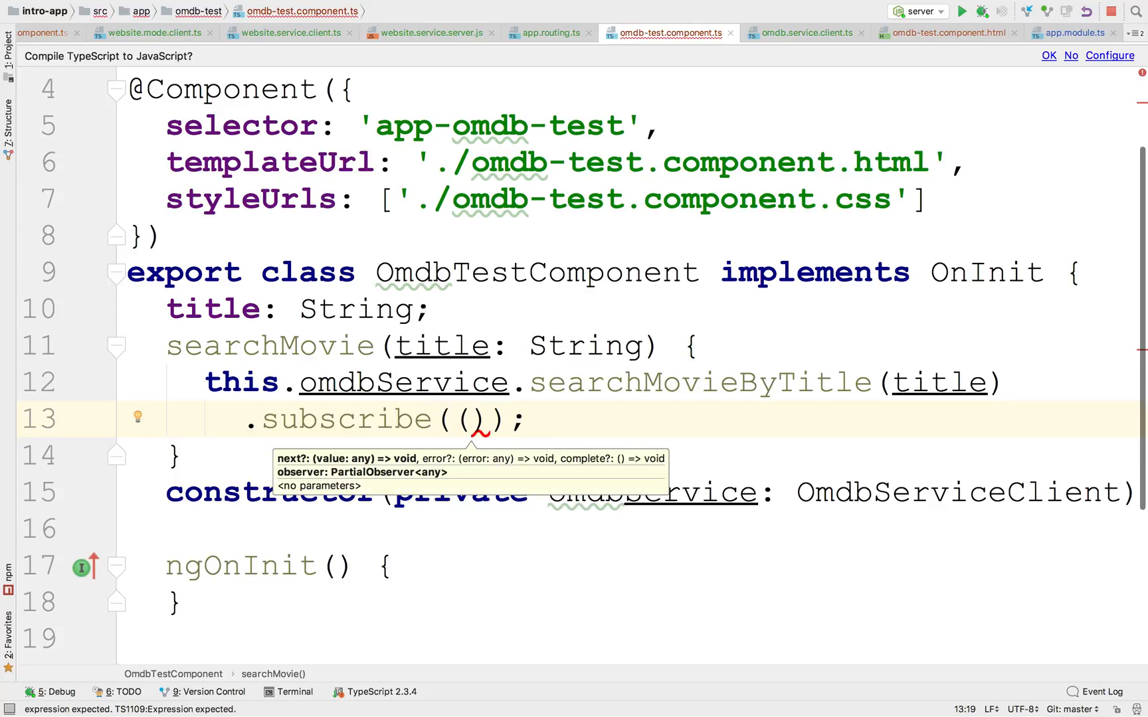
type("re")
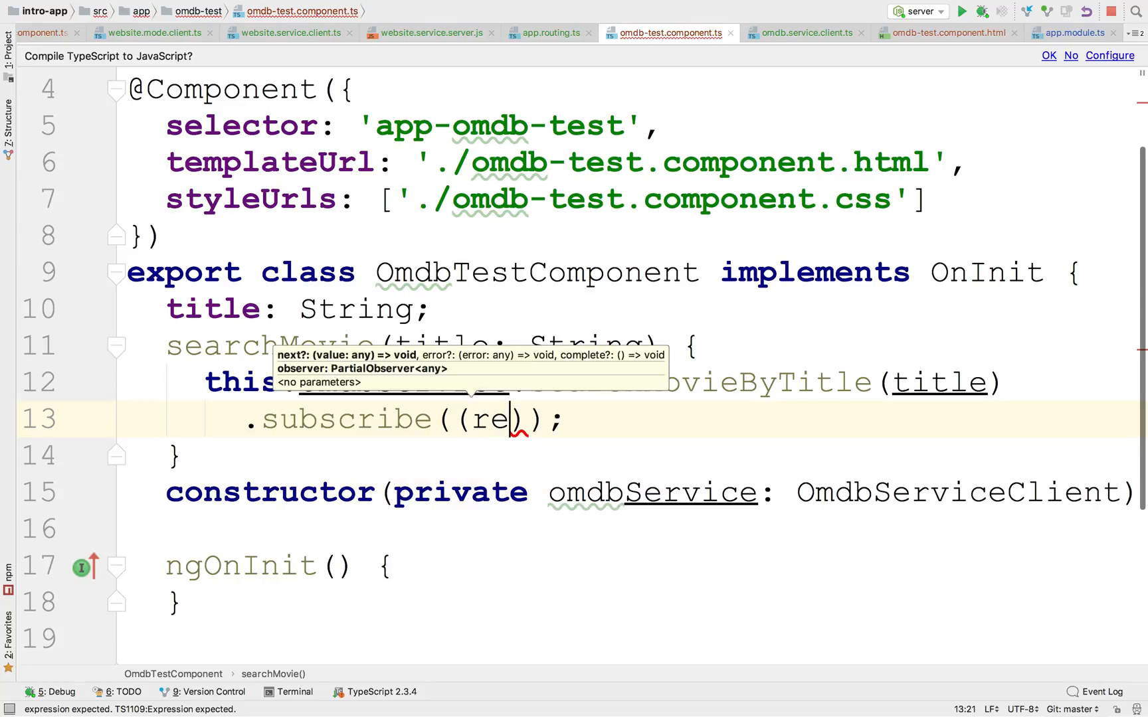
type("sult")
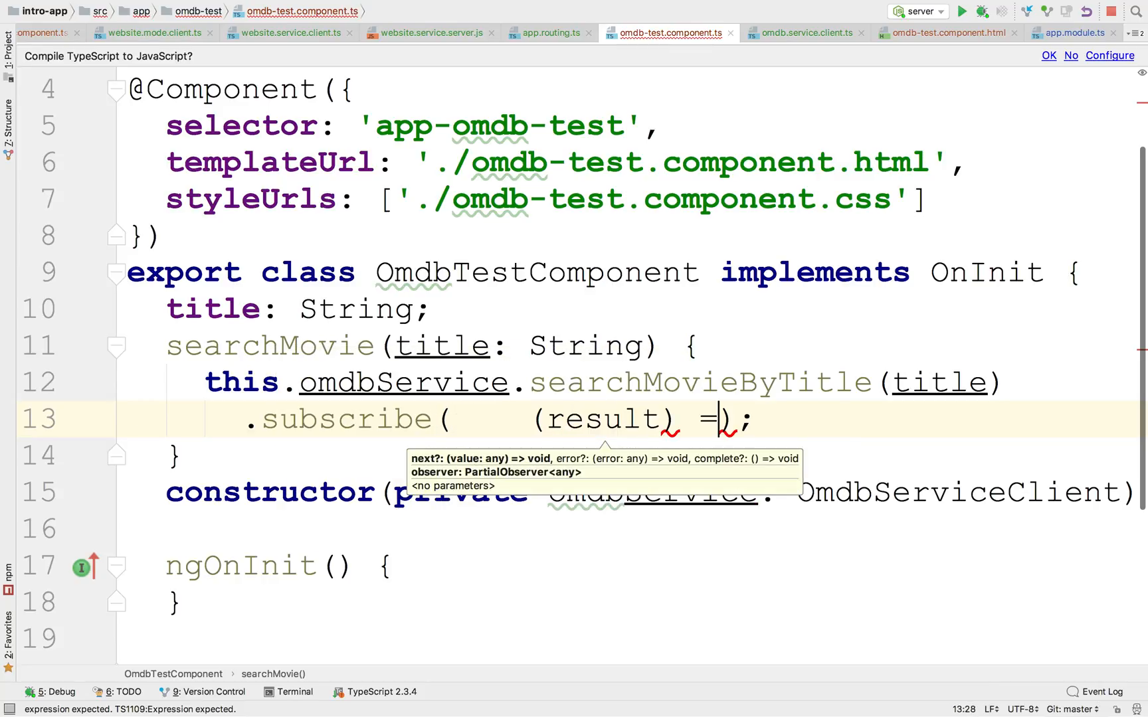
type("next: (result) => {}")
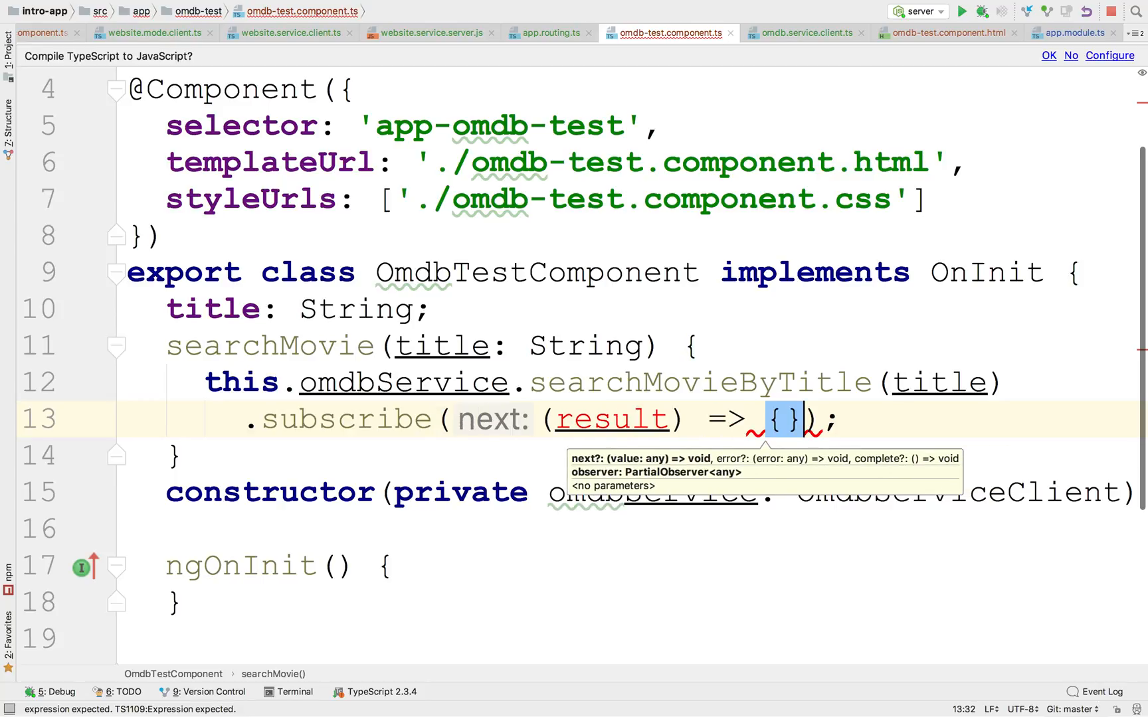
key("enter")
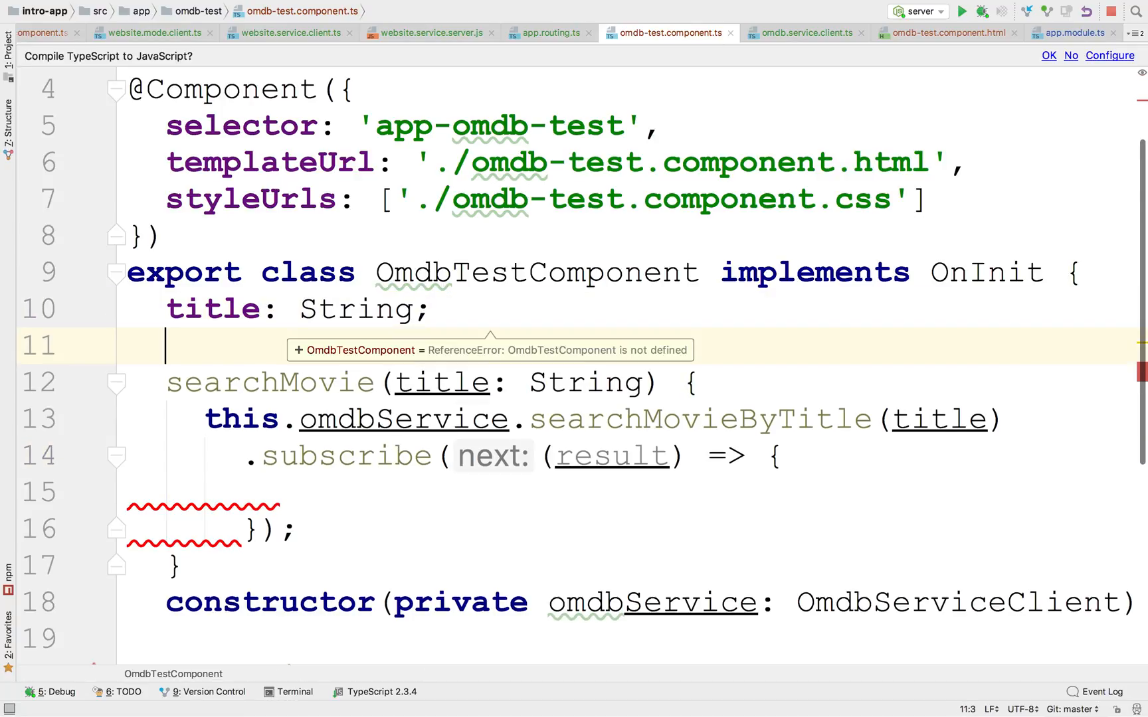
- Declare a 'result: Object;' field in OmdbTestComponent
type("result")
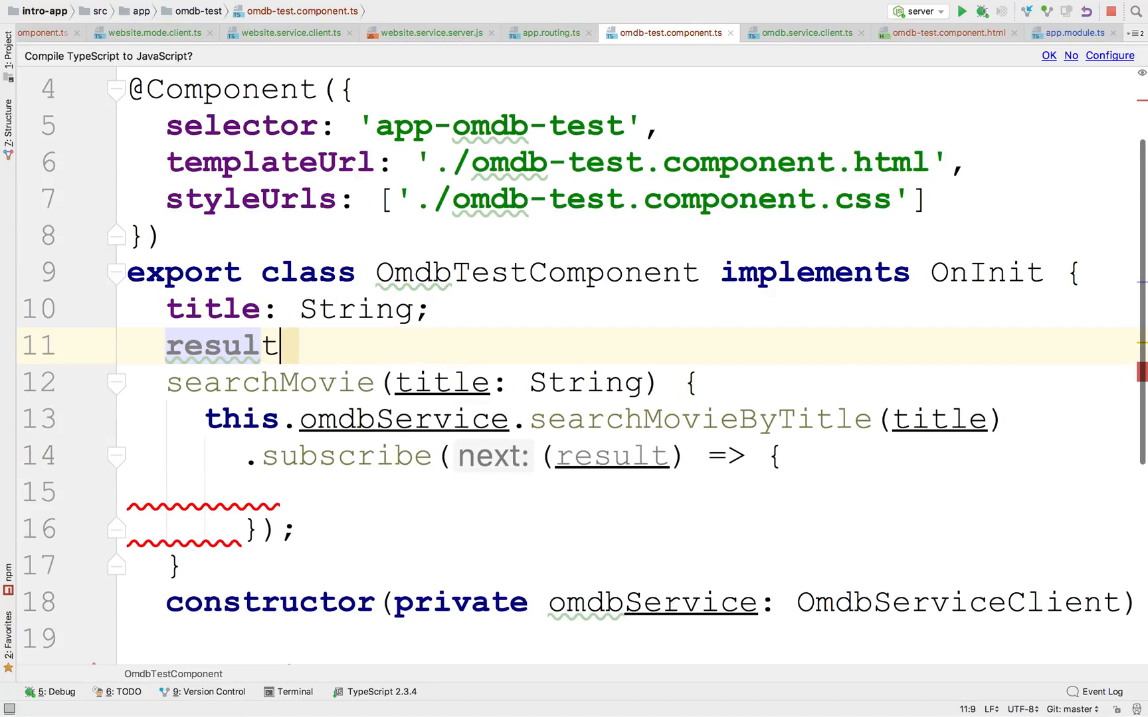
type(":")
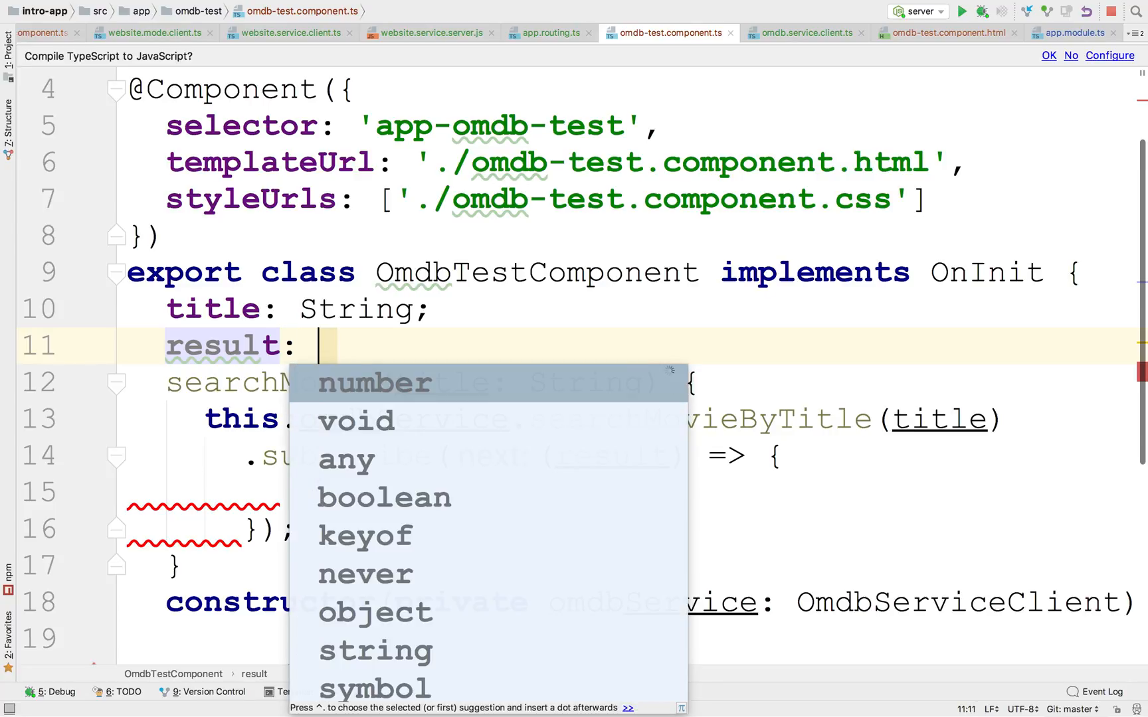
type("Object;")
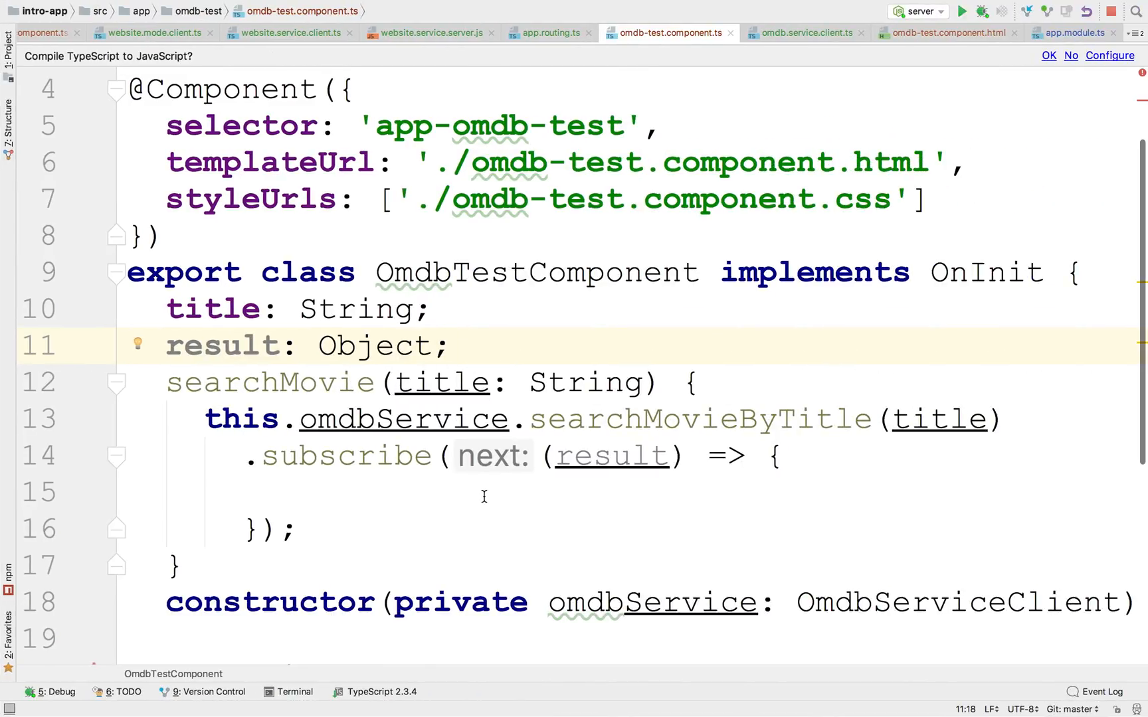
- Inside the subscribe callback, assign this.result = result and console.log(result)
type("this.")
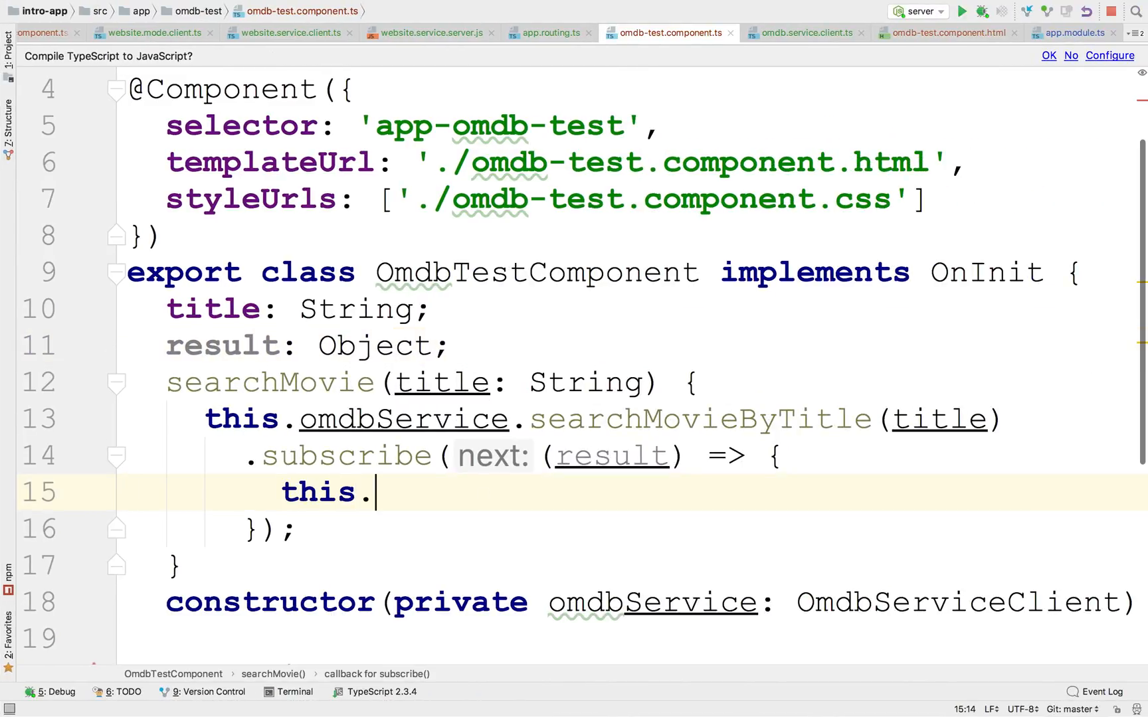
type("result = result;")
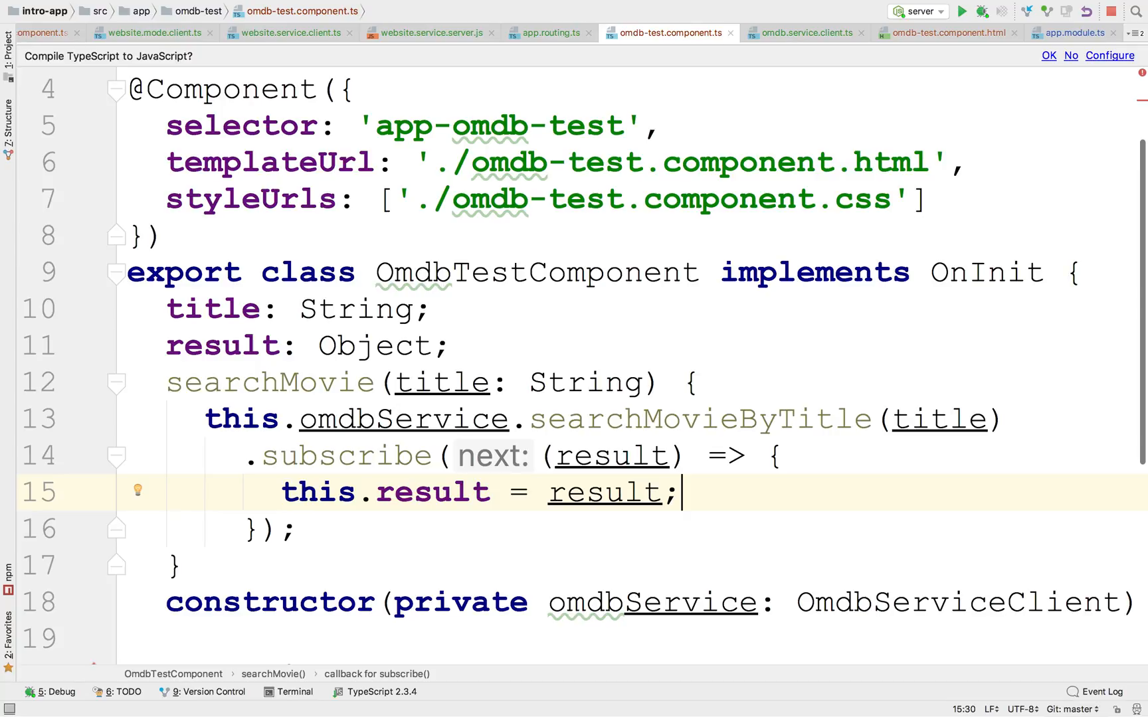
type("console.log(")
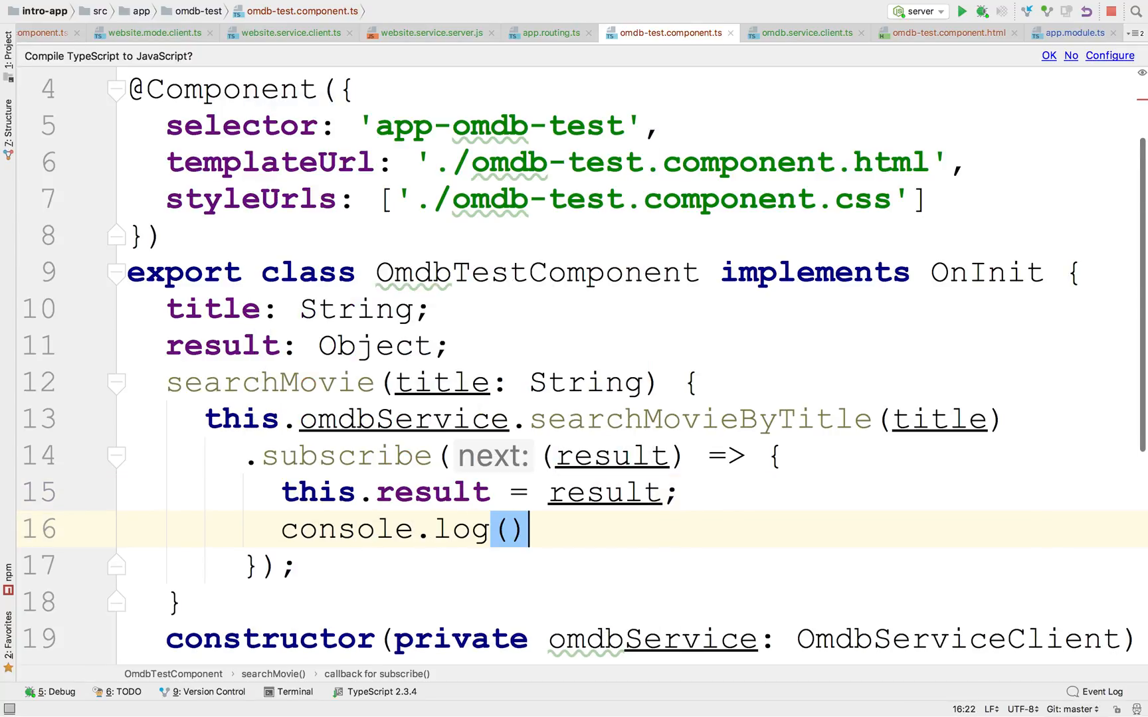
type("result")
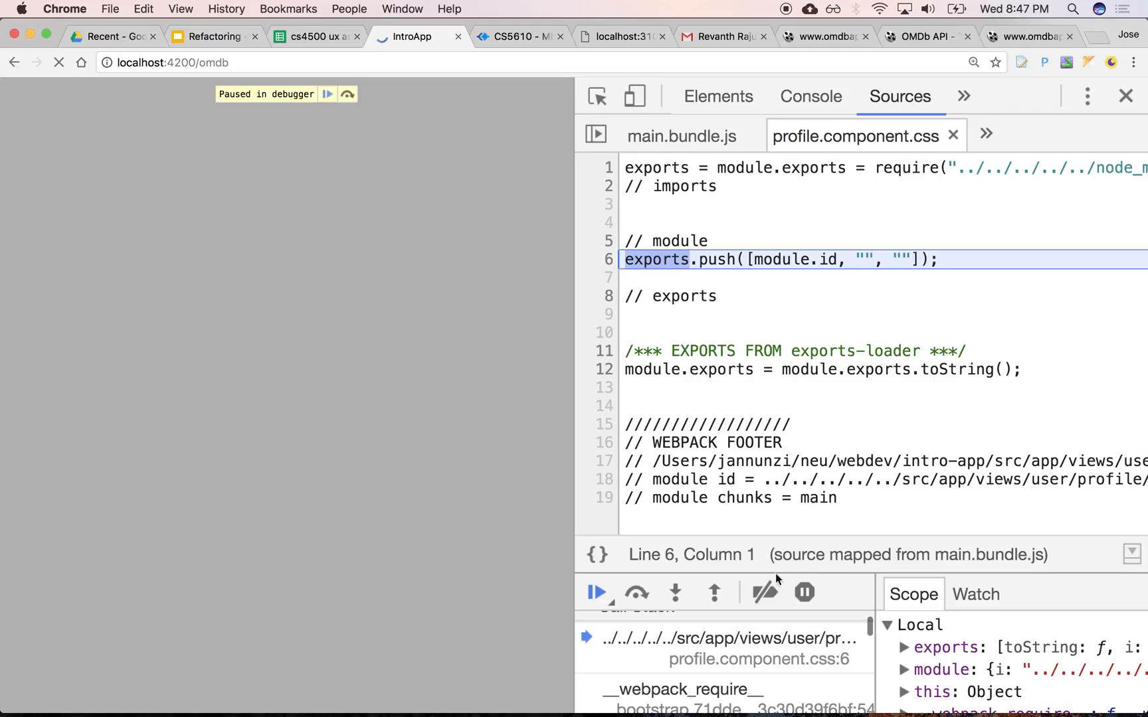
- Resume past the debugger pause, show the Console, and search for batman
left_click(595, 592)
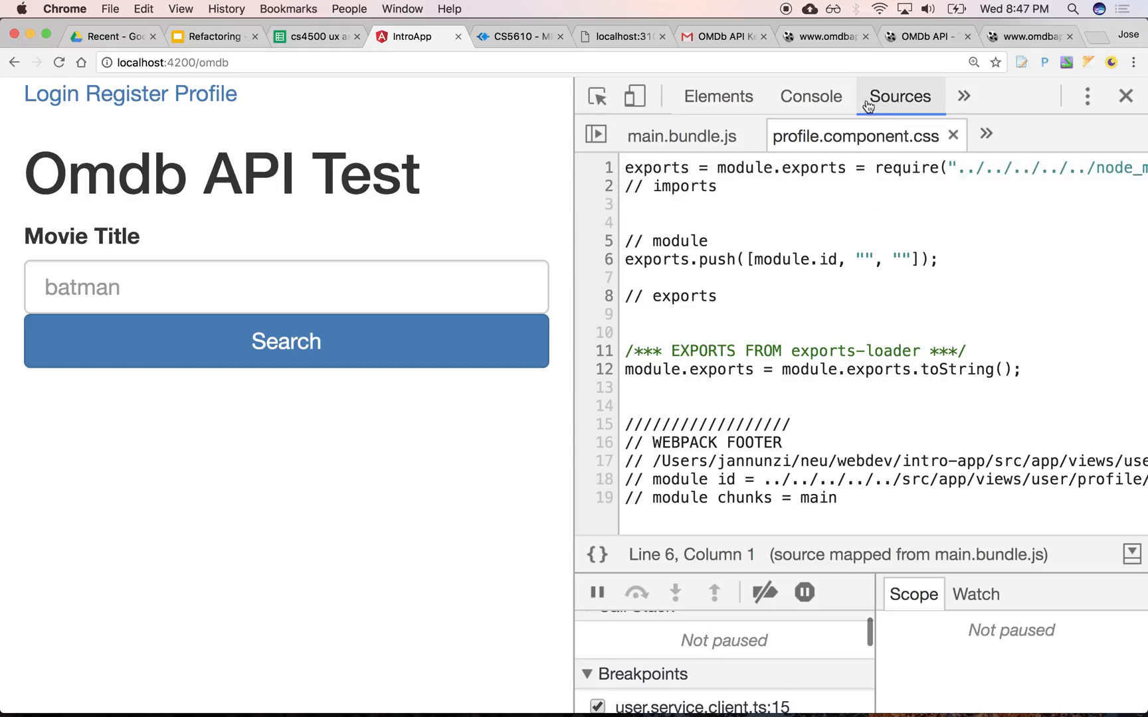
left_click(810, 95)
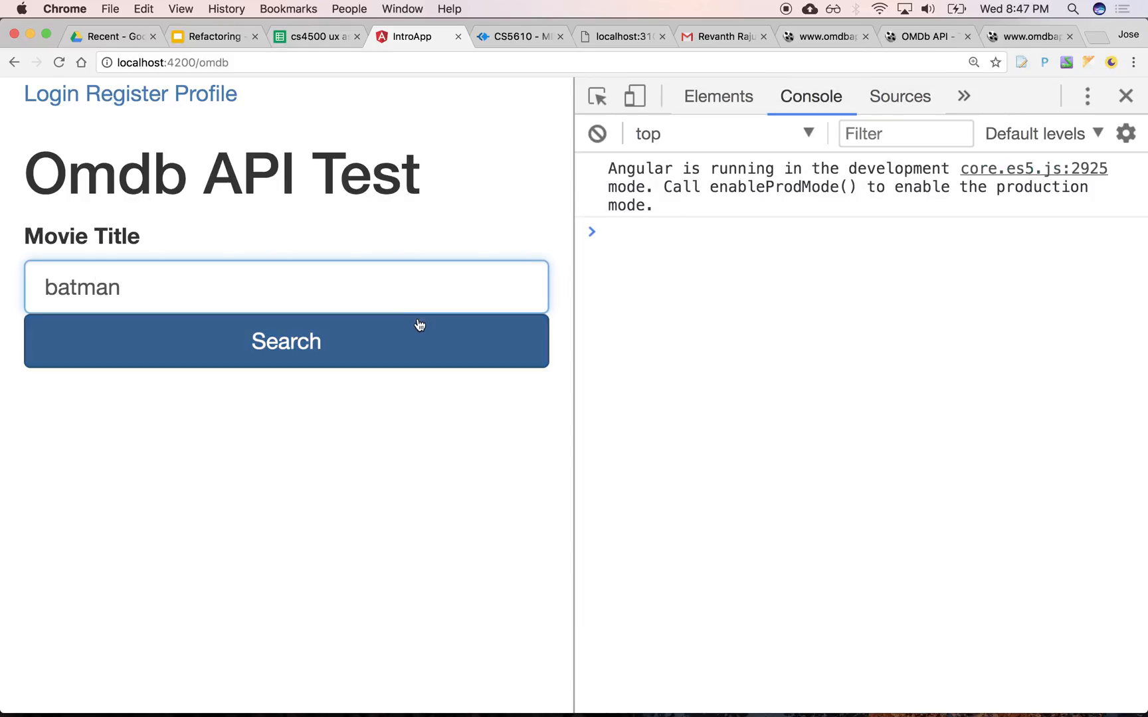
left_click(285, 342)
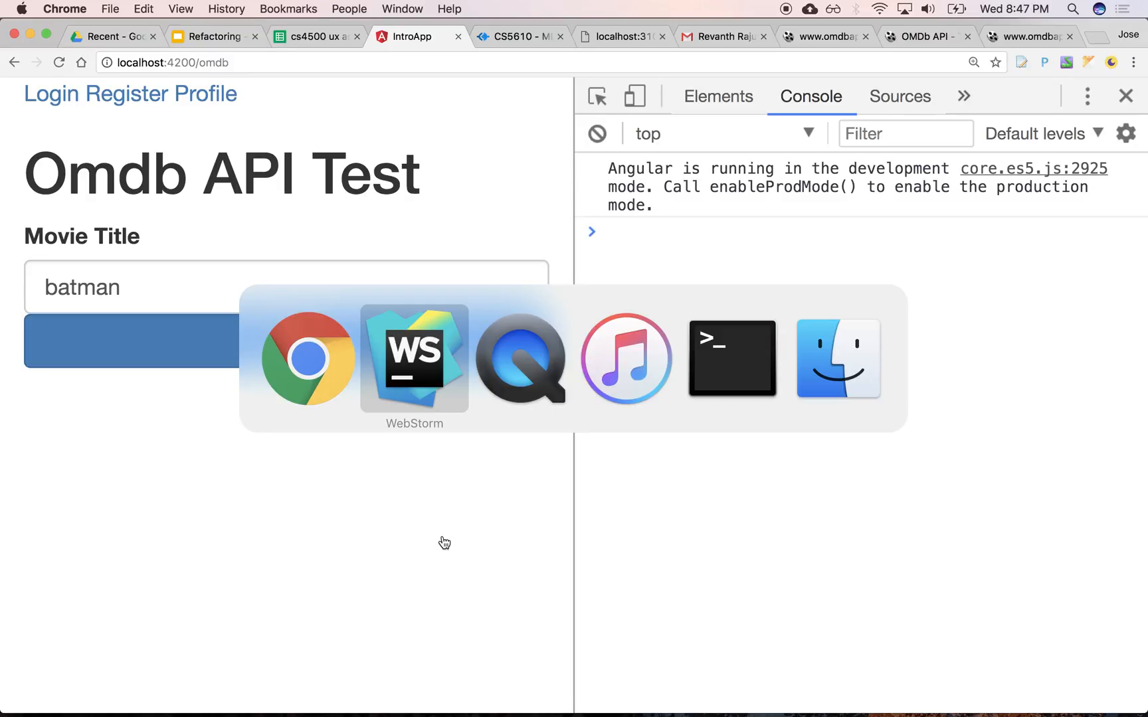
- Copy the searchMovie name and add console.log('searchMovie') as the method's first line
left_click(414, 359)
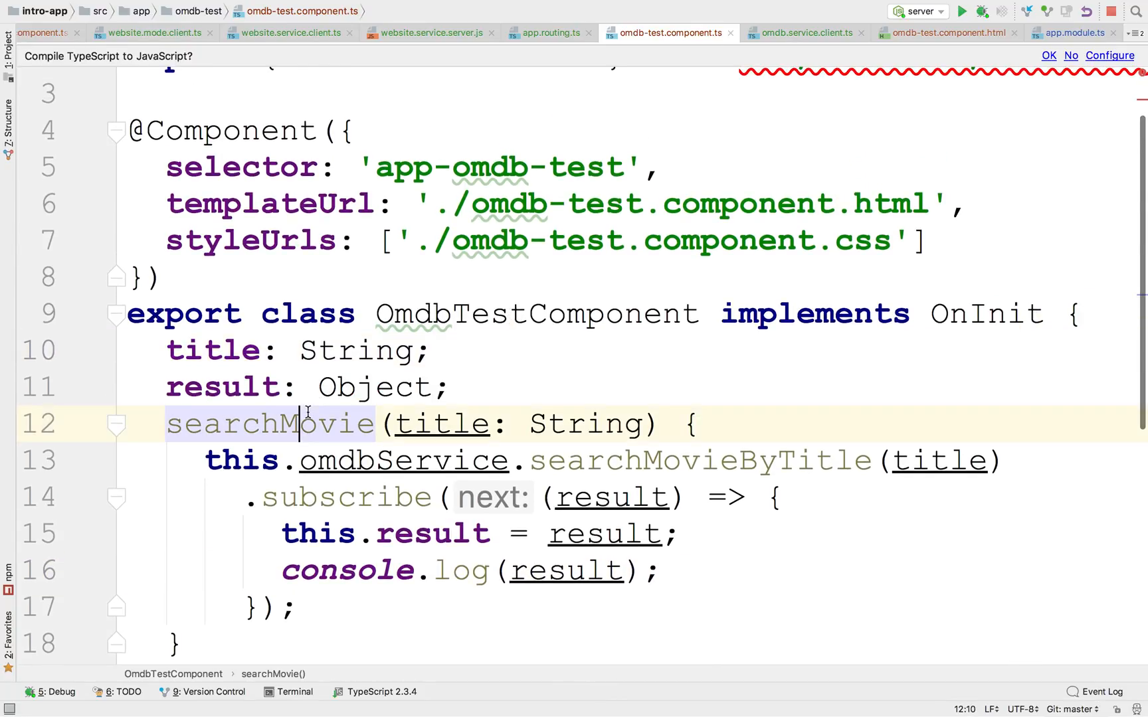
double_click(268, 423)
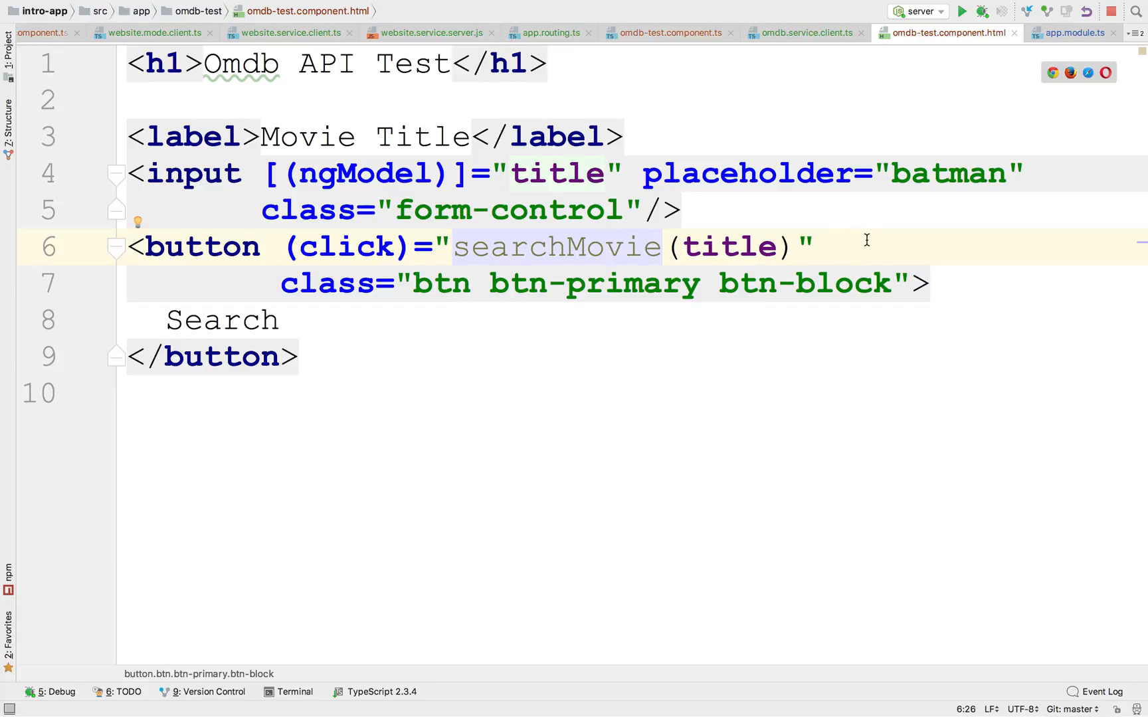
left_click(666, 32)
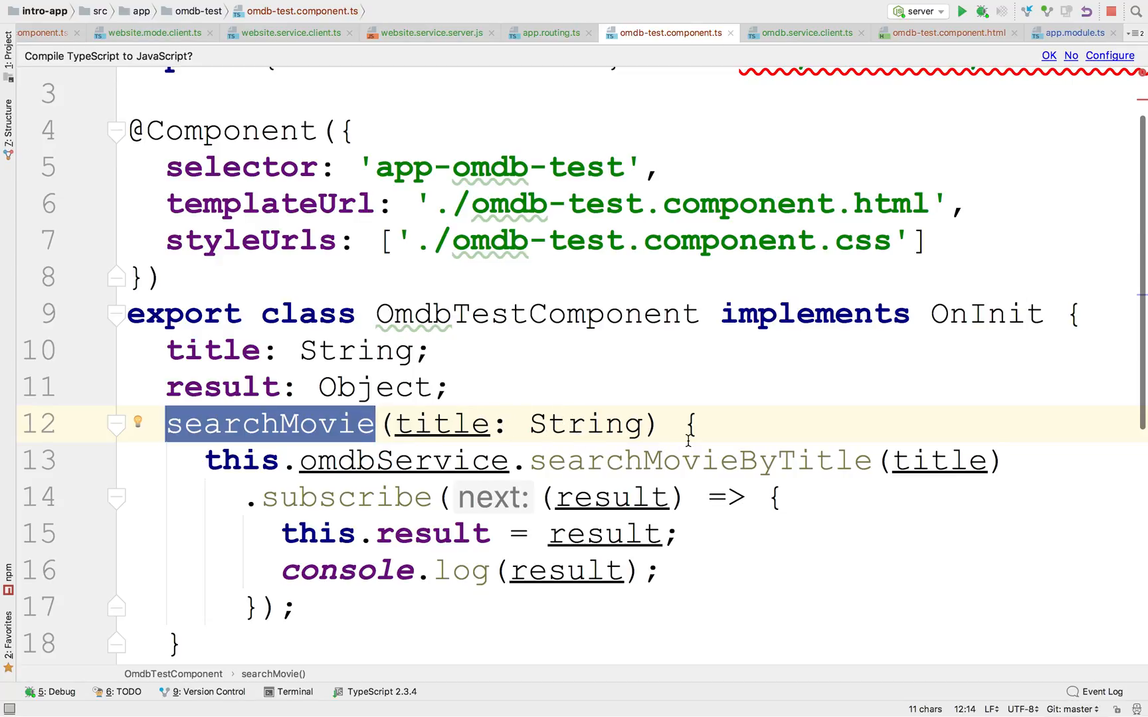
type("console.log(")
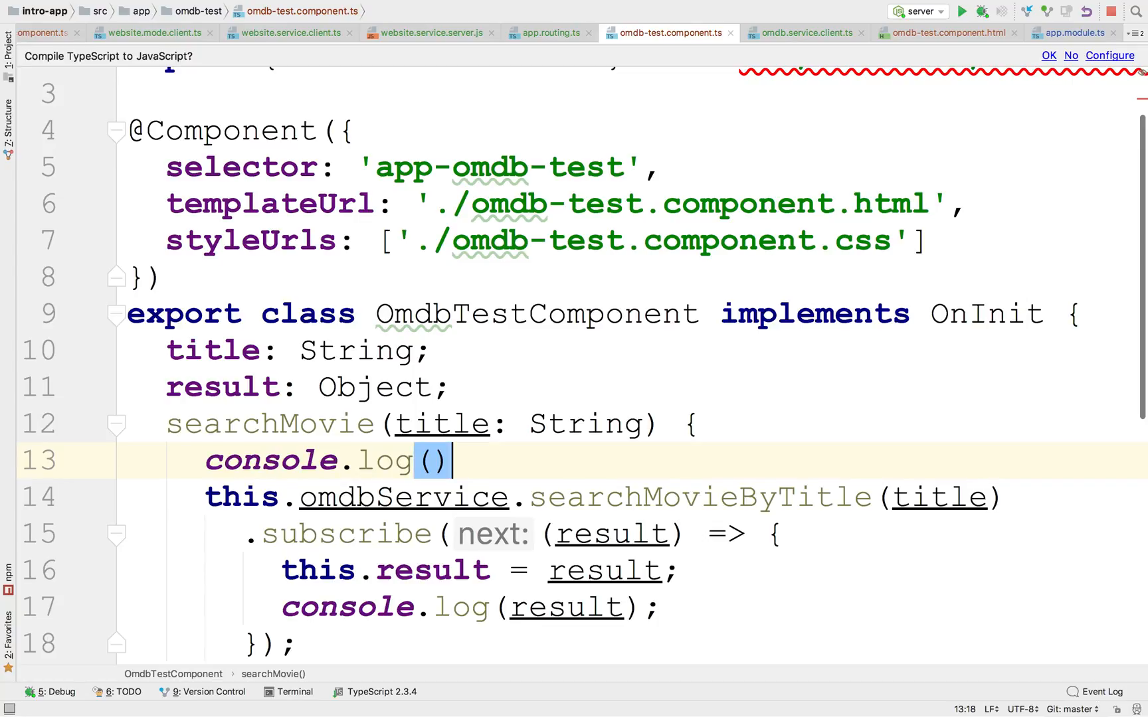
type("'searchMovie'")
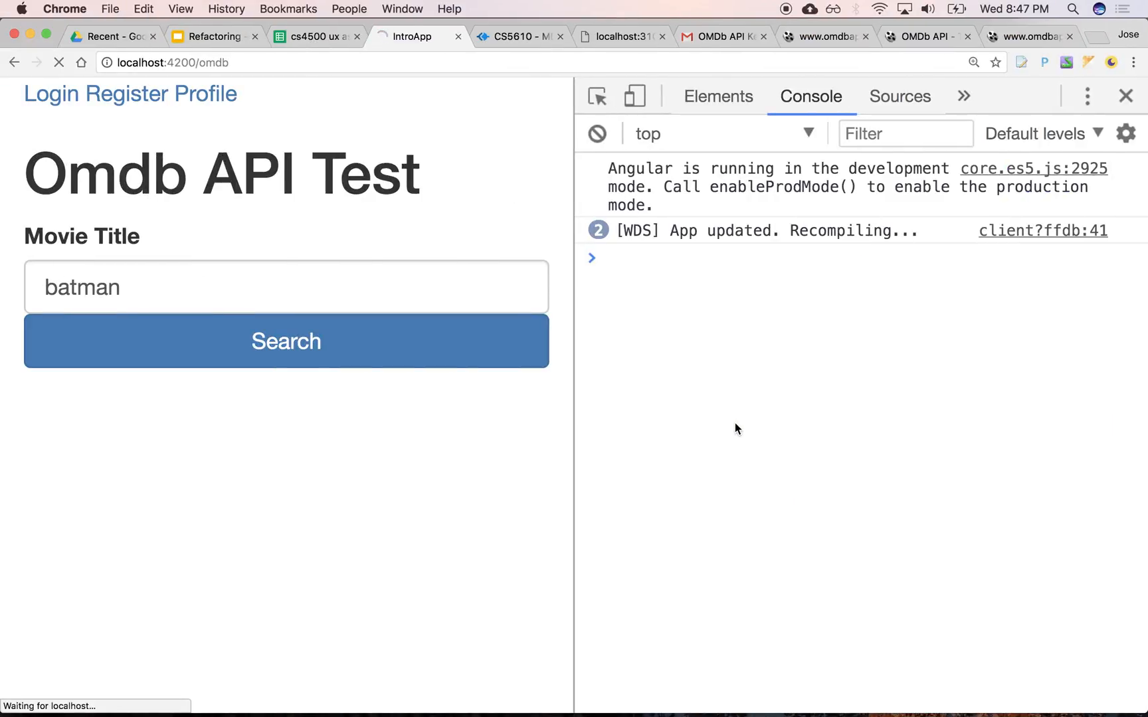
- Search twice, then expand the last logged result and its Search array of movies
left_click(285, 341)
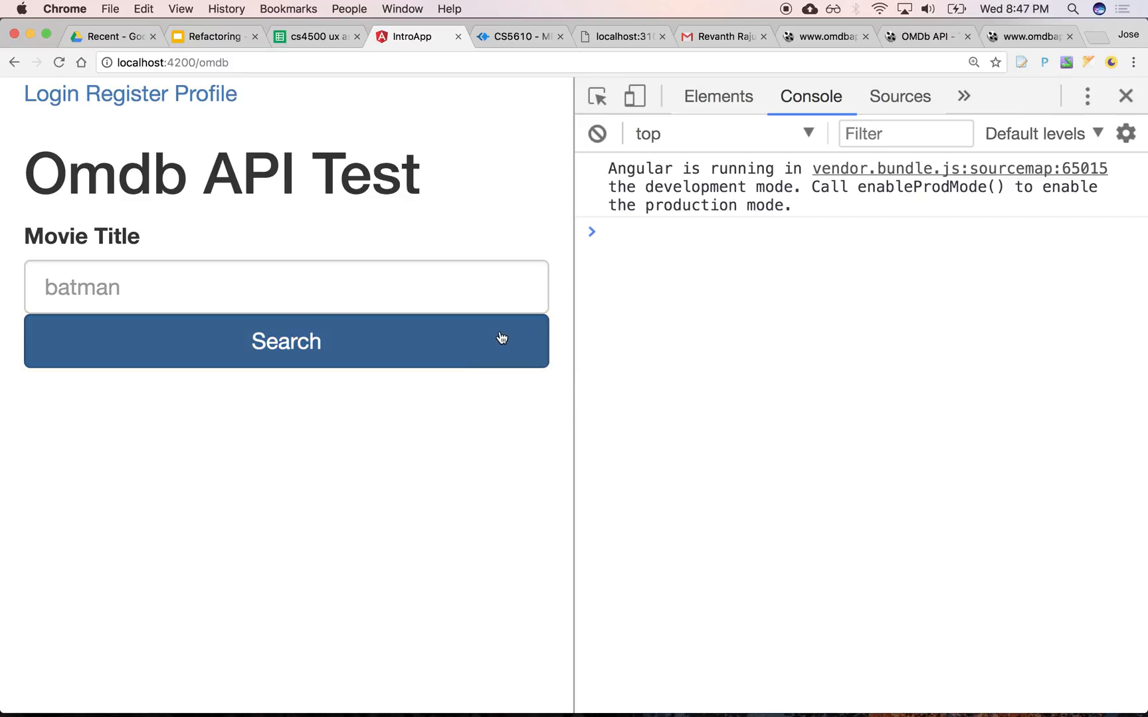
left_click(285, 341)
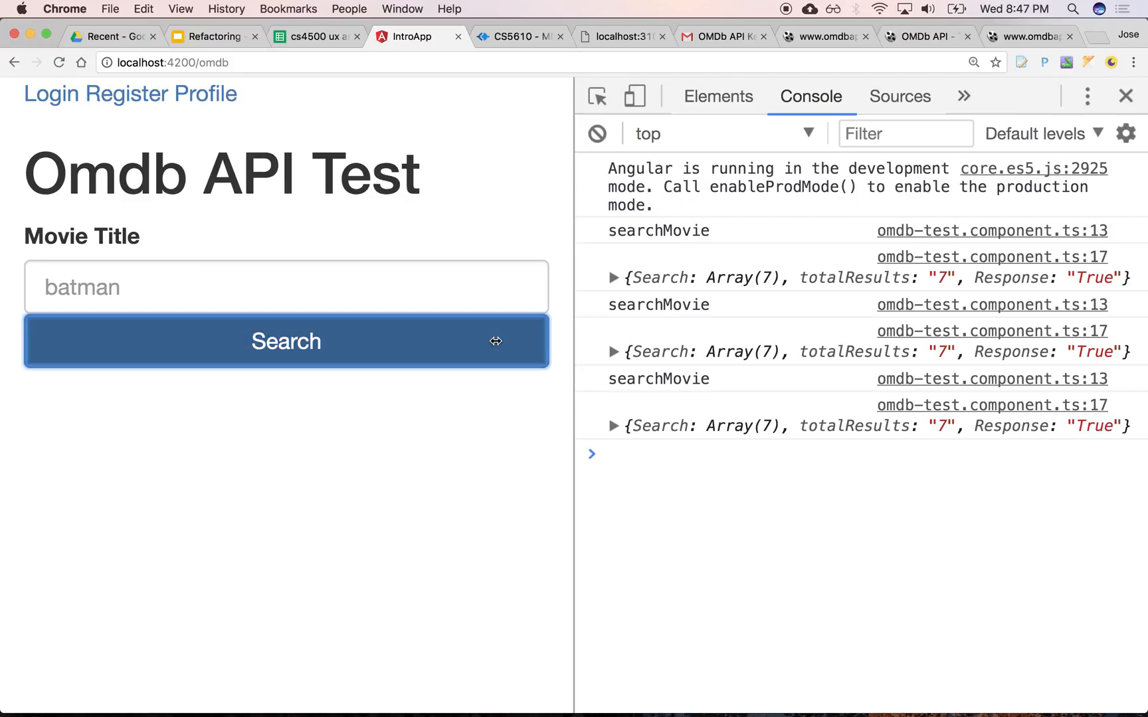
mouse_move(663, 508)
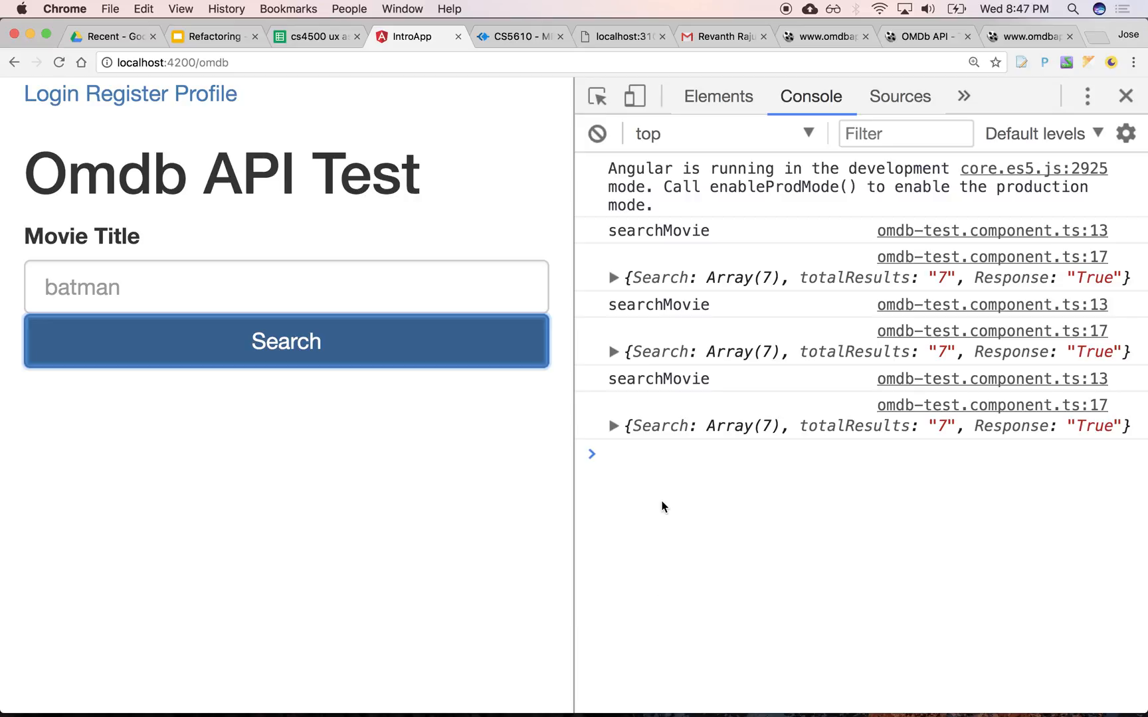
left_click(615, 426)
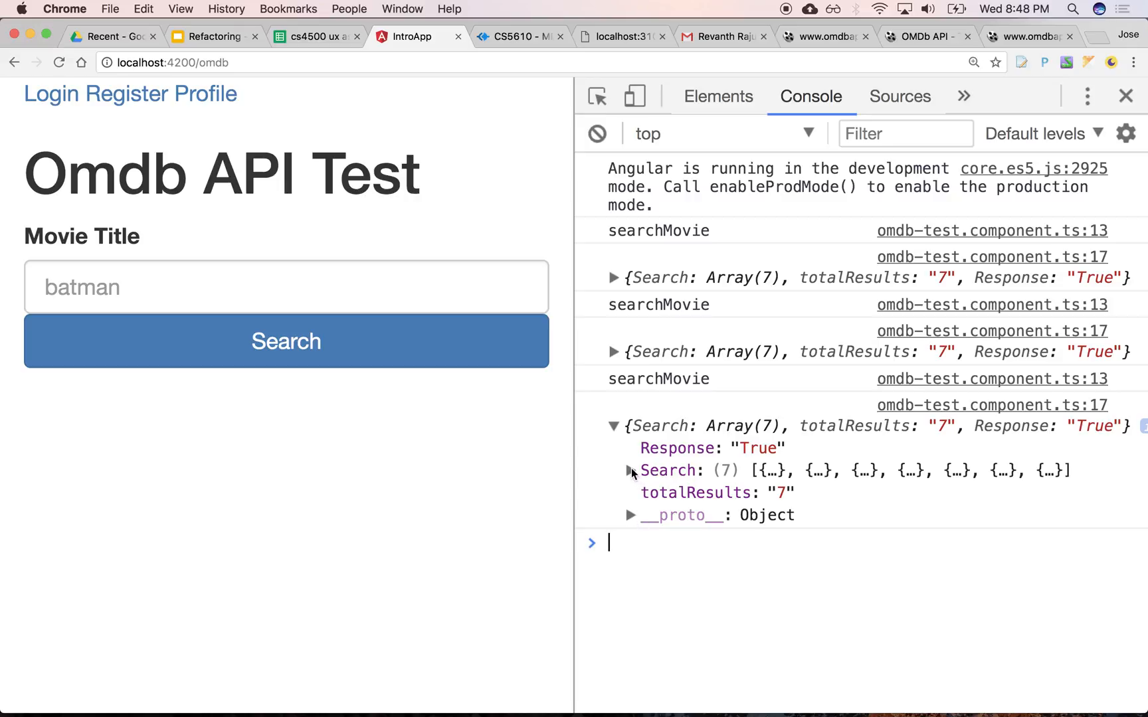
left_click(629, 471)
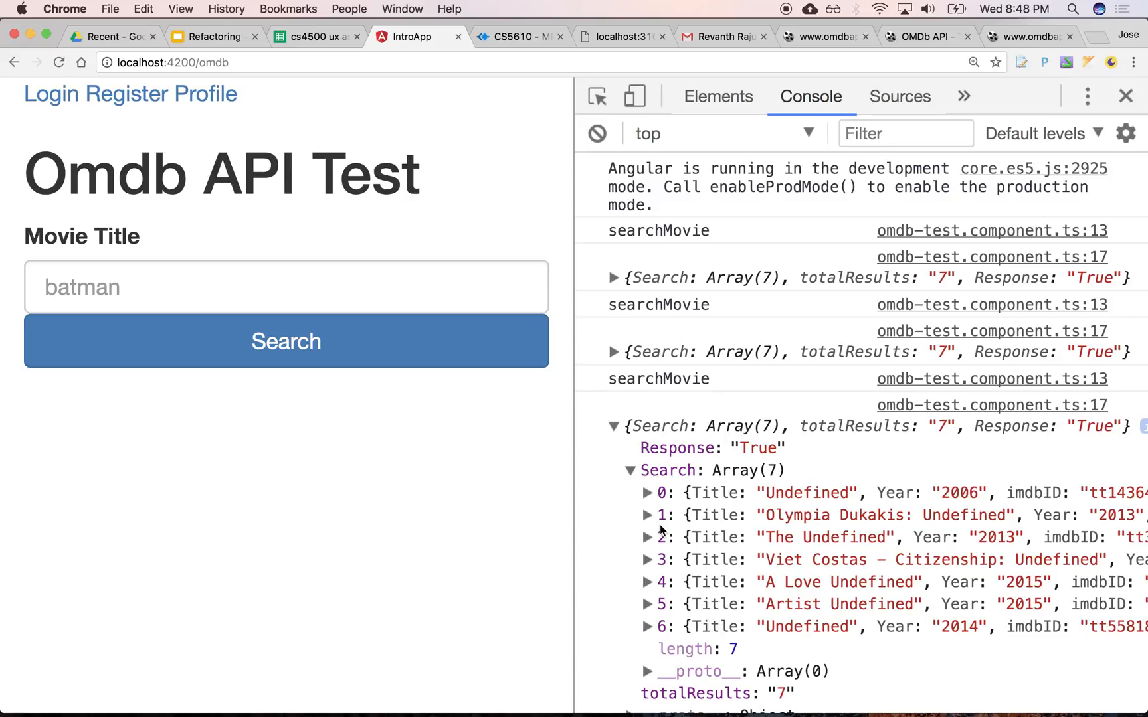
mouse_move(668, 554)
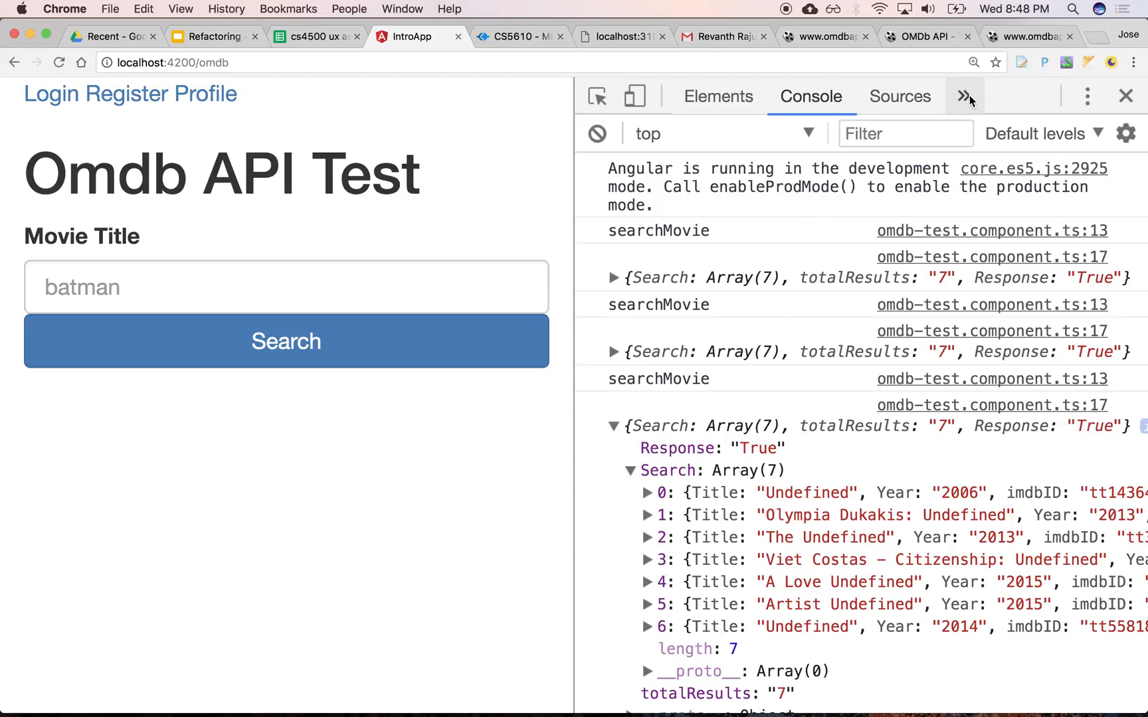
- In DevTools Network, show all request types and preview the undefined search response
left_click(902, 96)
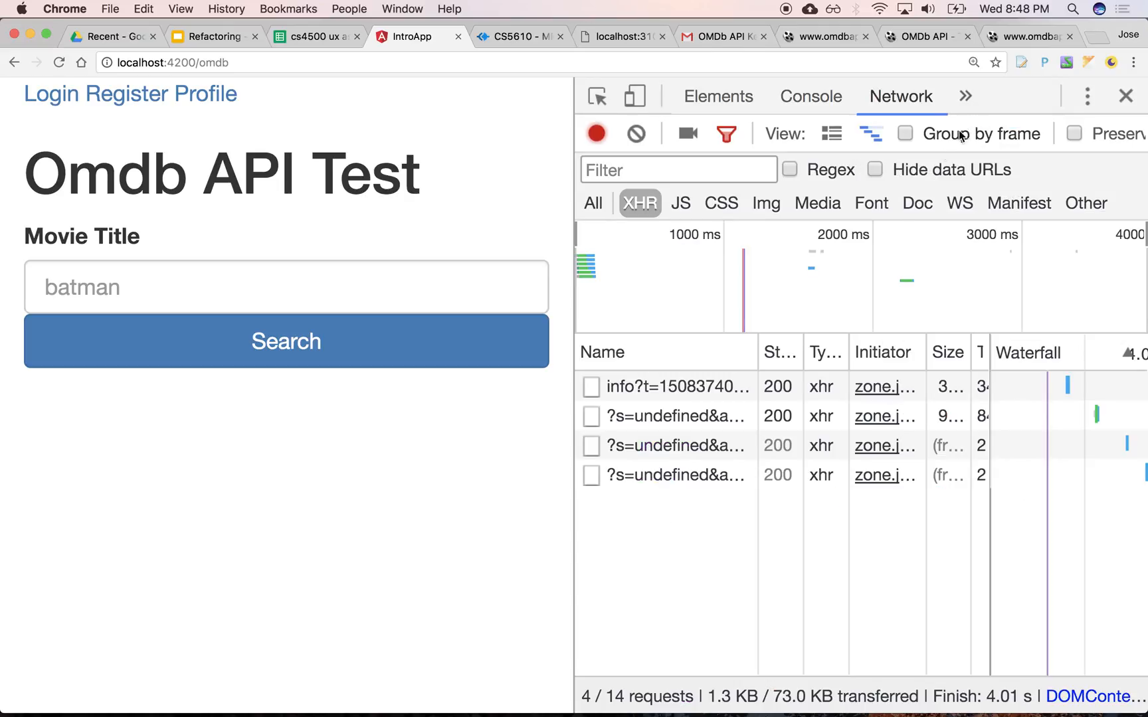
mouse_move(661, 415)
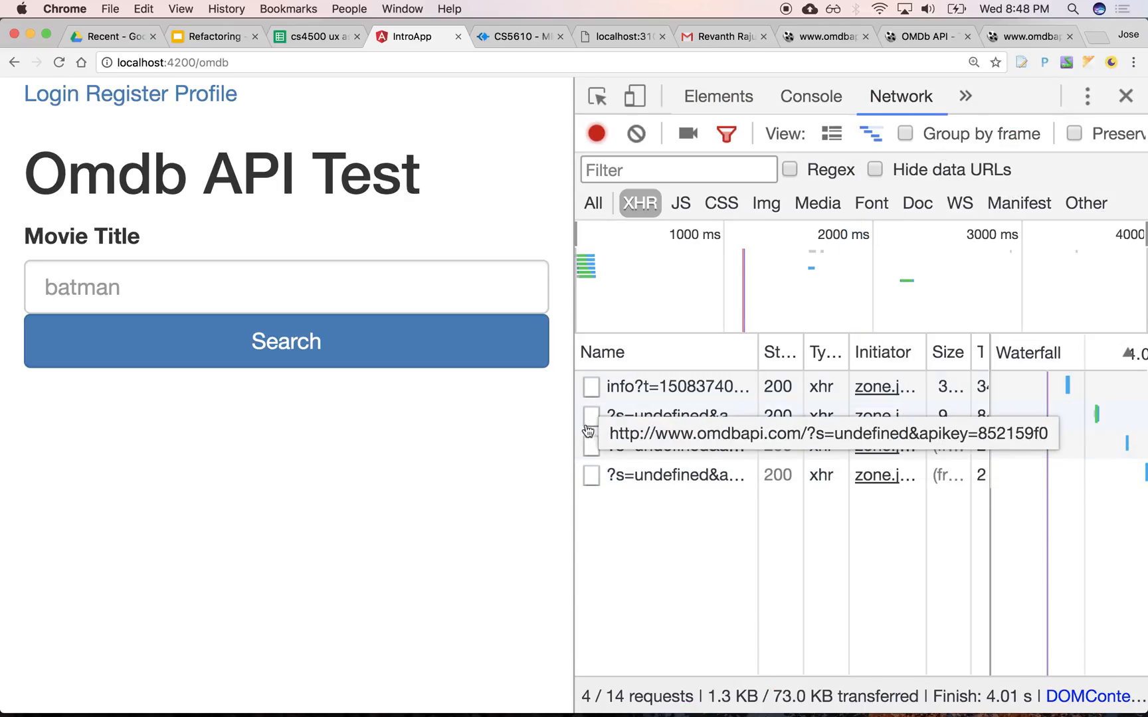
left_click(593, 203)
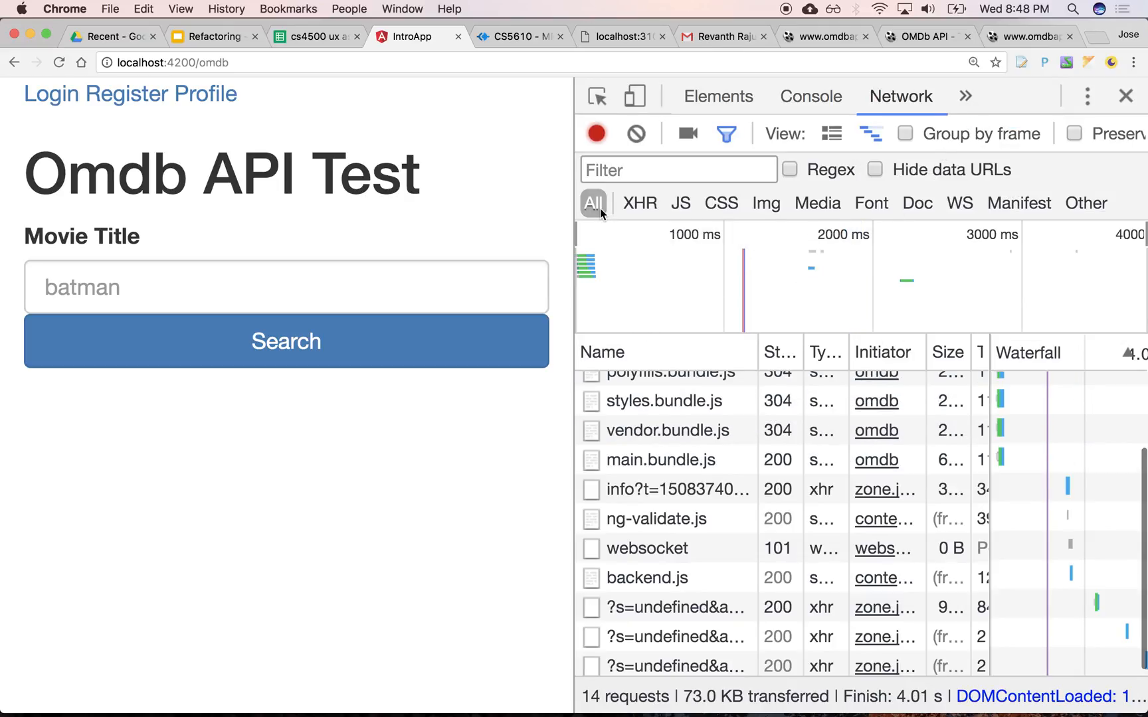
mouse_move(659, 619)
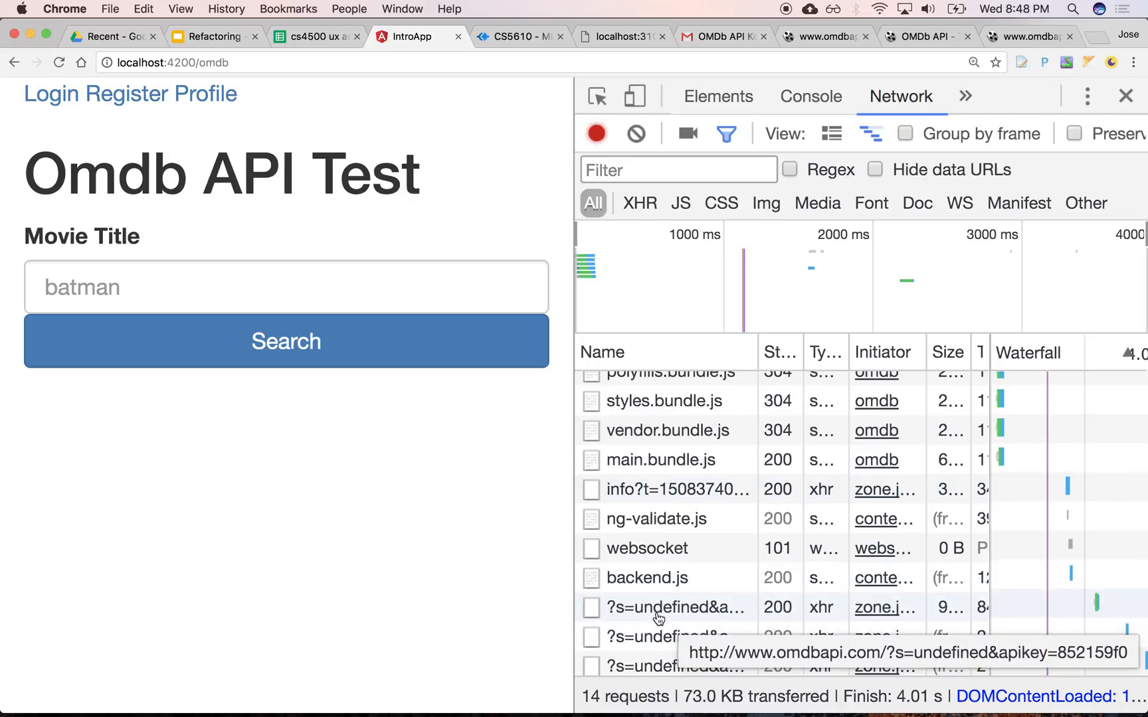
left_click(670, 607)
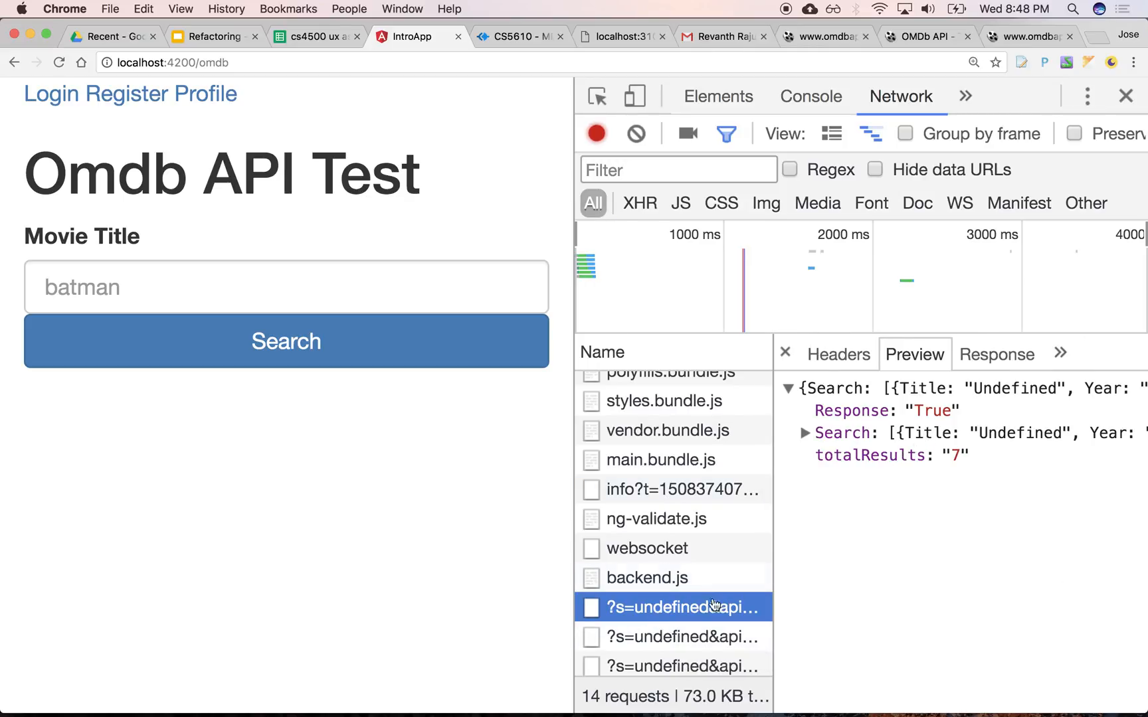
mouse_move(681, 606)
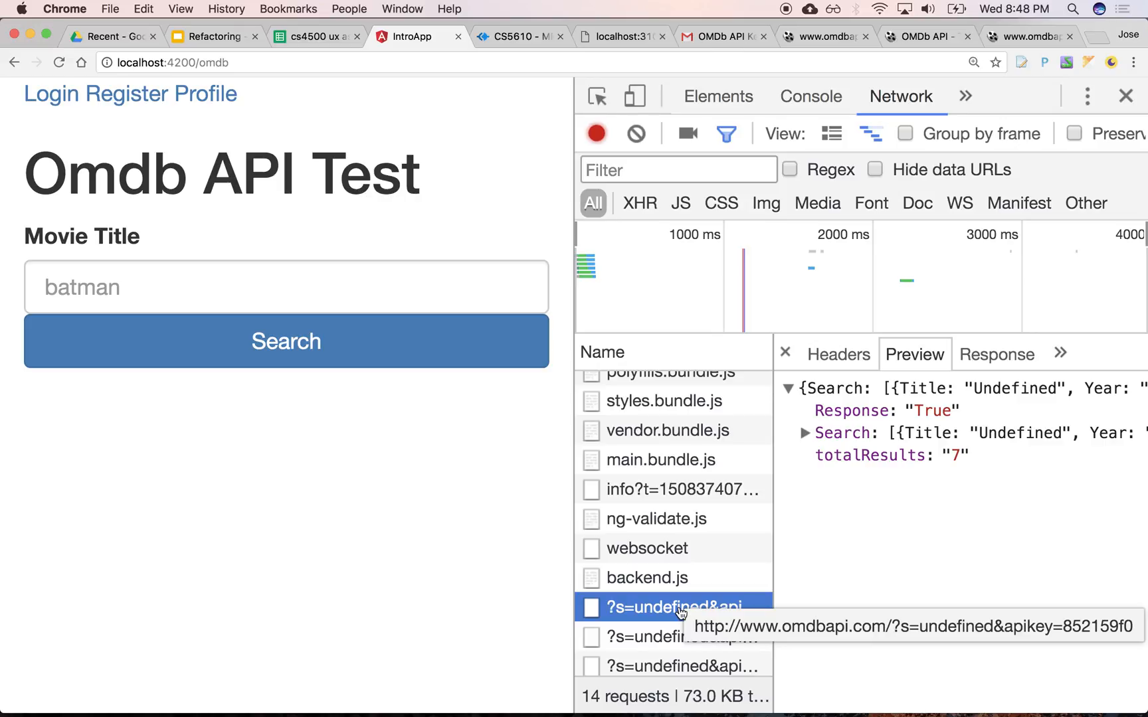
mouse_move(565, 573)
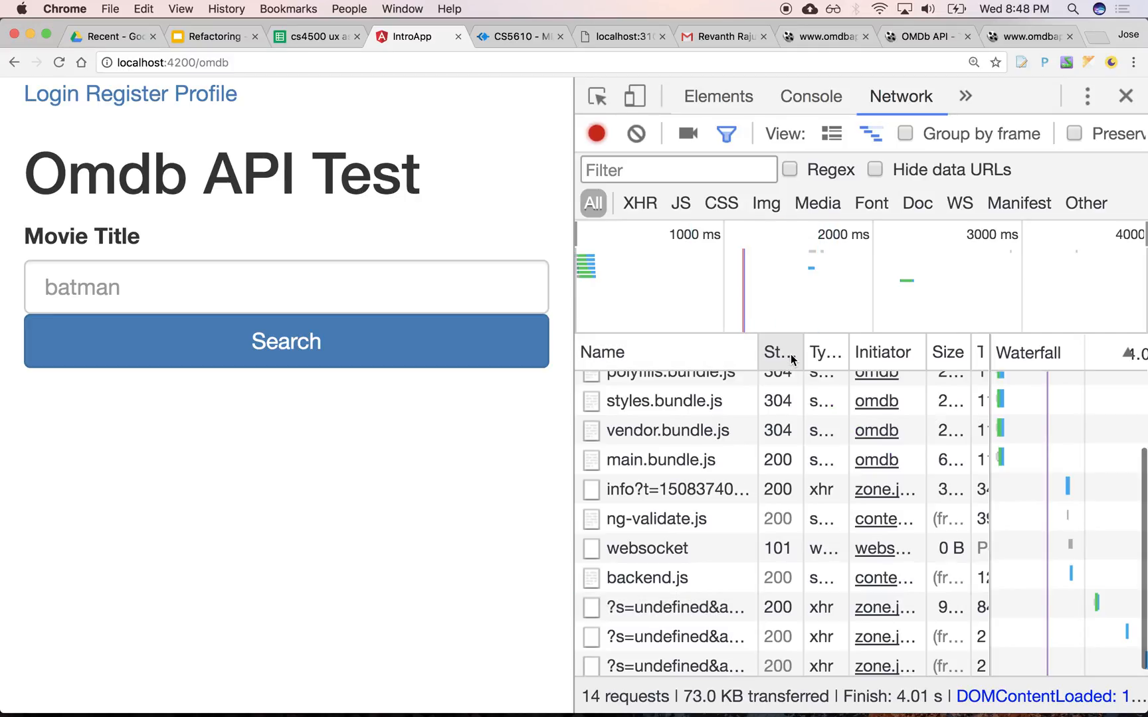
- Clear the log, search batman, and expand the Search results in the response preview
left_click(635, 134)
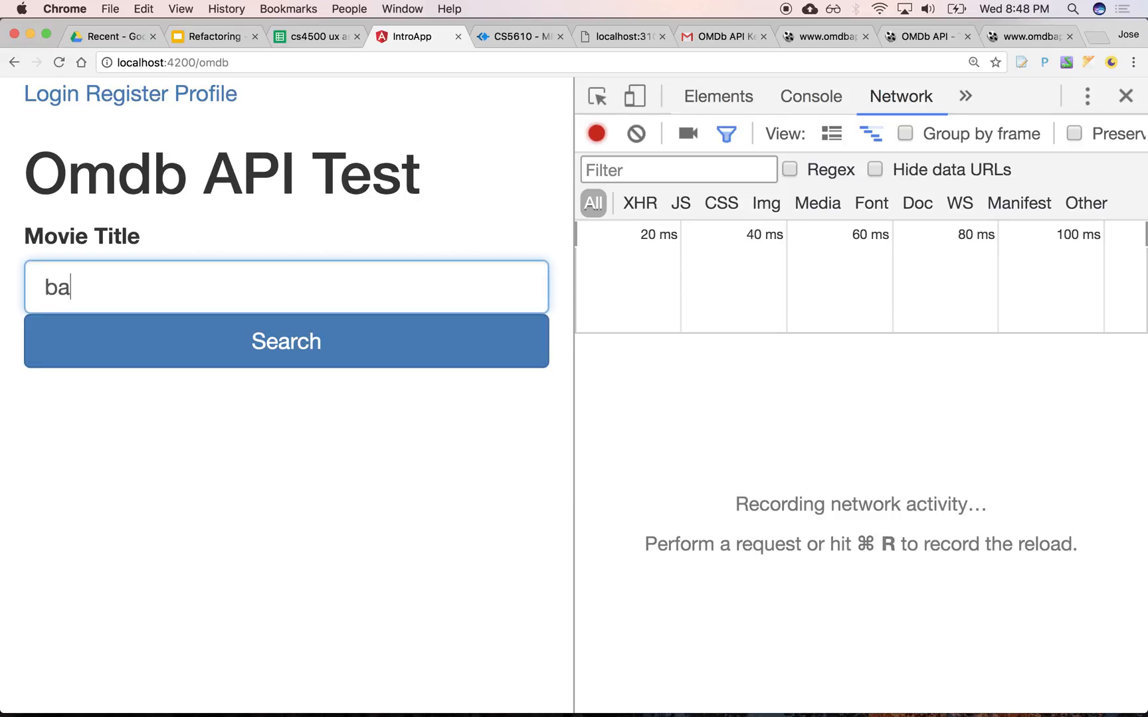
left_click(286, 341)
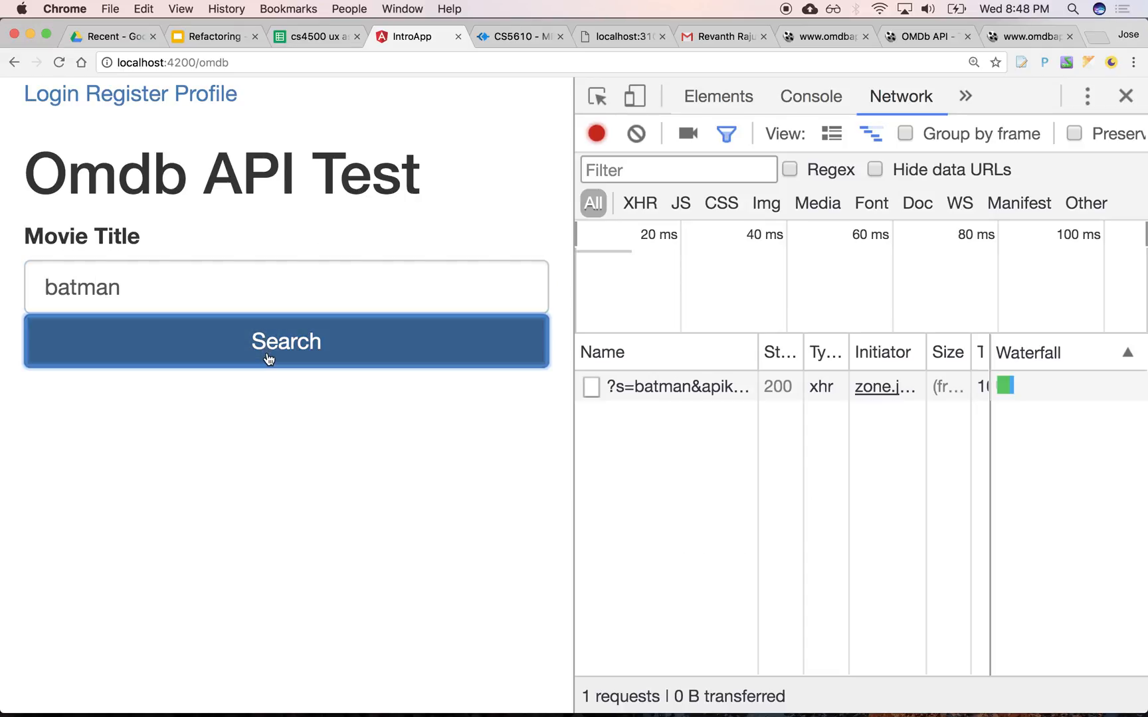
left_click(672, 387)
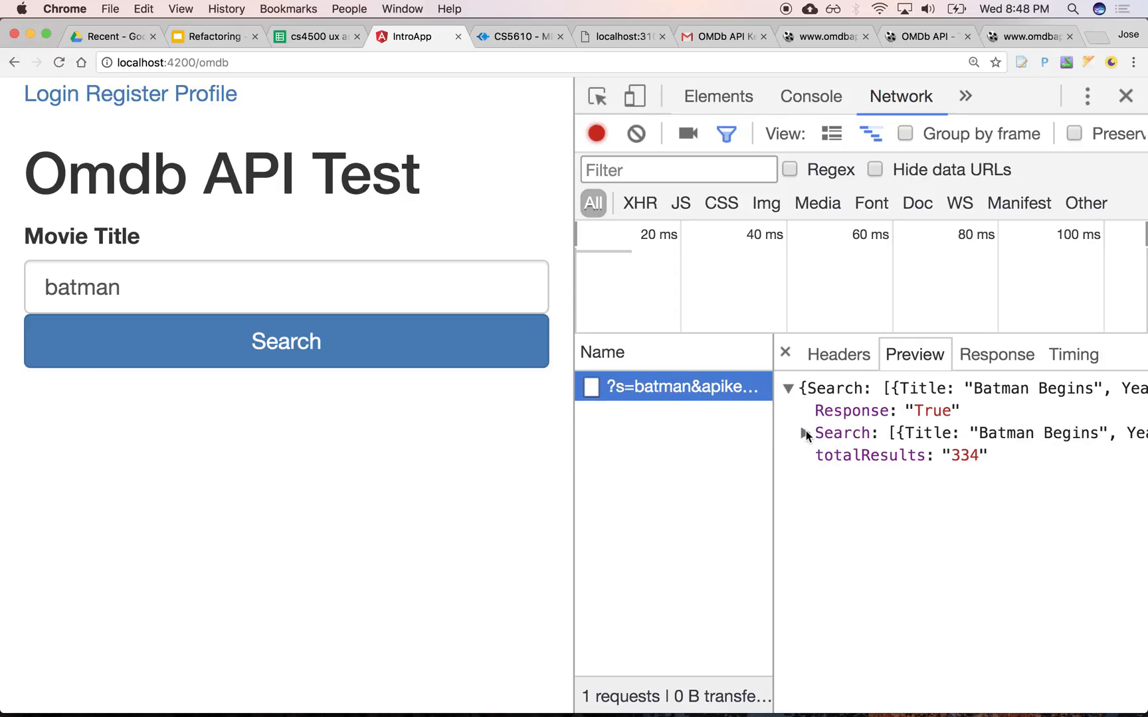
left_click(806, 433)
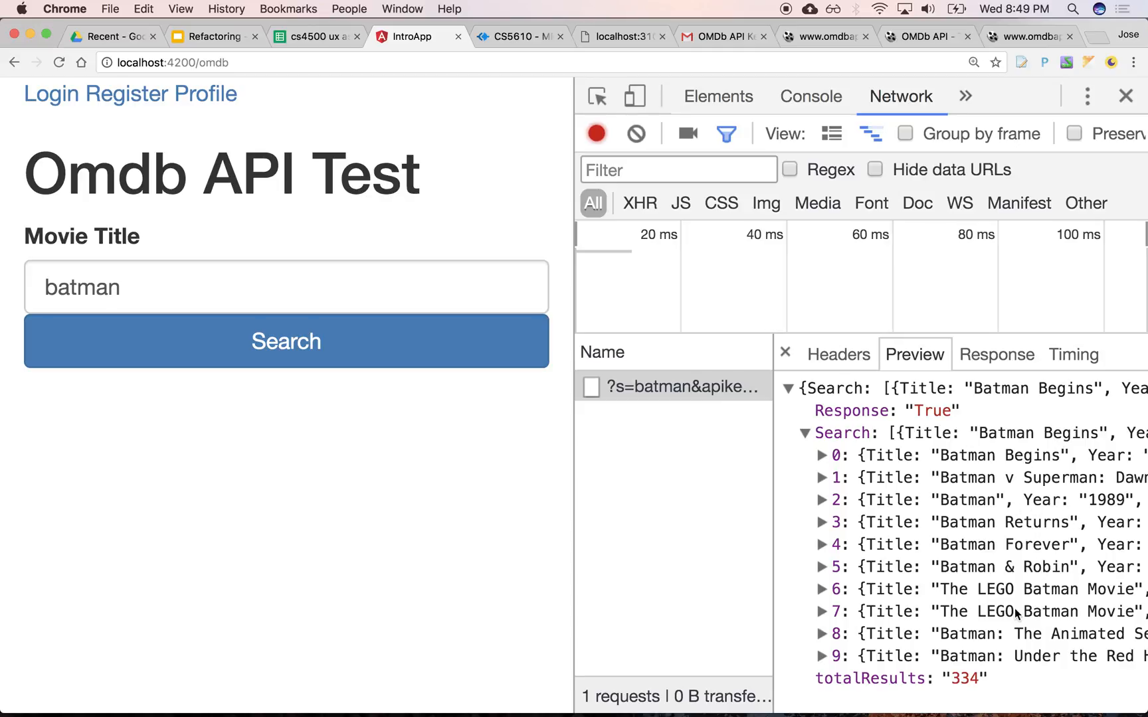
mouse_move(1010, 611)
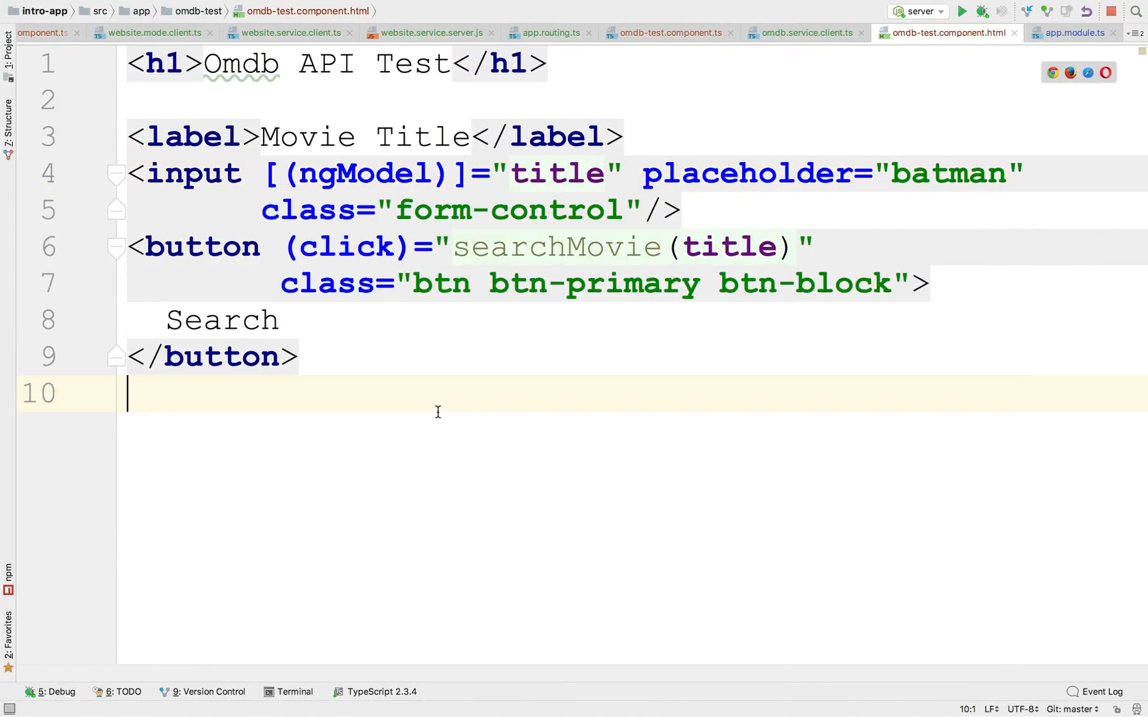
- Add an li with *ngFor="let movie of result" and check the component's result field
type("<ul")
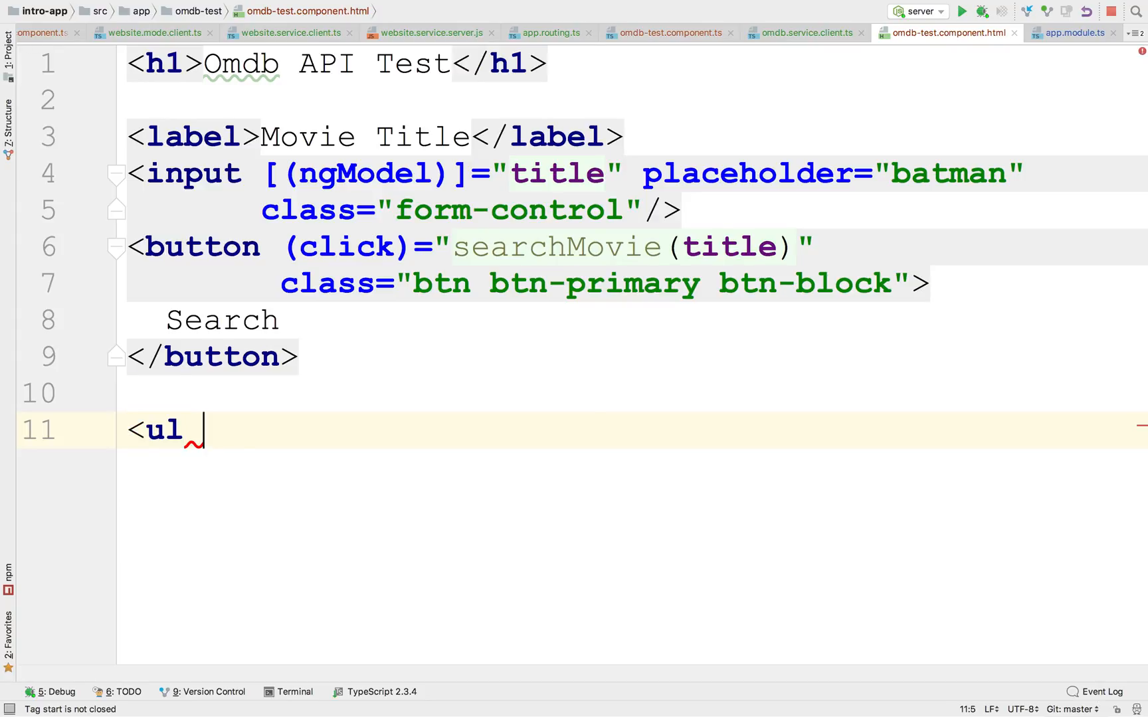
type("class=\"list-group\">")
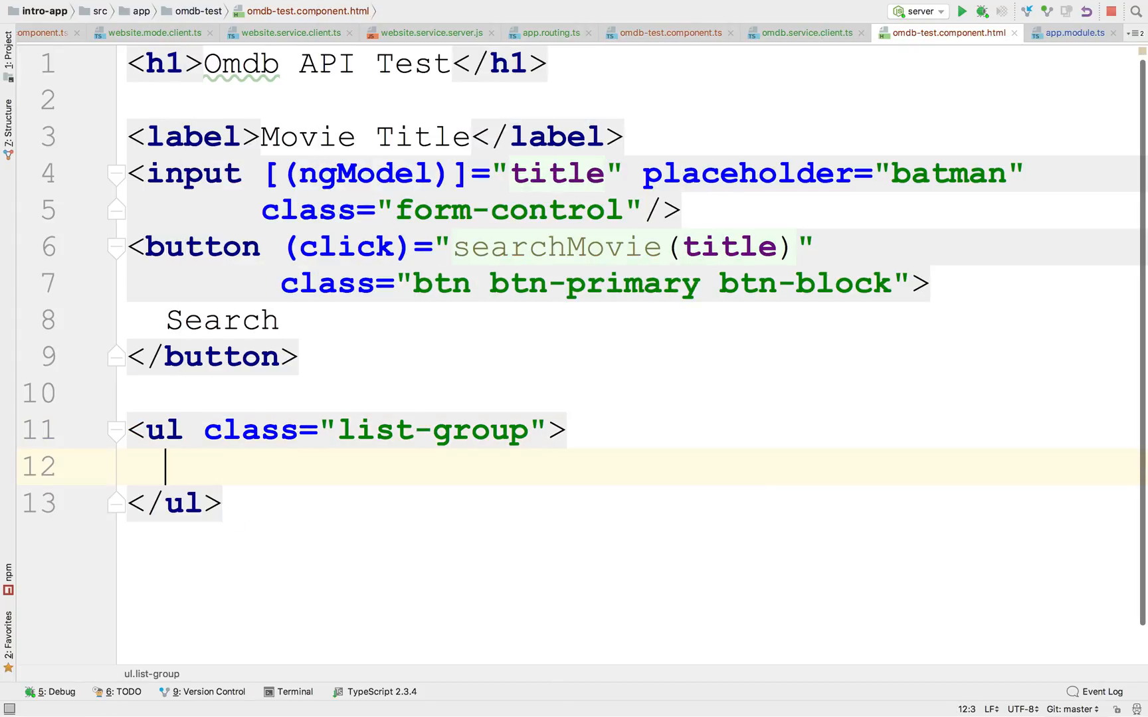
type("<li")
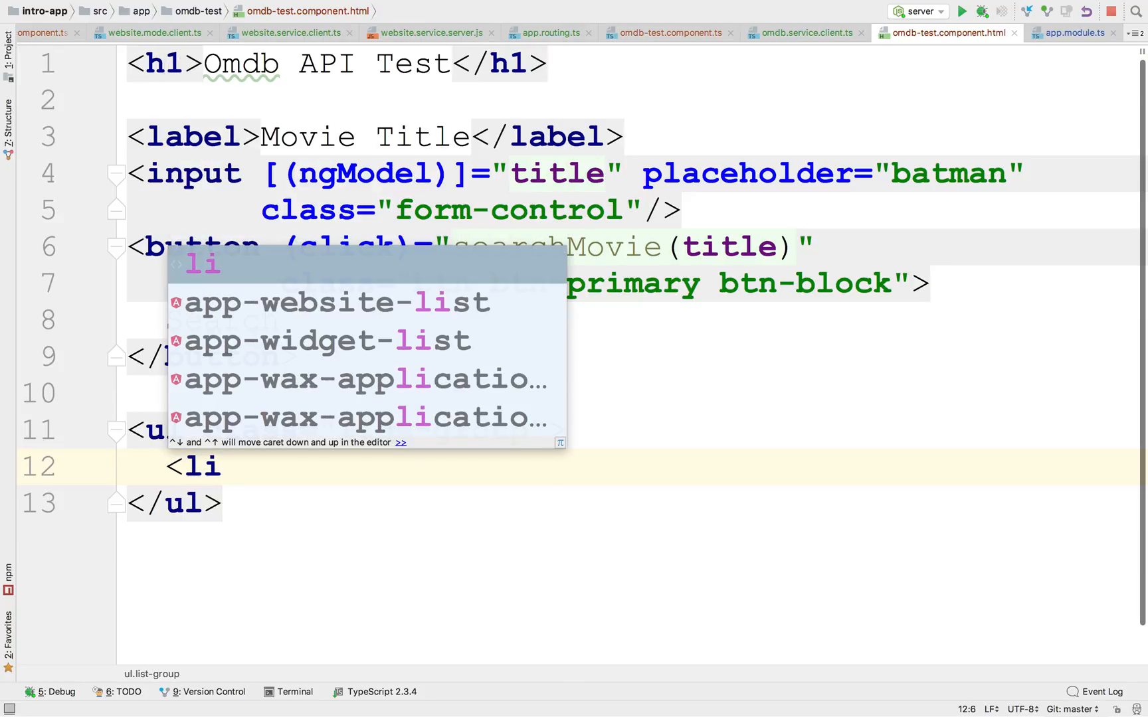
type("c")
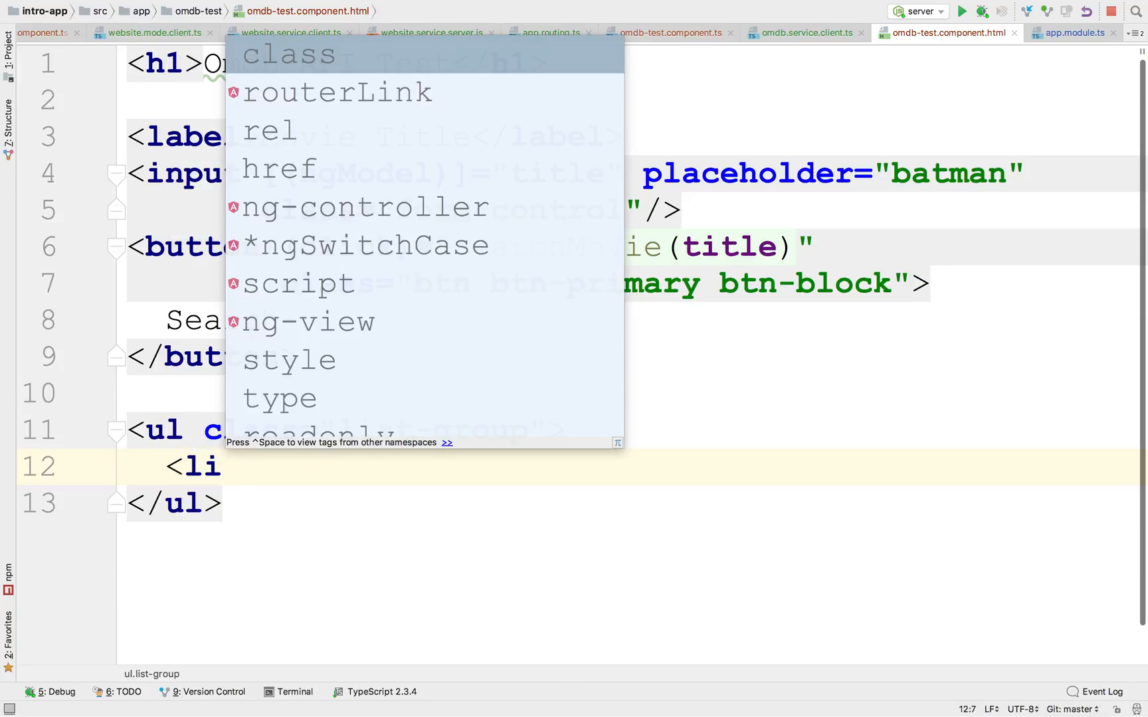
type("*ngFor")
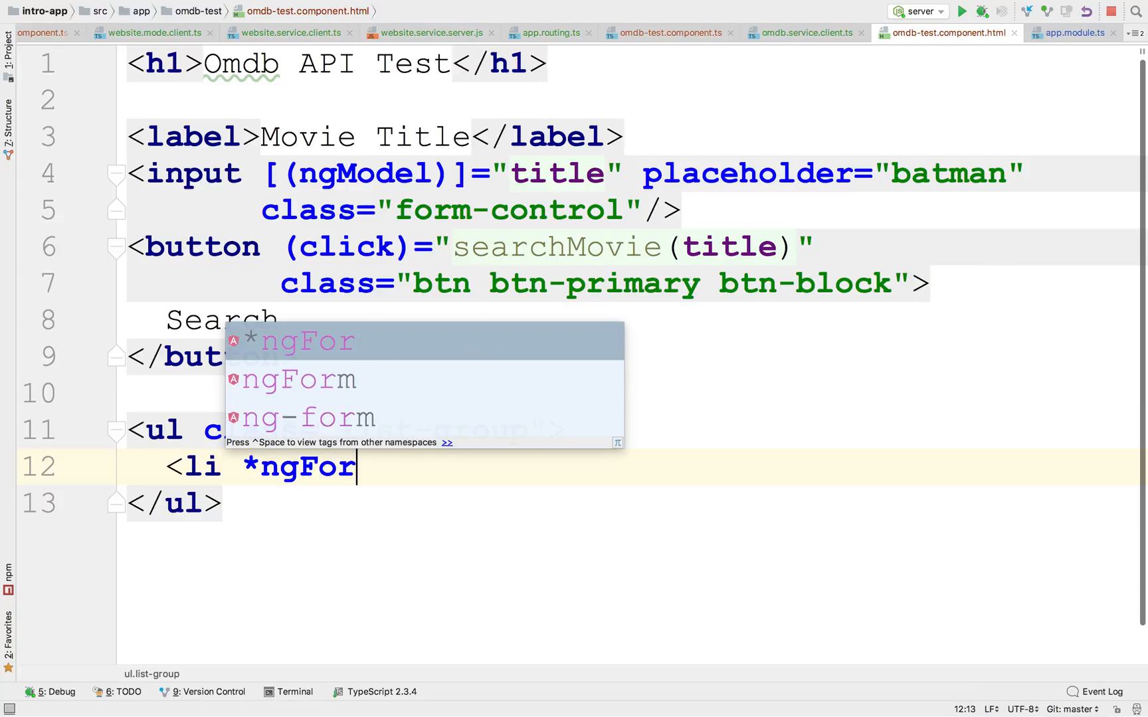
type("=\"1\"")
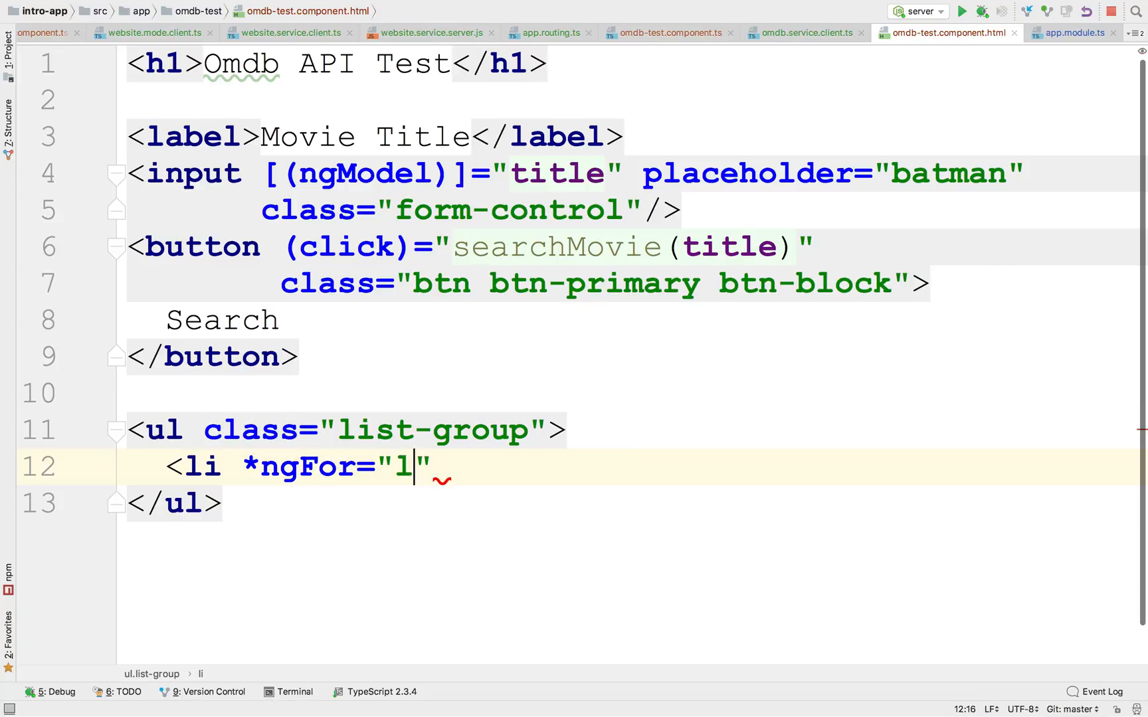
type("et movie")
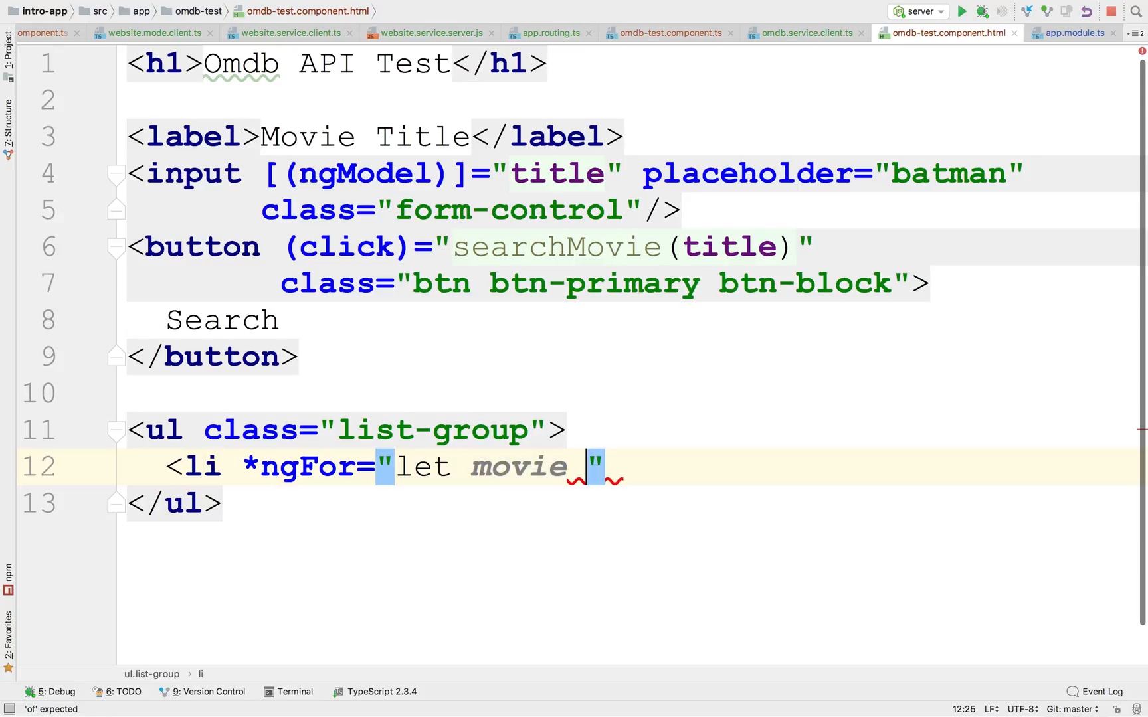
type("of")
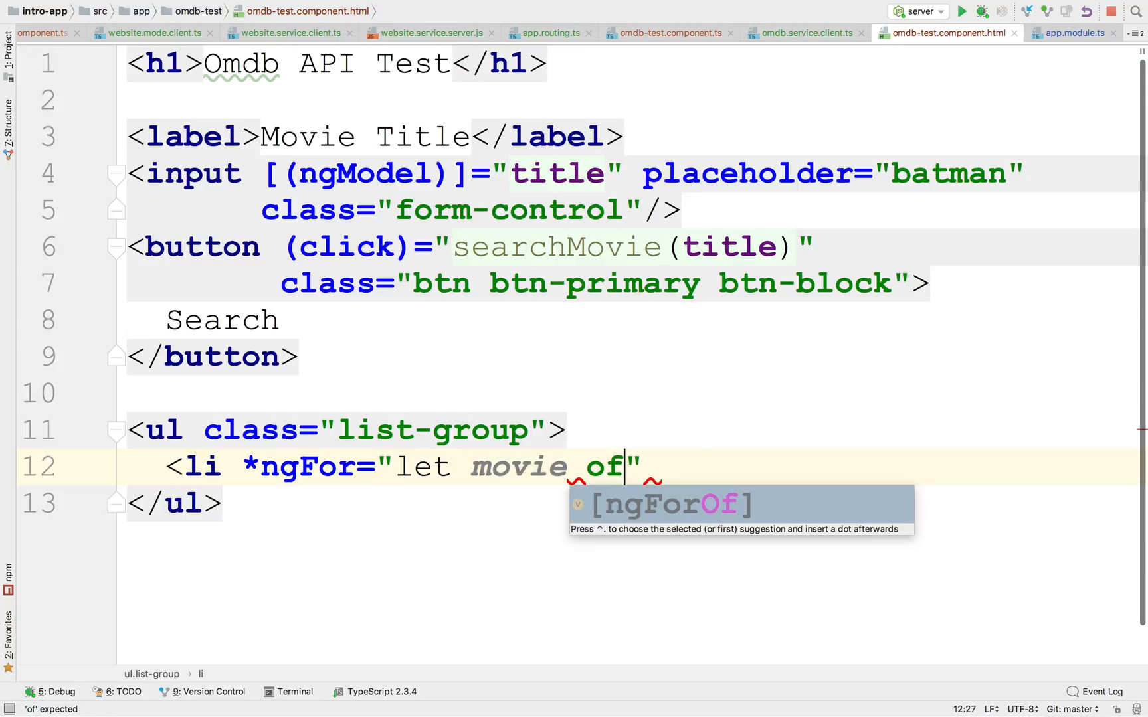
type("result")
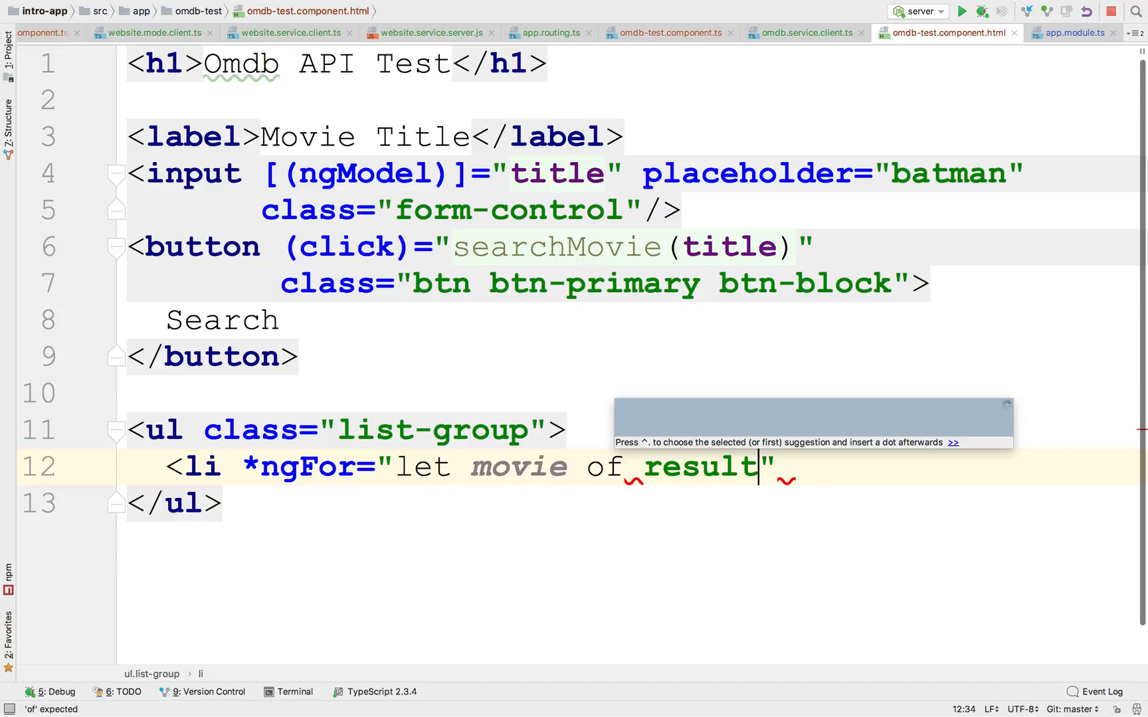
left_click(667, 32)
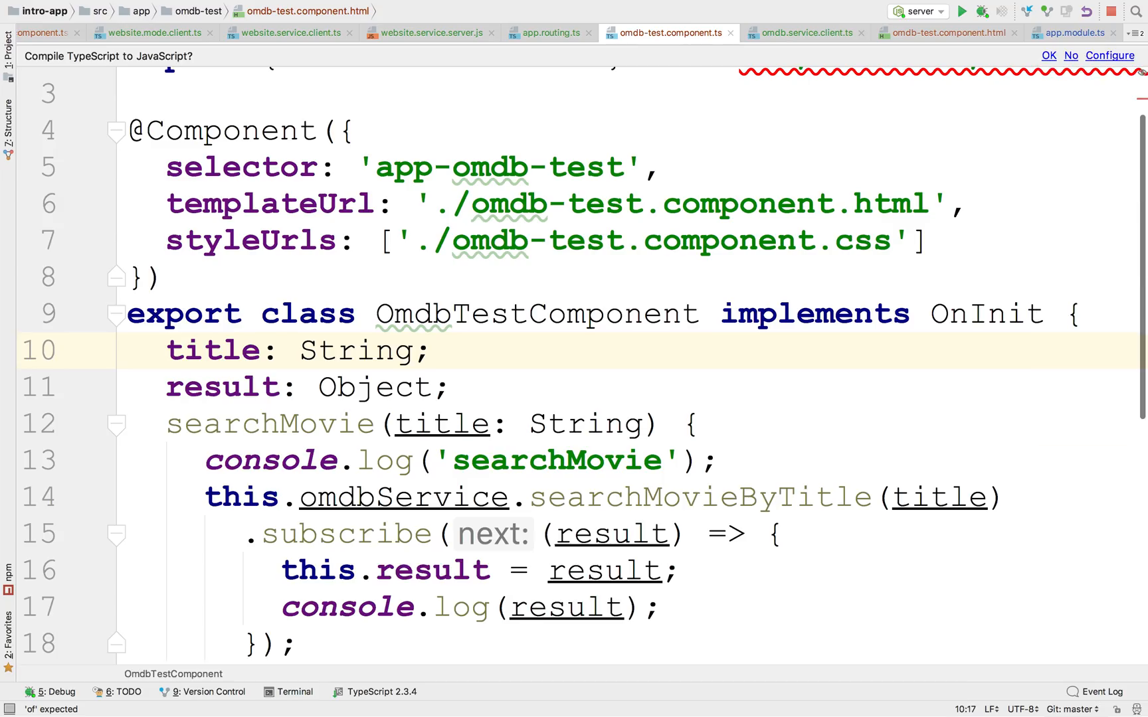
left_click(945, 32)
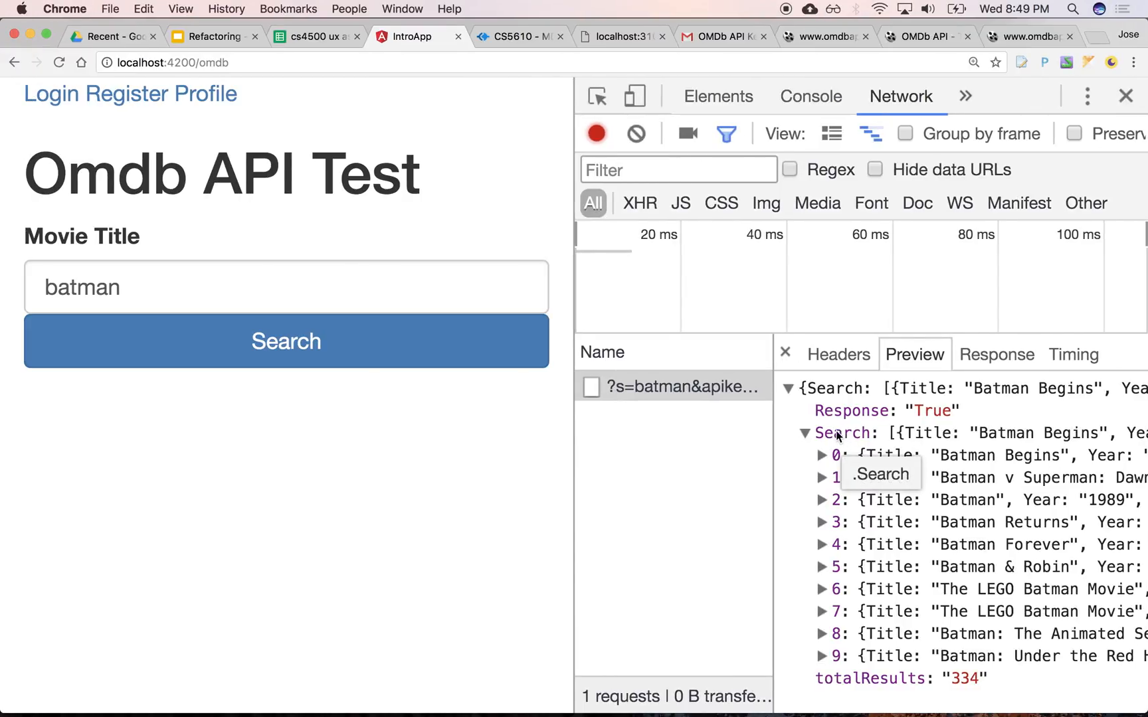
- Search batman on the test page and inspect the ?s=batman response preview
left_click(58, 62)
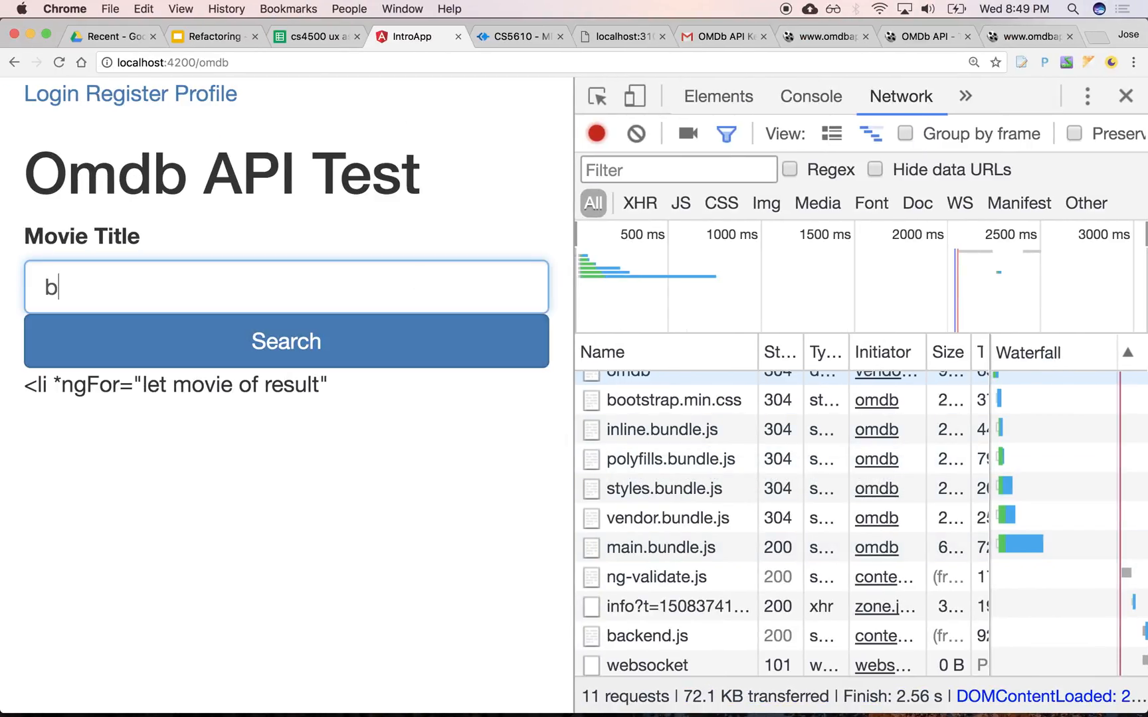
type("atman")
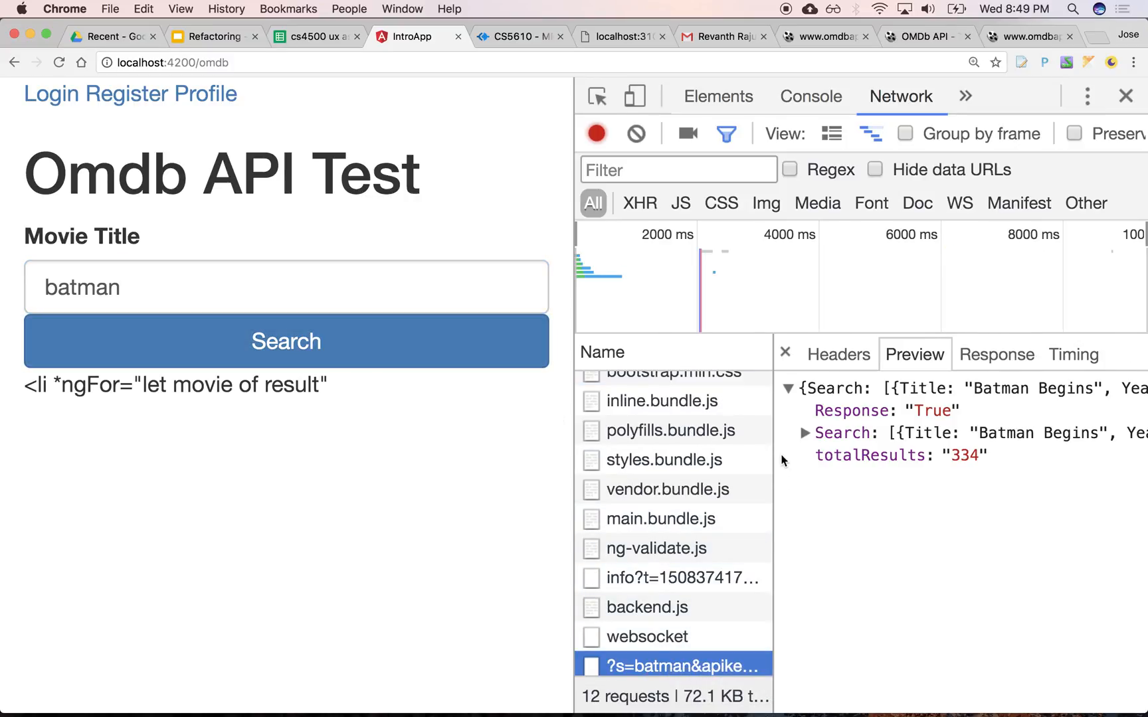
left_click(804, 432)
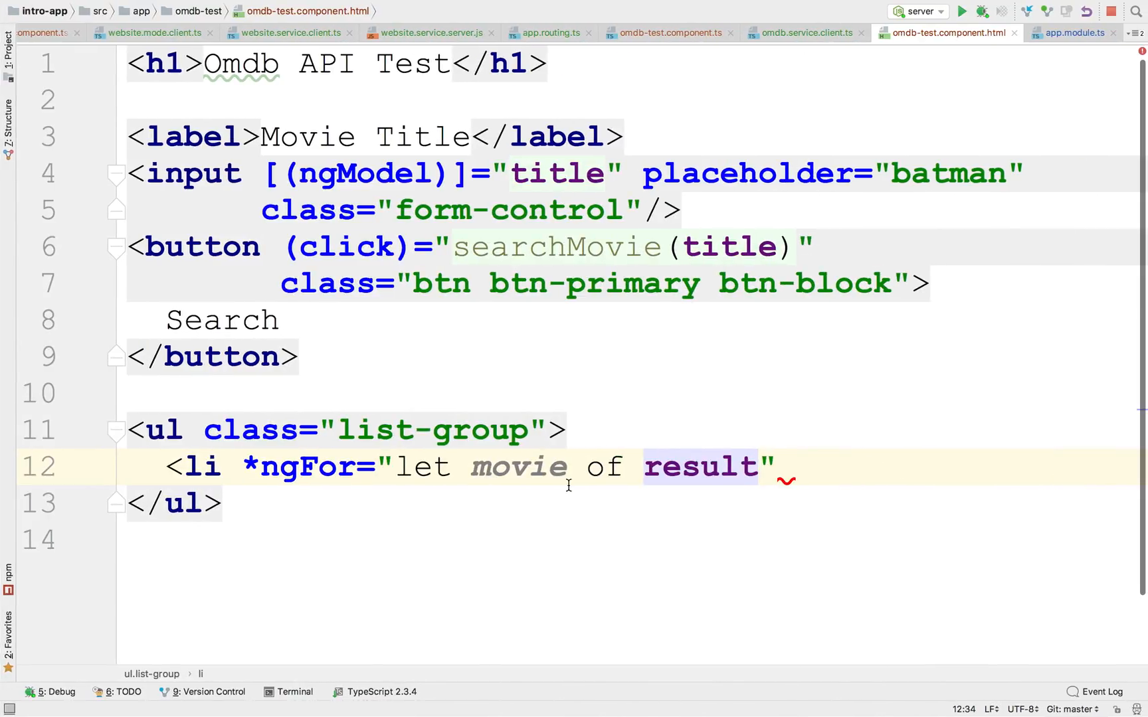
- Loop over result.Search, show {{movie.Title}} in the li, and fix the Search typo
type(".")
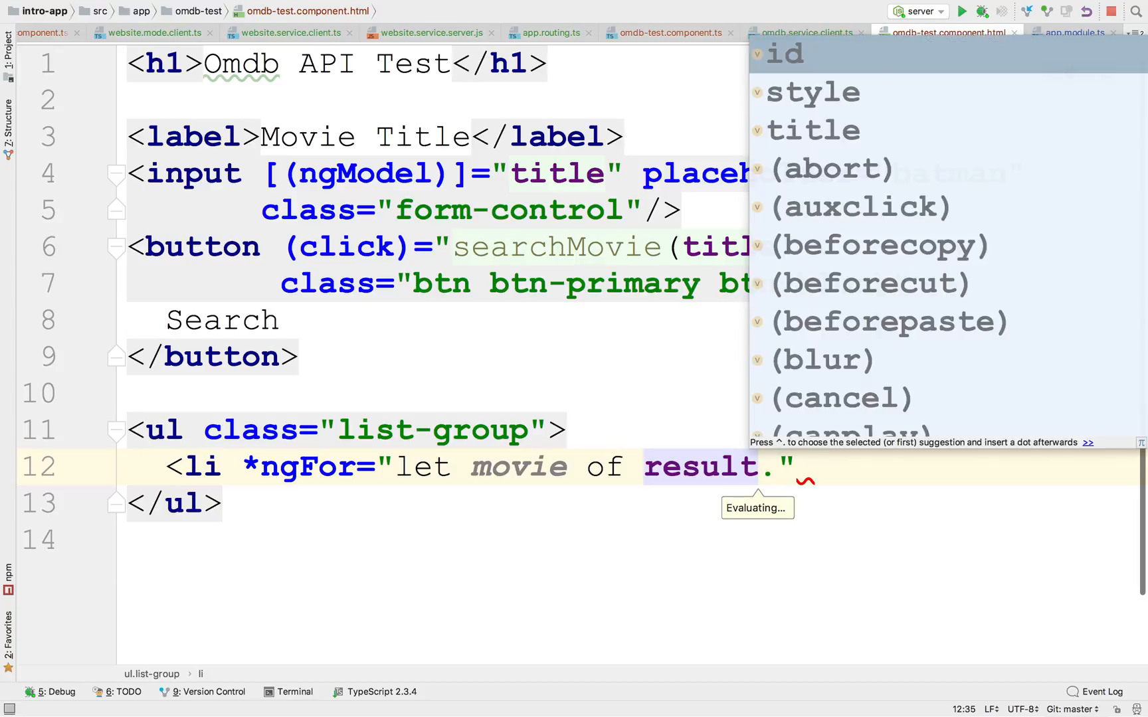
type(".Seach")
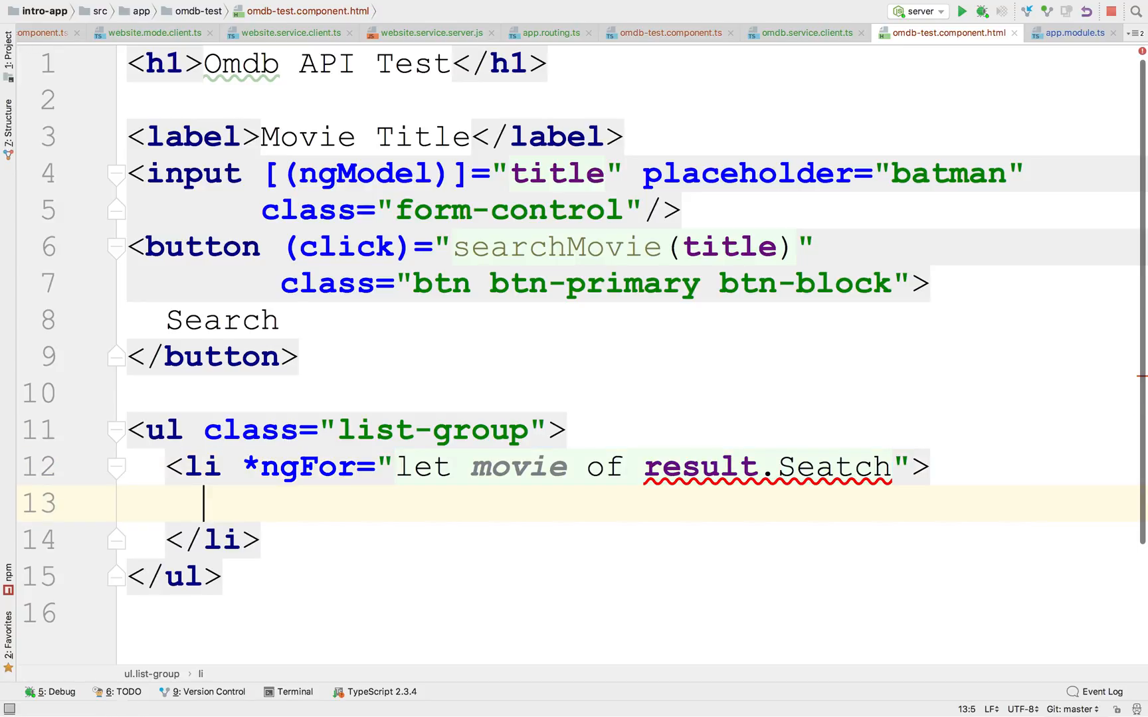
type("{{movie}}")
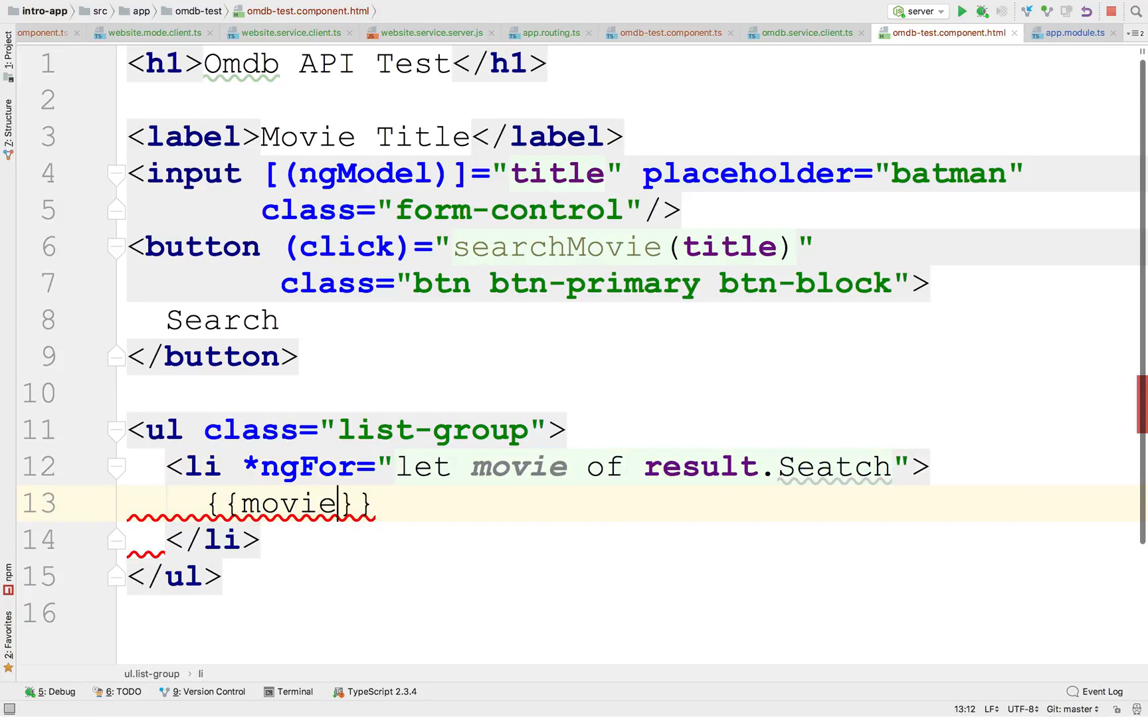
type(".Title")
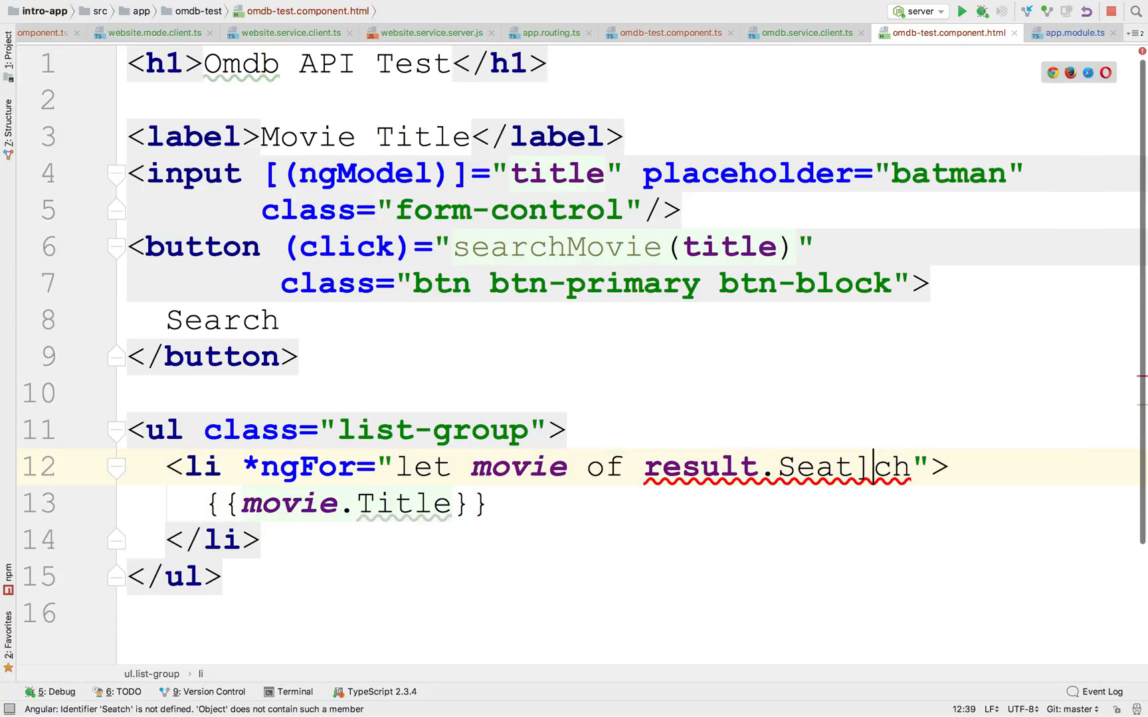
key("Backspace")
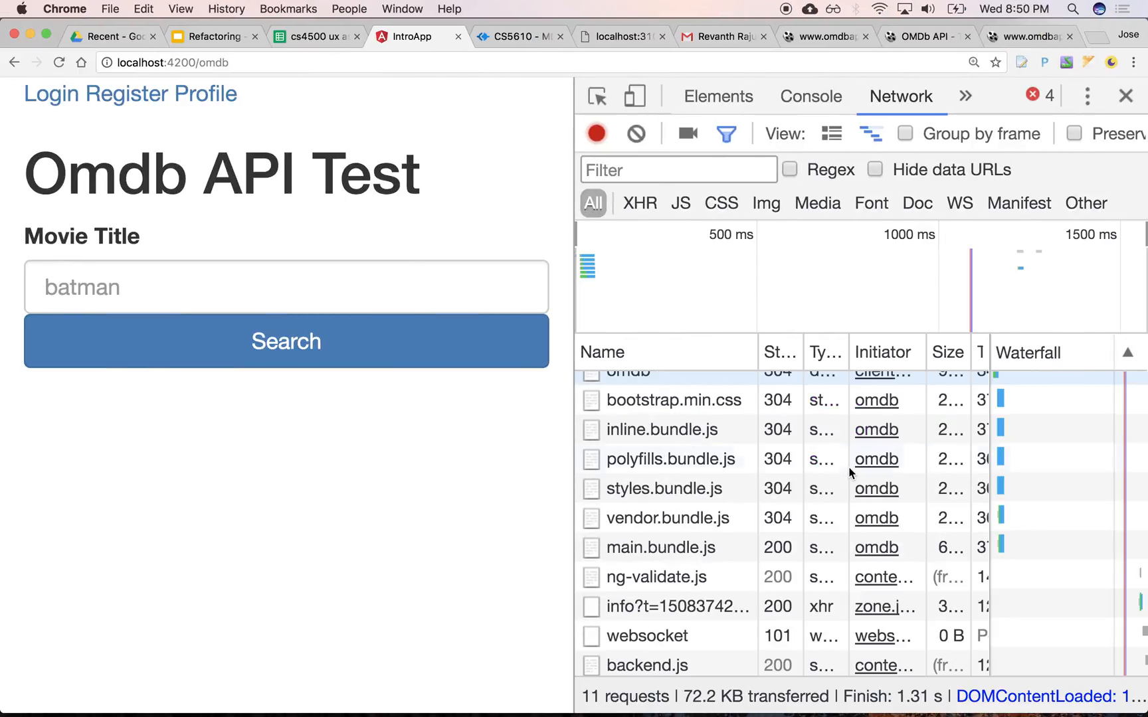
left_click(285, 286)
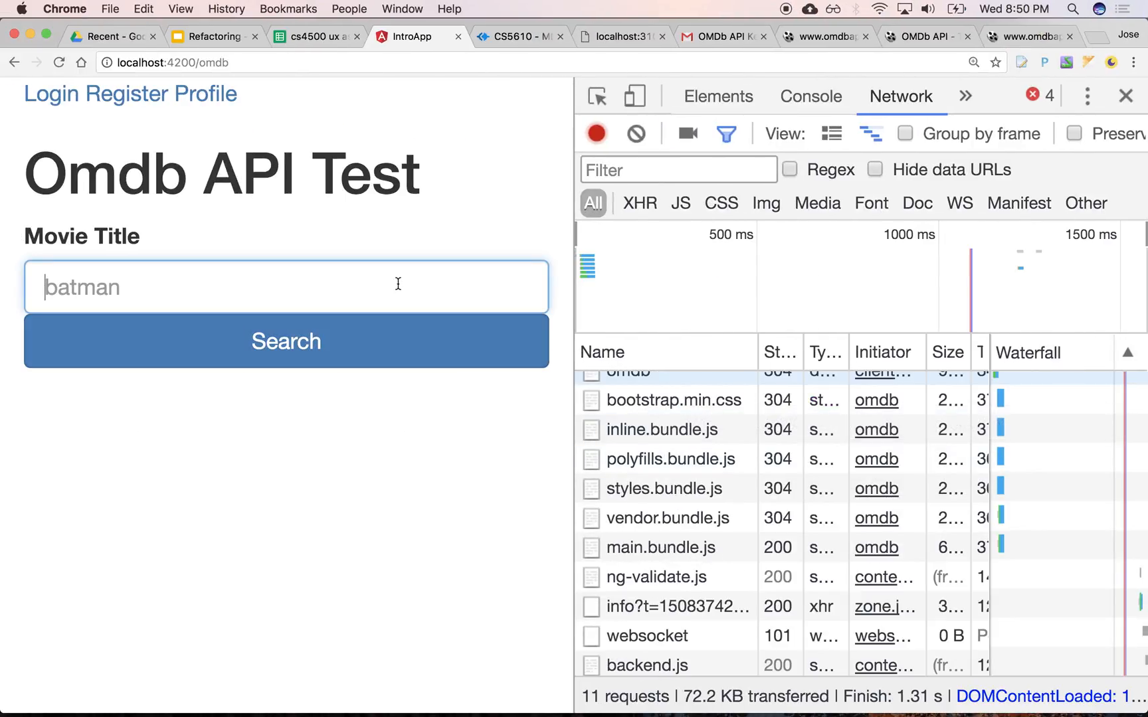
left_click(285, 342)
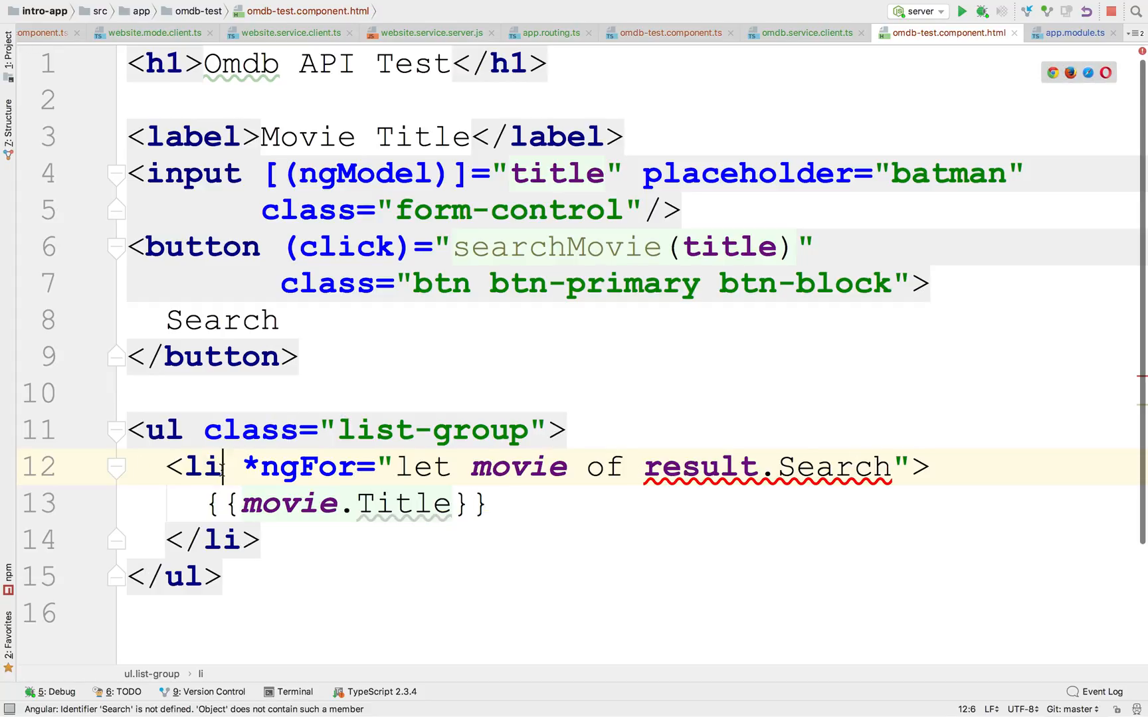
- Give the li the Bootstrap class list-group-item via autocomplete
type("class=\"\"")
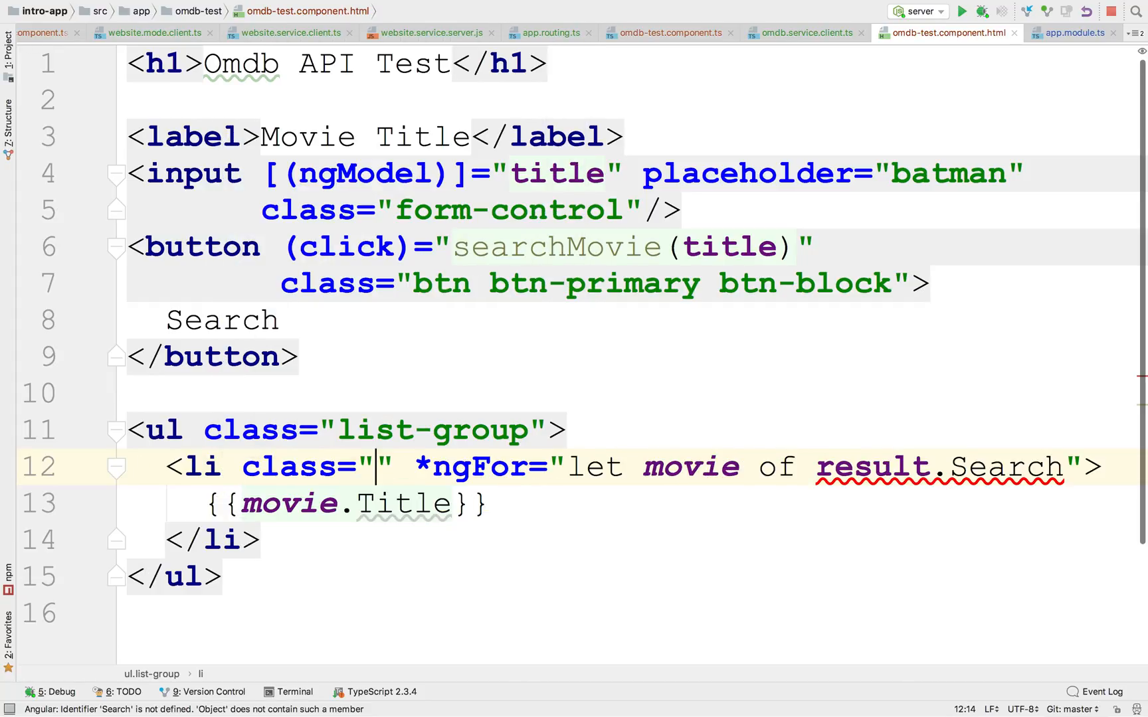
type("list")
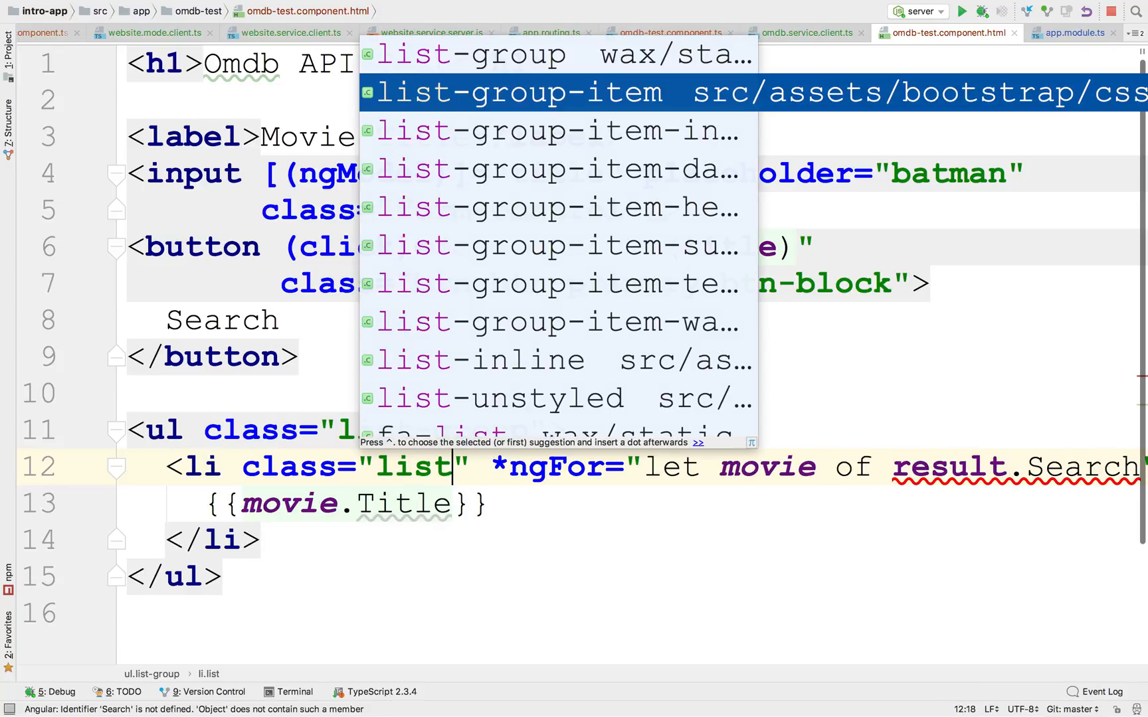
left_click(407, 36)
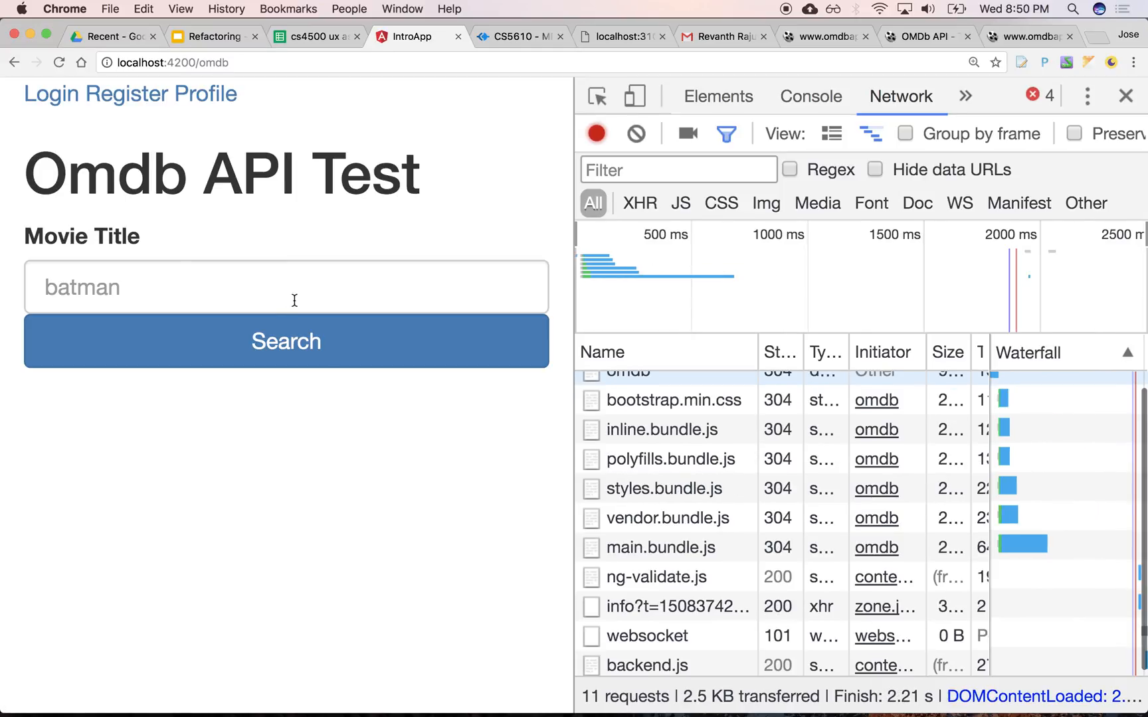
- Search for avatar and scroll through the listed movie titles
type("avatar")
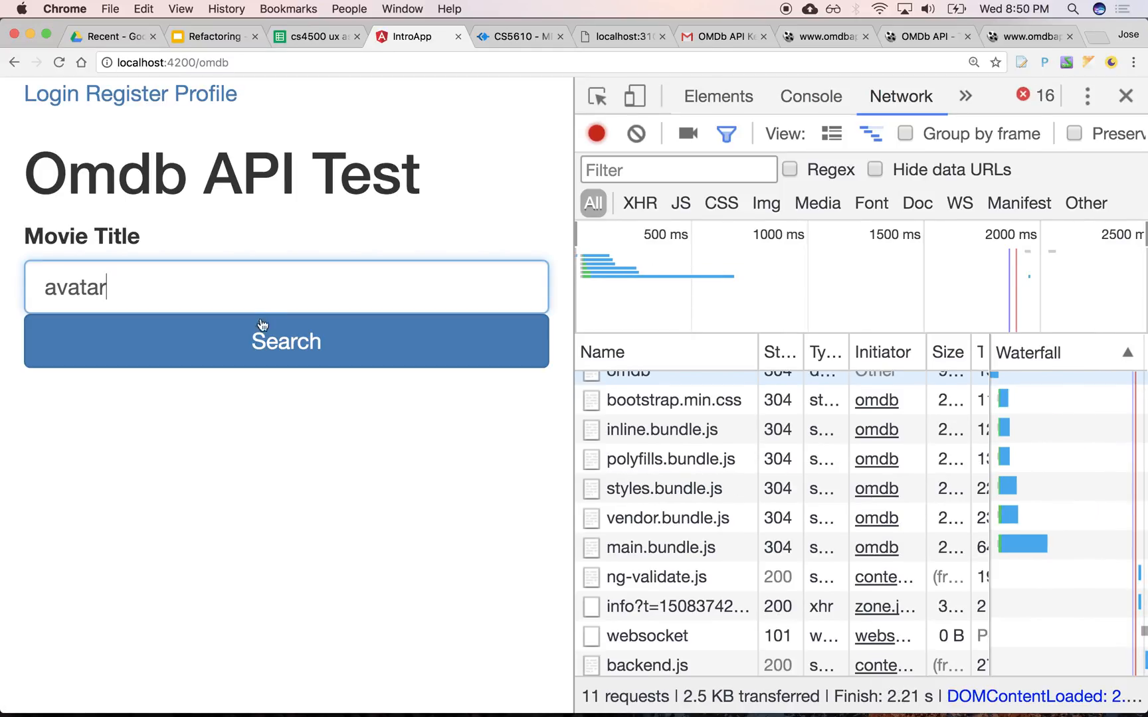
left_click(286, 340)
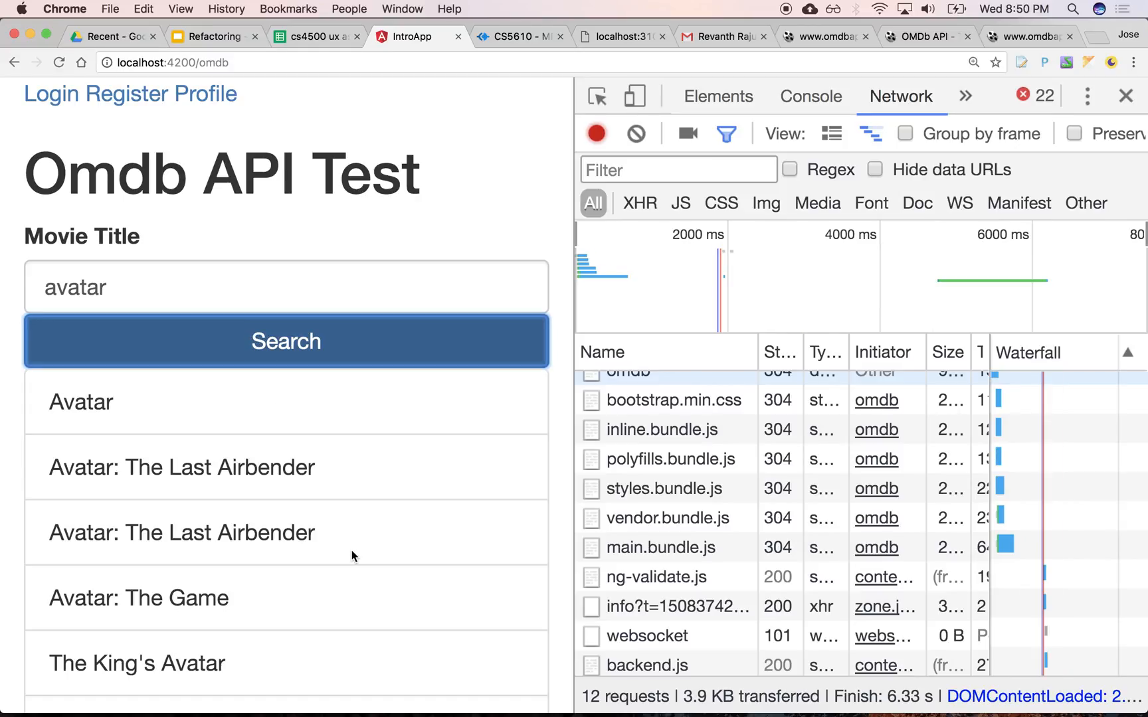
scroll("down", 3)
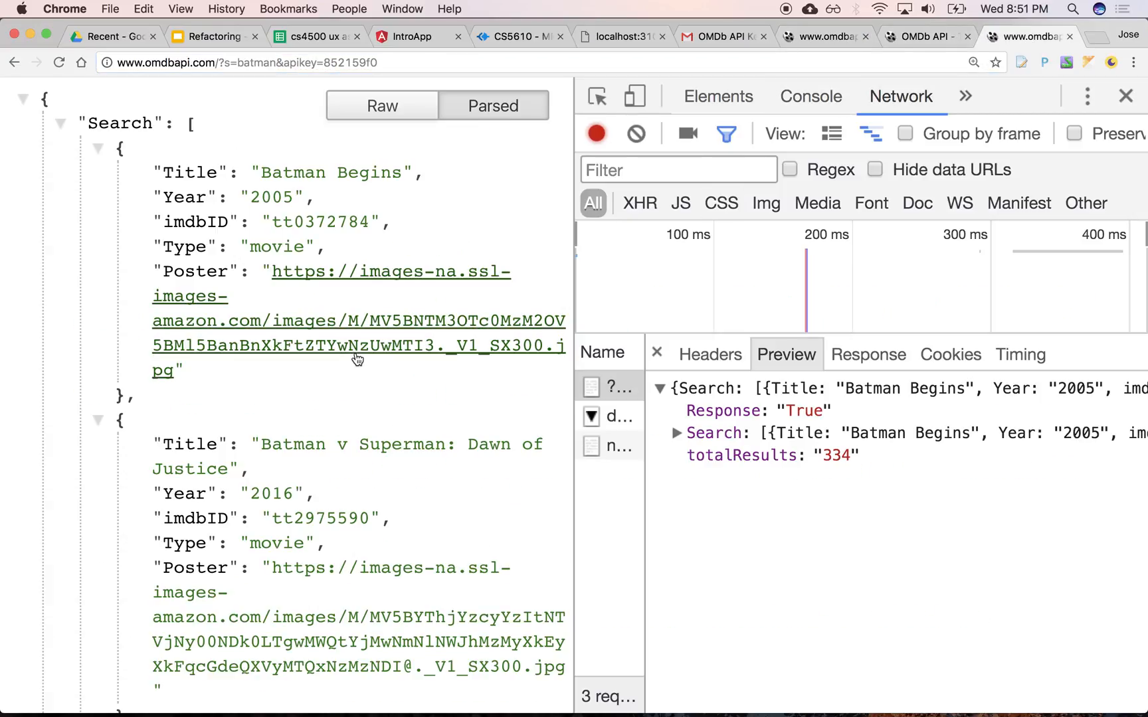
- Select Batman Begins' imdbID, then view the Guardians of the Galaxy Vol. 2 detail JSON
double_click(276, 221)
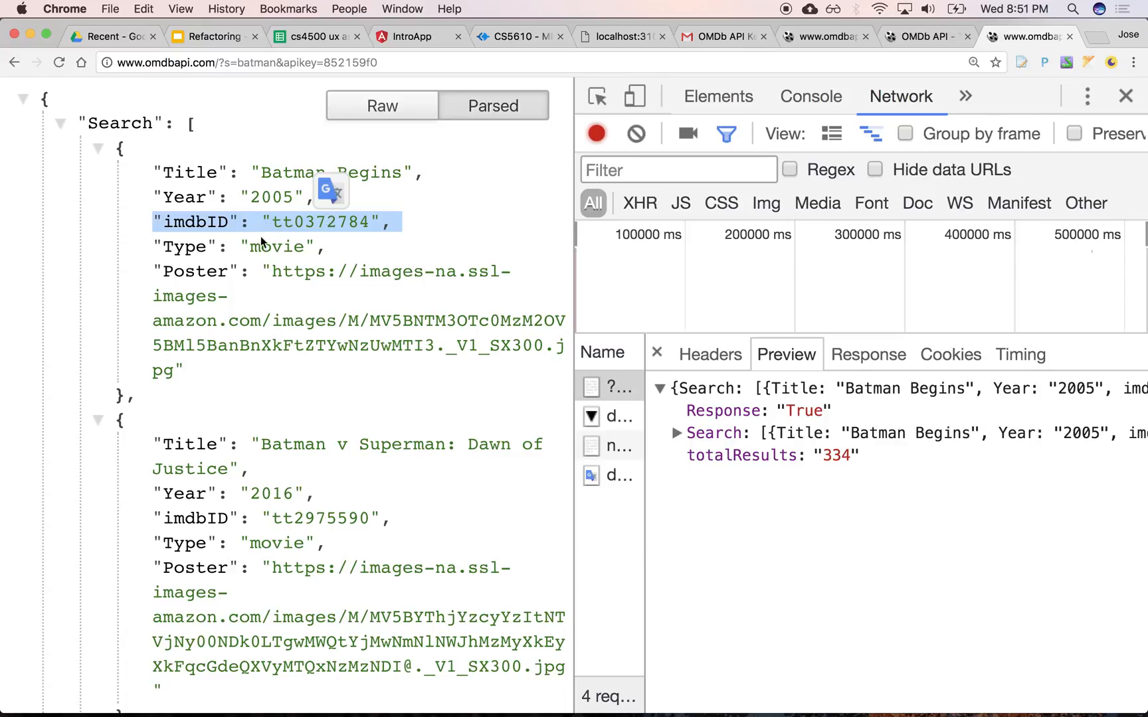
scroll("down", 3)
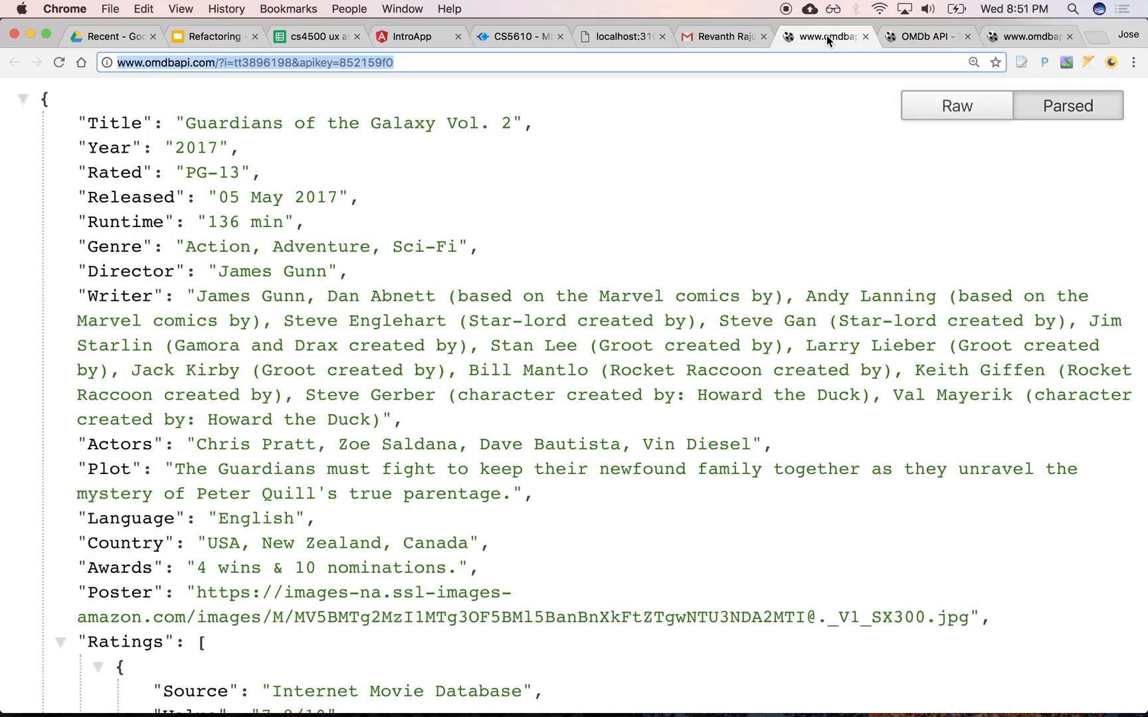
- Look up tt2975590 (Batman v Superman) by ID and review its ratings and plot
left_click(227, 62)
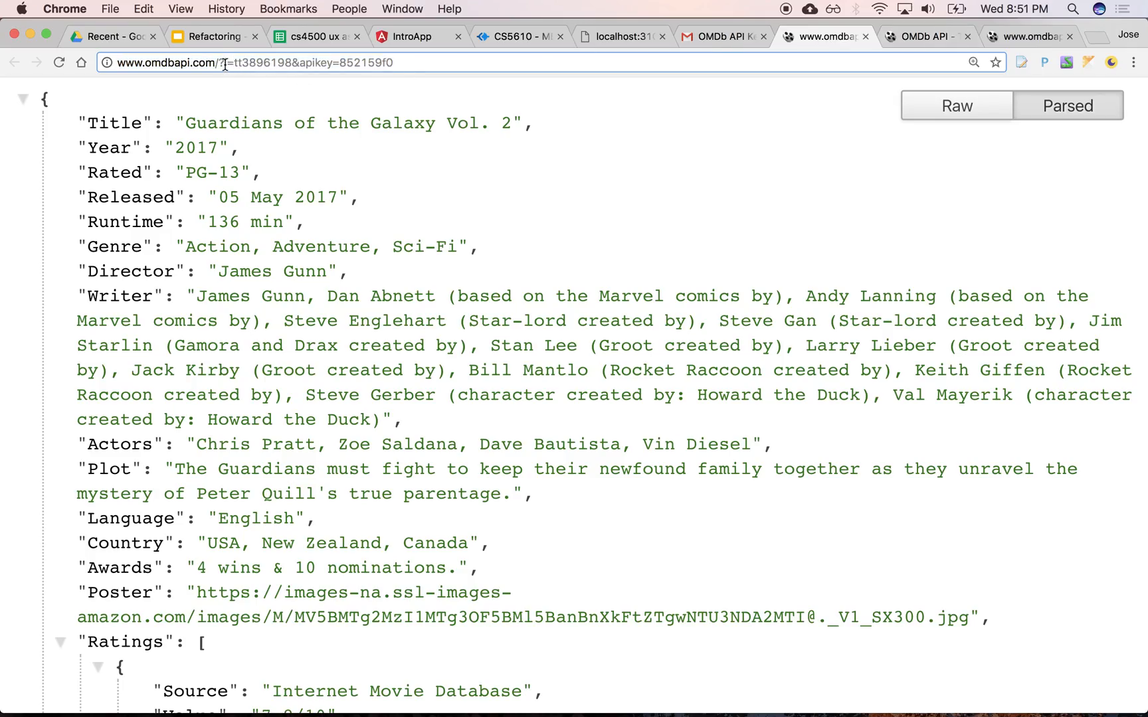
double_click(260, 62)
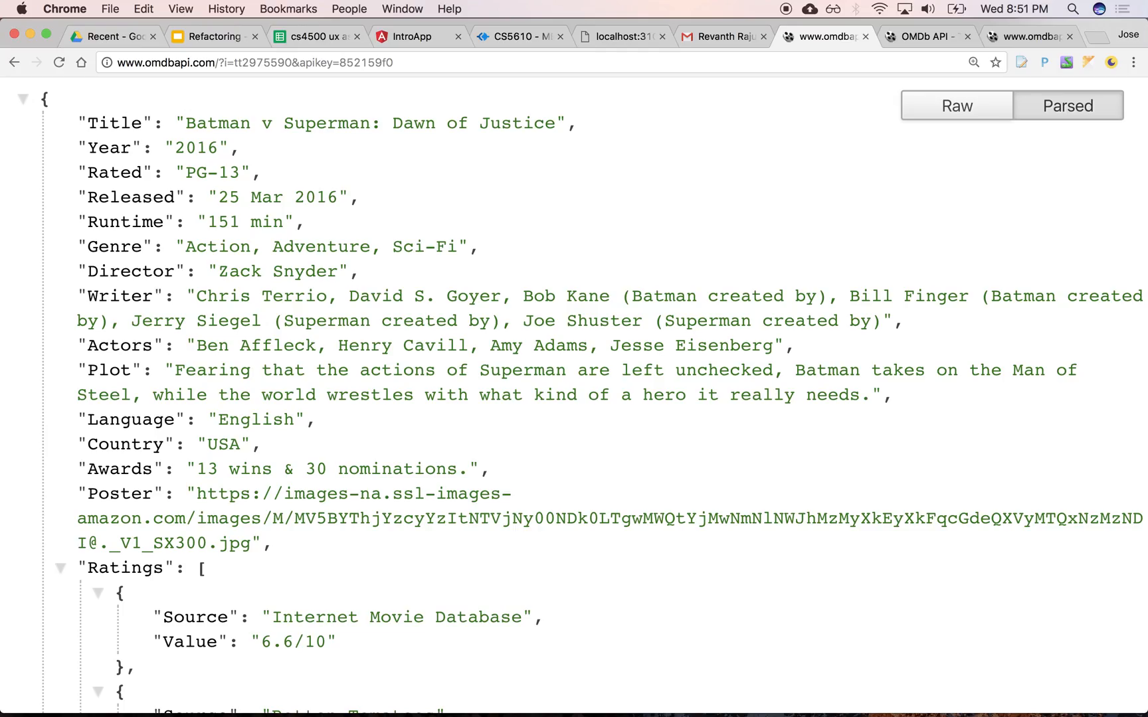
scroll("down", 3)
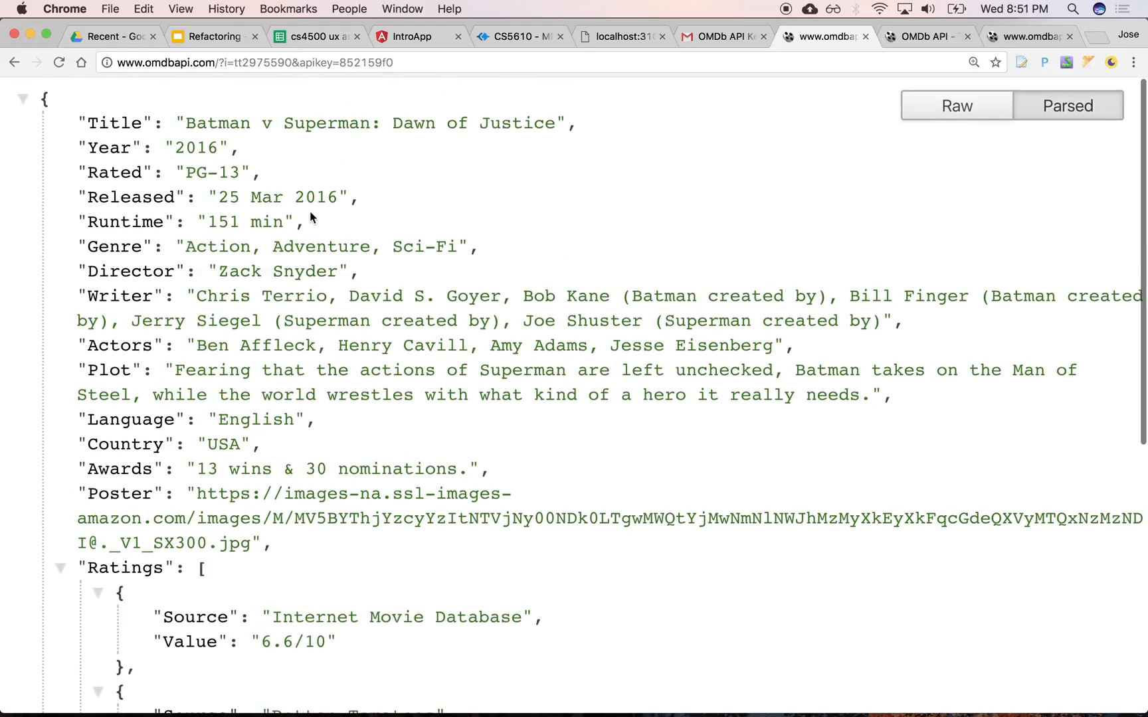
scroll("down", 3)
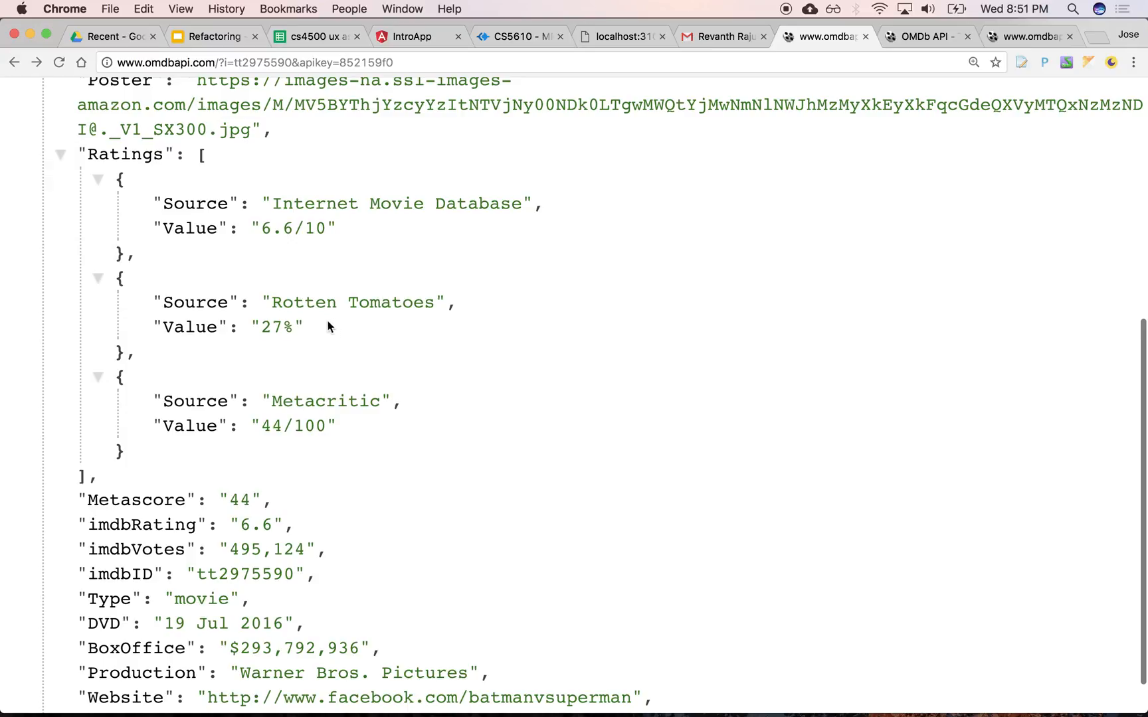
scroll("down", 3)
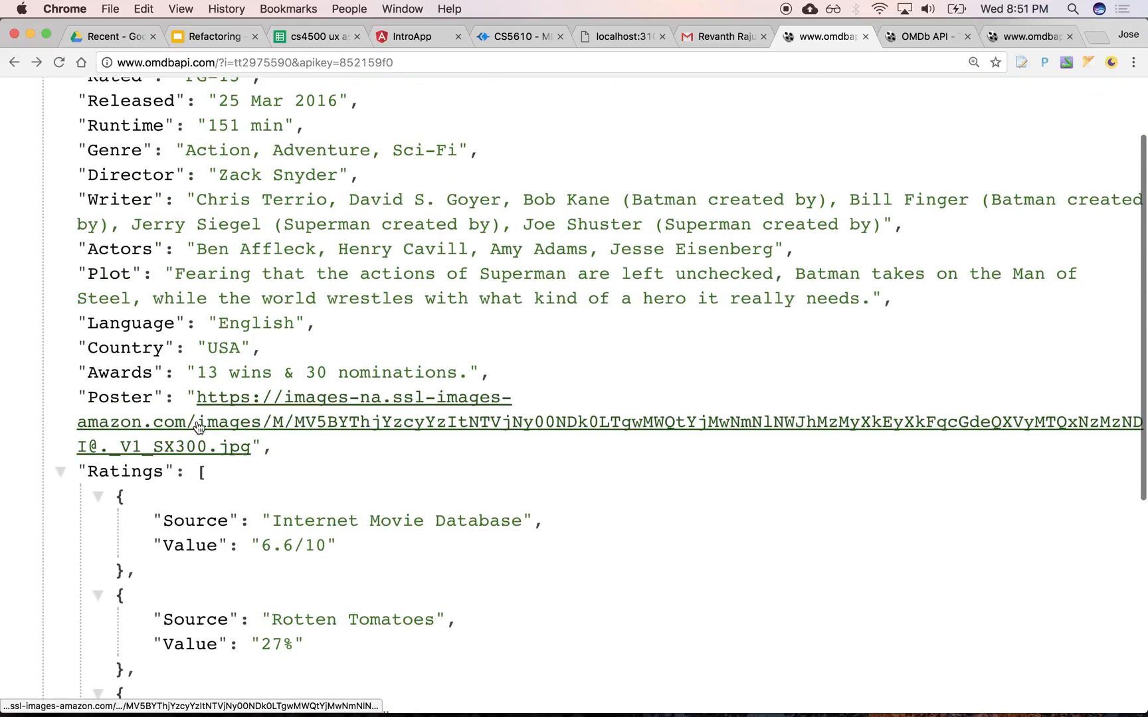
left_click_drag(168, 273, 414, 298)
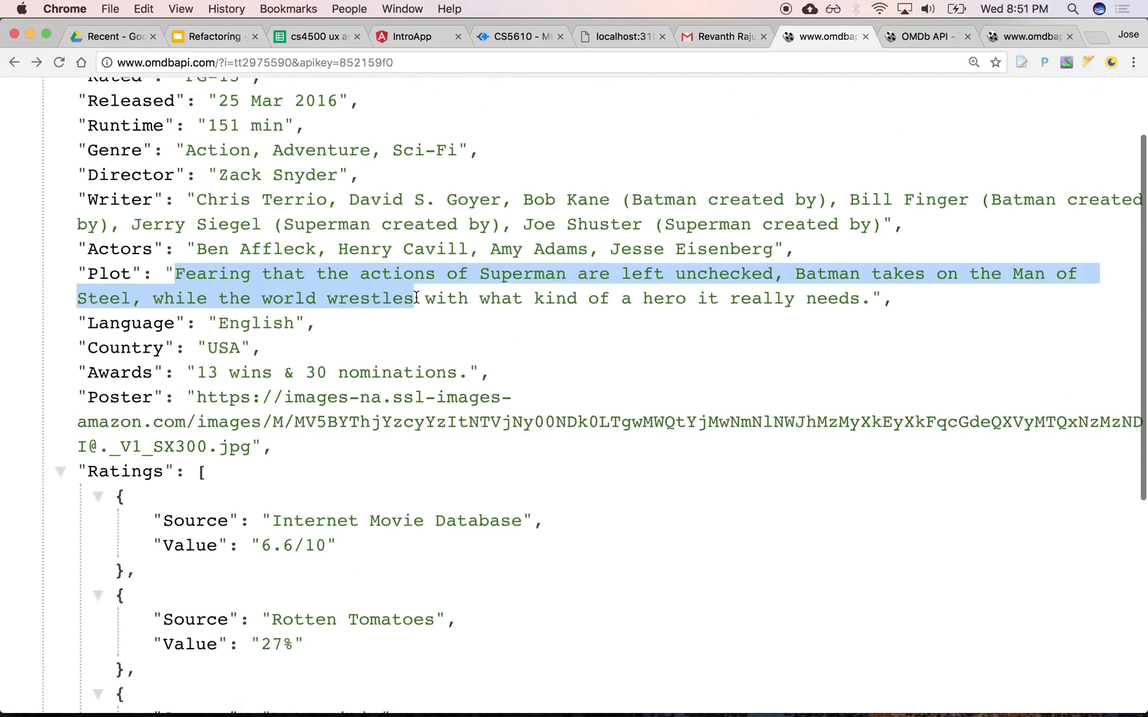
left_click(432, 299)
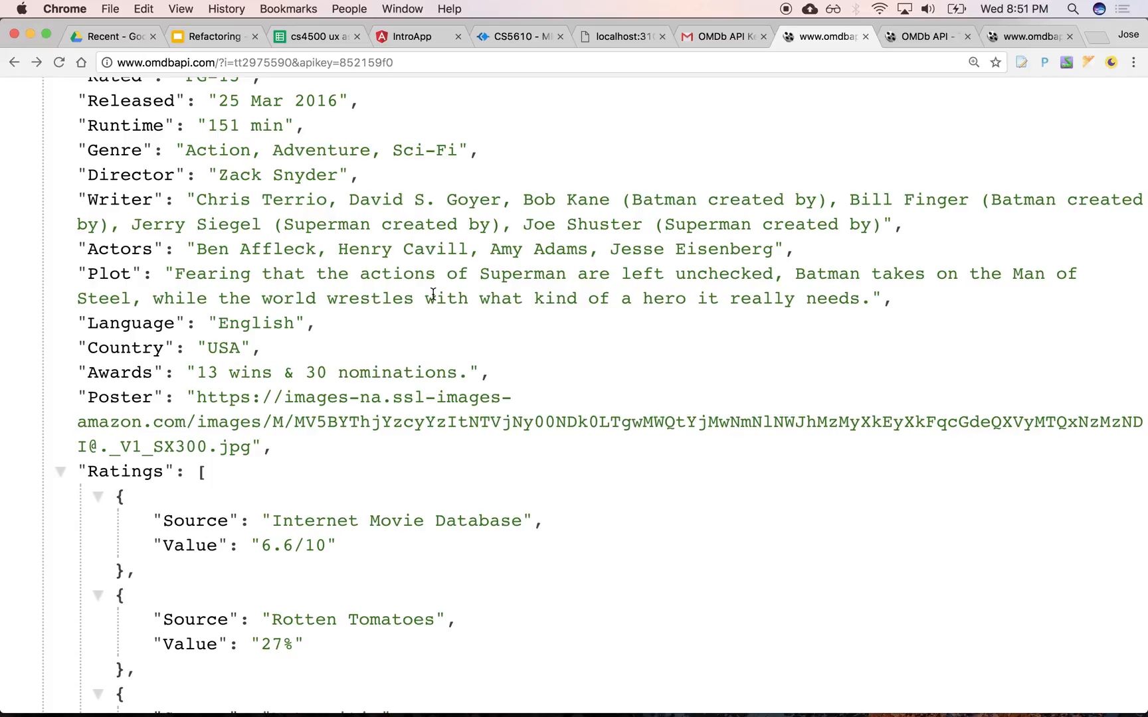